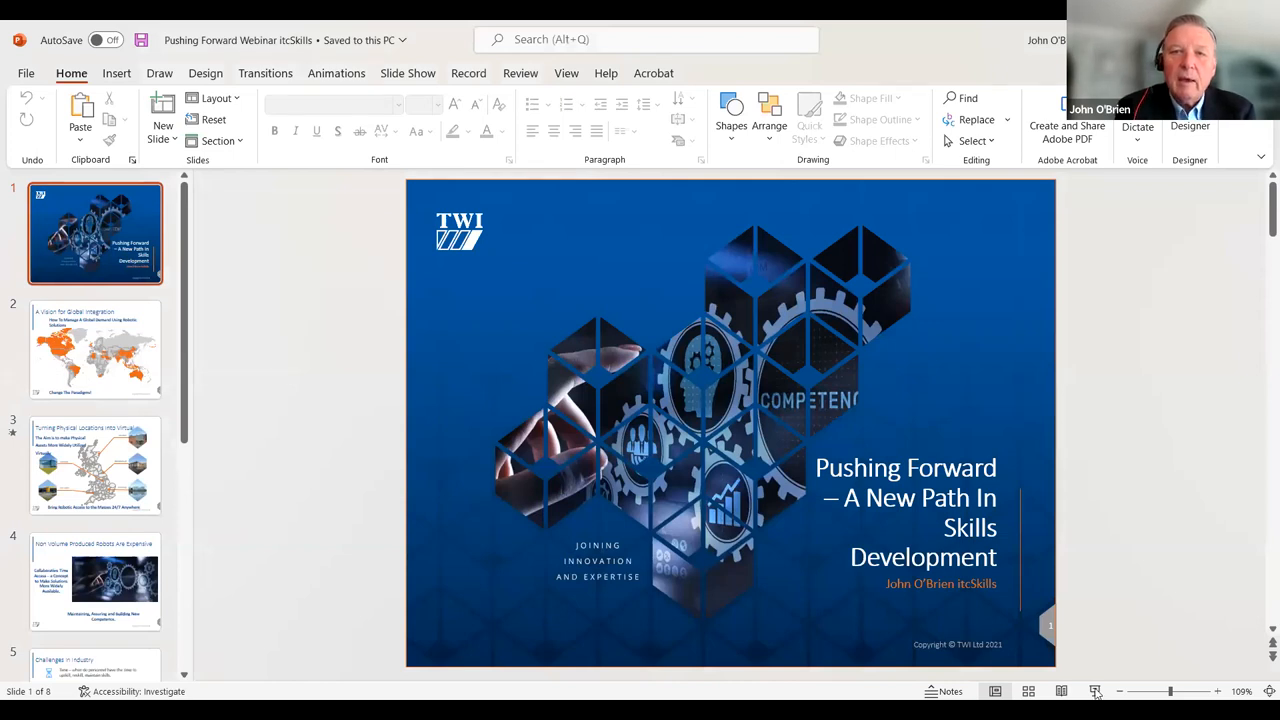
# Advance the TWI Virtual Academy slide show past the title slide to slide 5.
pyautogui.click(1096, 691)
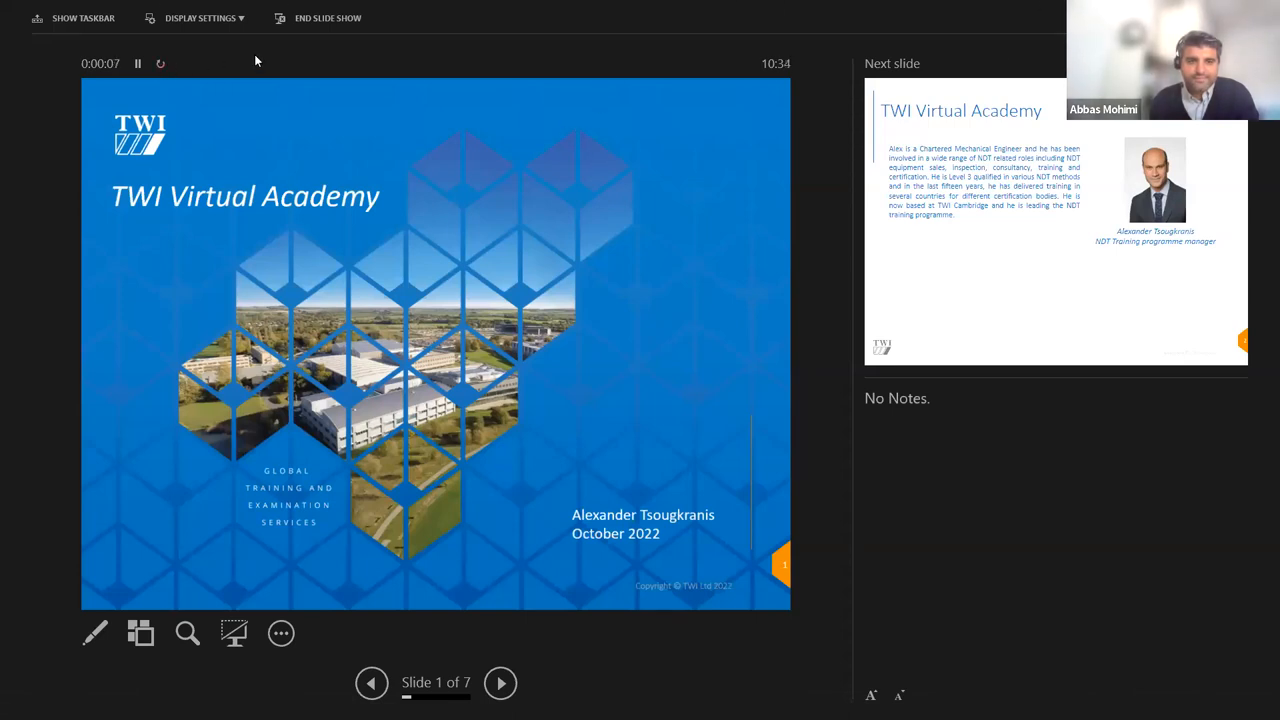
pyautogui.click(200, 18)
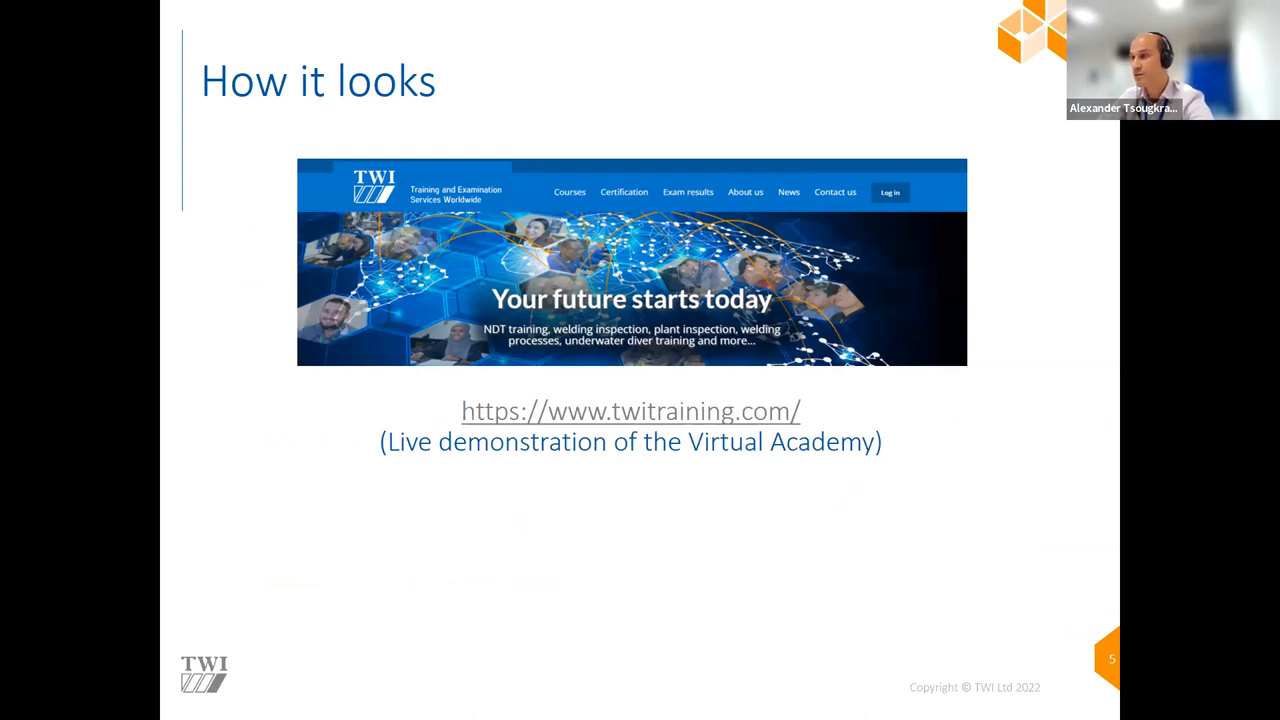
pyautogui.moveTo(3, 318)
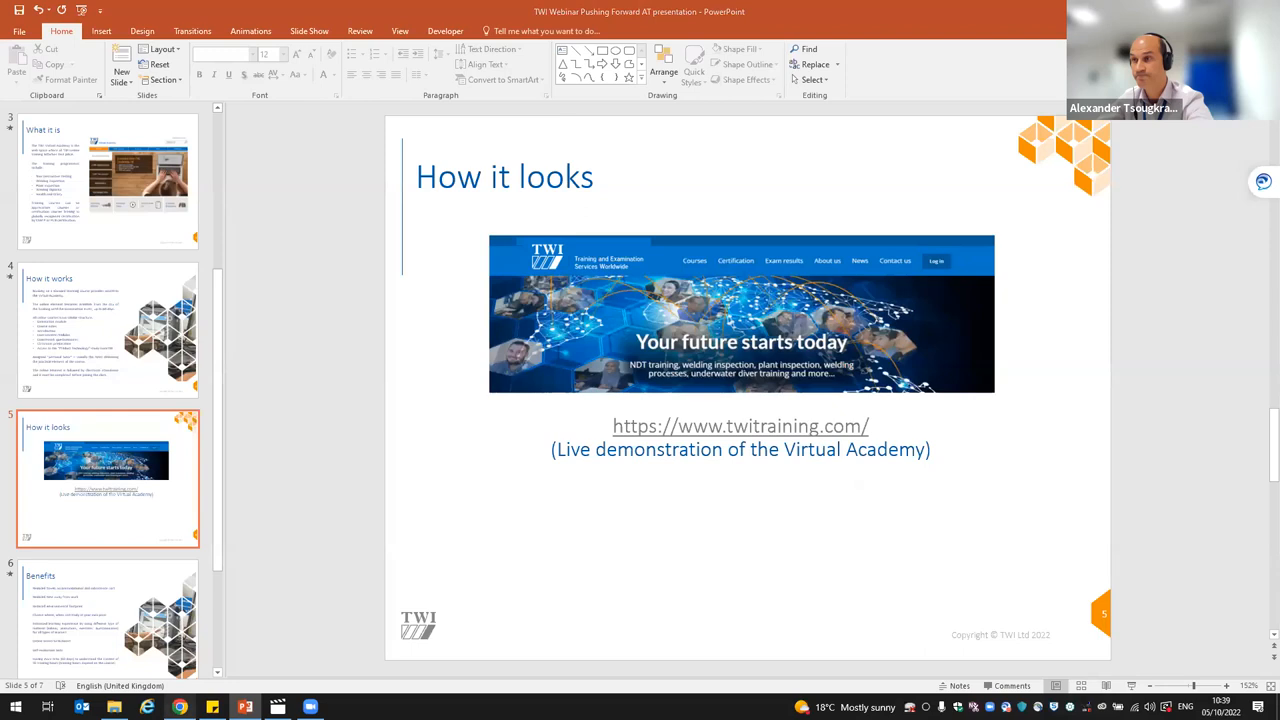
# Switch to Chrome, open the NDT Virtual Academy page and log in for UT, MT, PT courses.
pyautogui.click(740, 425)
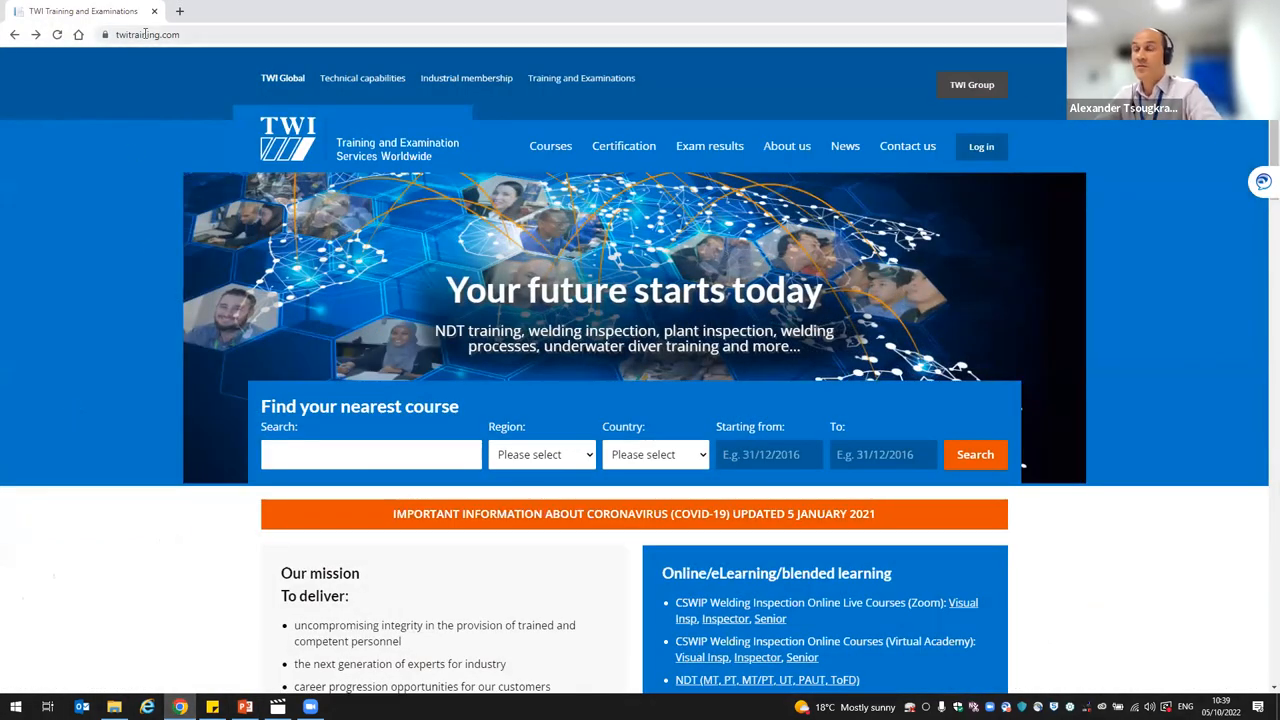
pyautogui.scroll(-3)
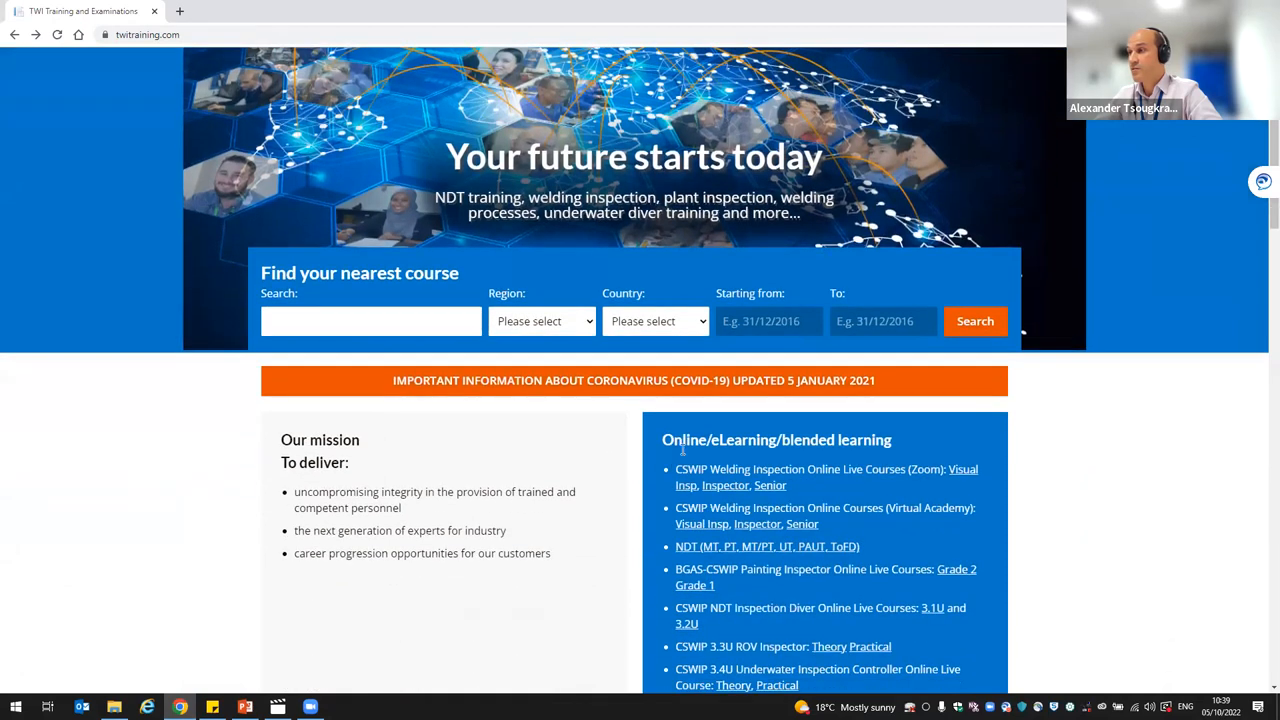
pyautogui.moveTo(817, 437)
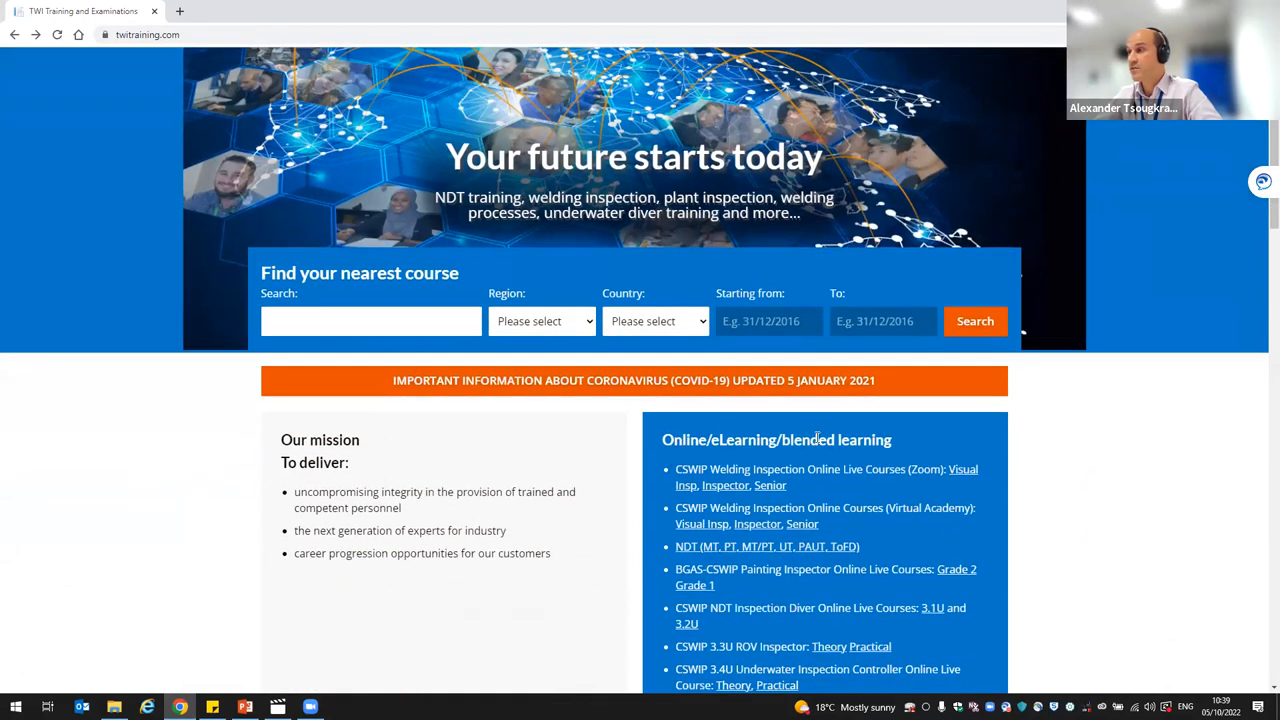
pyautogui.click(767, 546)
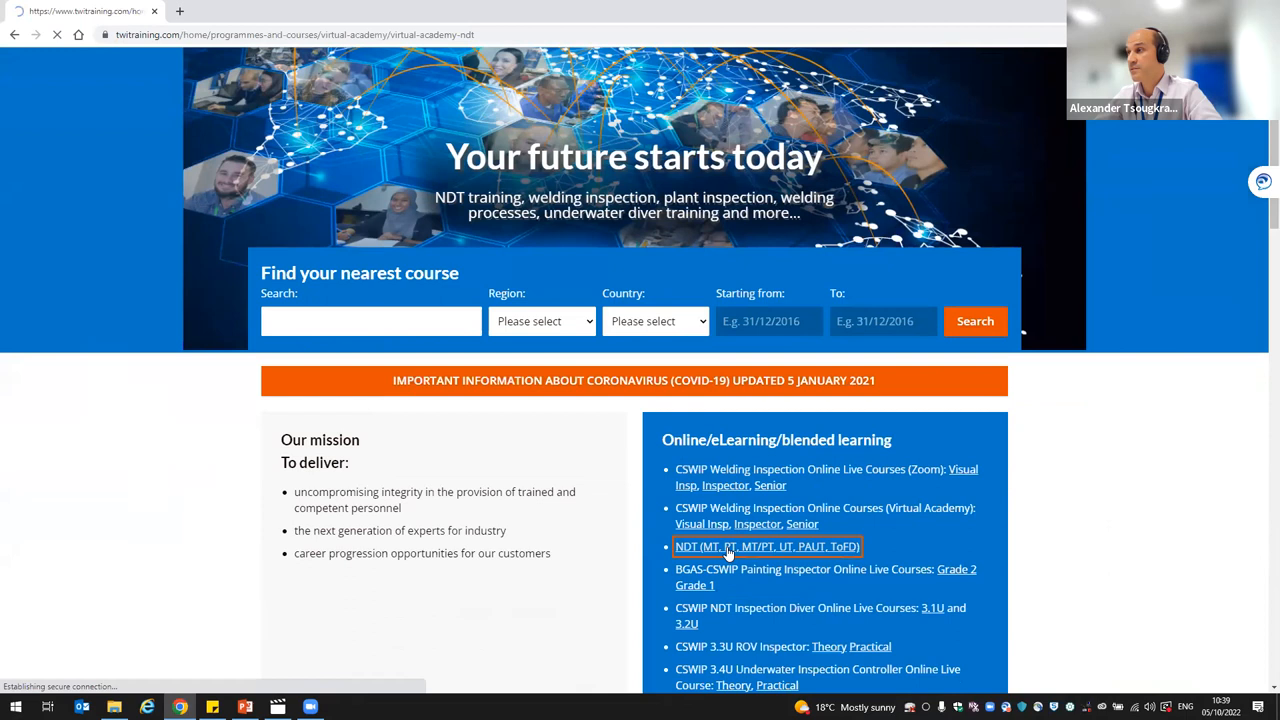
pyautogui.click(767, 546)
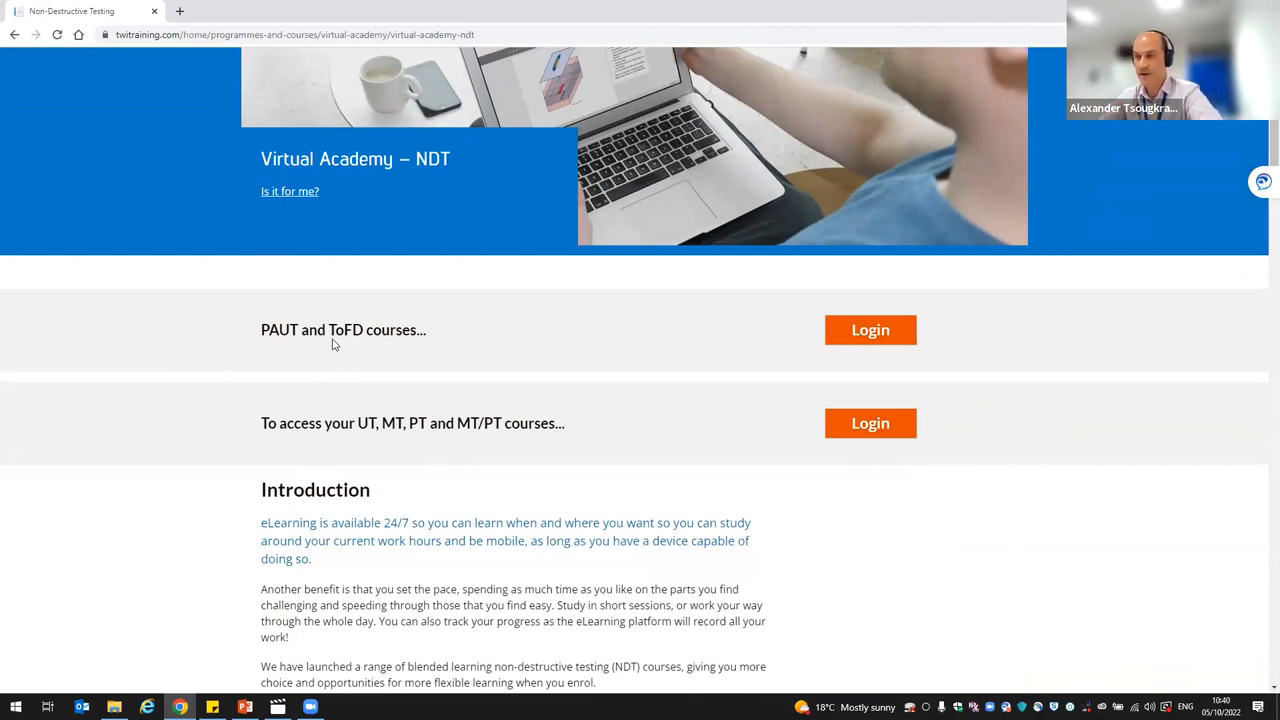
pyautogui.moveTo(378, 419)
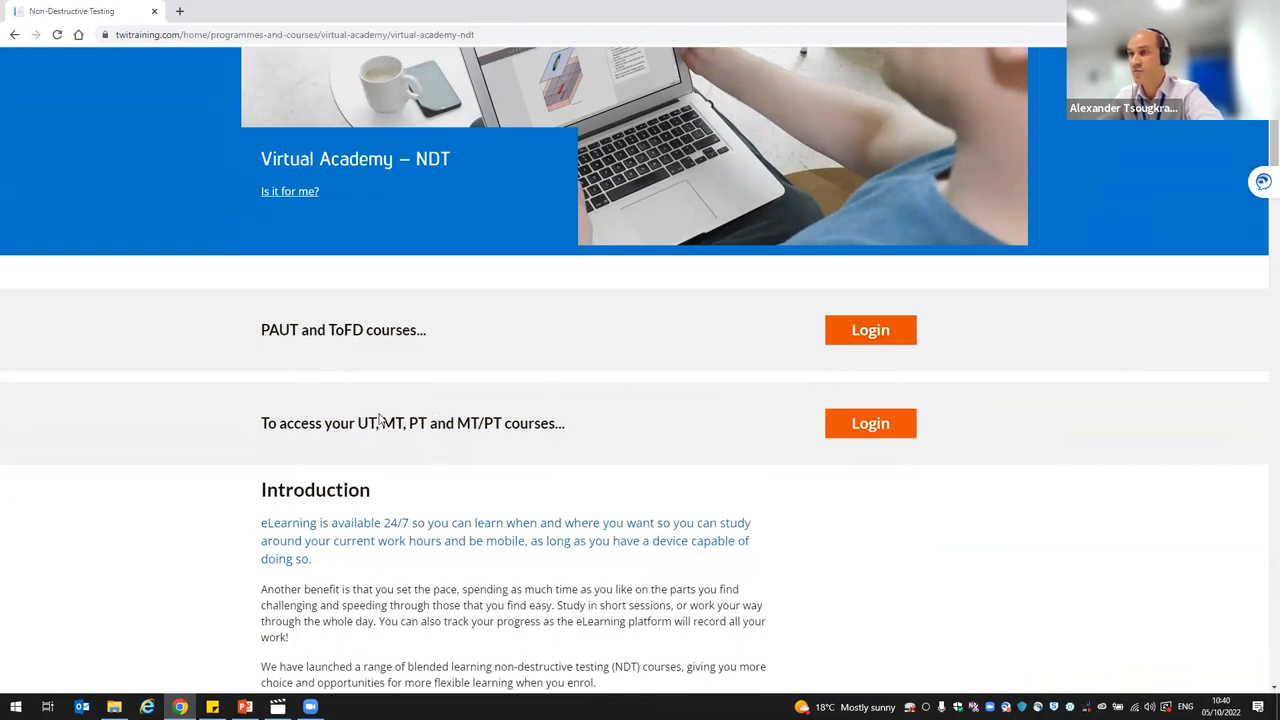
pyautogui.moveTo(365, 425)
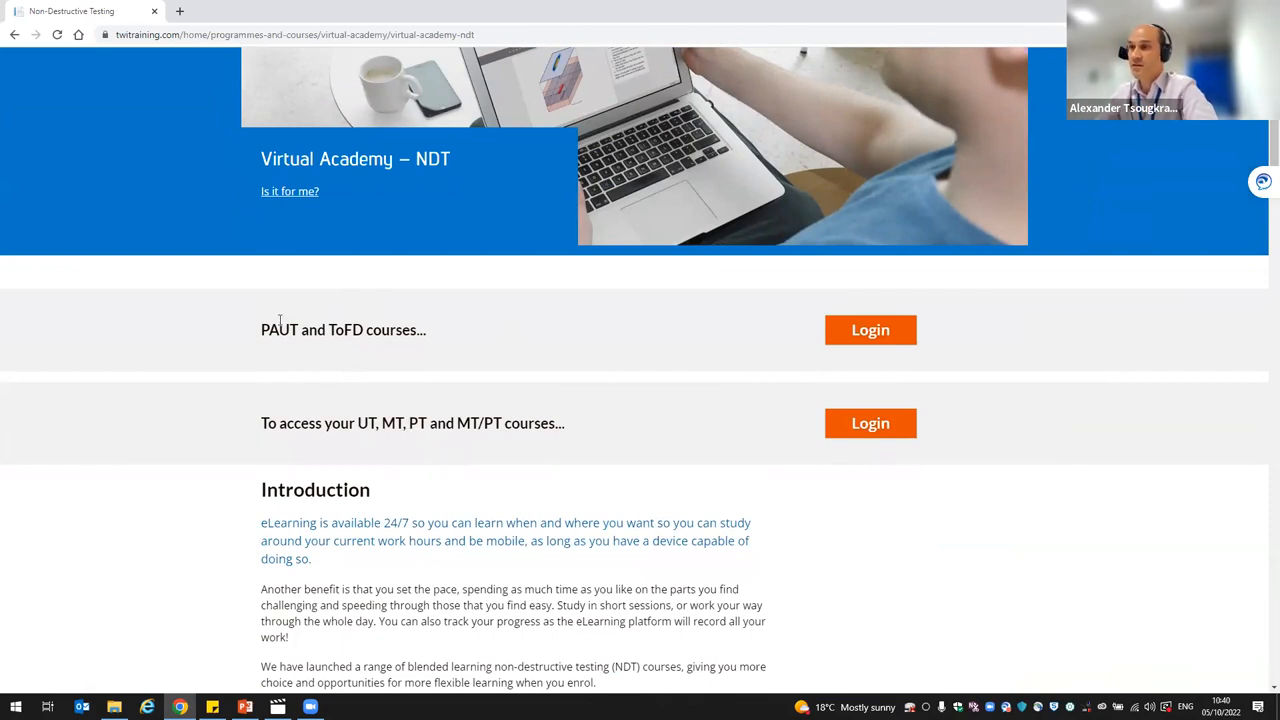
pyautogui.moveTo(870, 423)
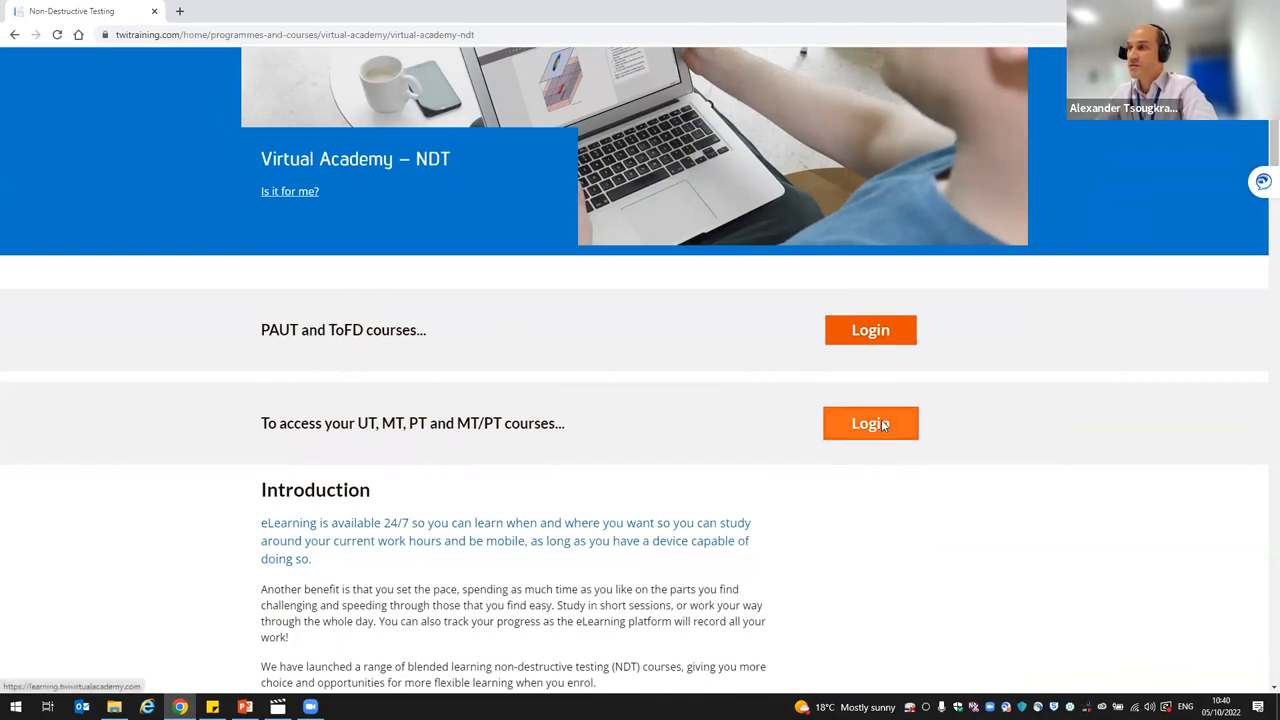
pyautogui.click(869, 423)
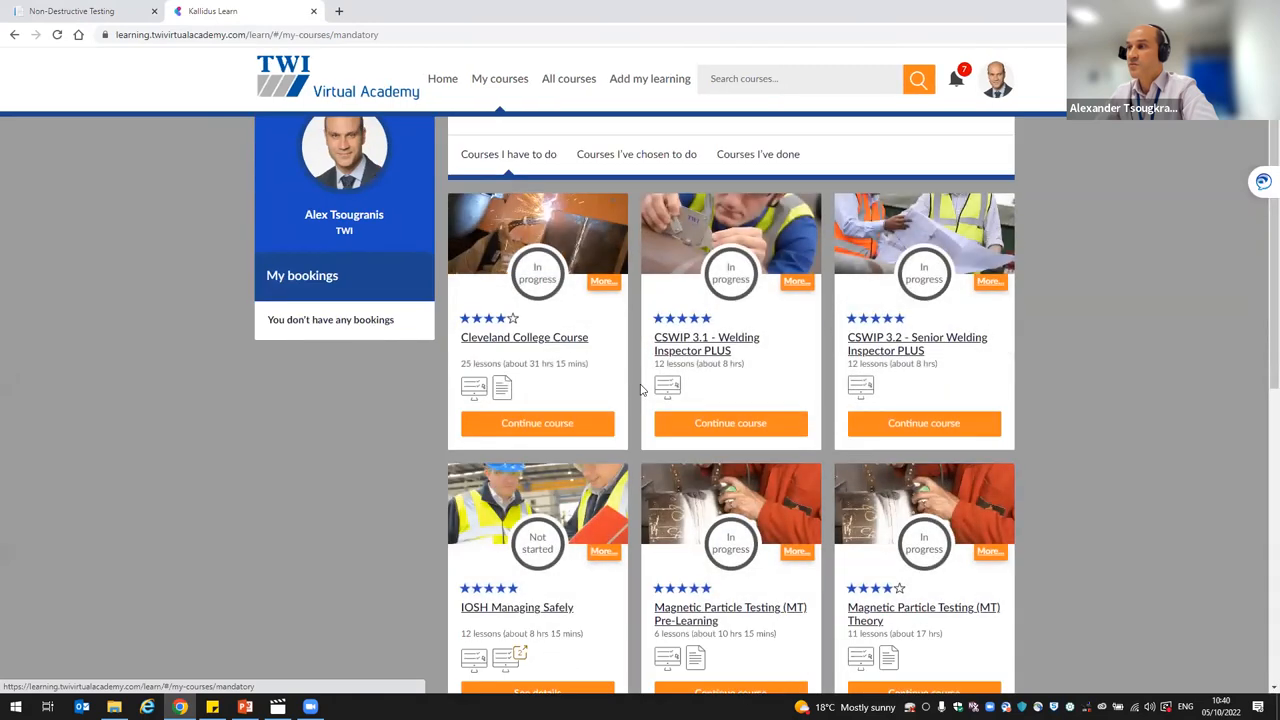
# Scroll My courses and continue the Ultrasonic Testing (UT) Level 2 course.
pyautogui.scroll(-3)
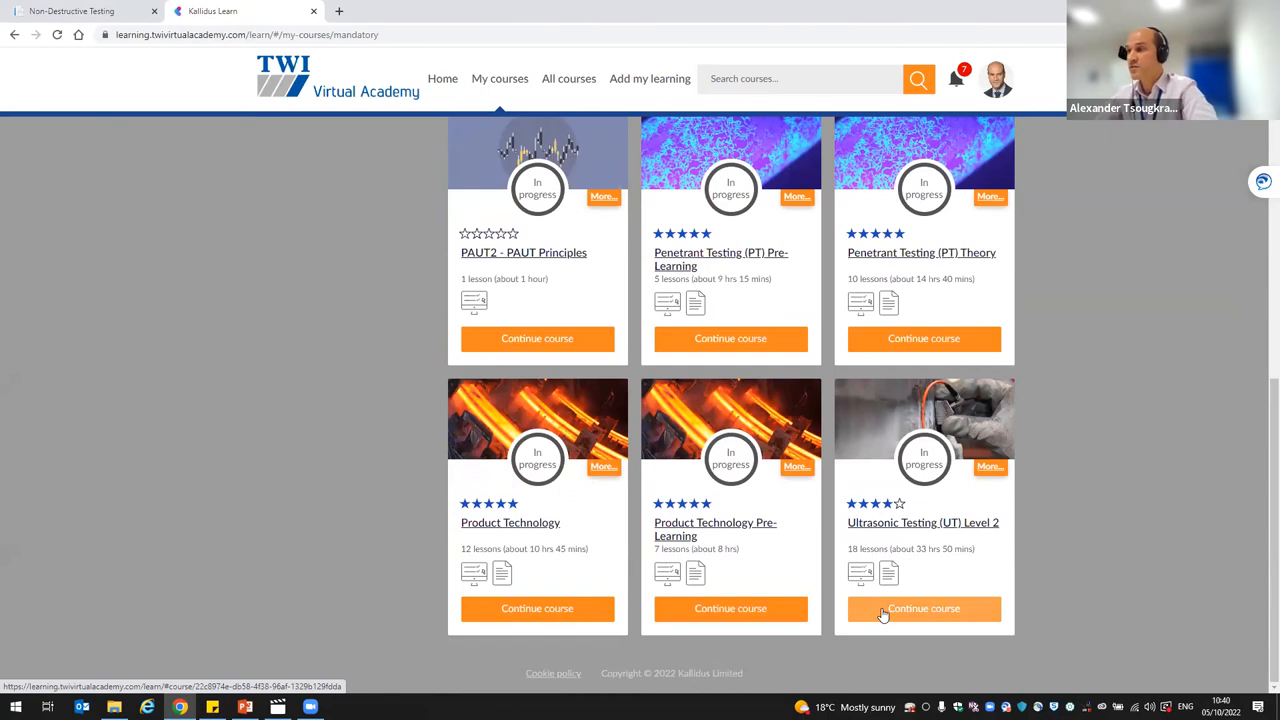
pyautogui.click(923, 608)
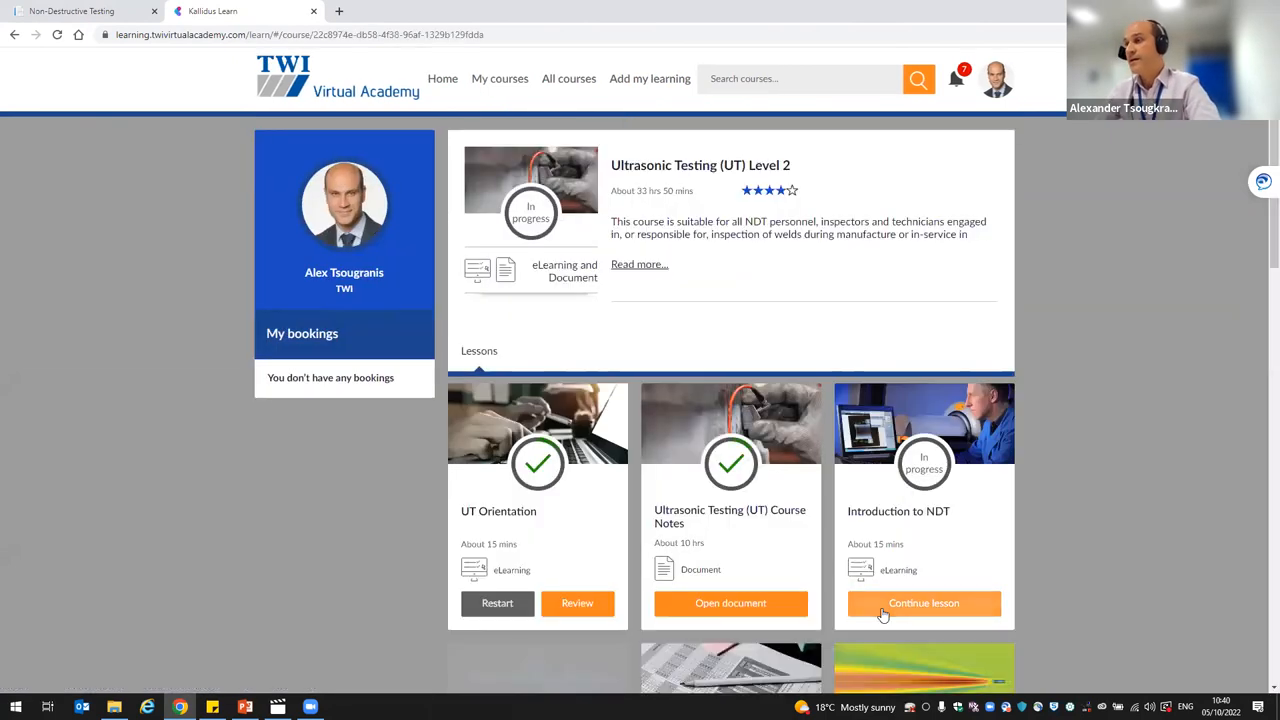
pyautogui.moveTo(618, 358)
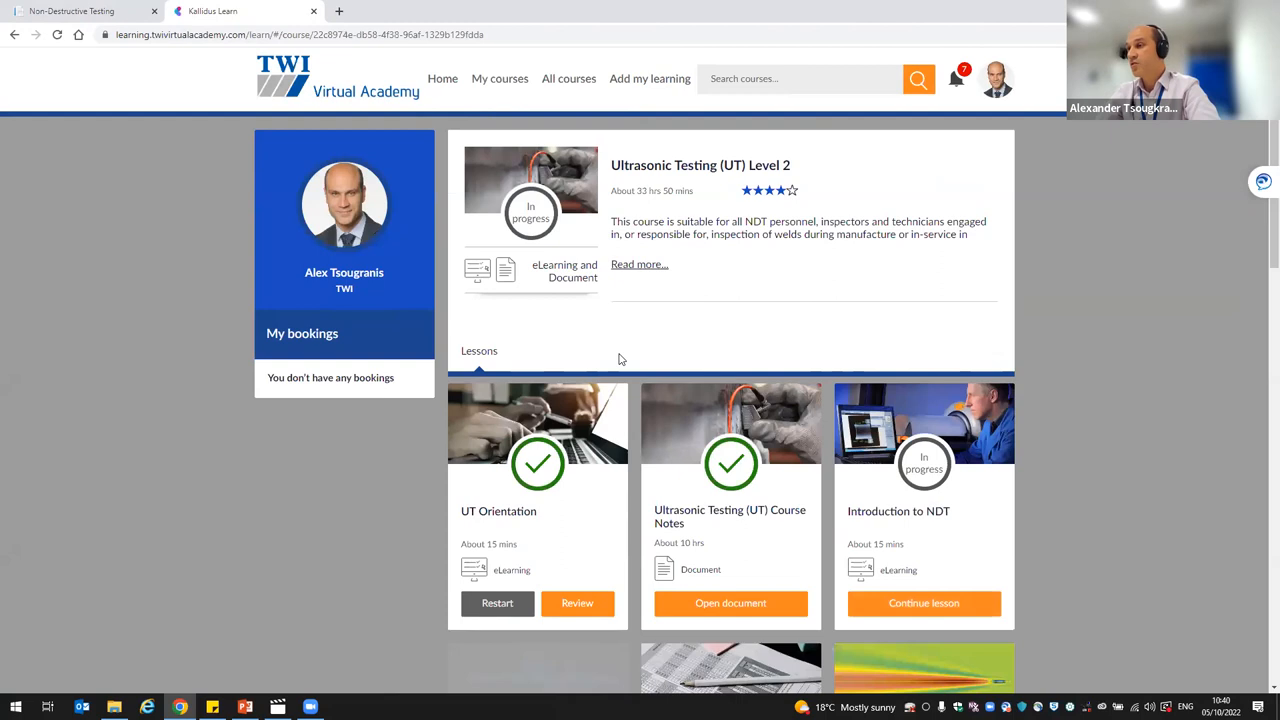
pyautogui.scroll(-3)
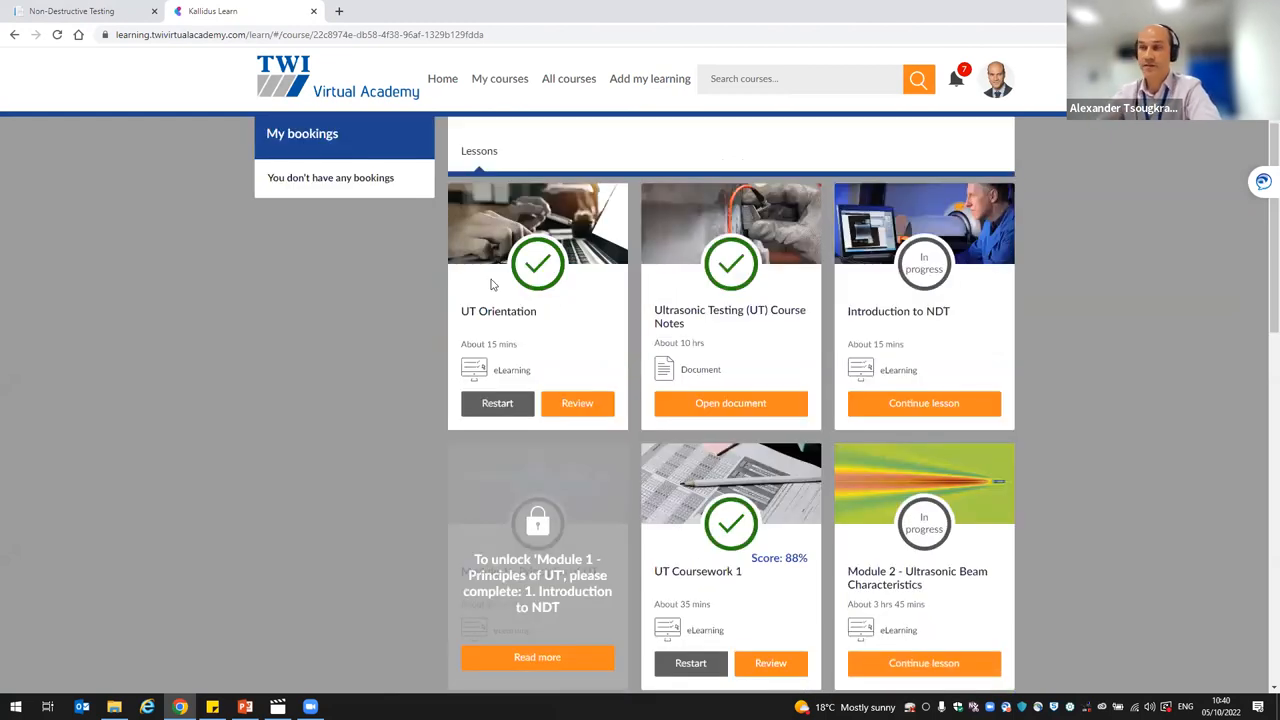
pyautogui.moveTo(370, 378)
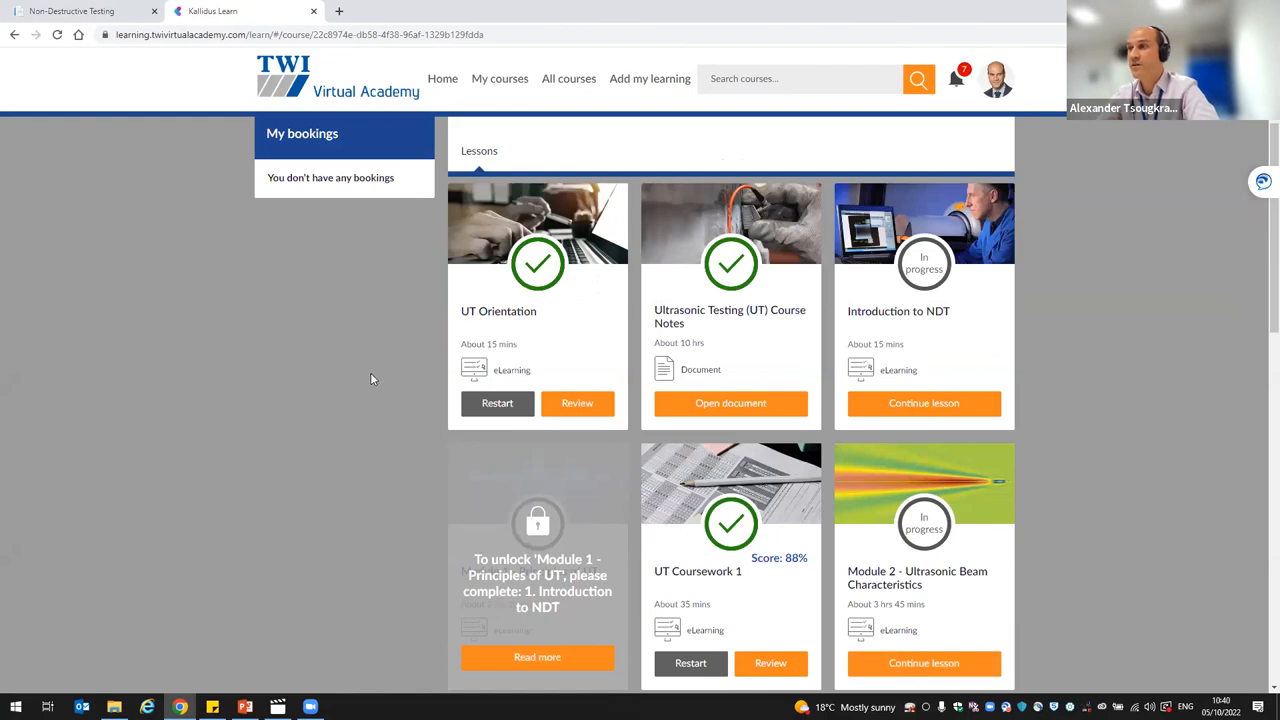
pyautogui.moveTo(455, 404)
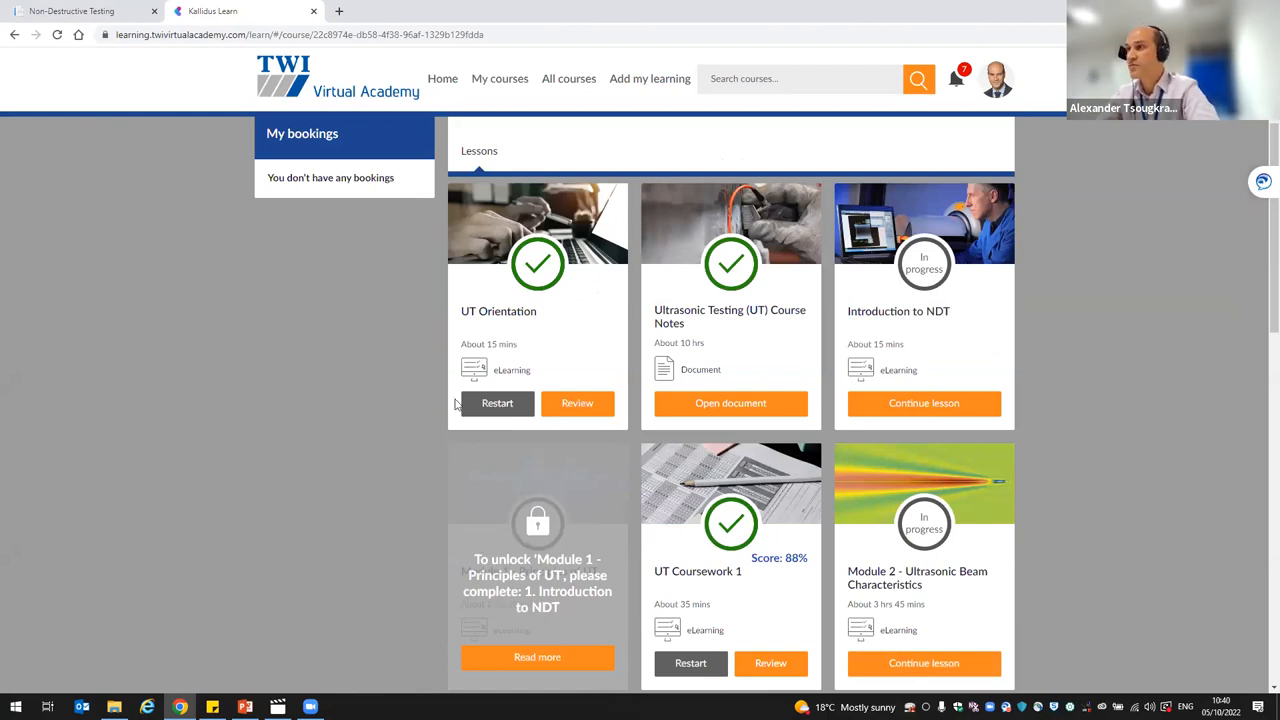
pyautogui.scroll(-3)
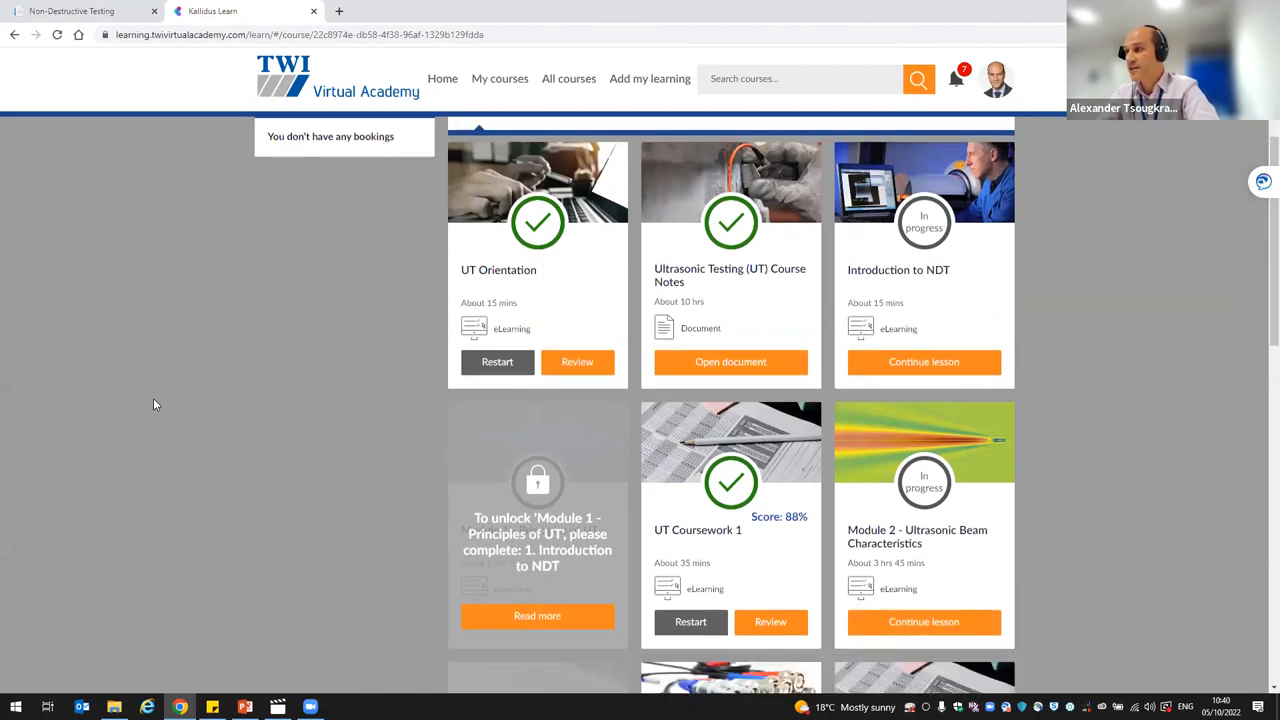
pyautogui.scroll(-3)
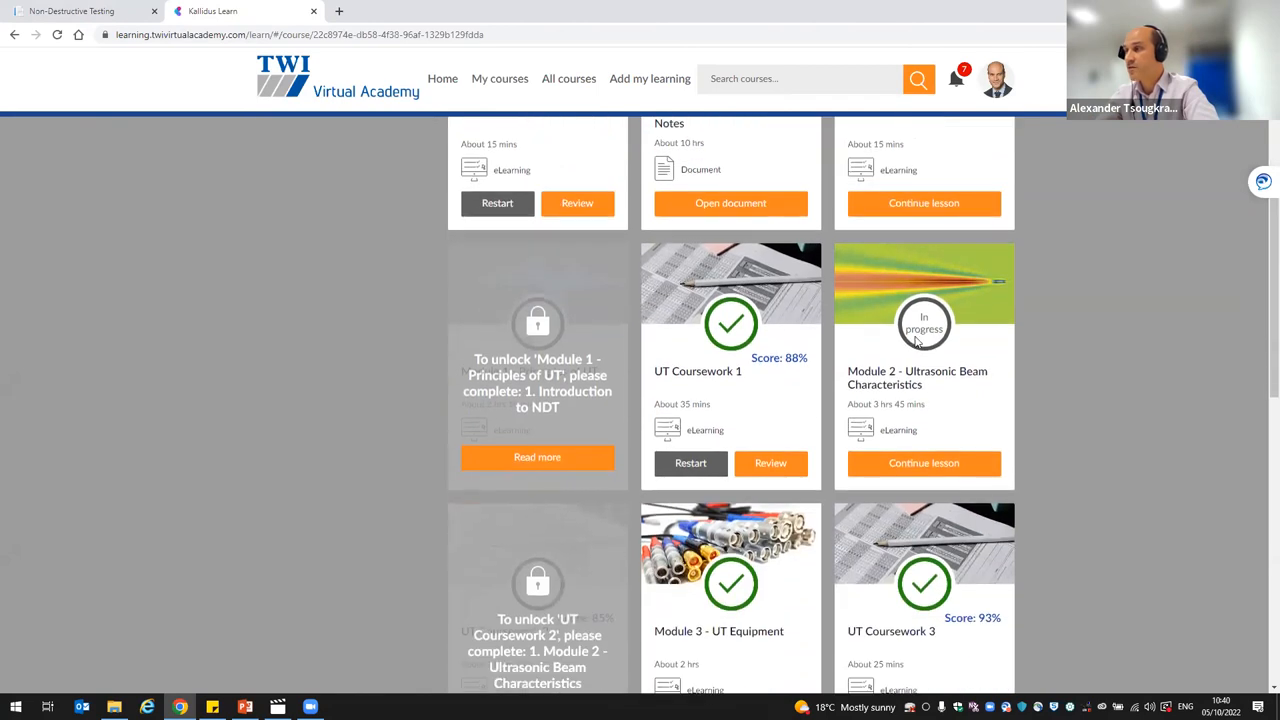
pyautogui.moveTo(723, 342)
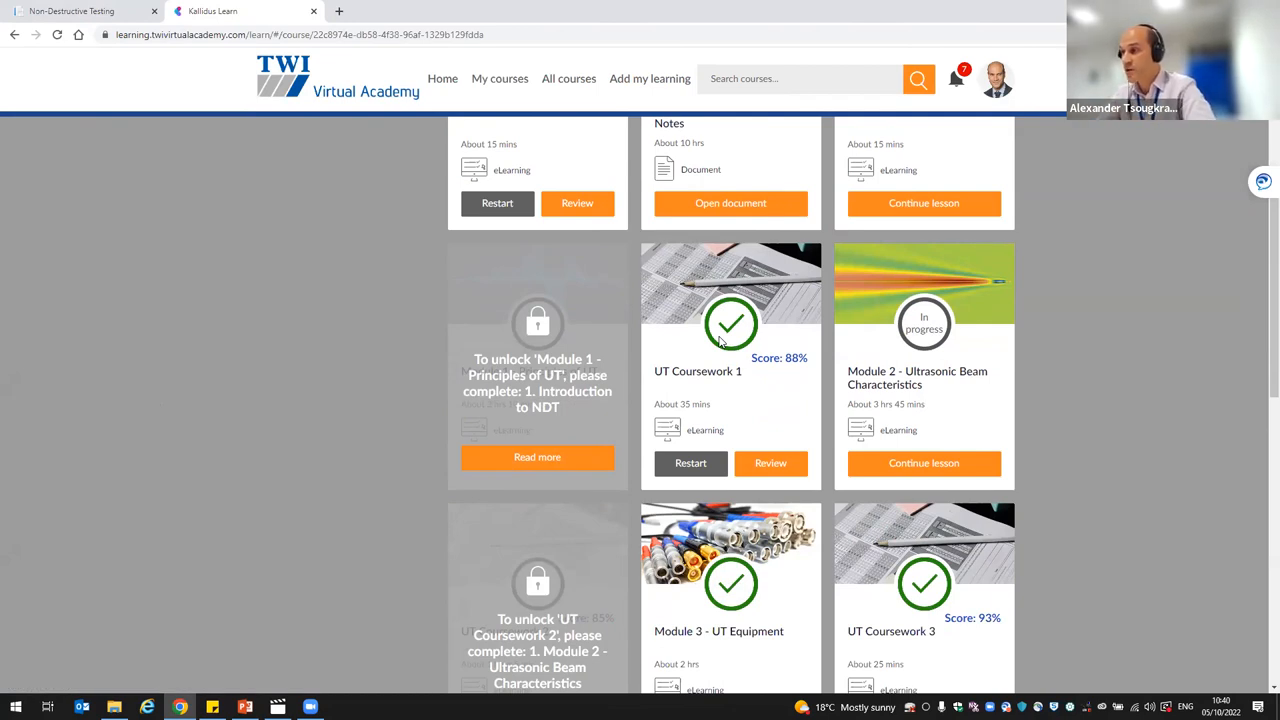
pyautogui.scroll(-3)
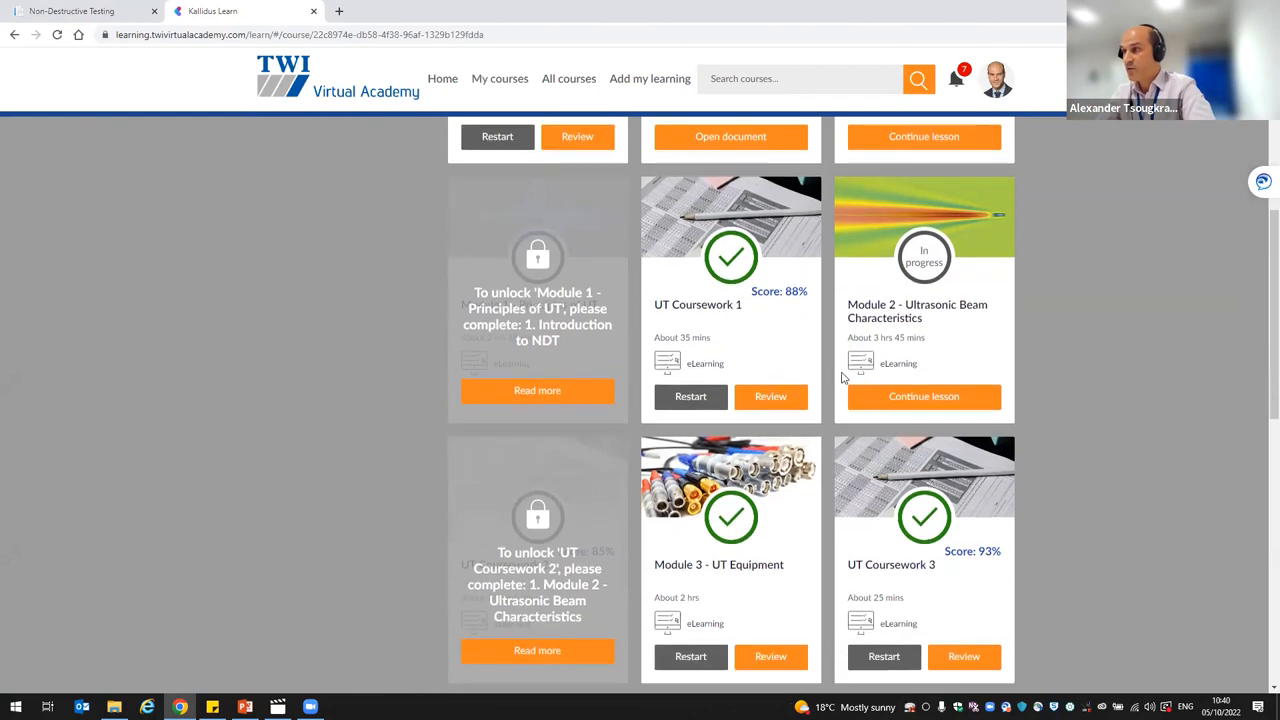
pyautogui.click(923, 396)
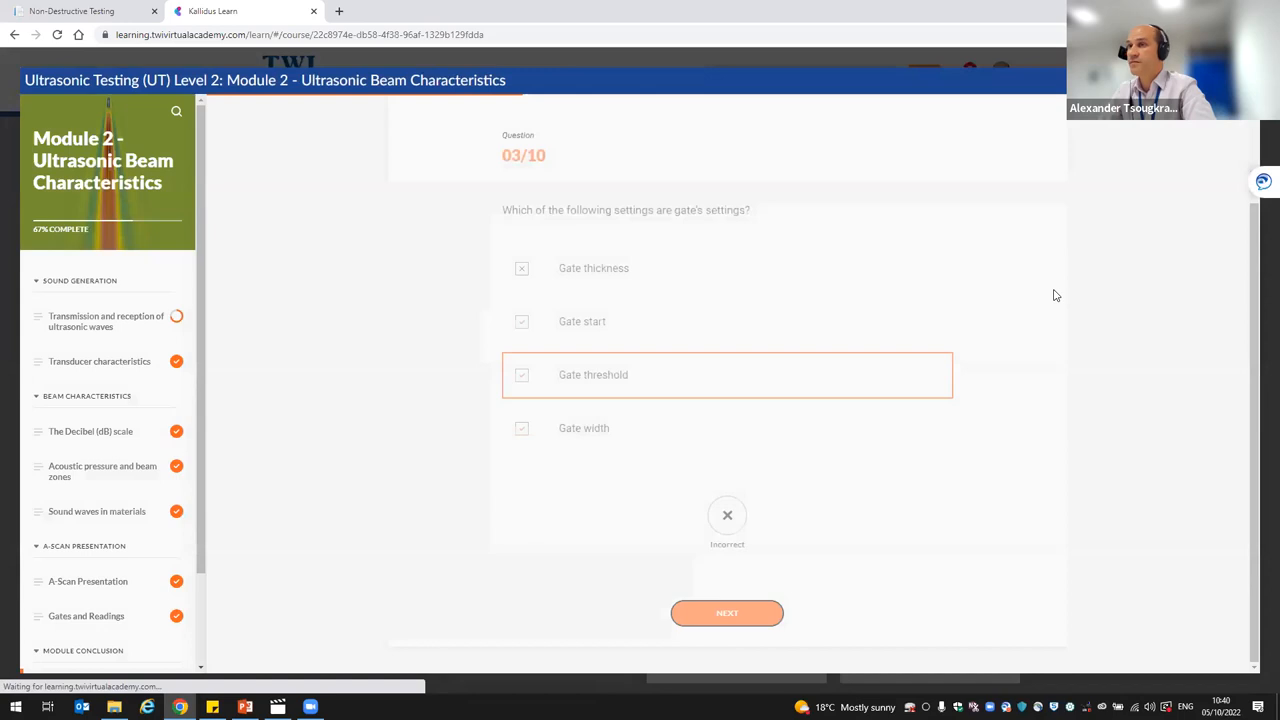
# Open the Transmission and reception of ultrasonic waves lesson, scroll through it and continue.
pyautogui.click(106, 321)
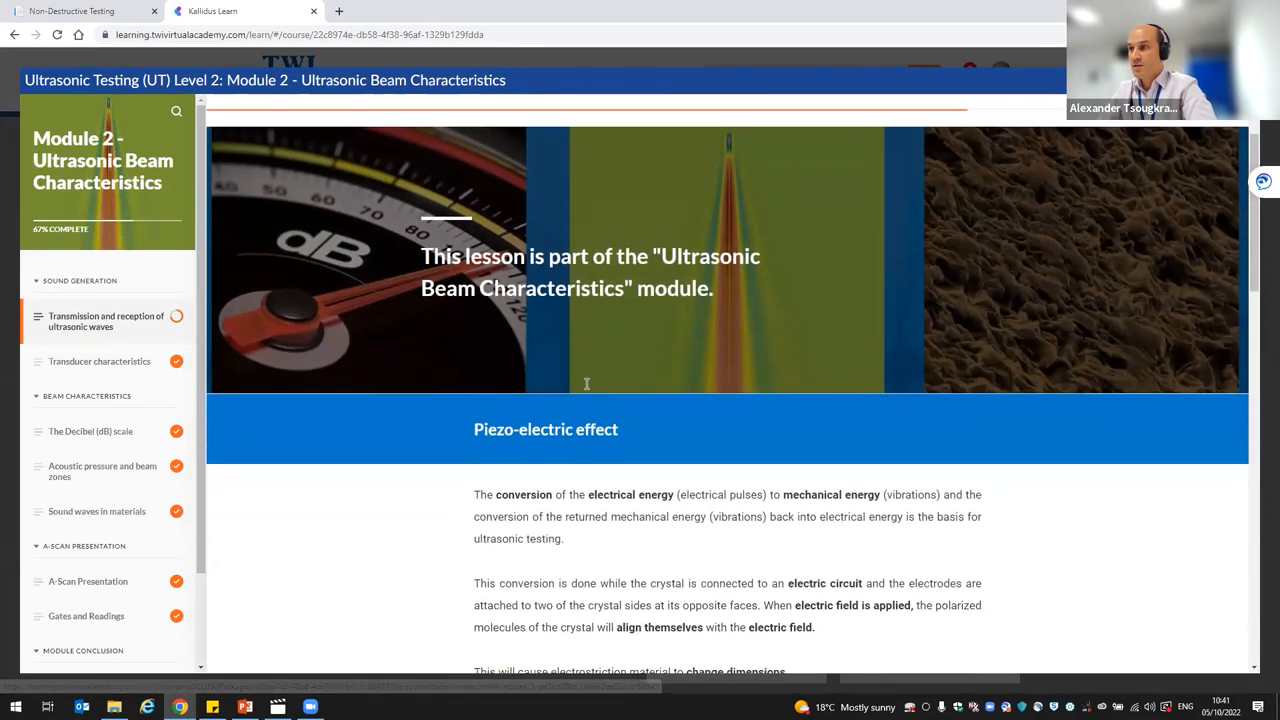
pyautogui.scroll(-3)
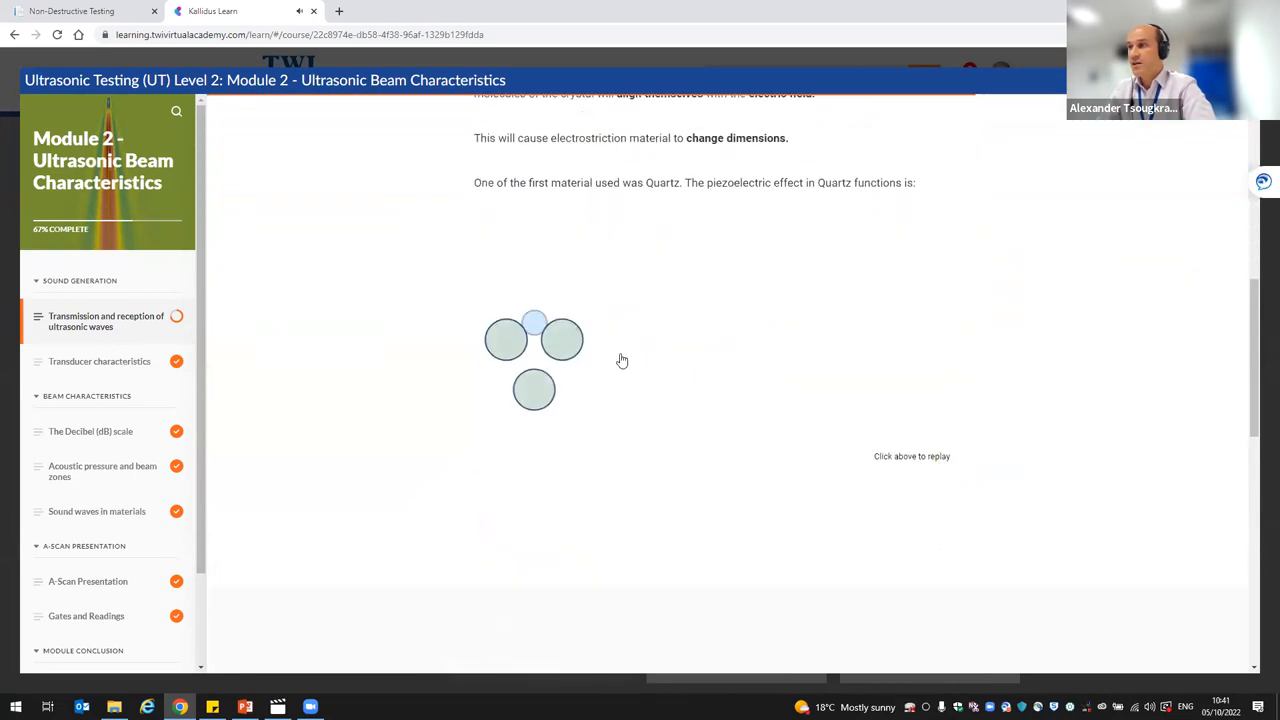
pyautogui.scroll(-3)
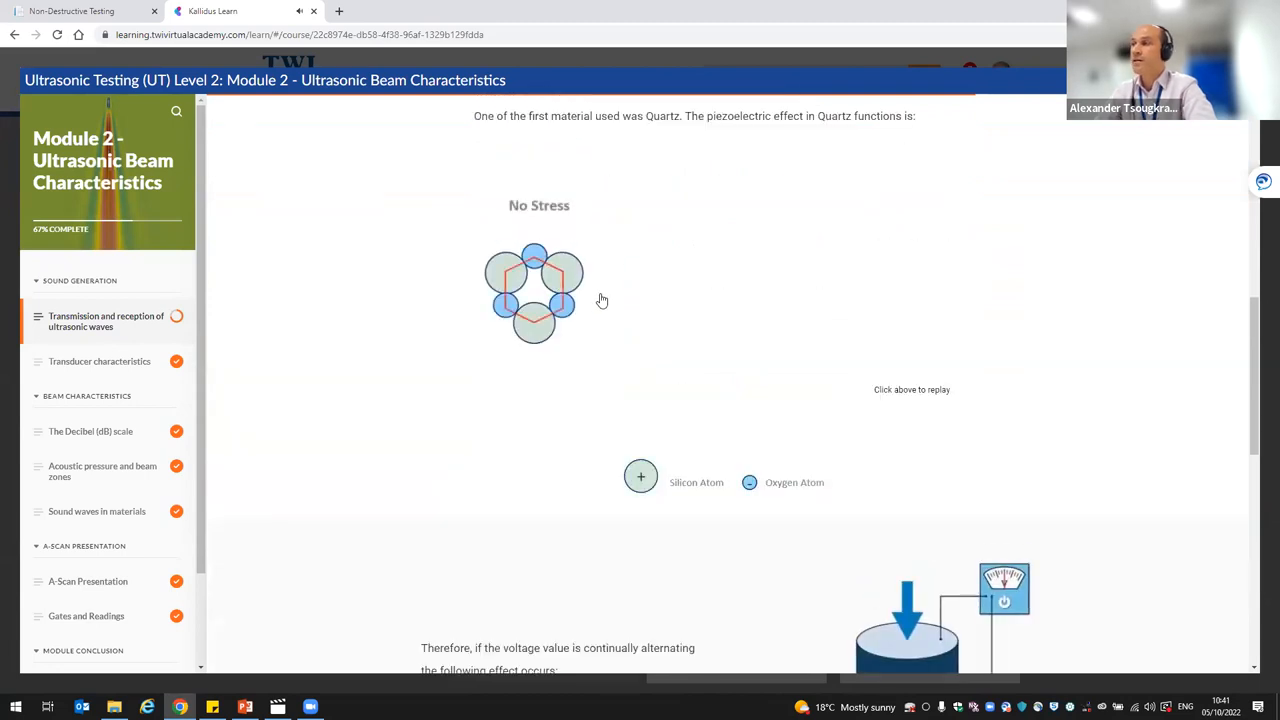
pyautogui.scroll(-3)
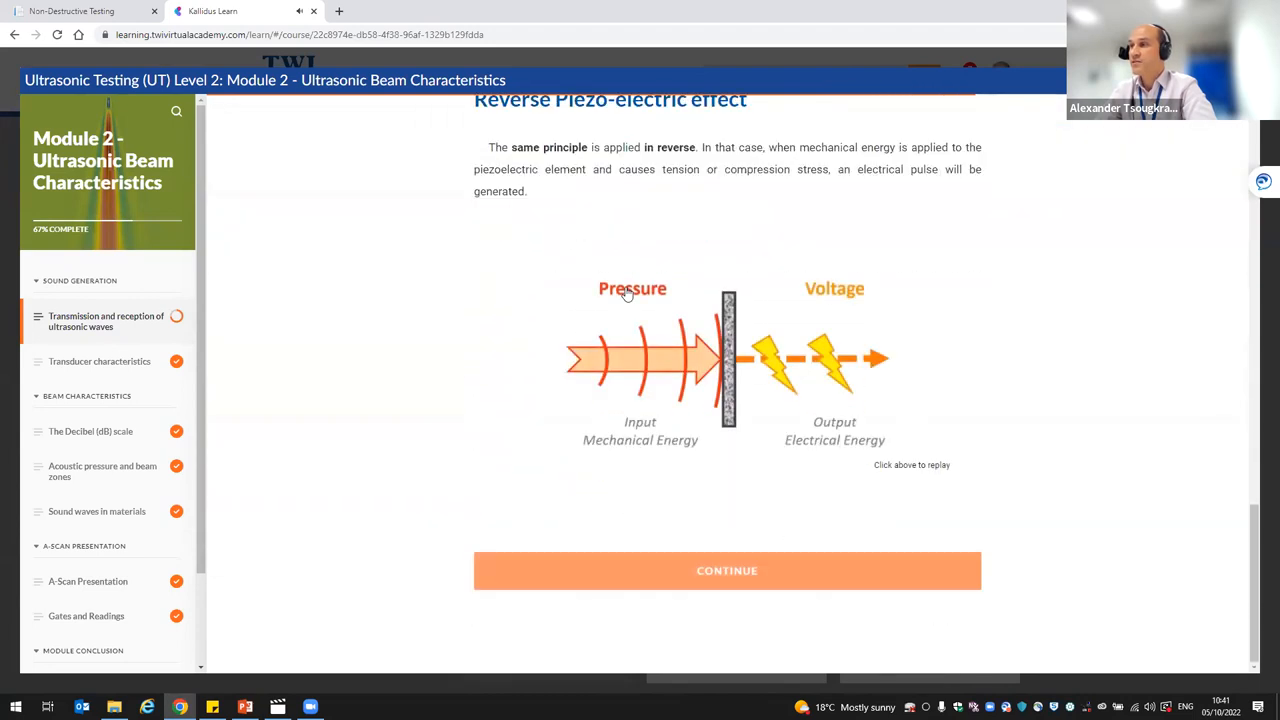
pyautogui.click(727, 570)
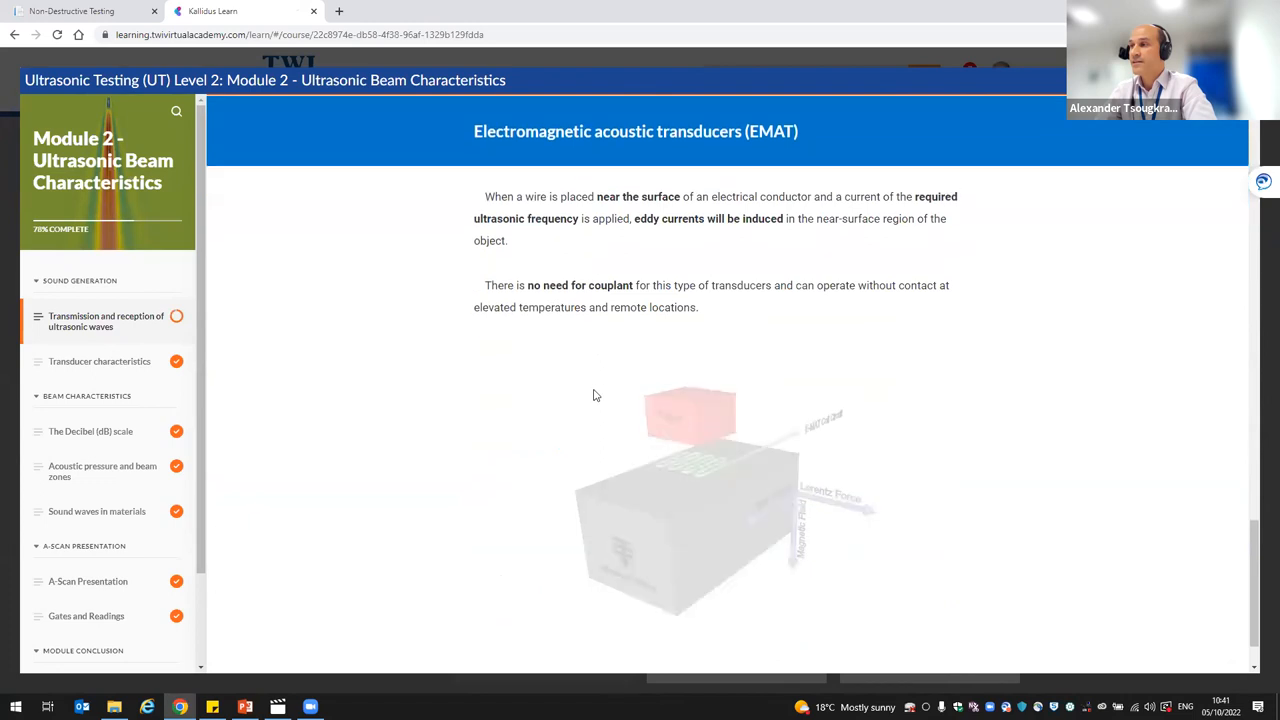
pyautogui.scroll(-3)
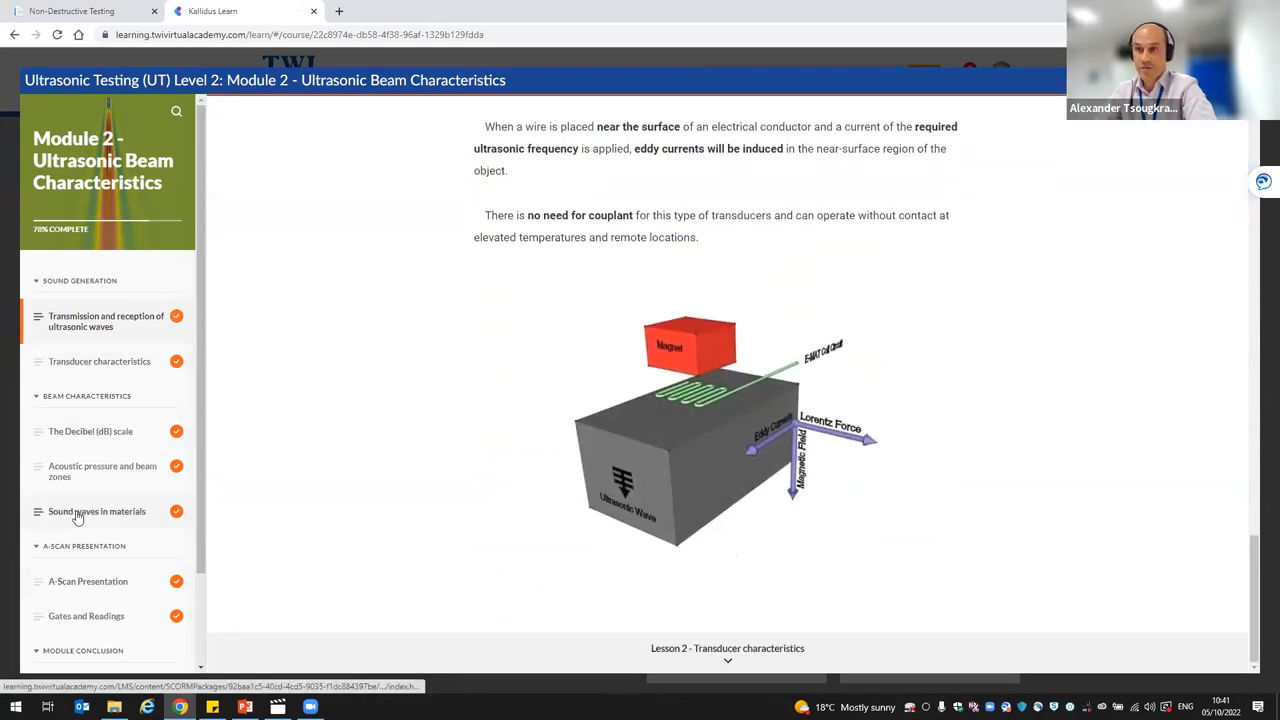
# Scroll through the Sound waves in materials lesson, then open The Decibel (dB) scale.
pyautogui.click(97, 511)
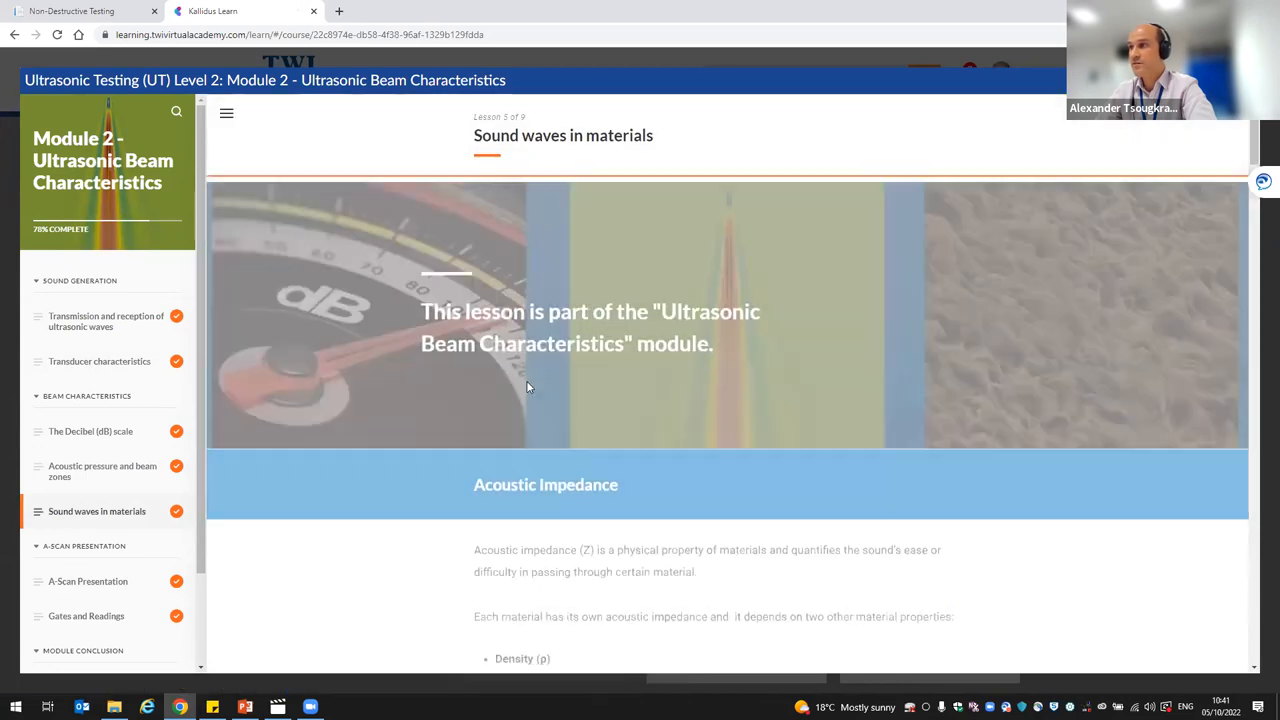
pyautogui.scroll(-3)
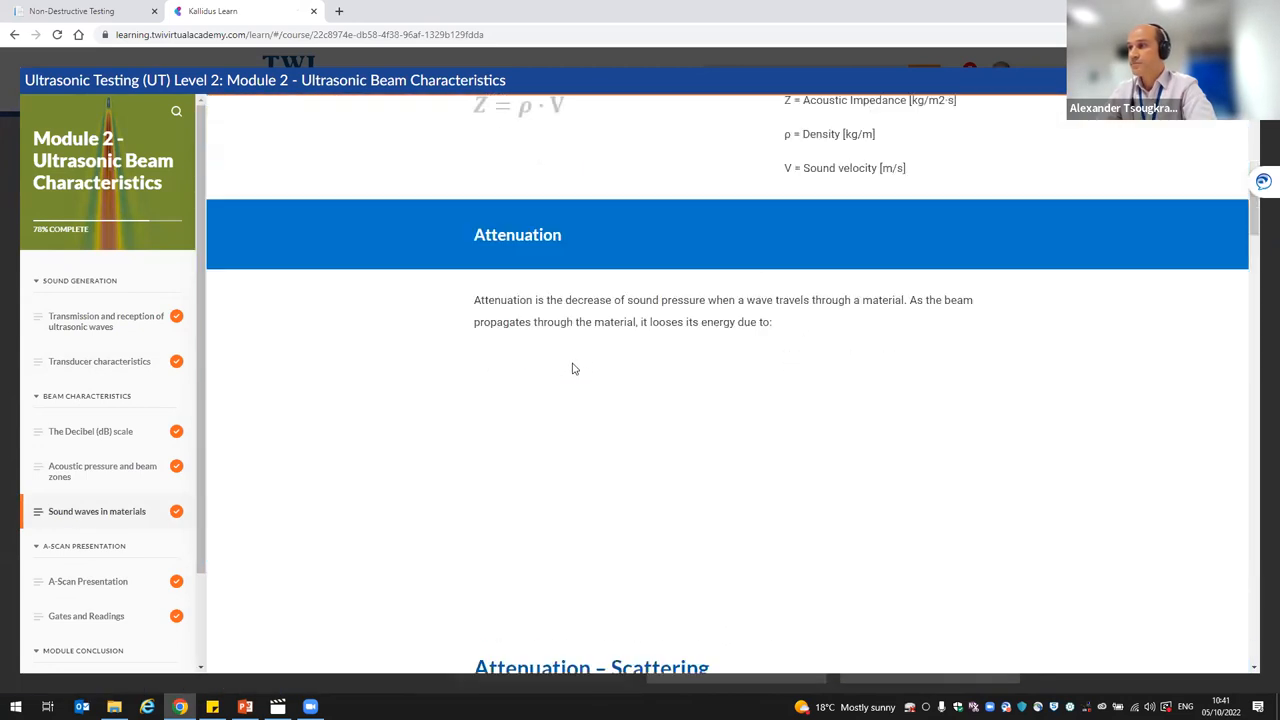
pyautogui.scroll(-3)
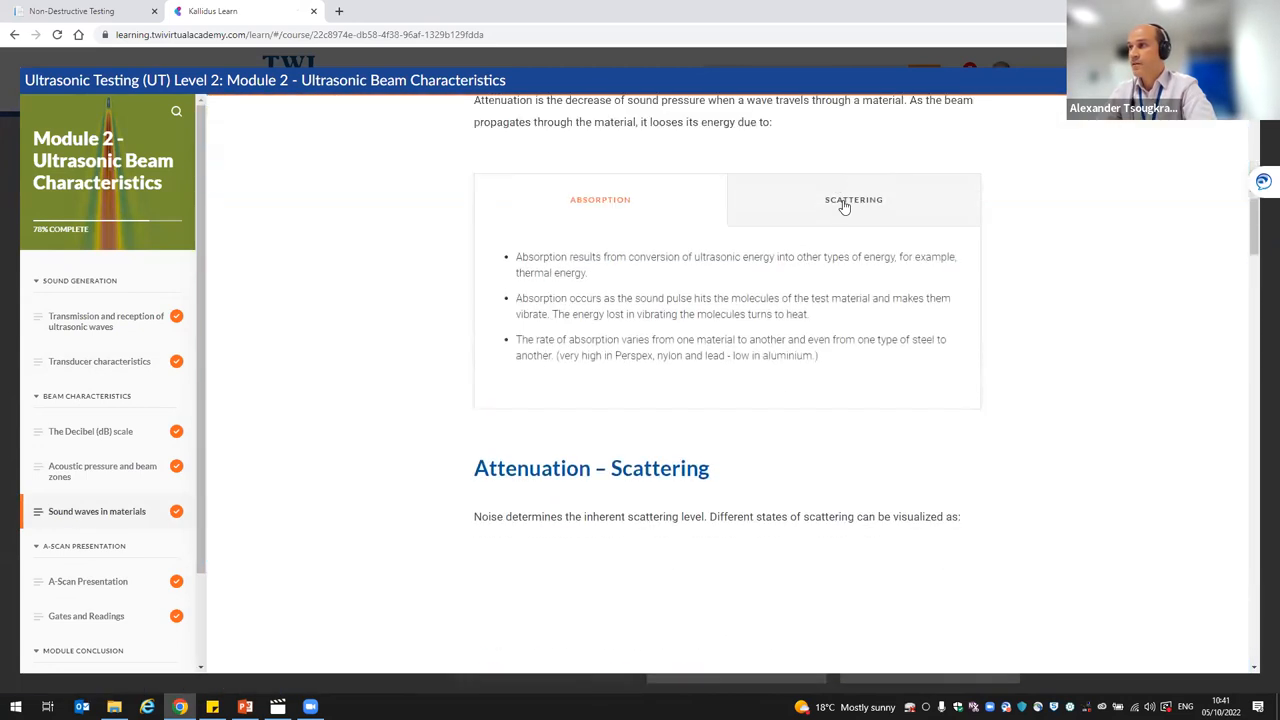
pyautogui.scroll(-3)
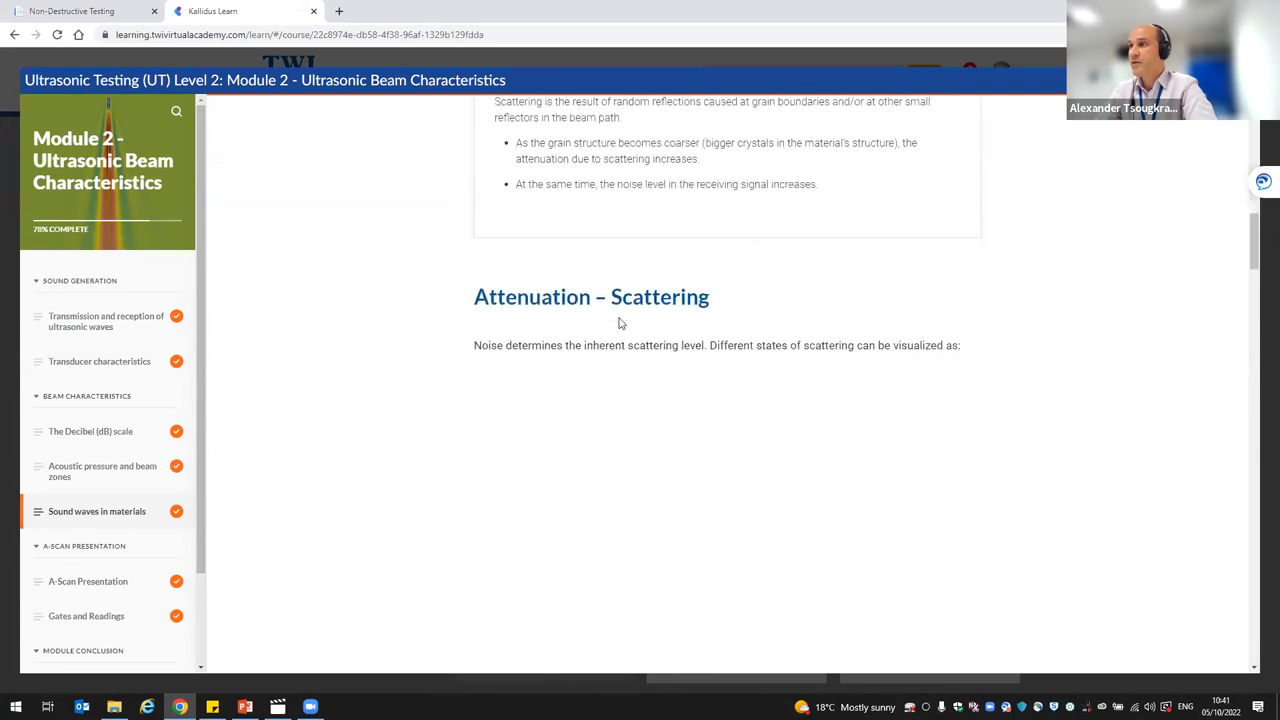
pyautogui.scroll(-3)
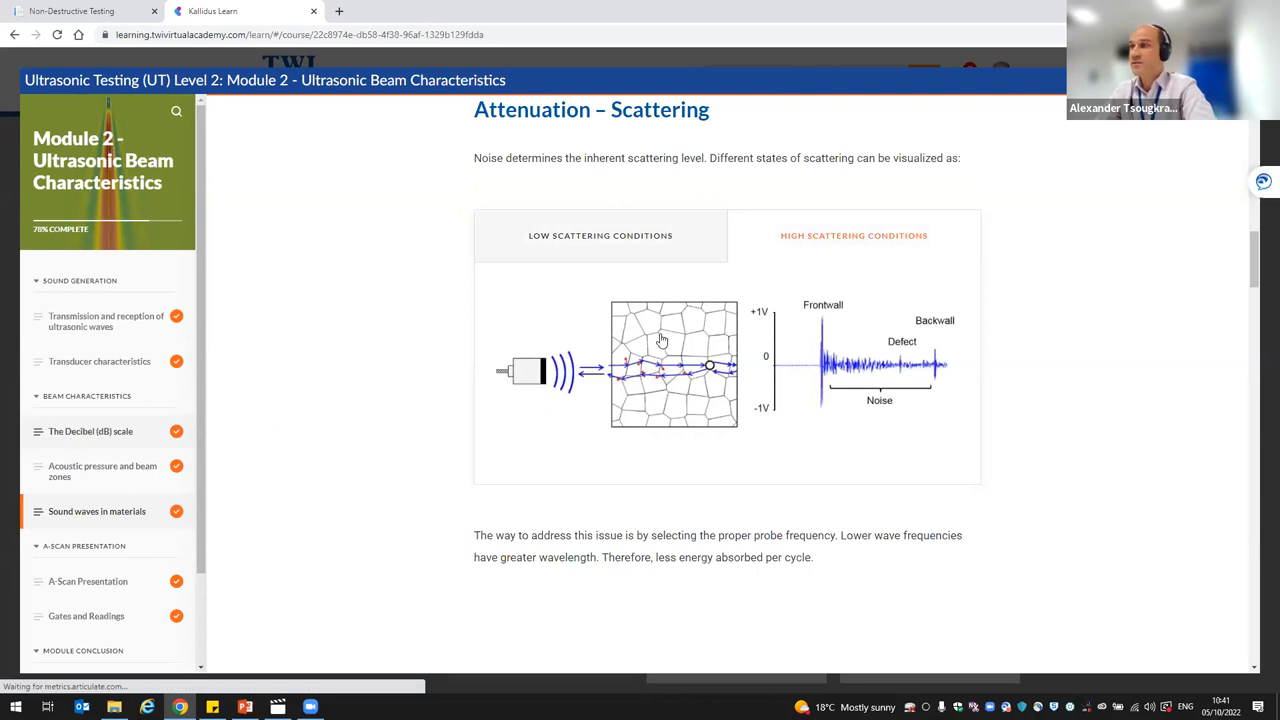
pyautogui.click(90, 431)
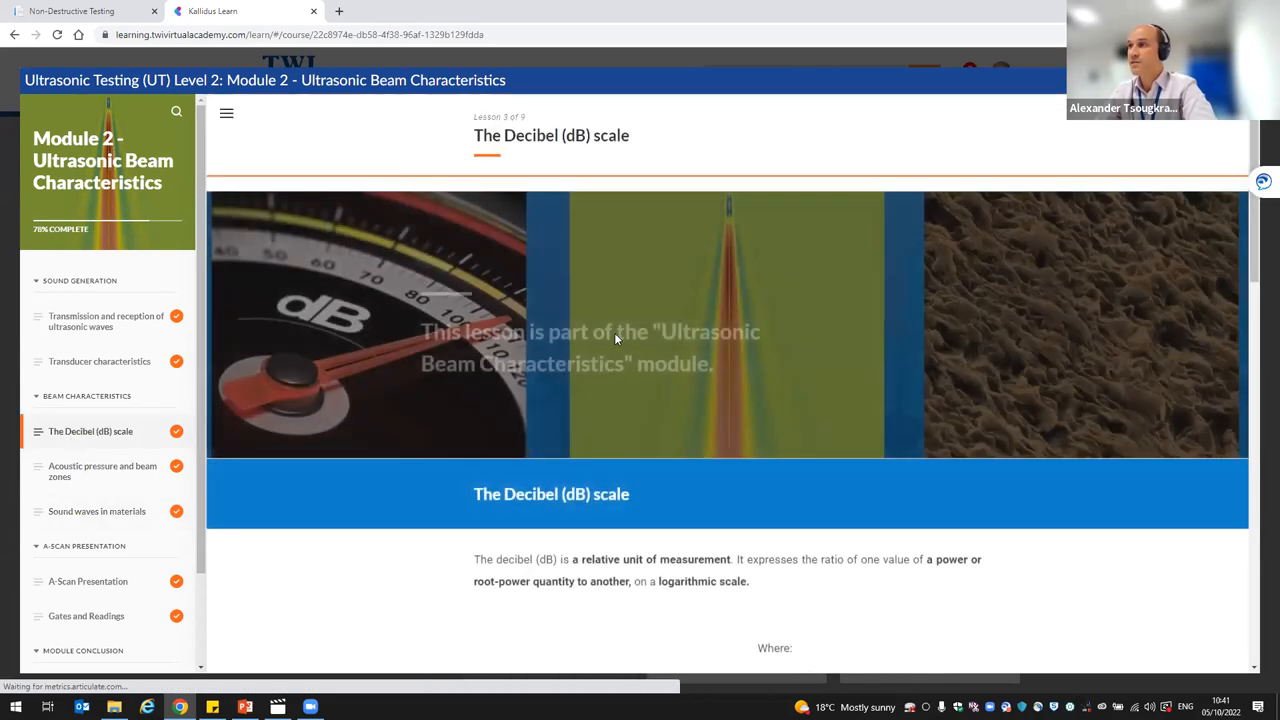
pyautogui.scroll(-3)
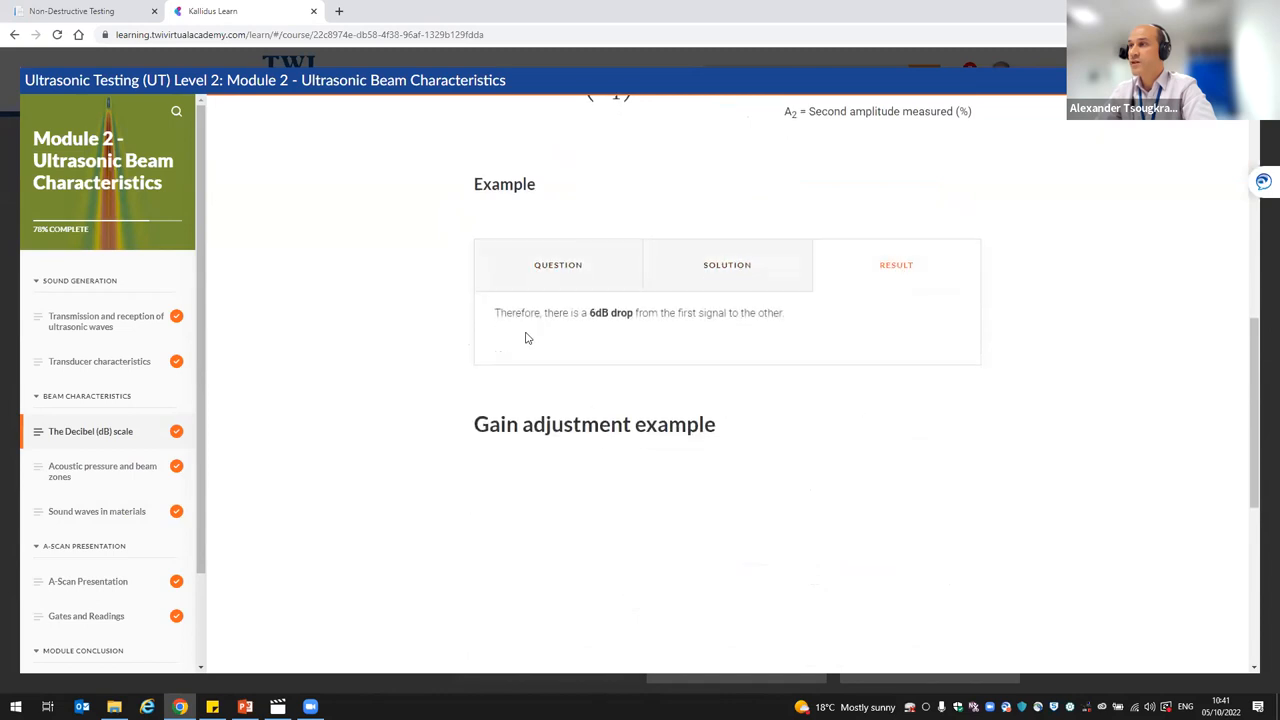
pyautogui.scroll(-3)
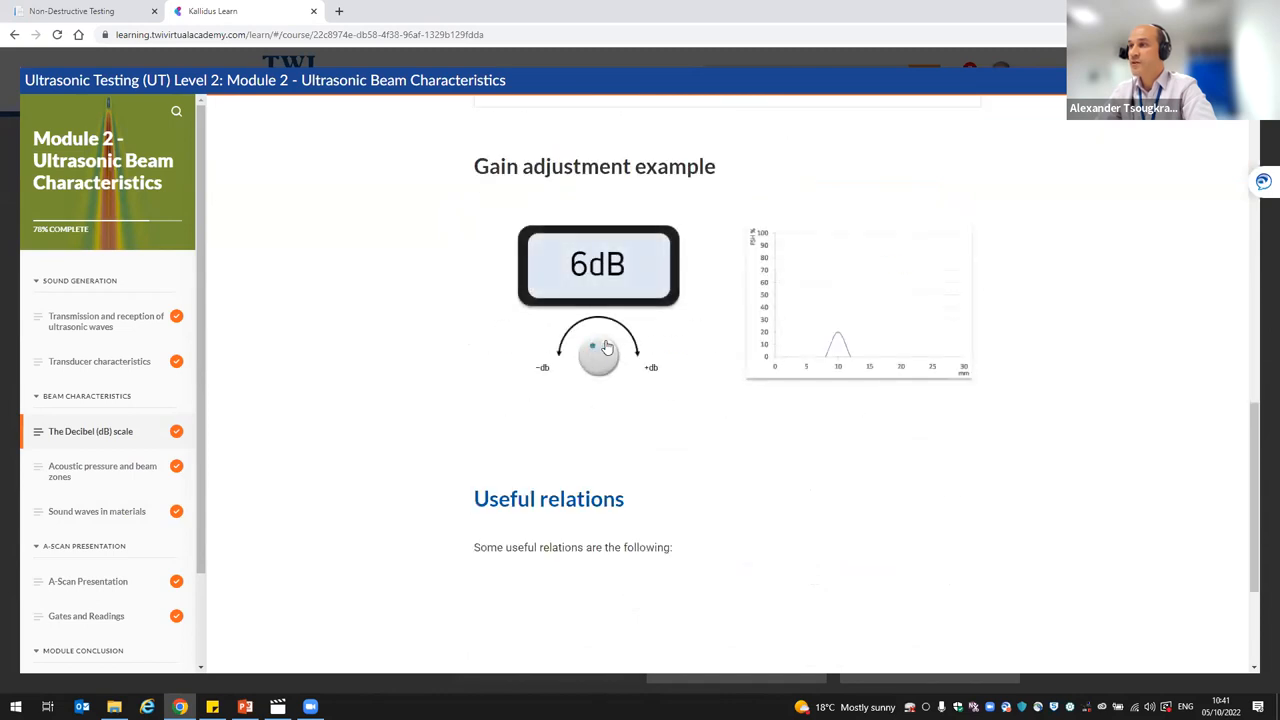
pyautogui.scroll(-3)
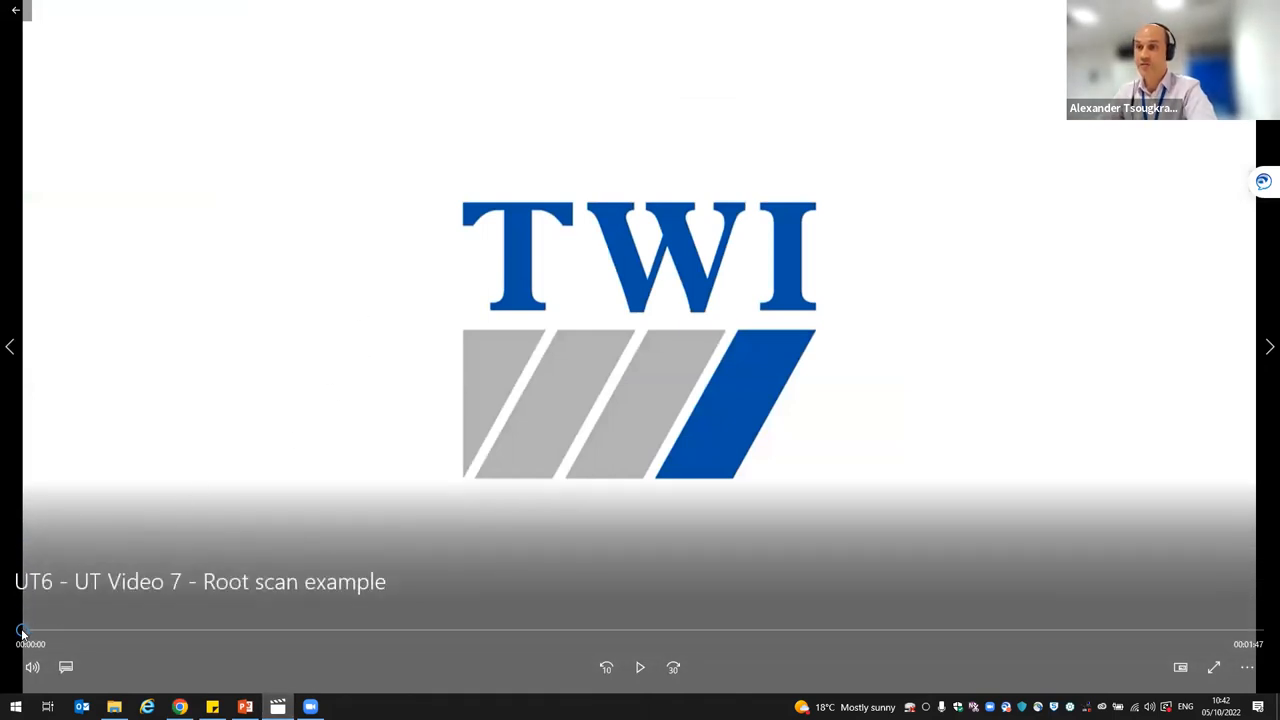
# Play the root scan example video and drag ahead to the flaw detector A-scan.
pyautogui.click(639, 667)
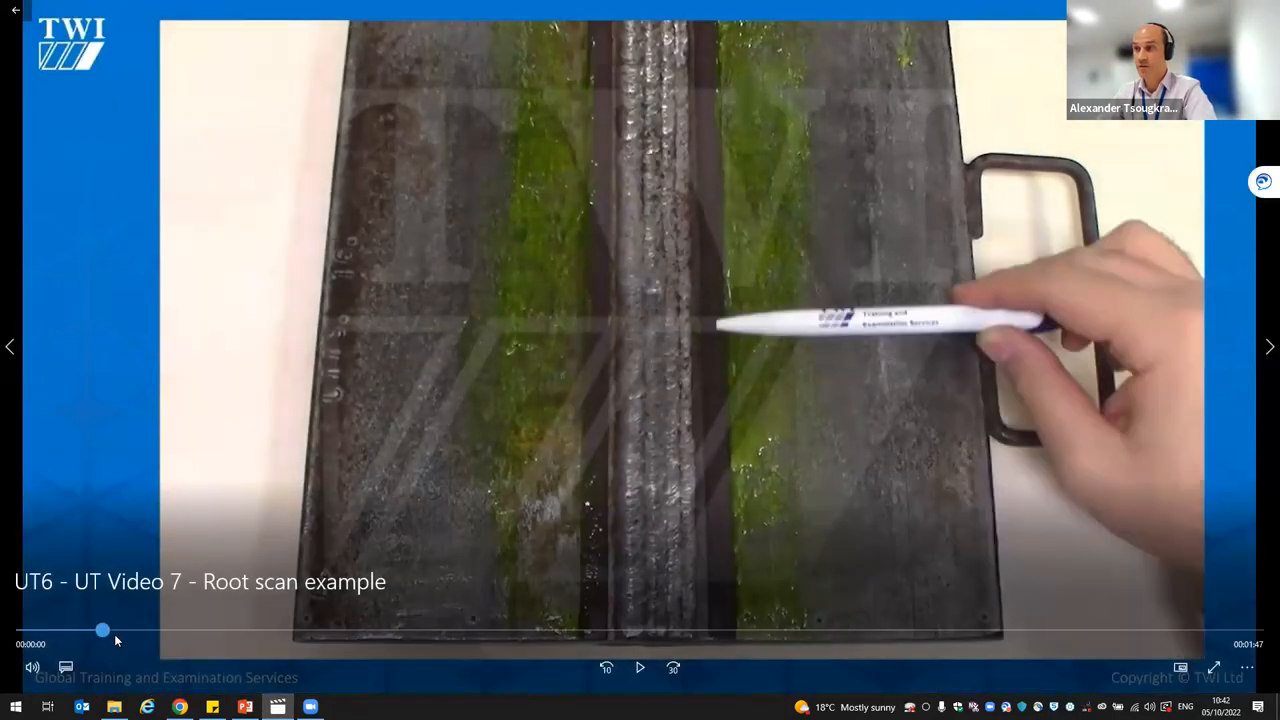
pyautogui.moveTo(102, 630); pyautogui.dragTo(215, 630)
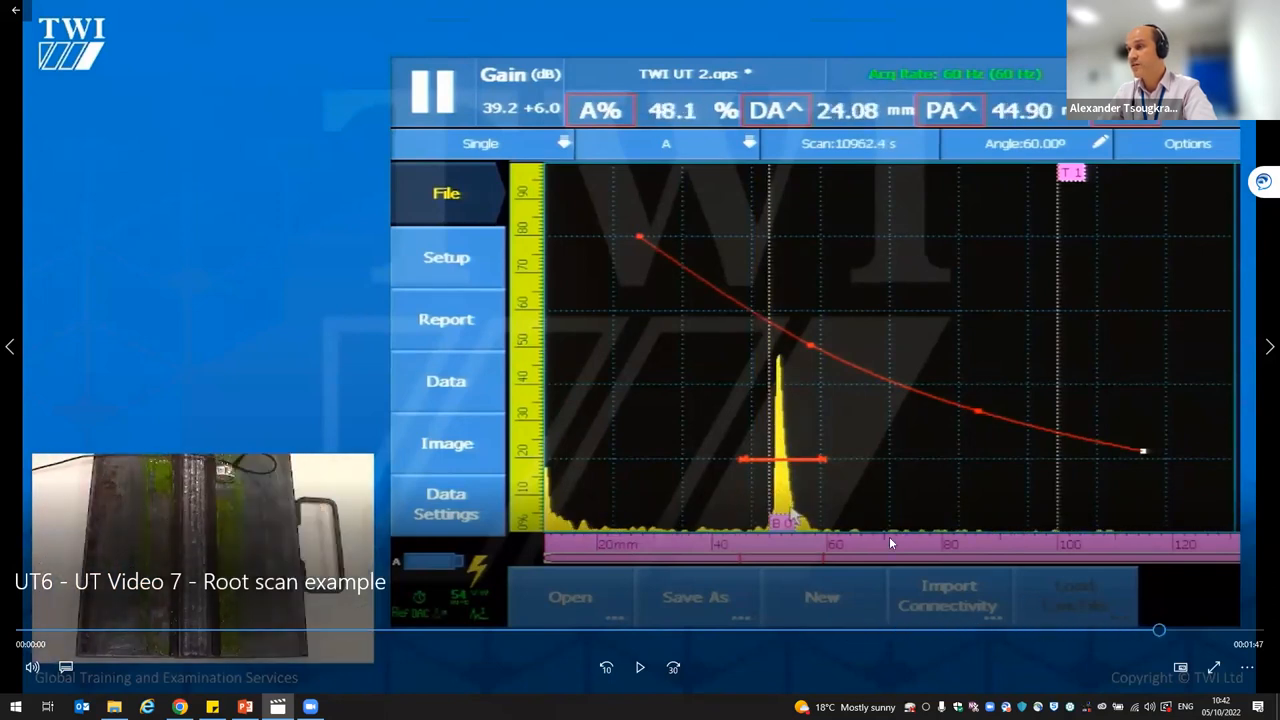
pyautogui.moveTo(285, 327)
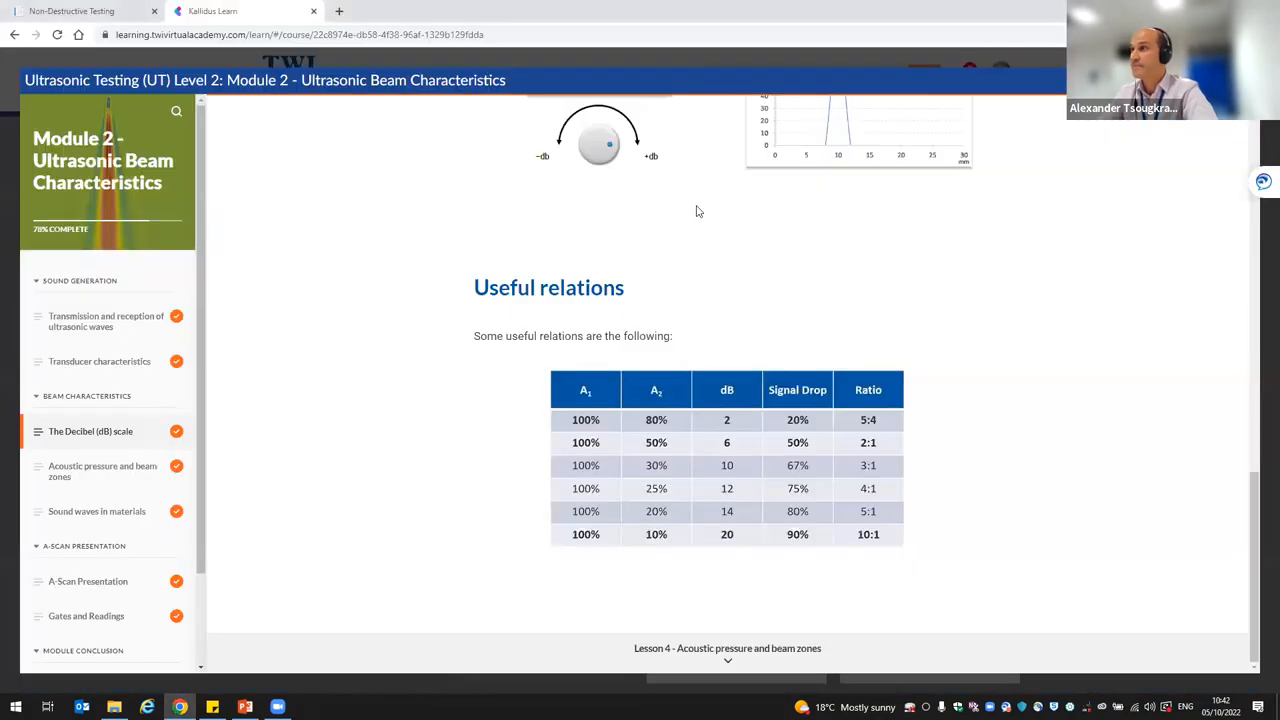
pyautogui.moveTo(445, 378)
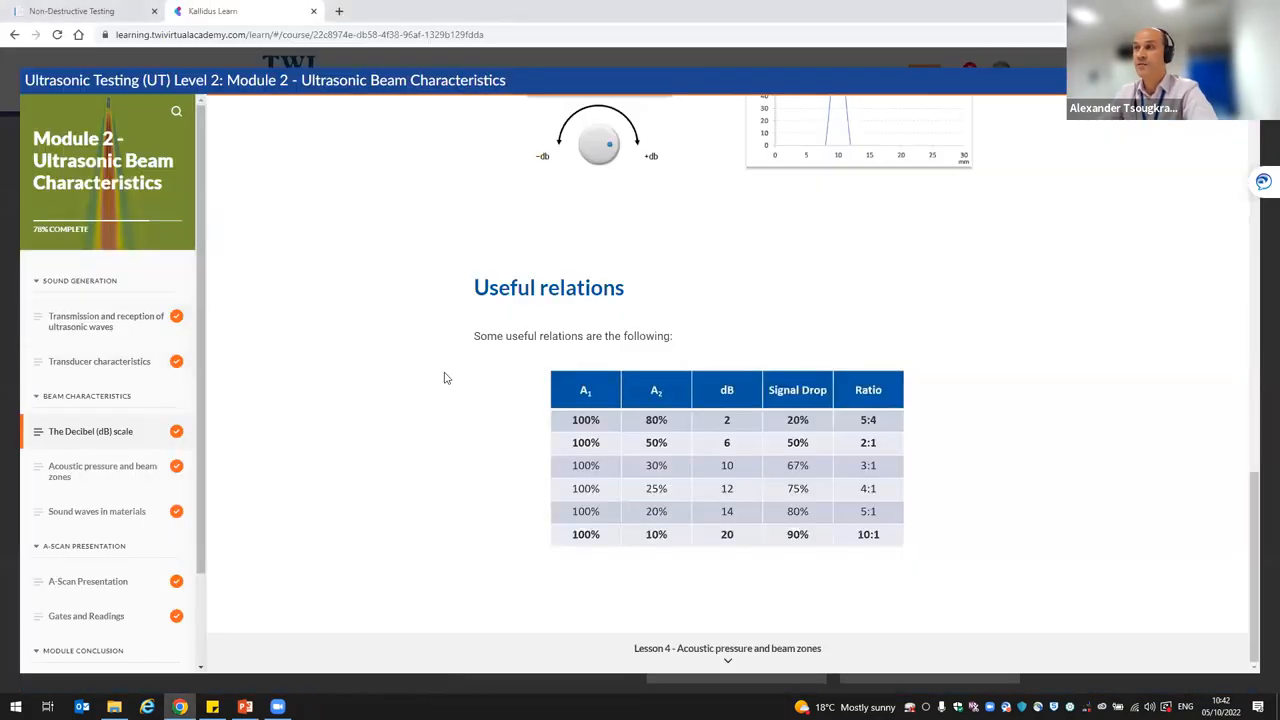
pyautogui.moveTo(429, 321)
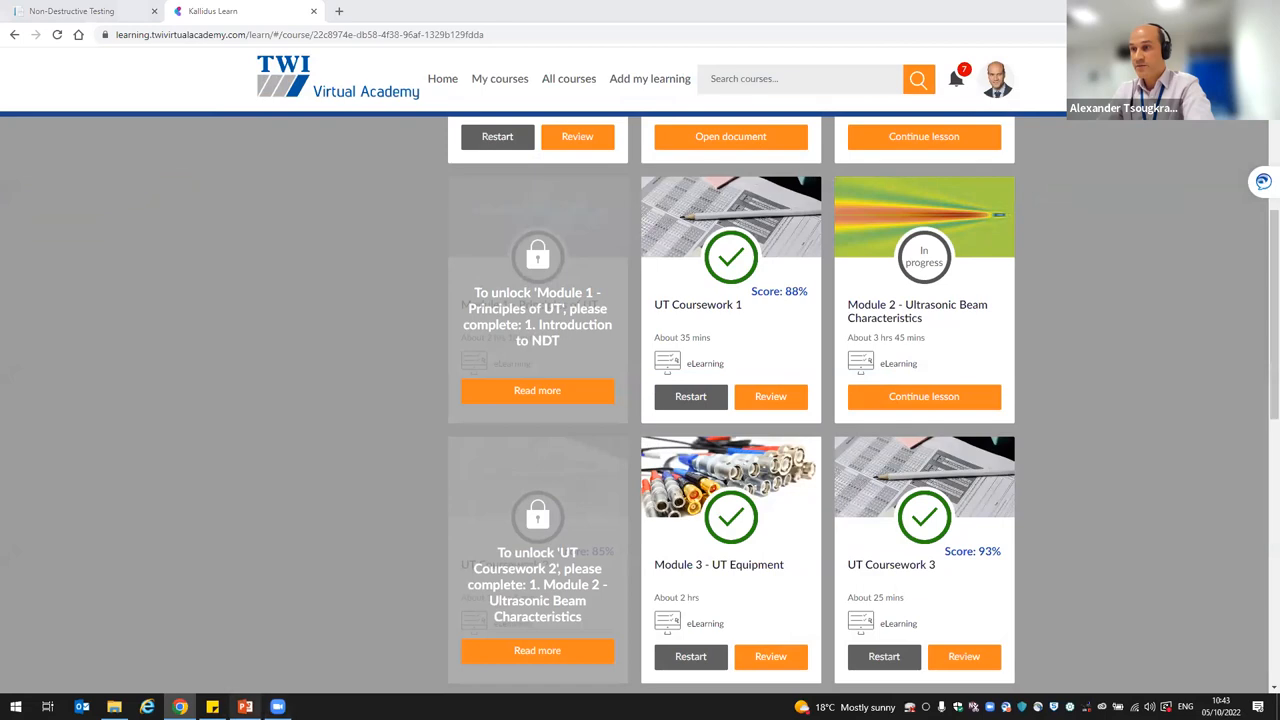
pyautogui.moveTo(245, 707)
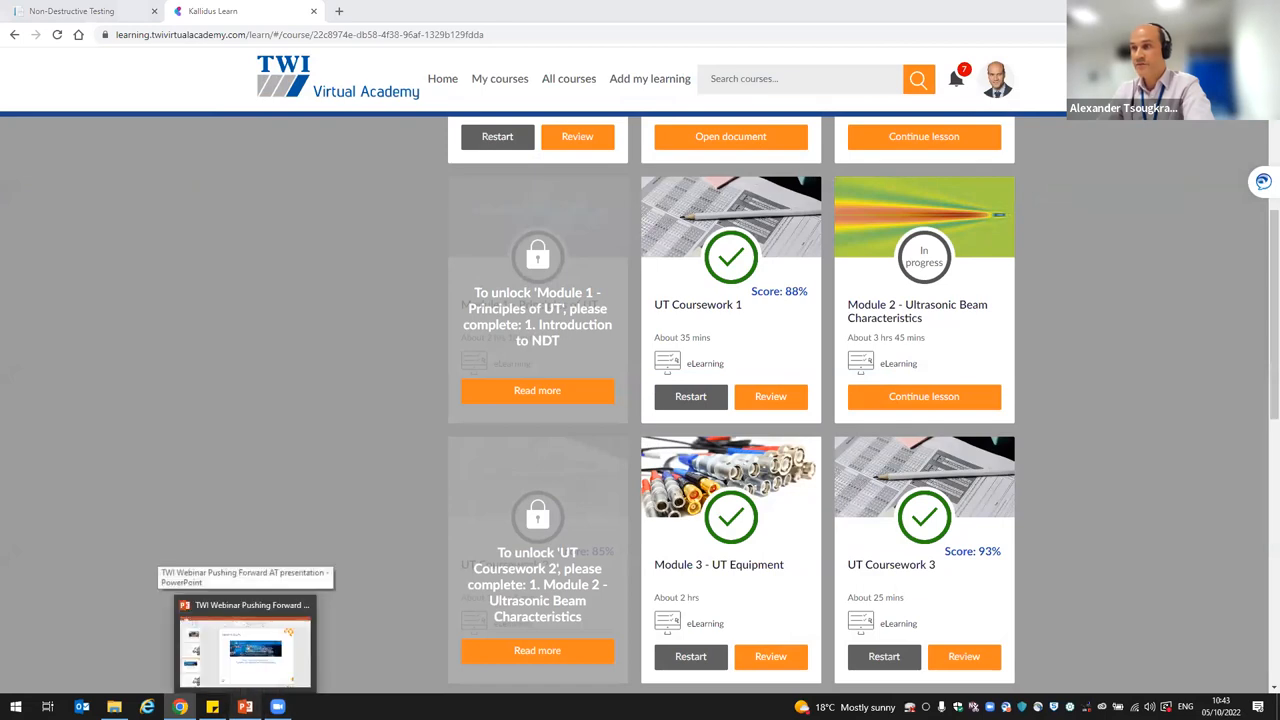
# Return to the slide show and swap the presenter view and slide show screens.
pyautogui.click(245, 645)
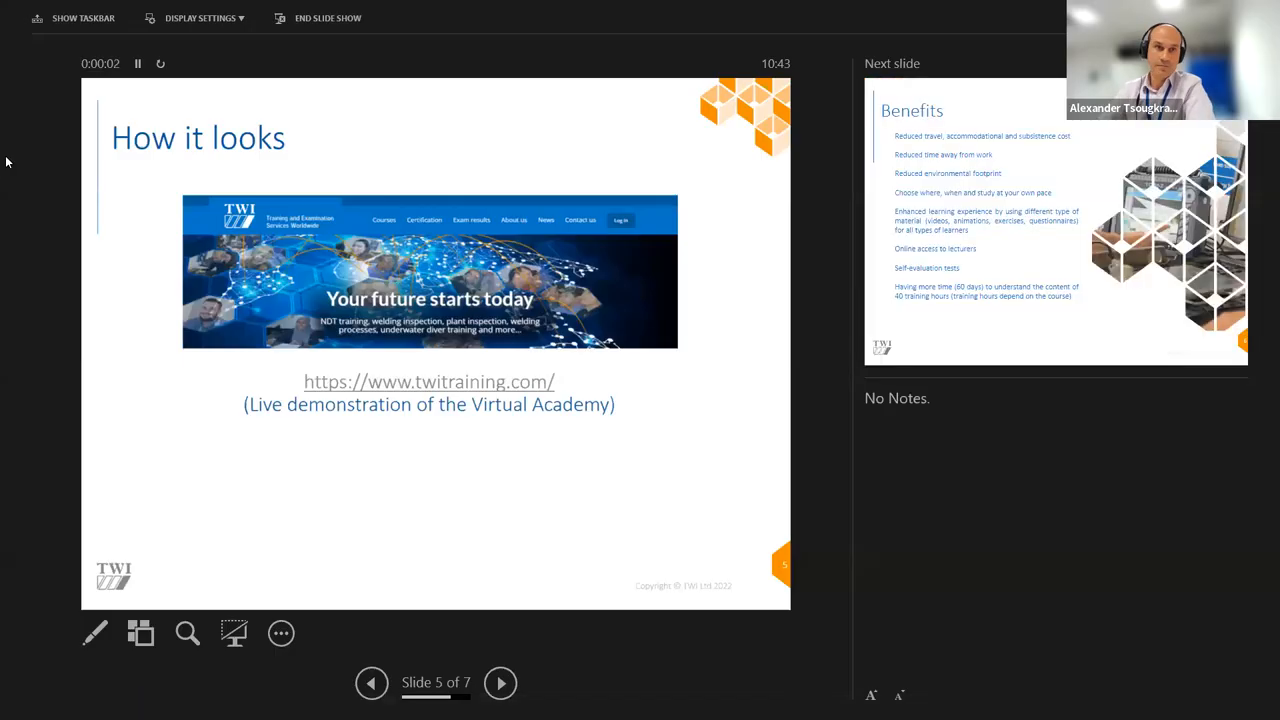
pyautogui.click(200, 18)
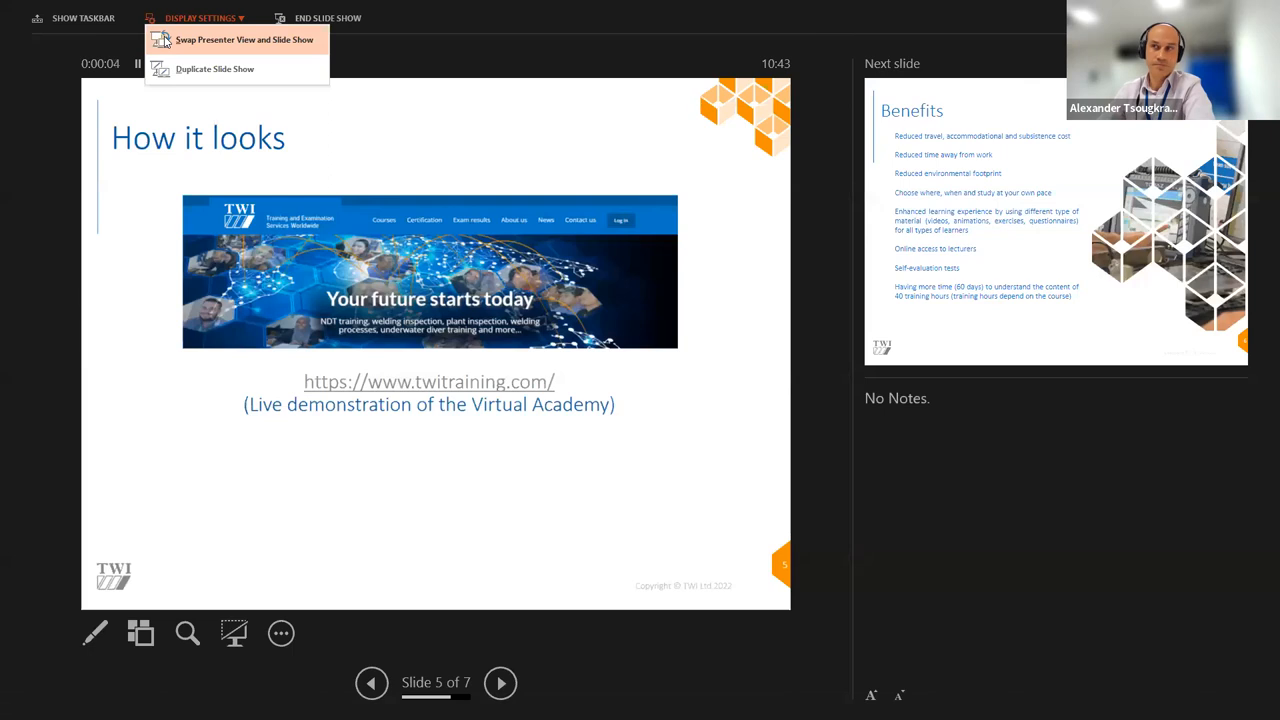
pyautogui.click(244, 39)
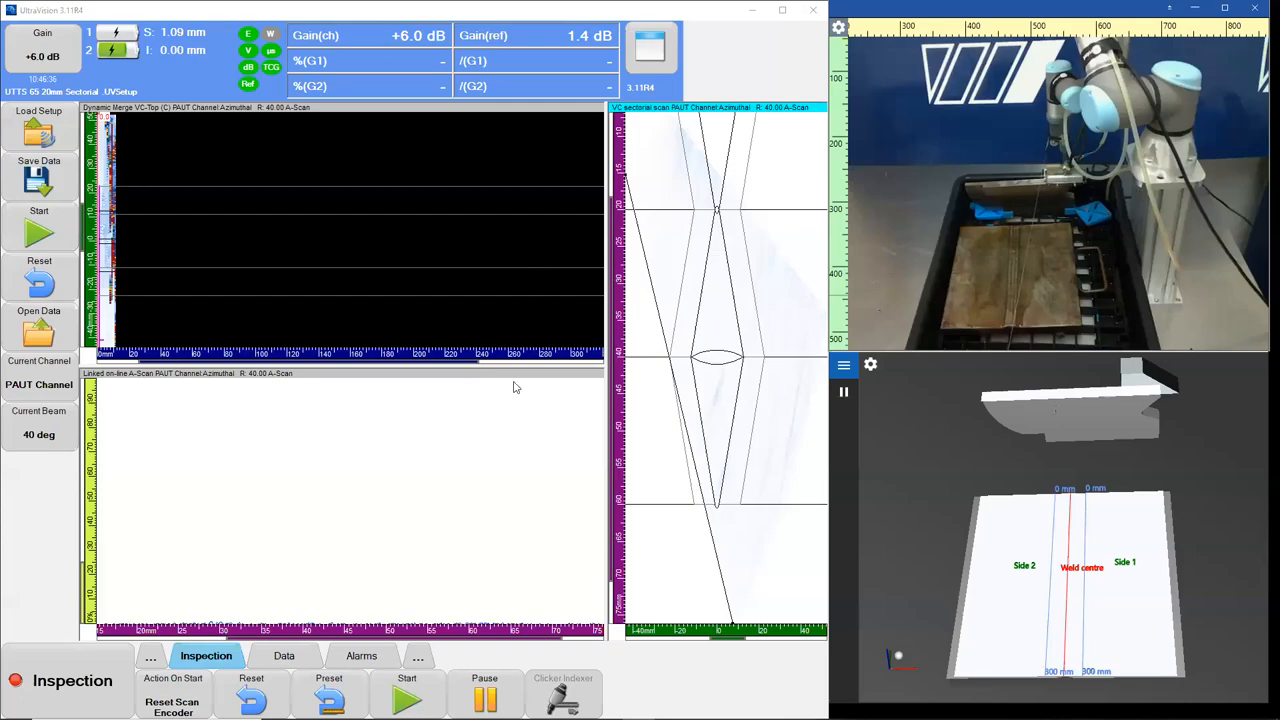
pyautogui.moveTo(476, 451)
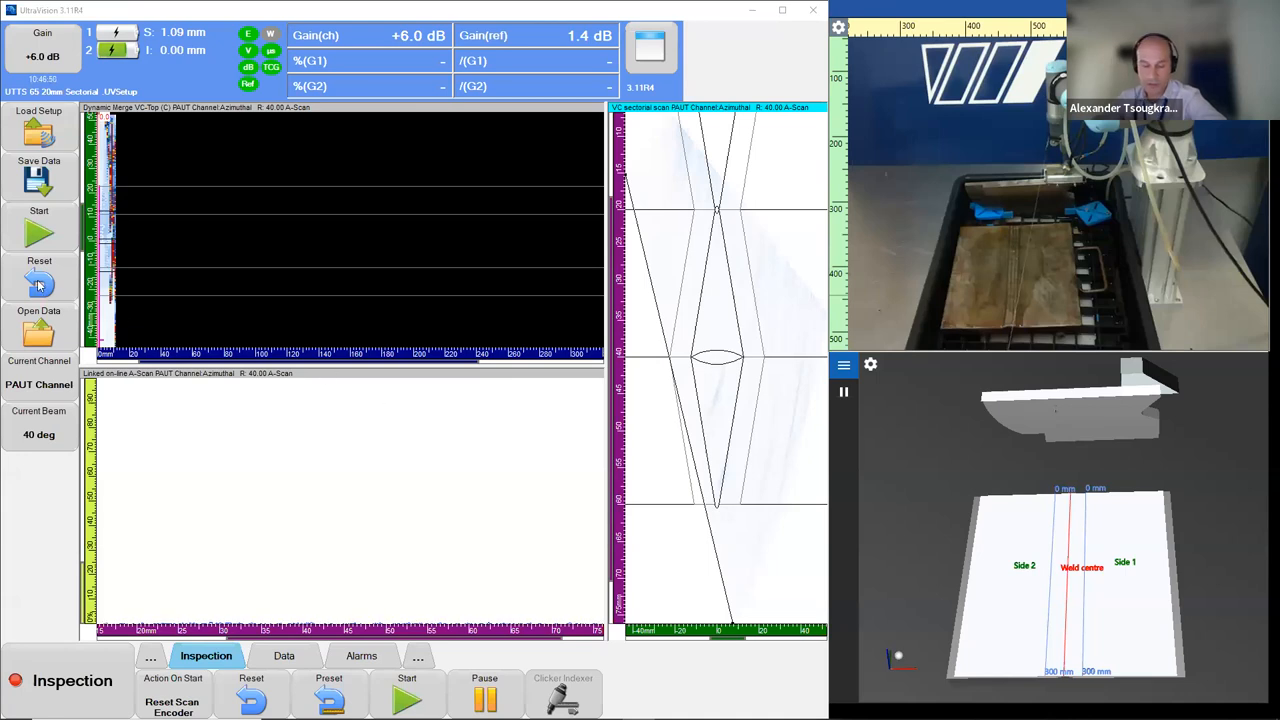
# Reset the acquisition and scan encoder so the position reads 0.00 mm.
pyautogui.click(38, 283)
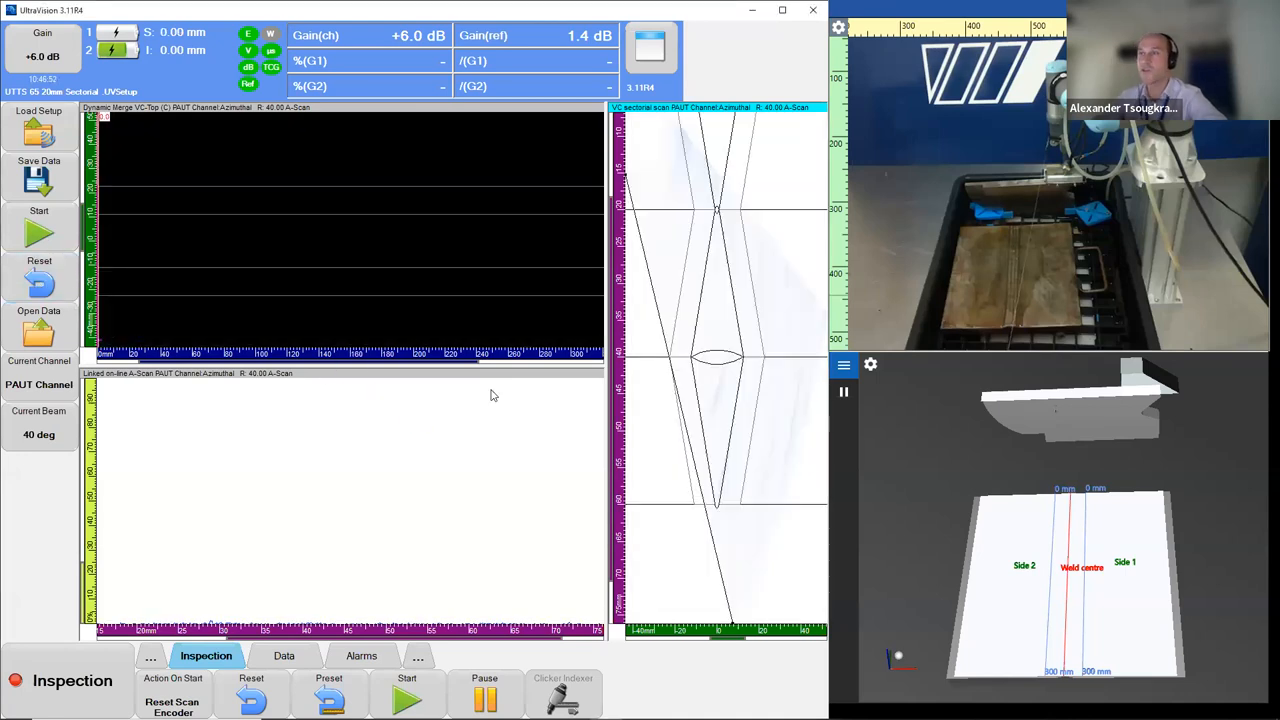
pyautogui.moveTo(560, 417)
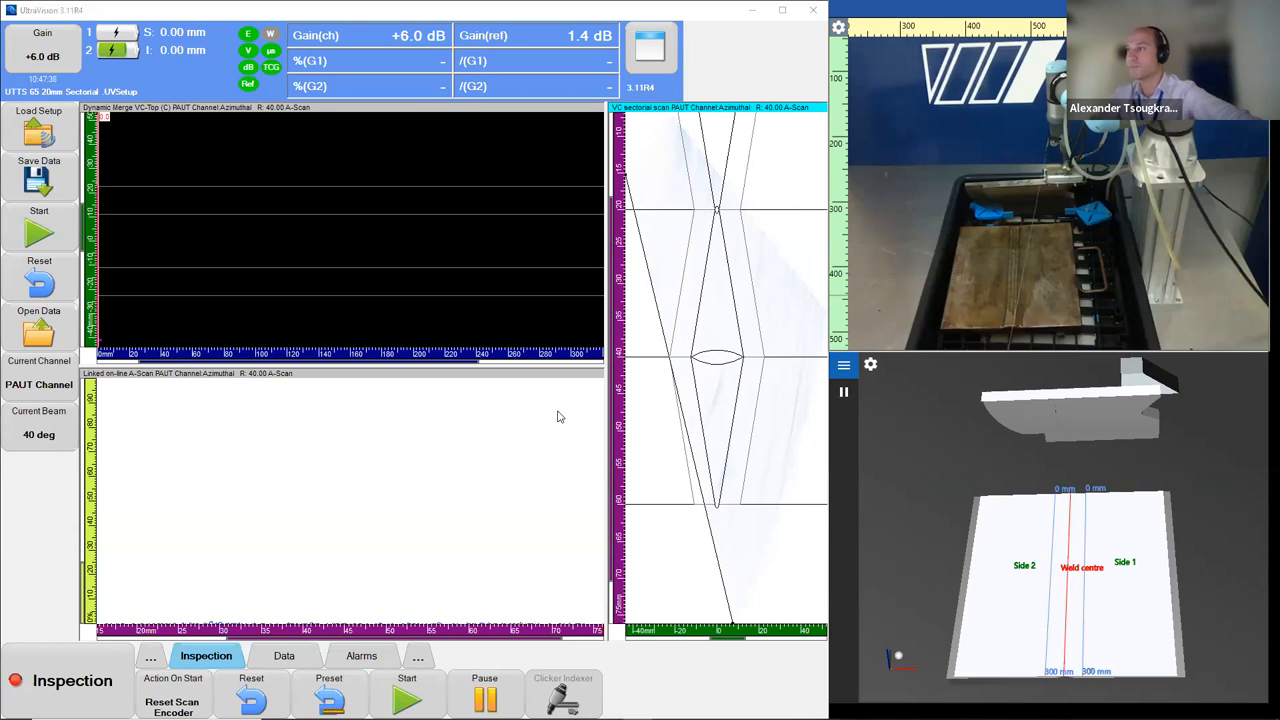
pyautogui.moveTo(678, 411)
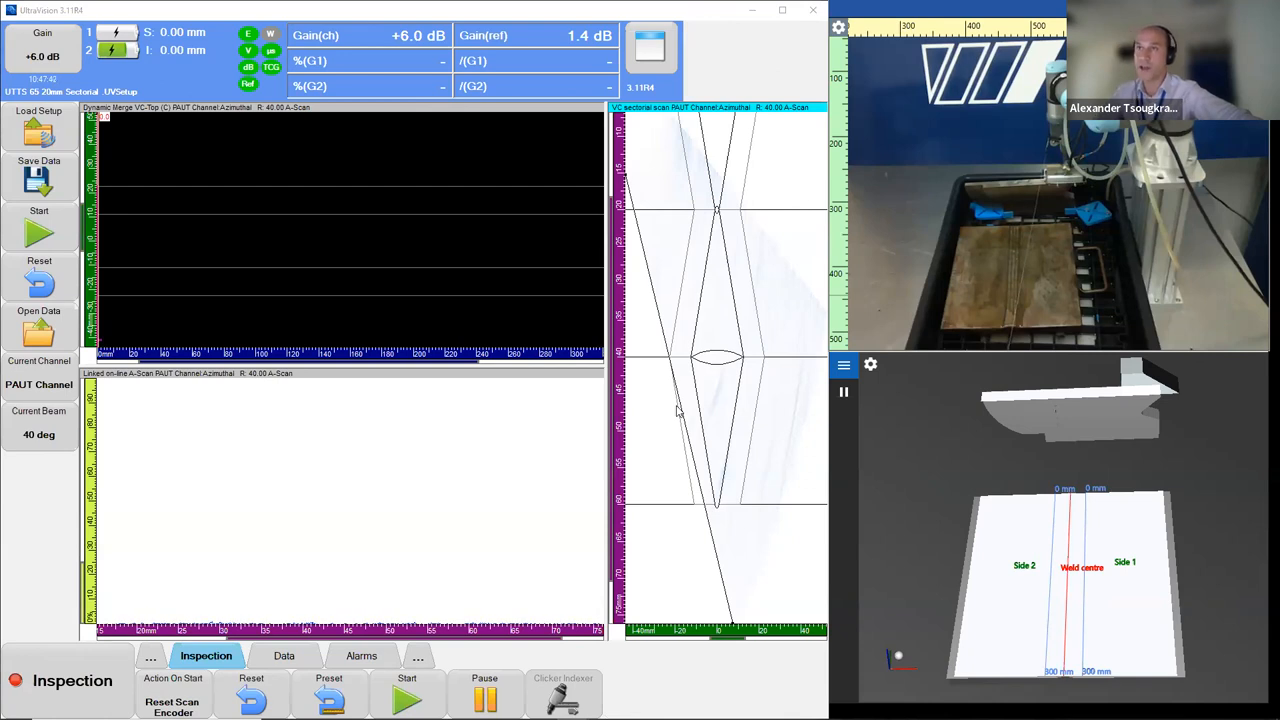
pyautogui.moveTo(222, 33)
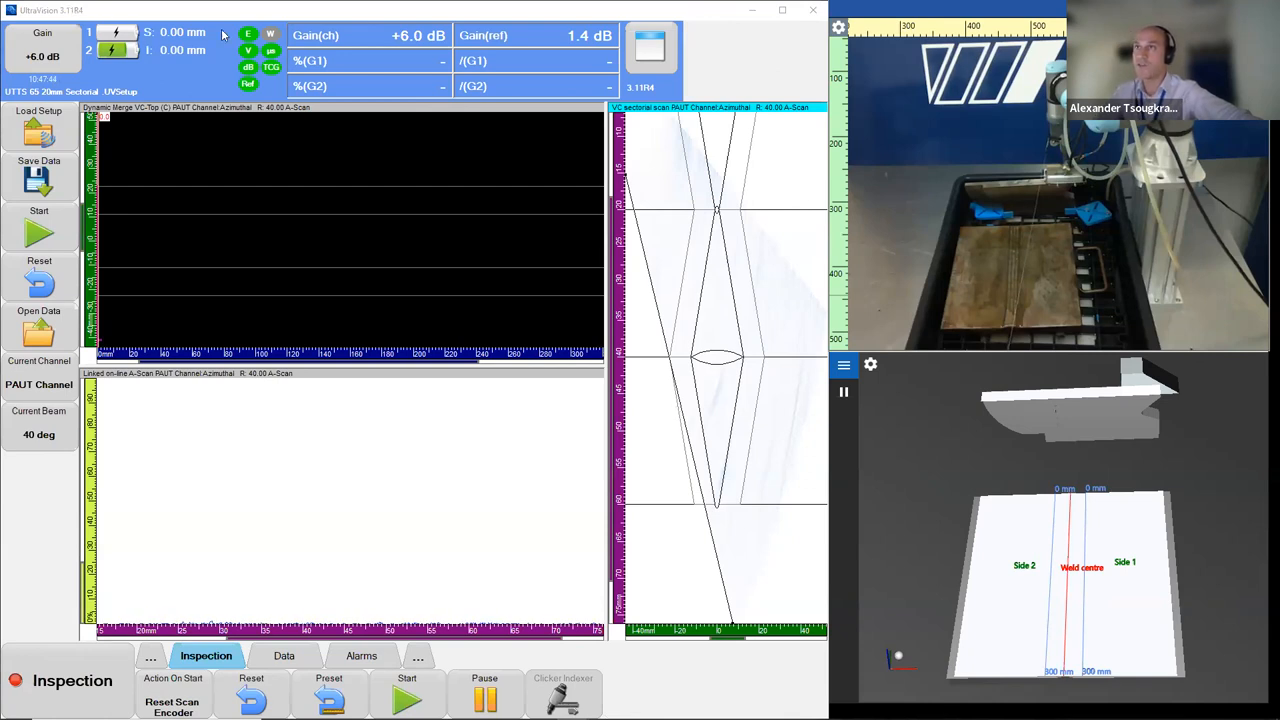
pyautogui.moveTo(1007, 527)
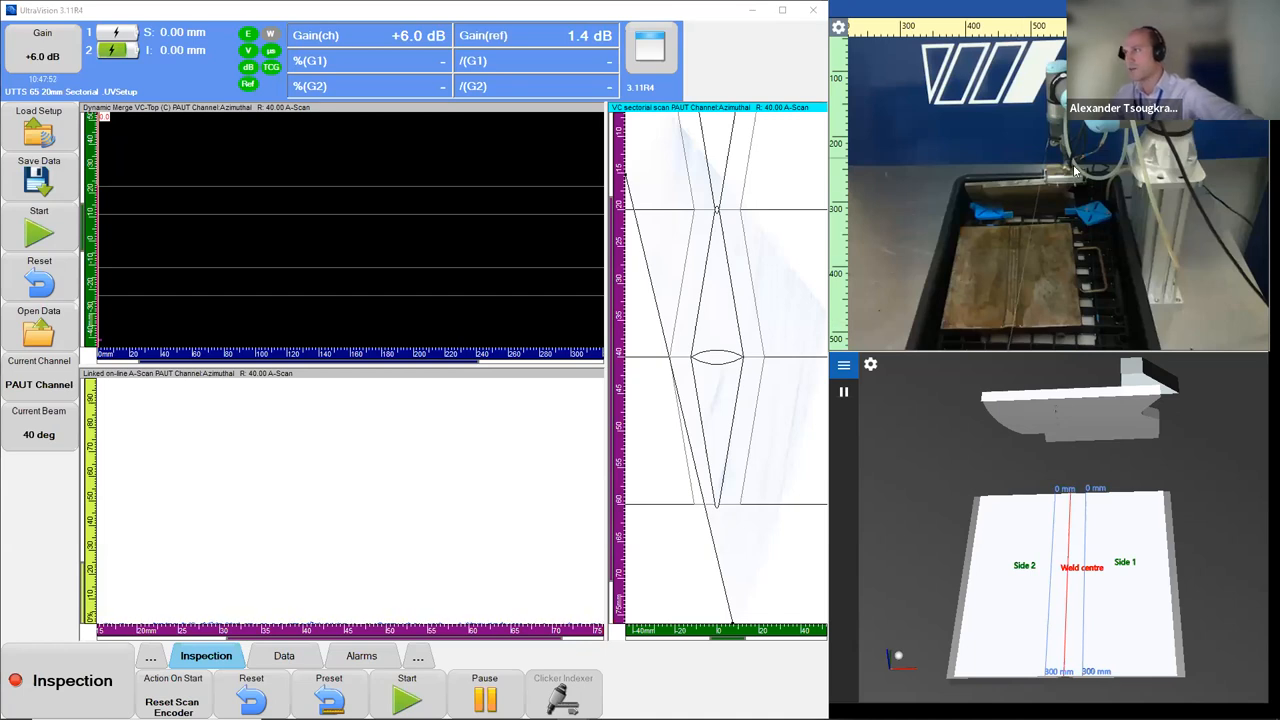
pyautogui.moveTo(1075, 184)
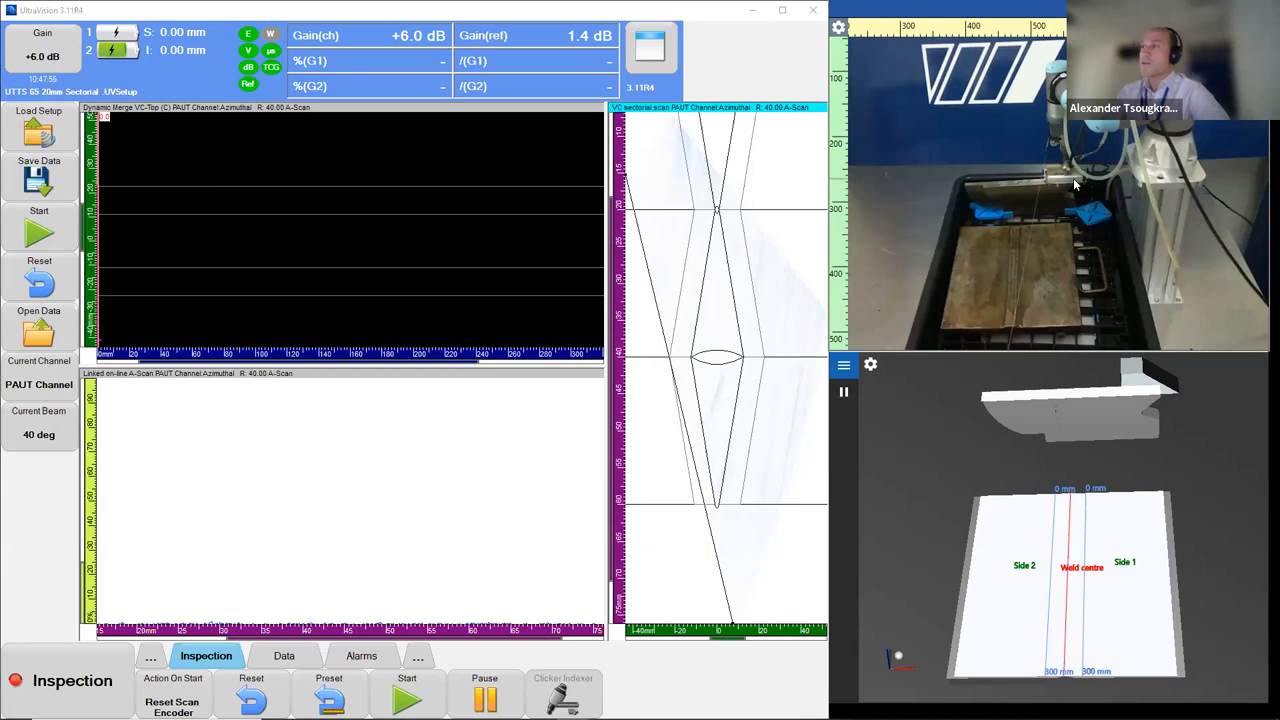
pyautogui.moveTo(922, 178)
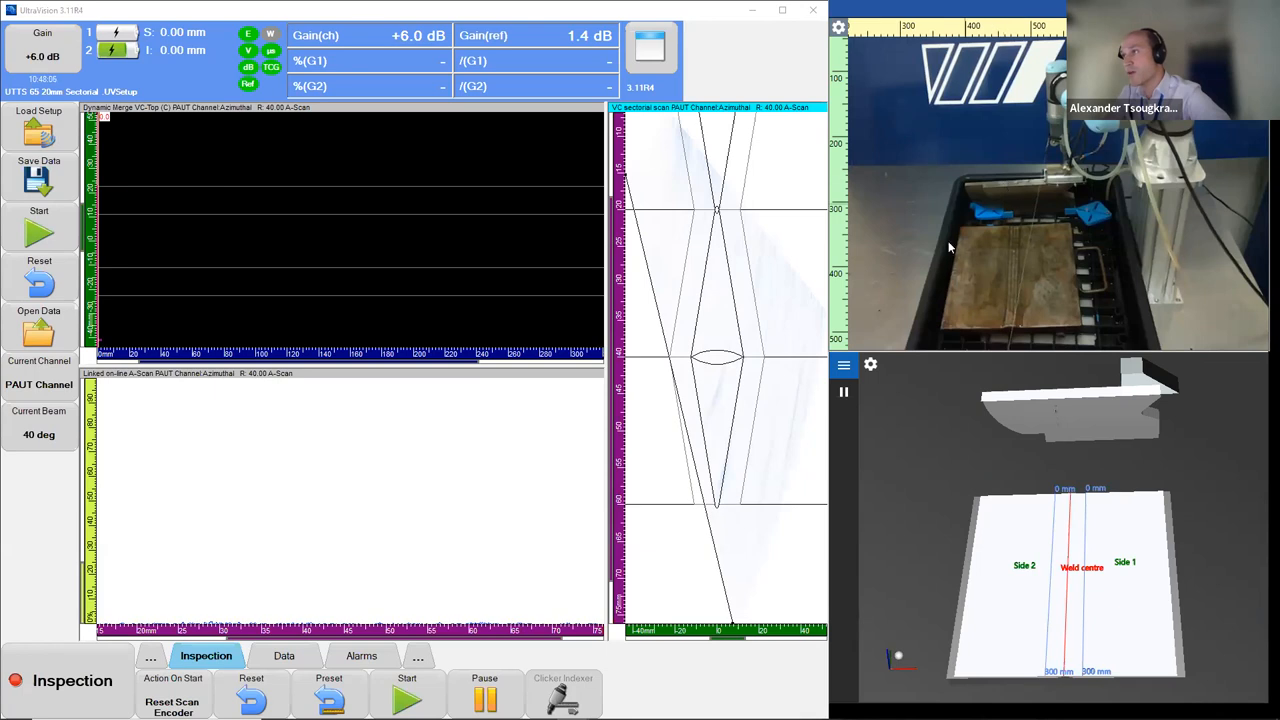
pyautogui.moveTo(988, 249)
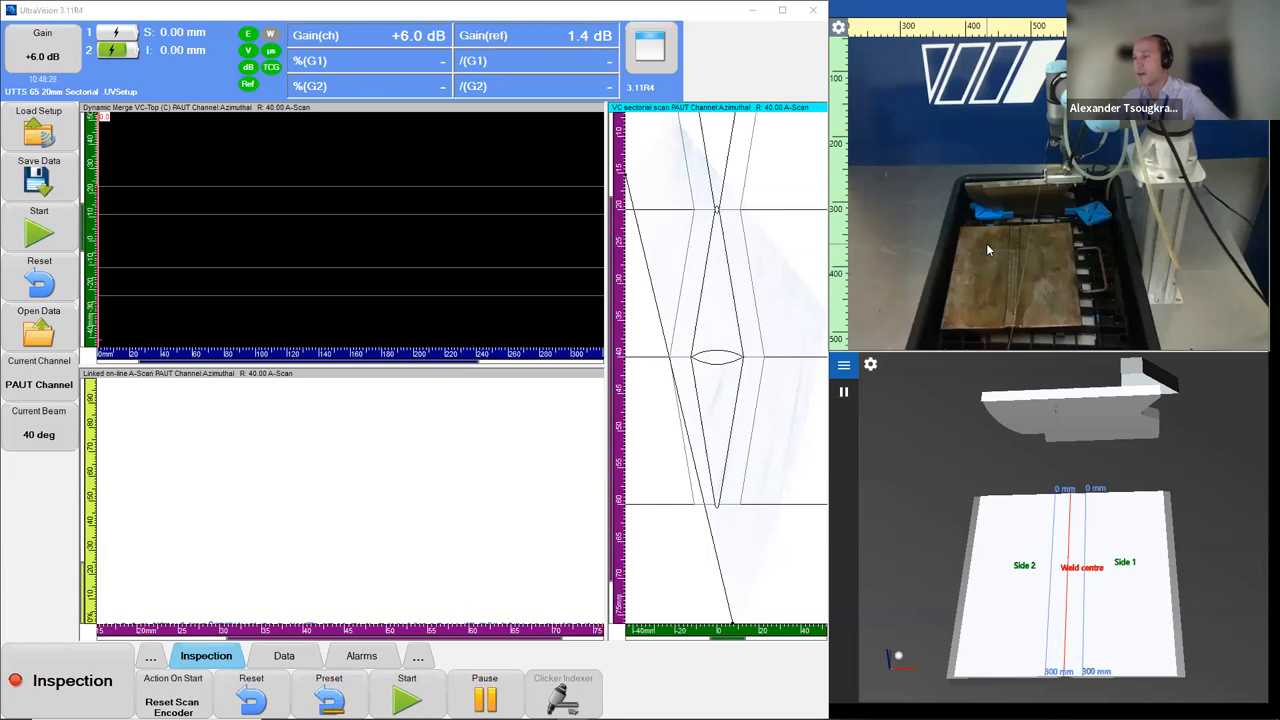
pyautogui.moveTo(647, 265)
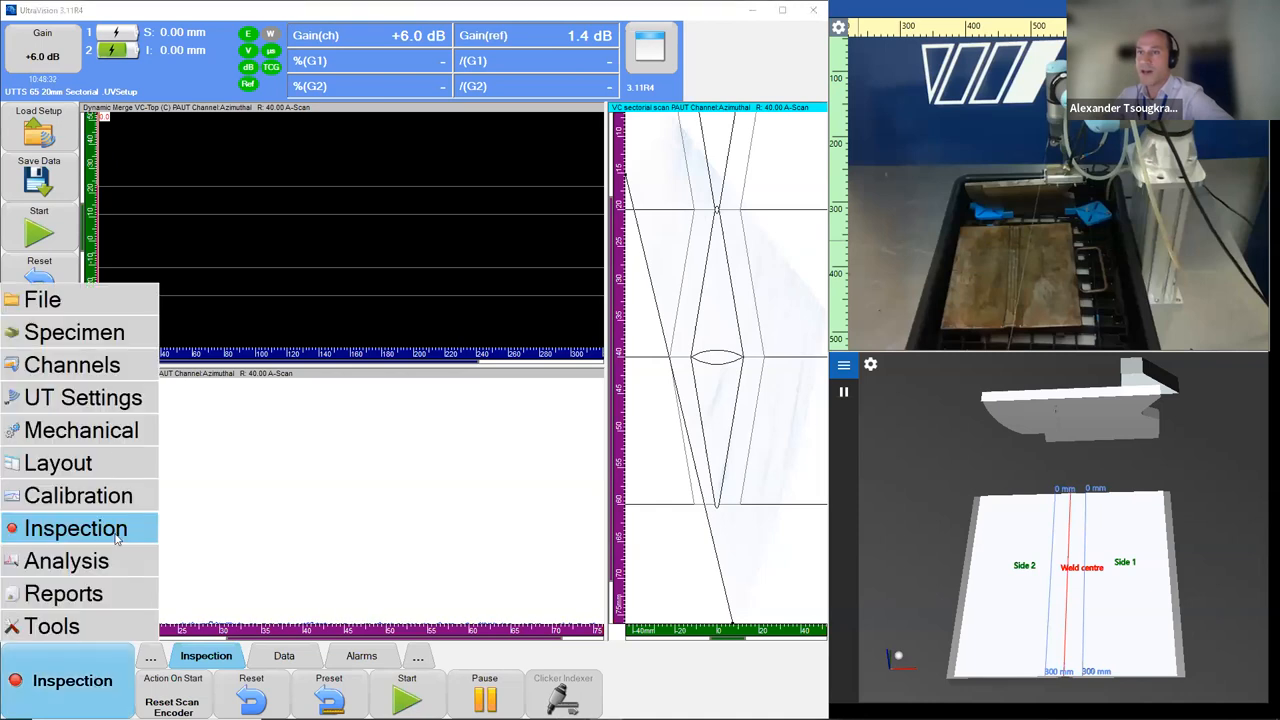
pyautogui.click(42, 299)
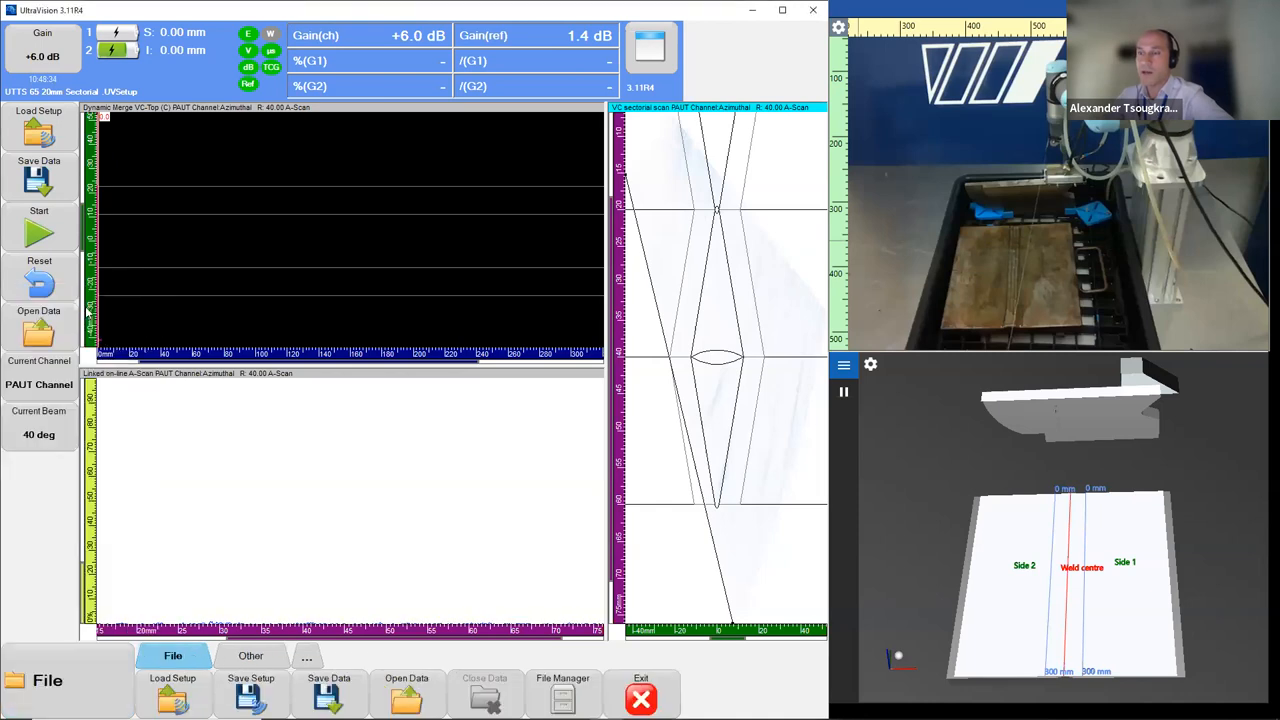
pyautogui.moveTo(308, 221)
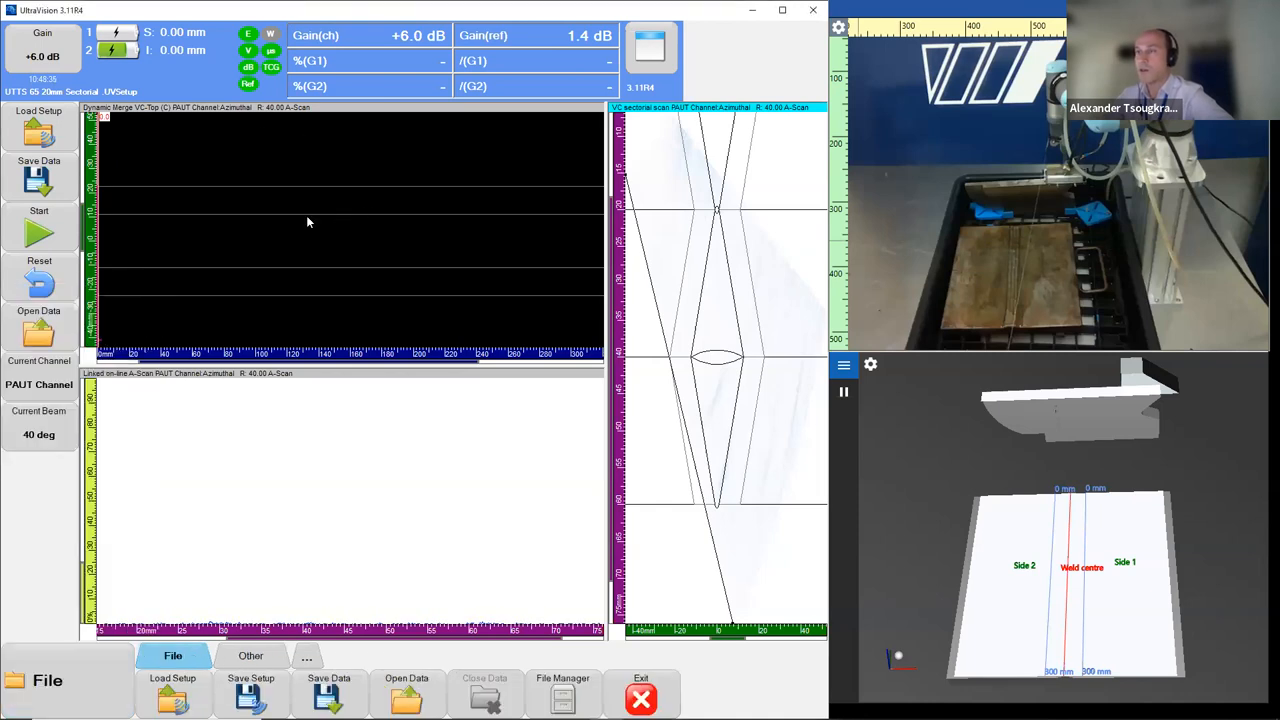
pyautogui.moveTo(207, 312)
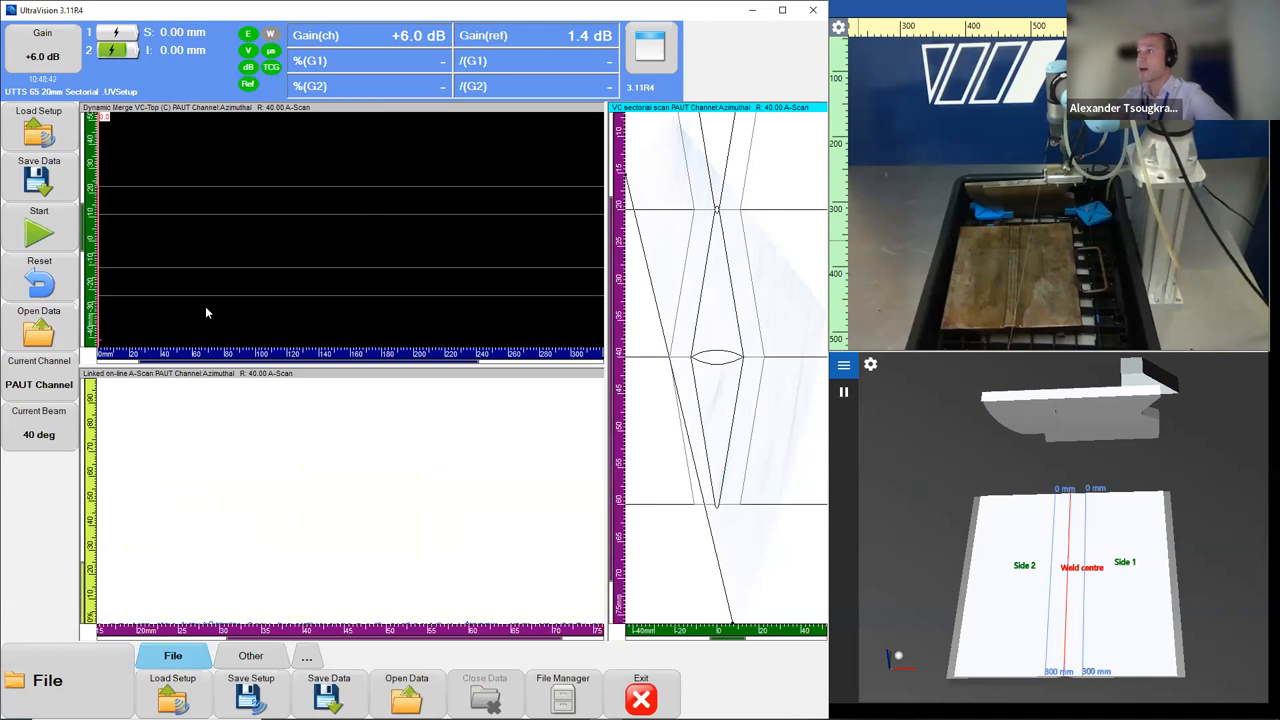
pyautogui.moveTo(928, 450)
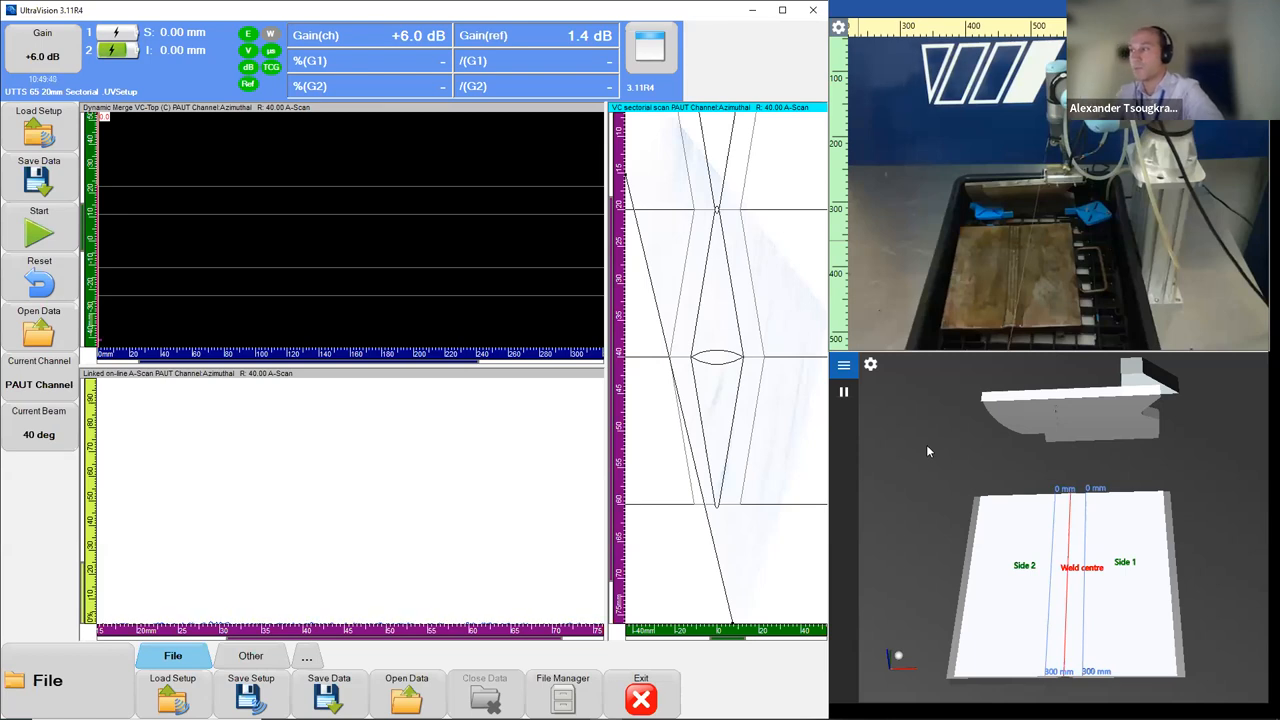
pyautogui.moveTo(1033, 451)
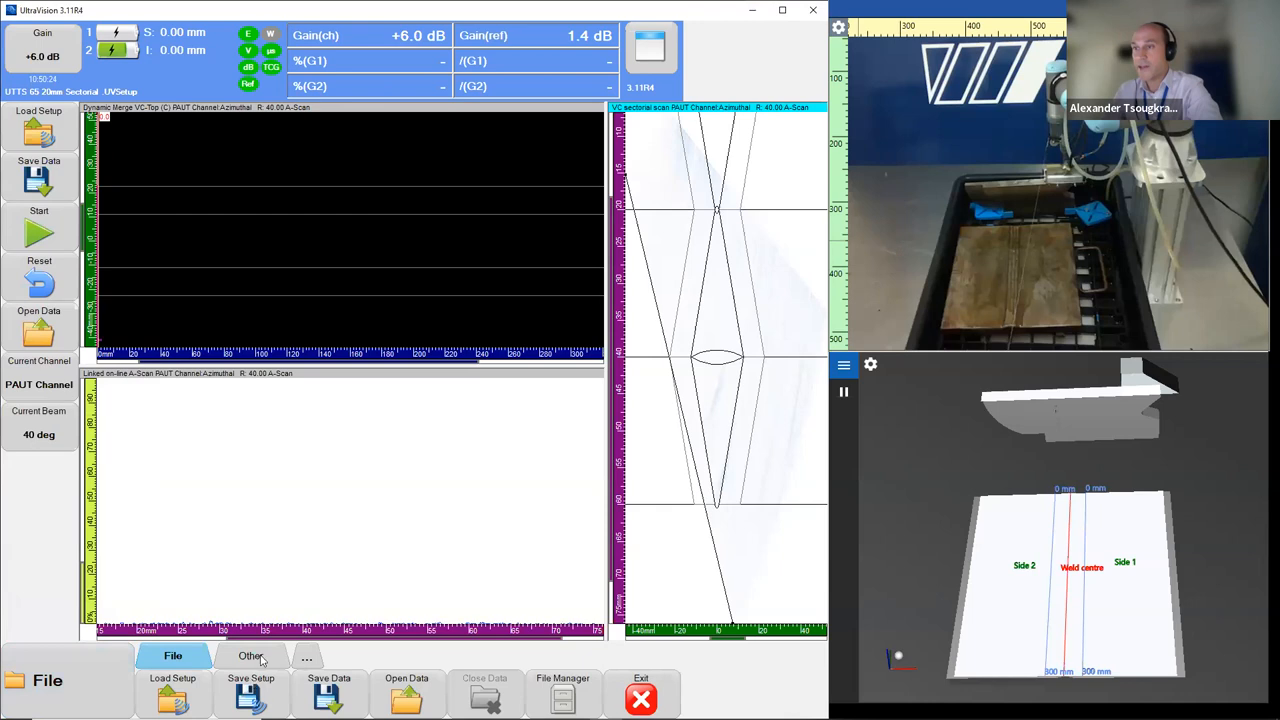
# Reset the inspection setup to its default configuration, saving the current setup first.
pyautogui.click(250, 655)
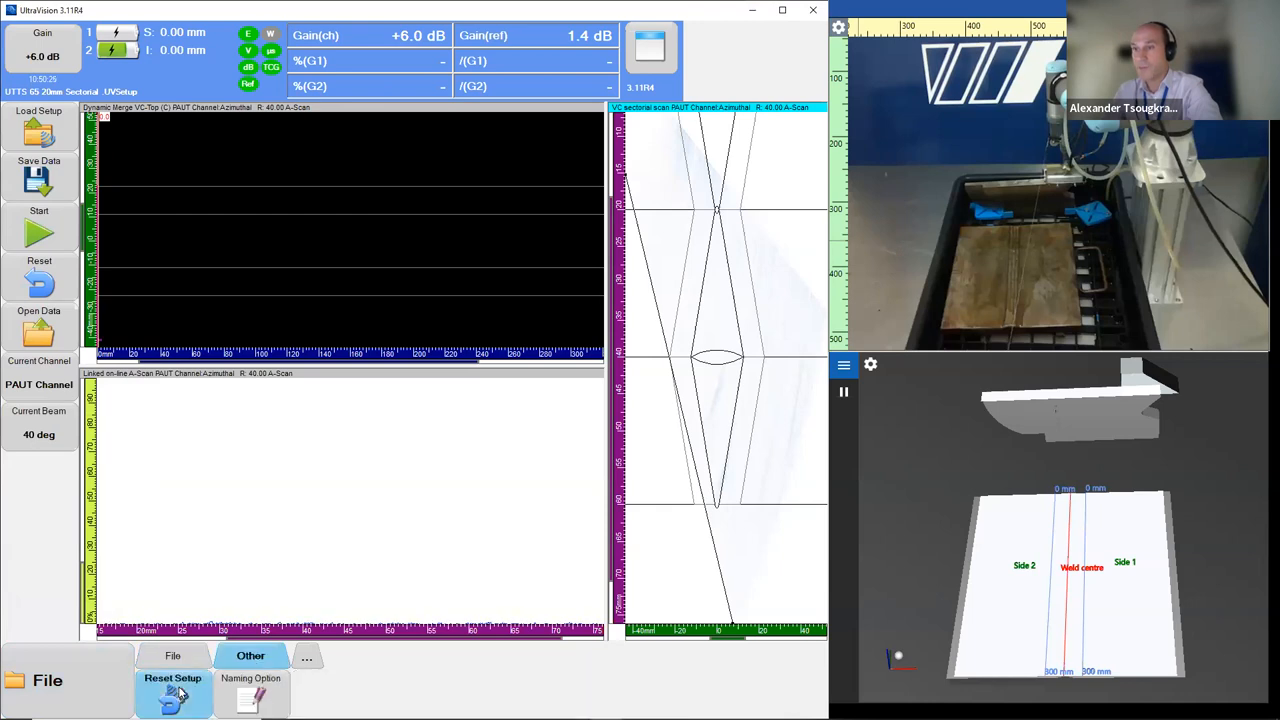
pyautogui.click(172, 690)
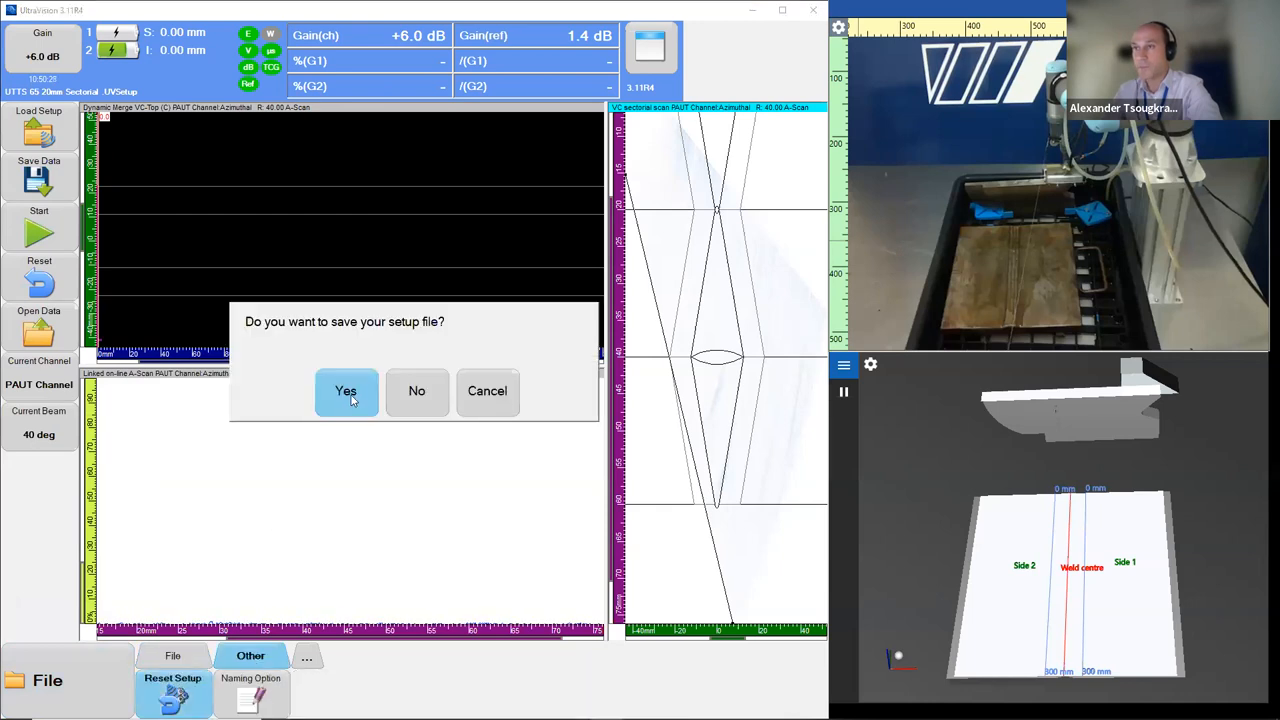
pyautogui.click(346, 391)
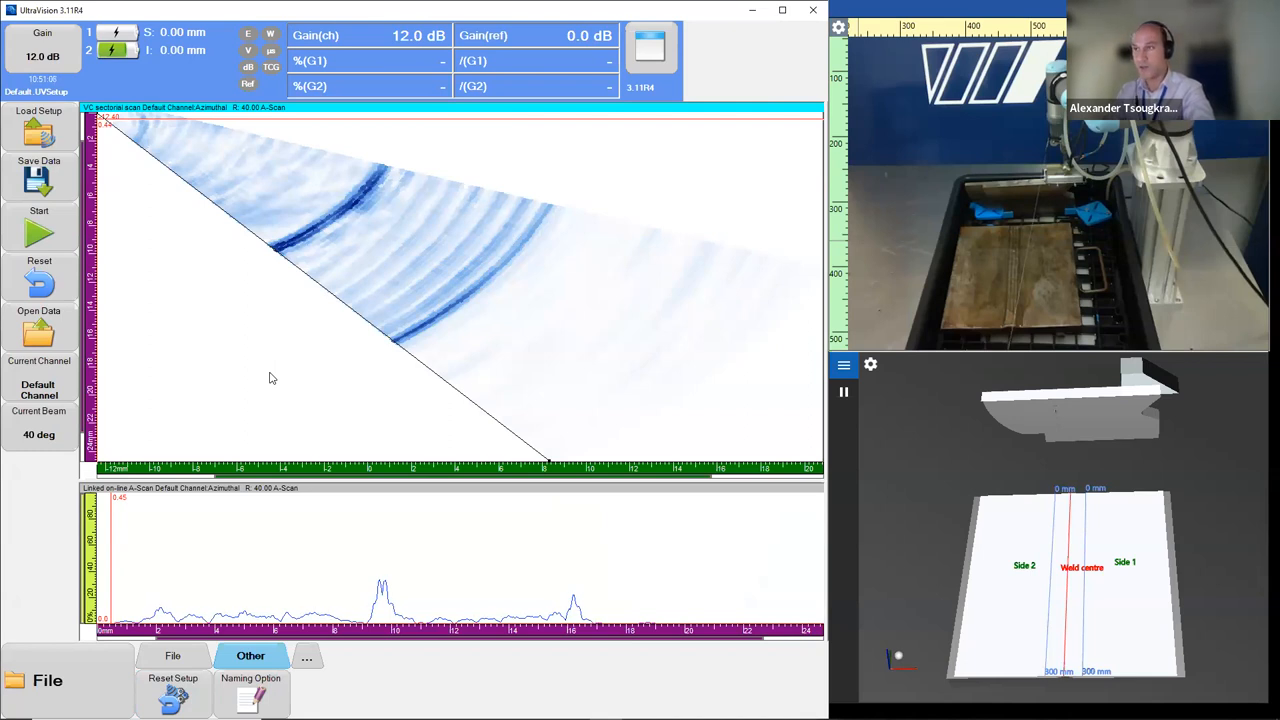
pyautogui.moveTo(380, 303)
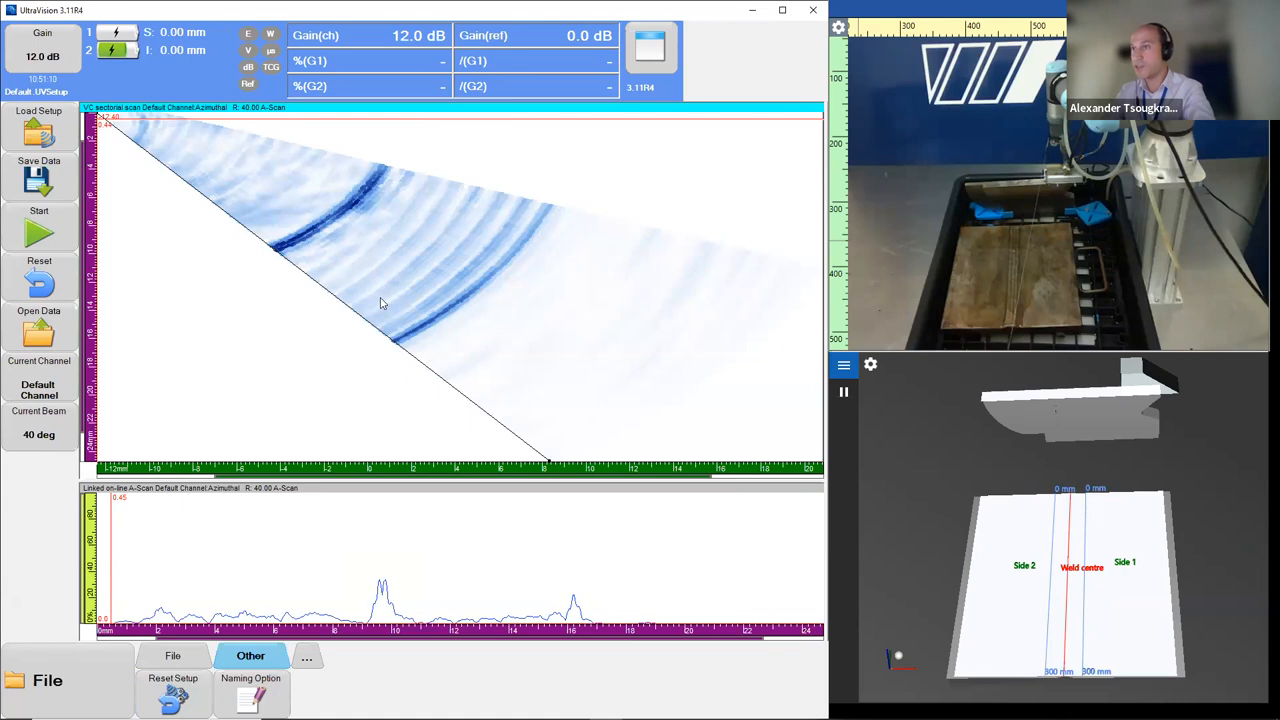
pyautogui.moveTo(378, 348)
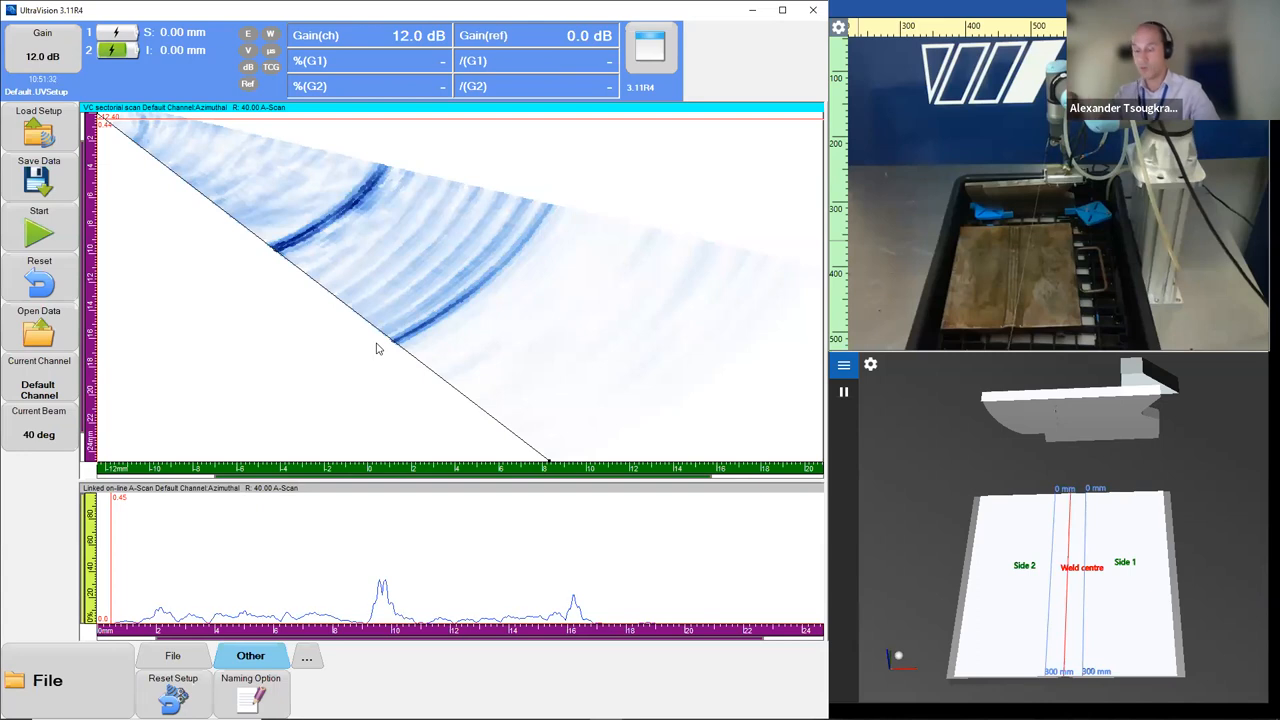
pyautogui.moveTo(232, 500)
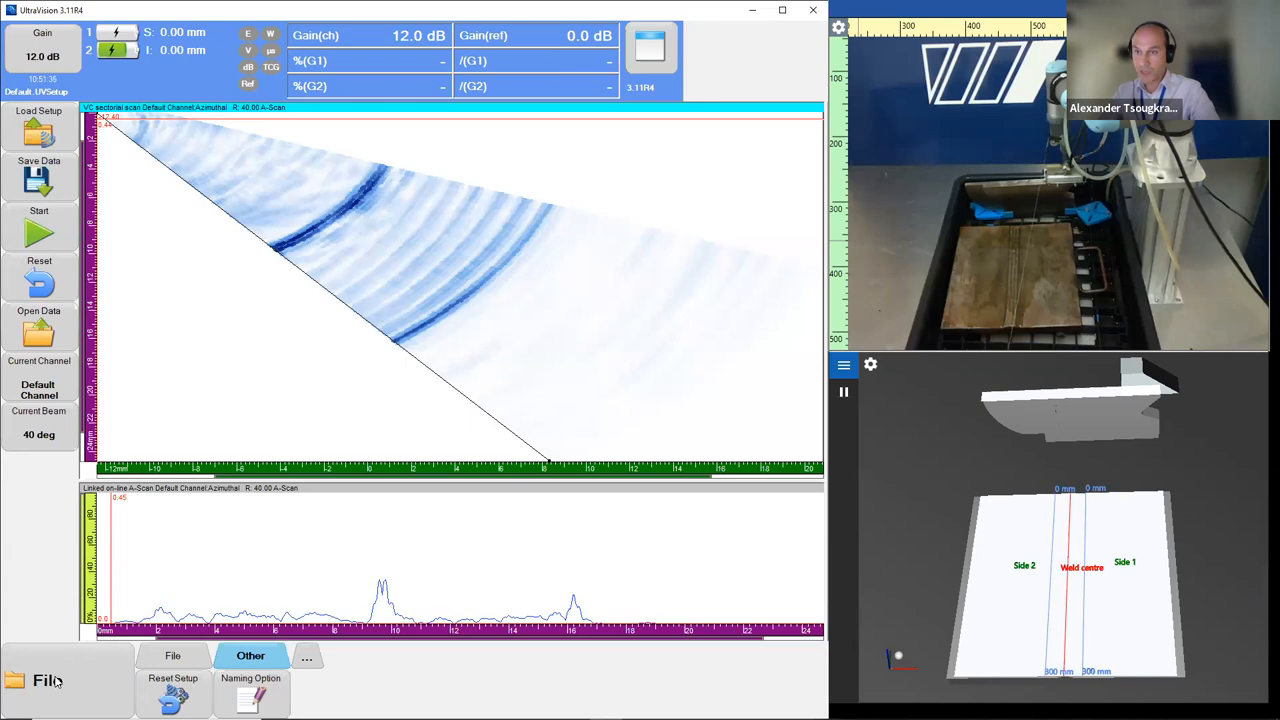
pyautogui.moveTo(48, 443)
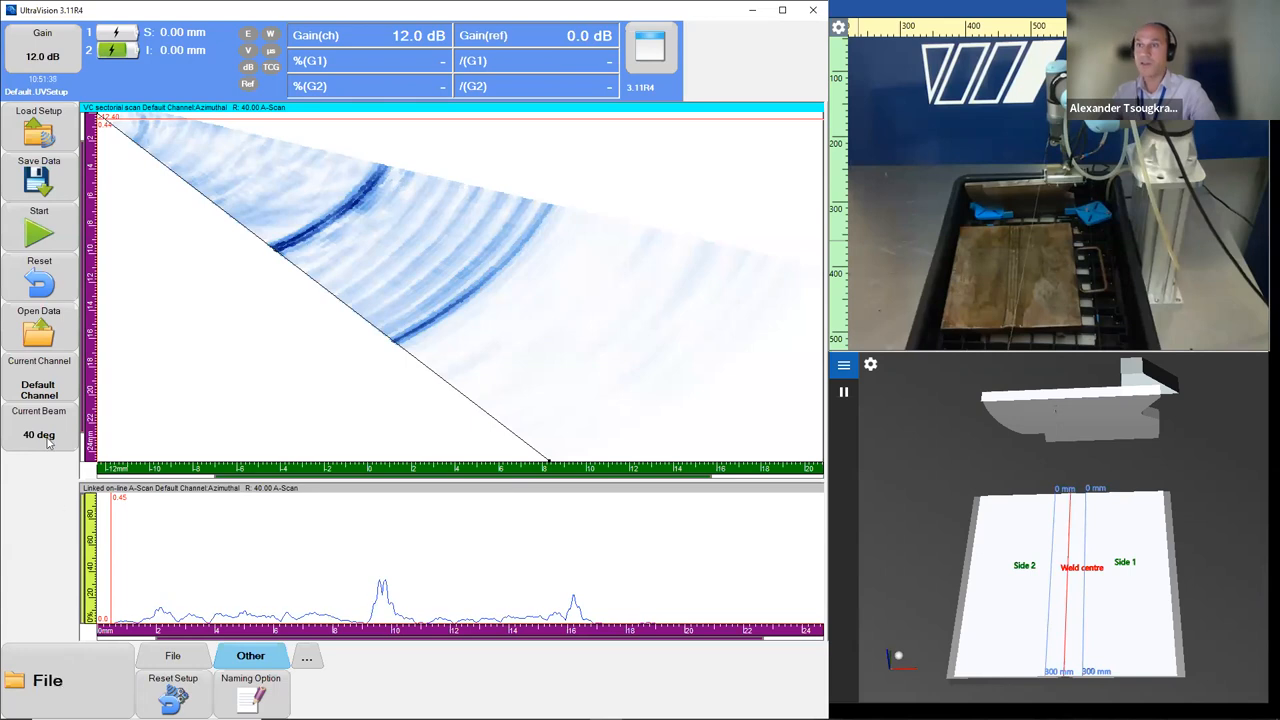
# Set specimen geometry: 20 mm thick, 300 mm long, V weld, 10 mm HAZ offset, cap height 1.
pyautogui.click(47, 680)
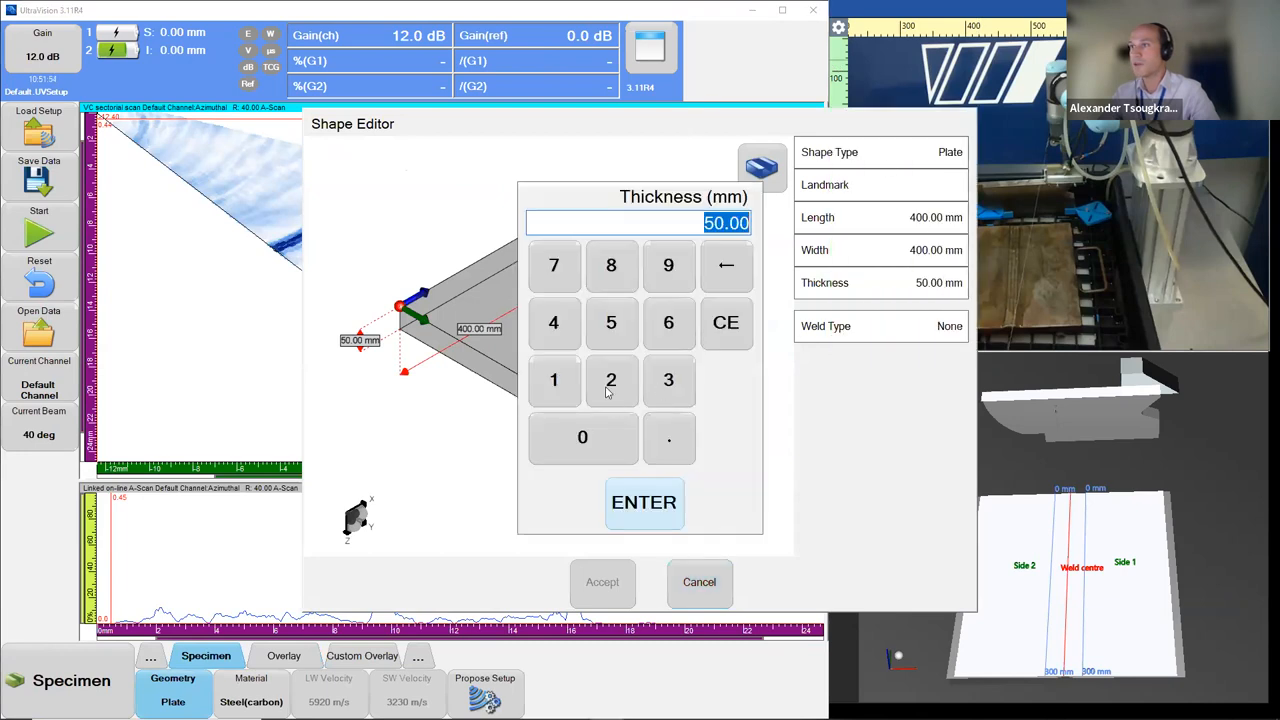
pyautogui.click(644, 503)
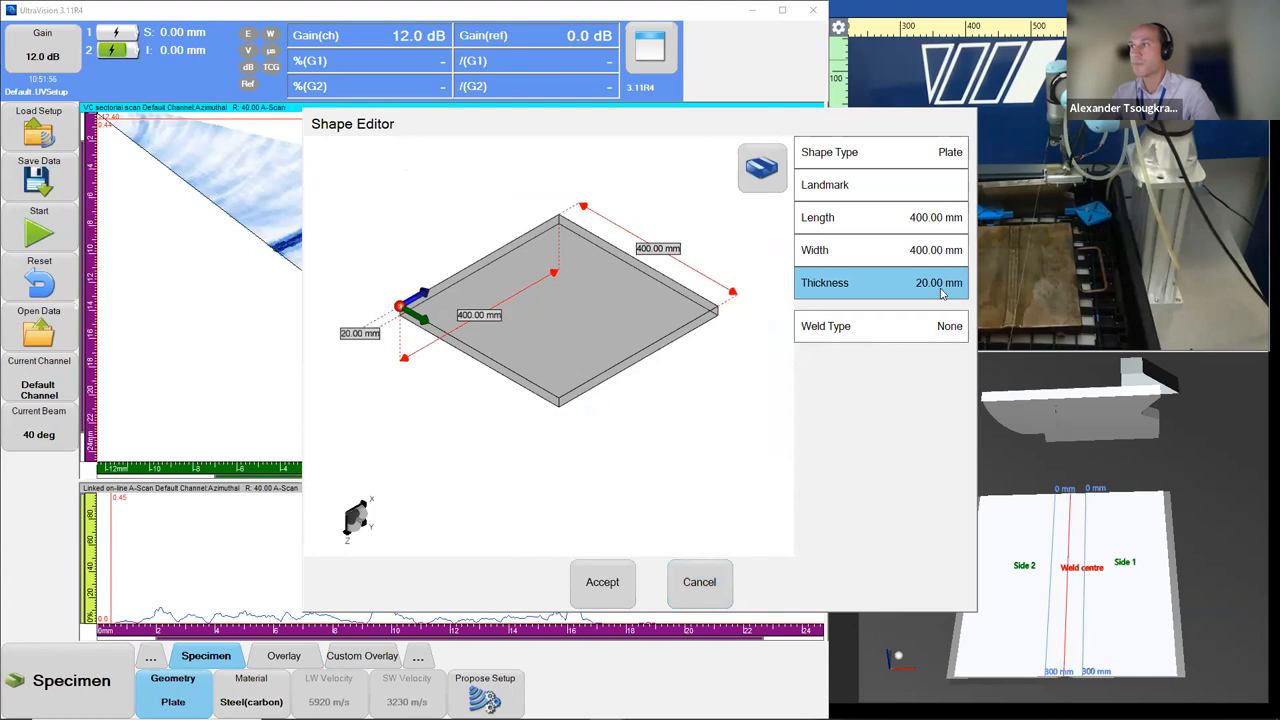
pyautogui.click(880, 217)
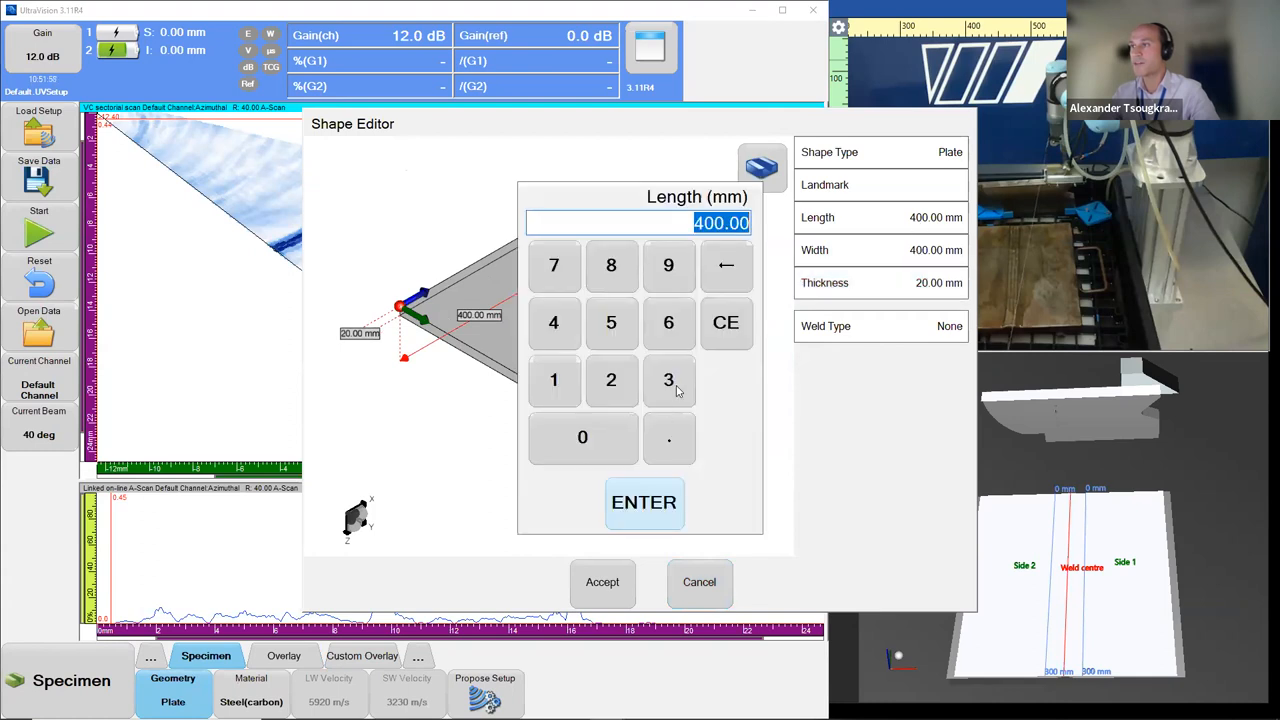
pyautogui.click(644, 503)
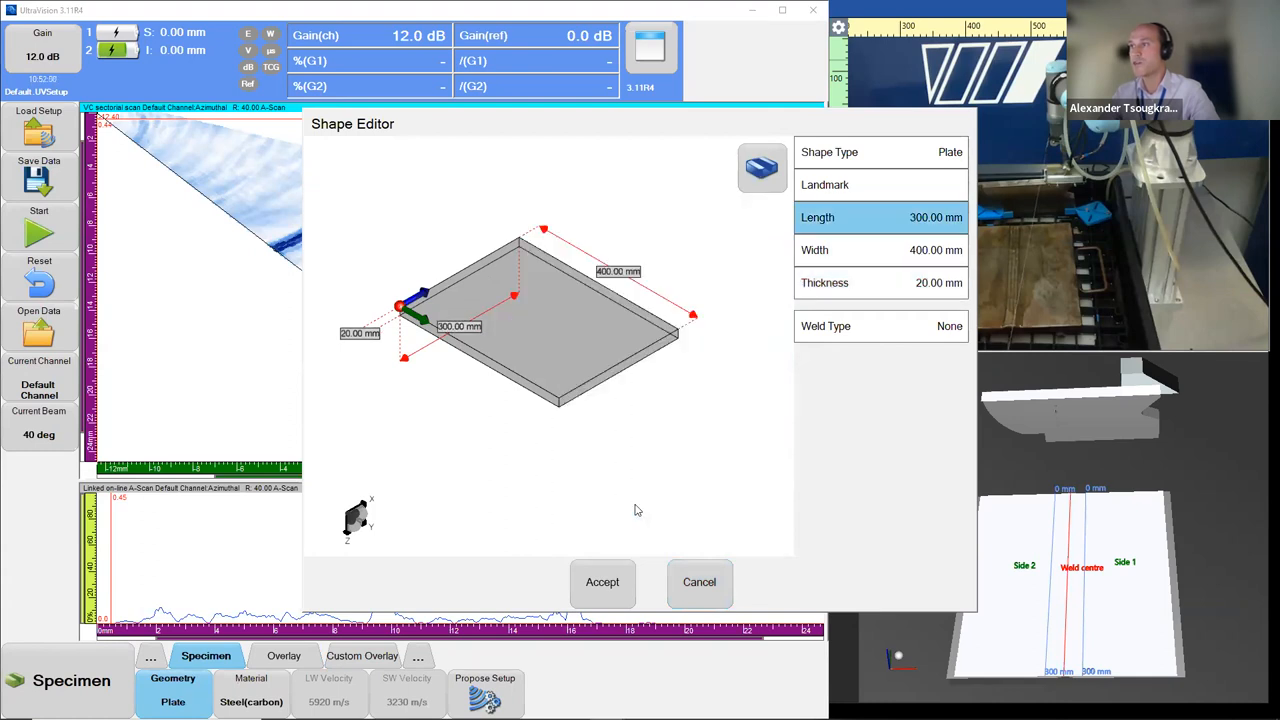
pyautogui.click(947, 326)
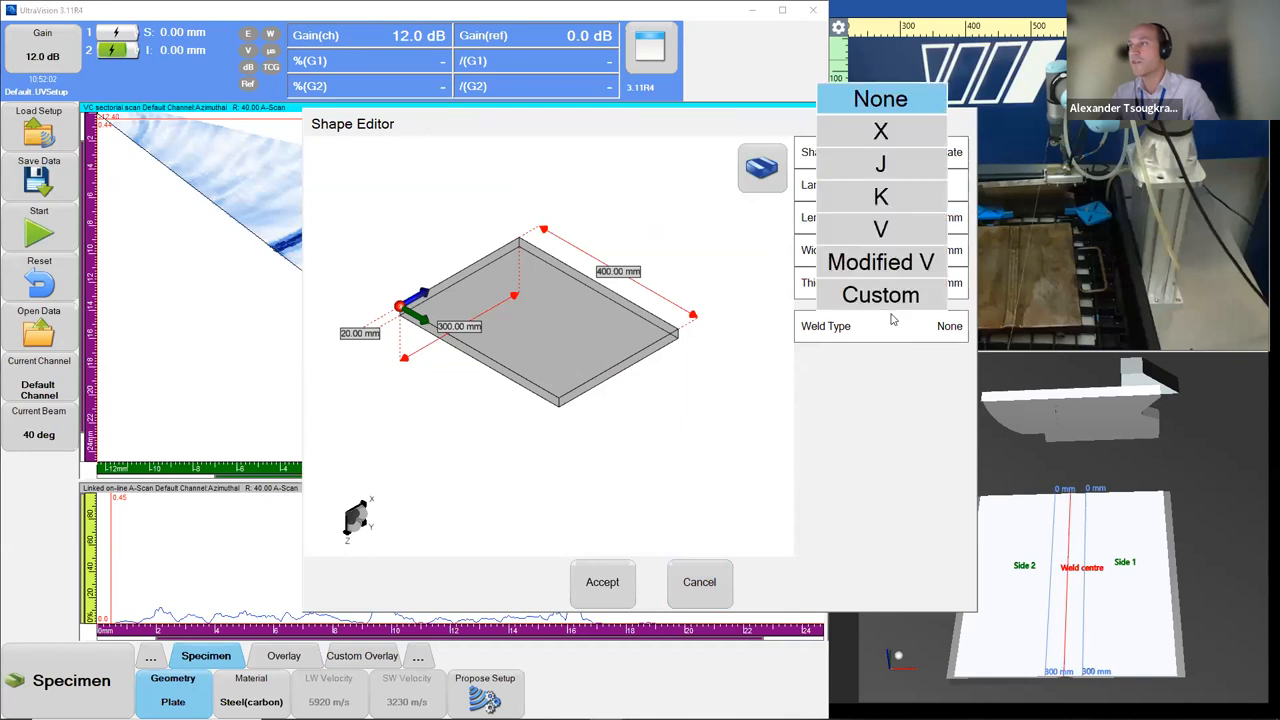
pyautogui.click(881, 229)
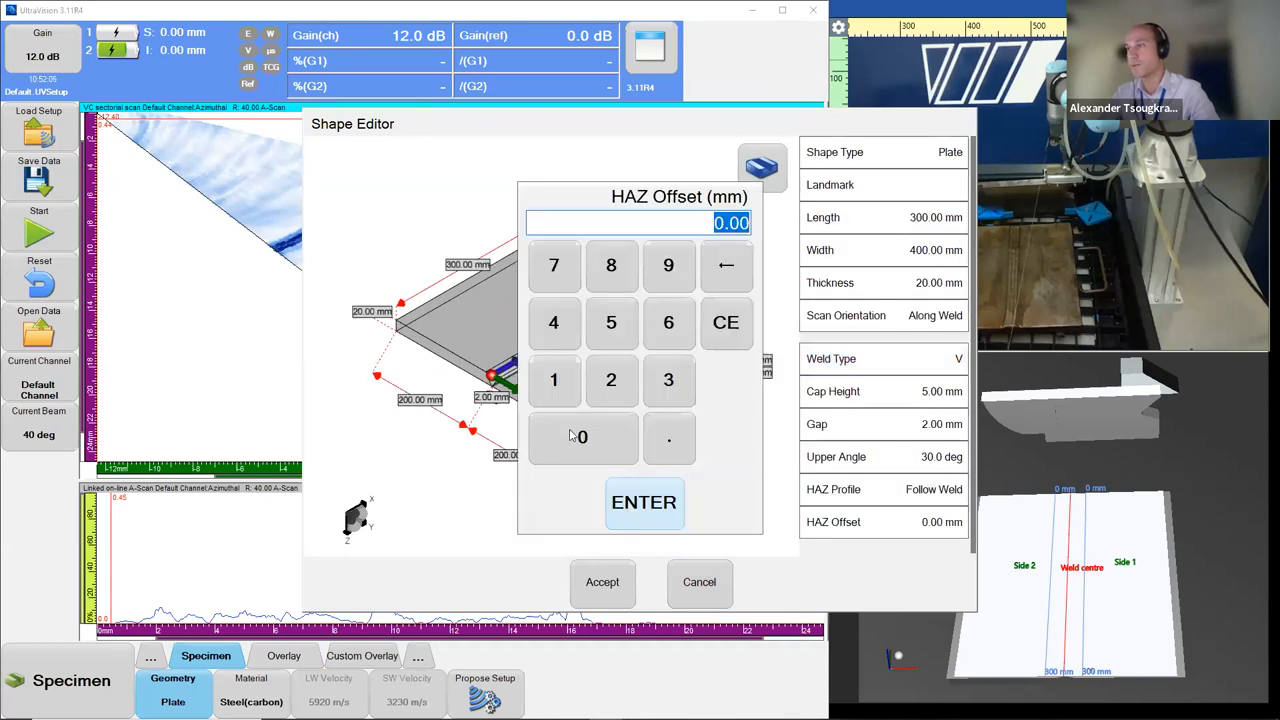
pyautogui.click(644, 502)
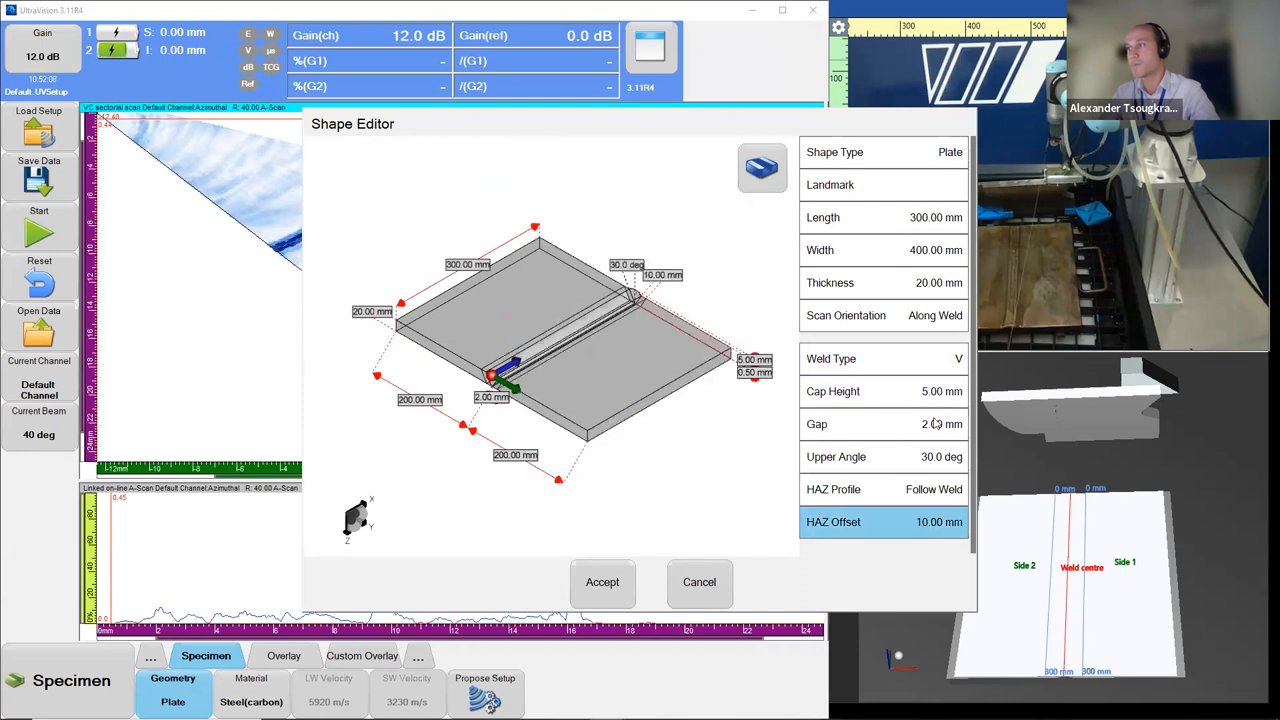
pyautogui.click(883, 391)
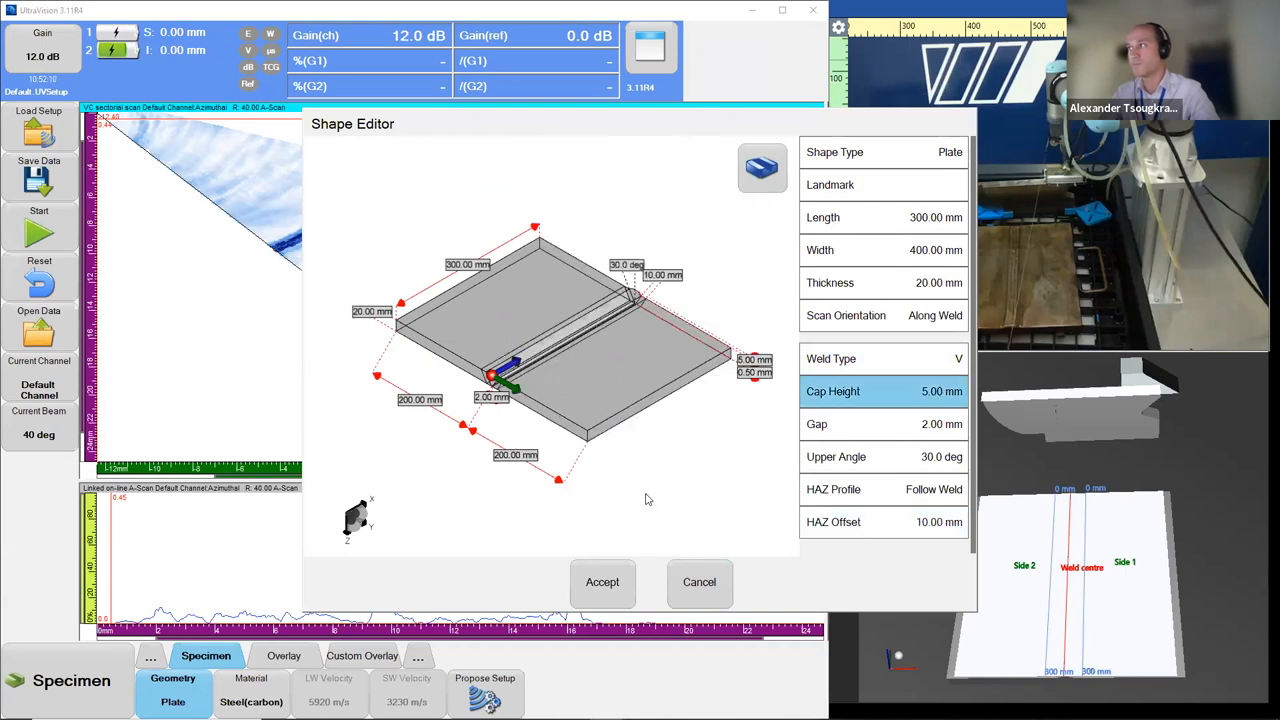
pyautogui.click(762, 168)
pyautogui.write('1')
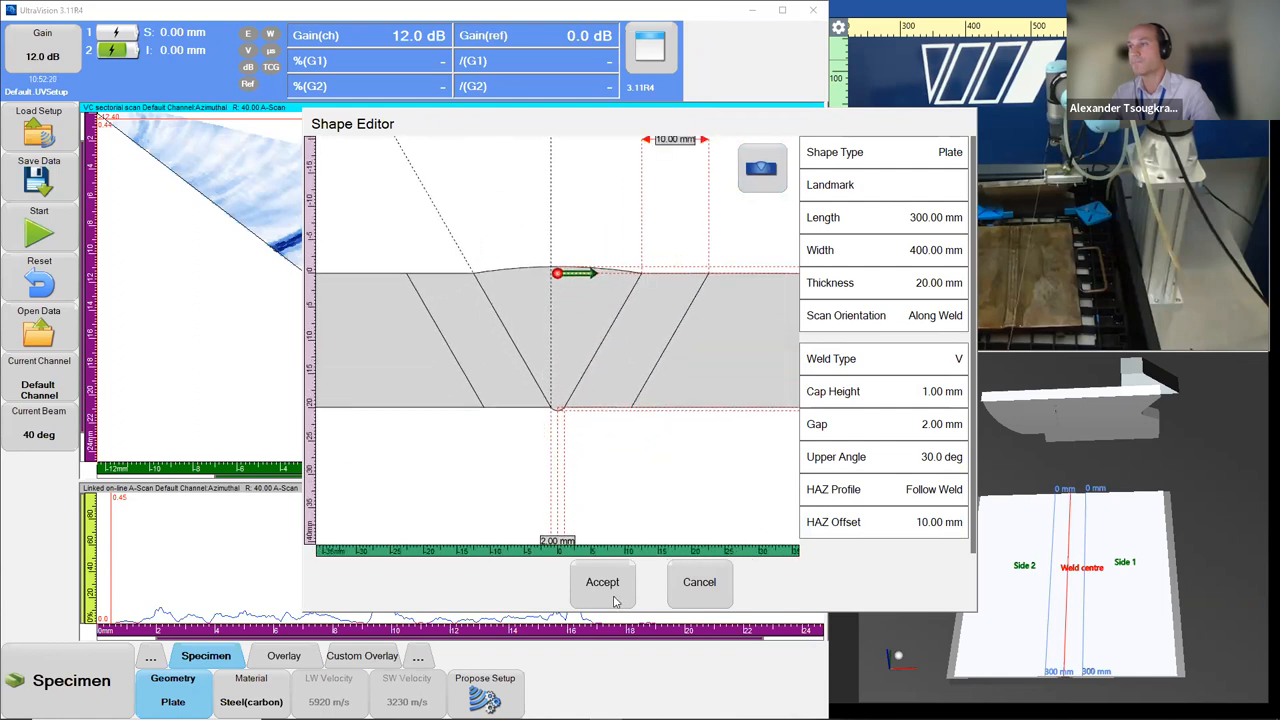
pyautogui.click(602, 582)
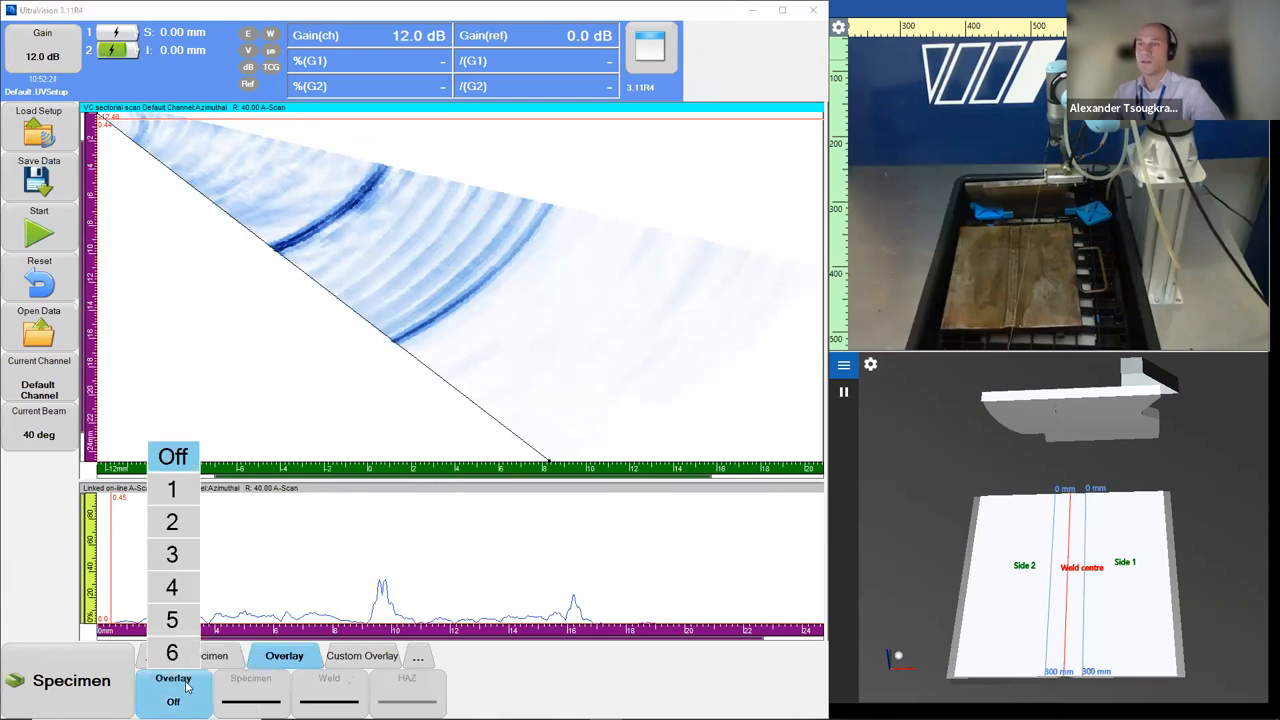
# Turn on the specimen and weld overlay and set the ultrasound range to 100 mm.
pyautogui.click(172, 554)
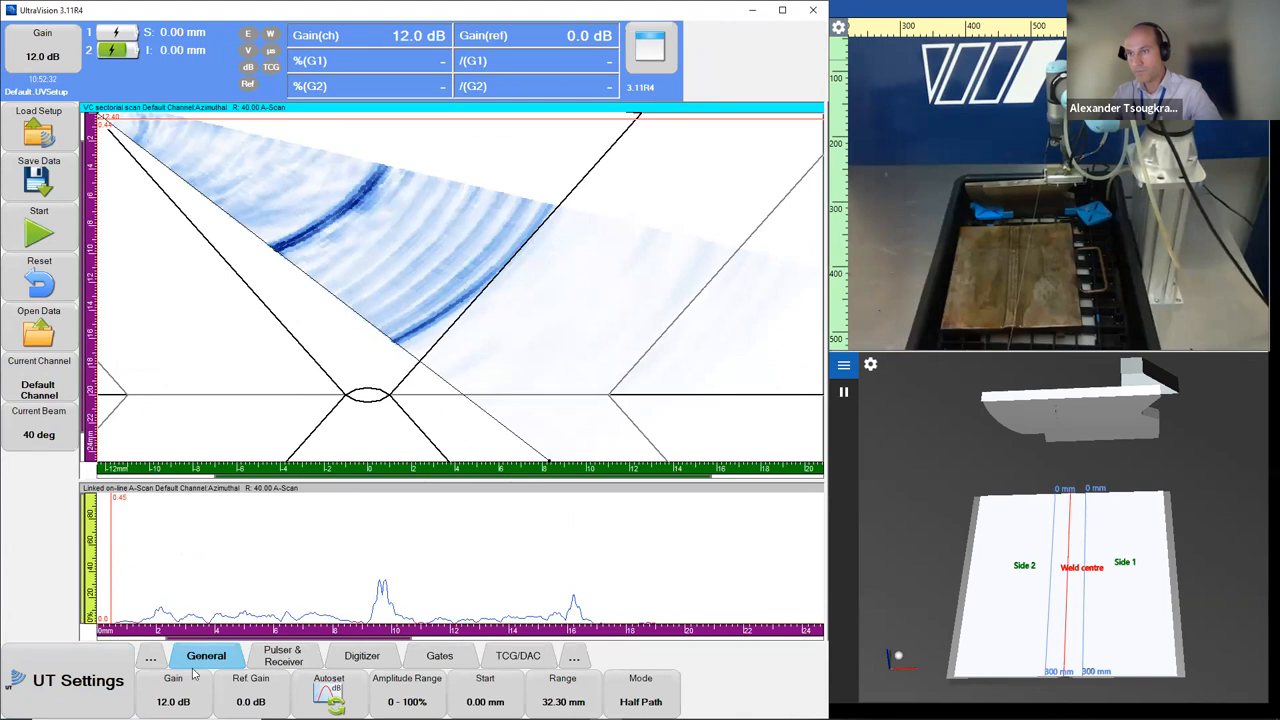
pyautogui.click(562, 690)
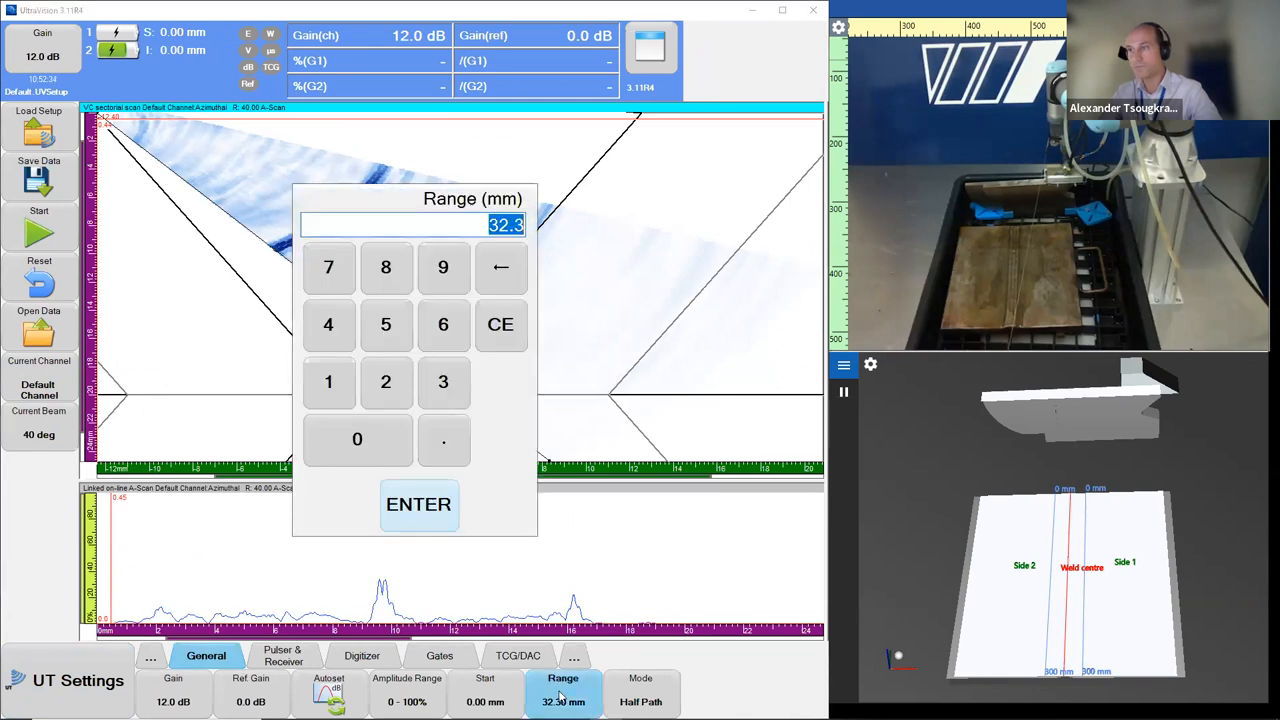
pyautogui.write('100')
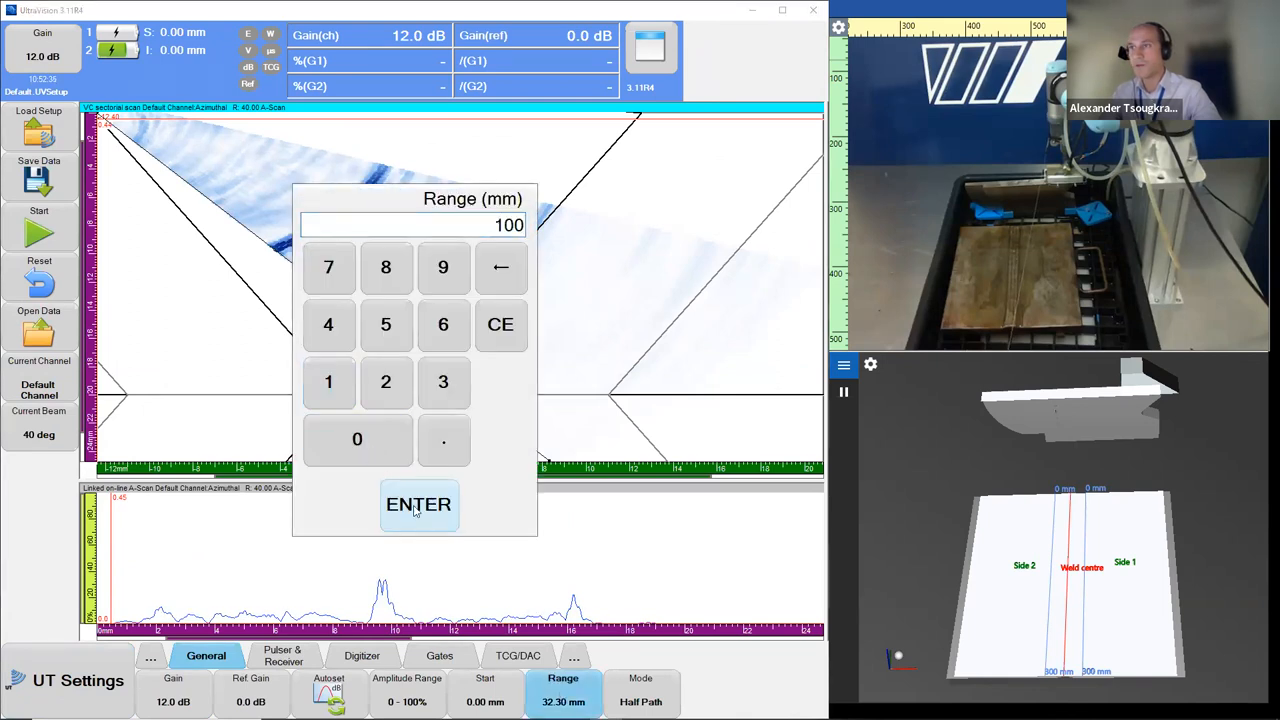
pyautogui.click(418, 504)
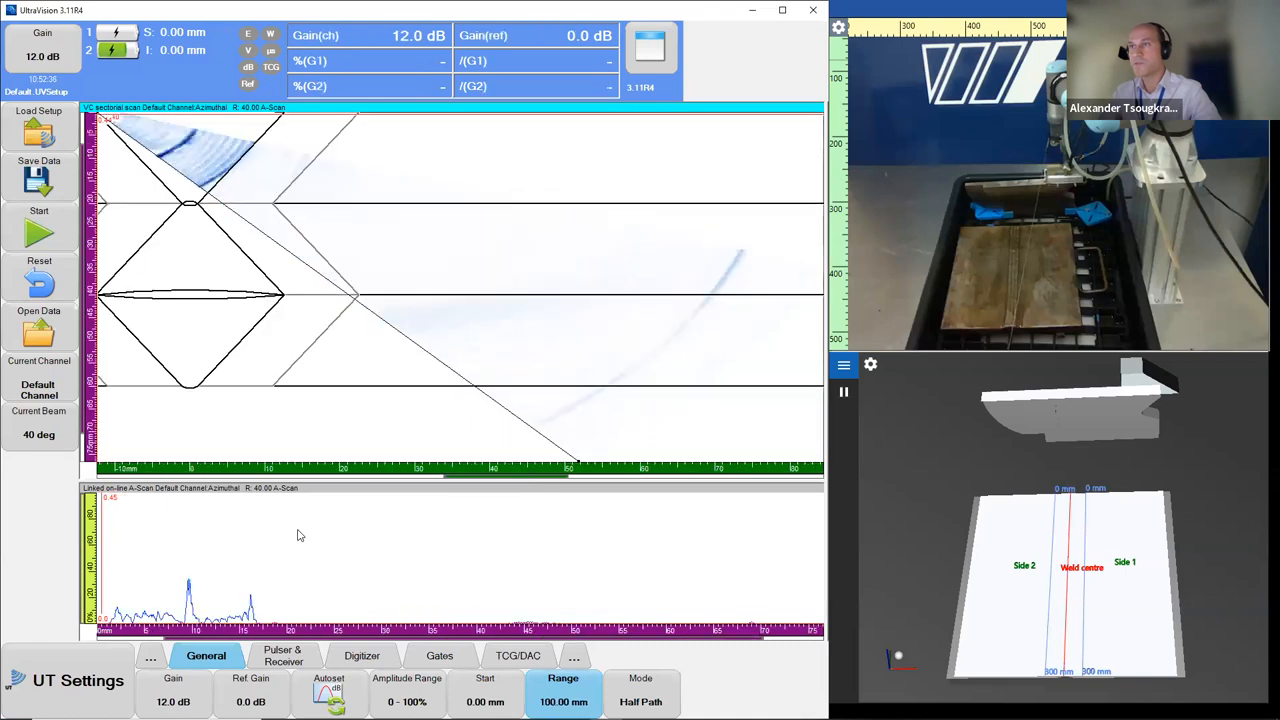
pyautogui.moveTo(241, 351)
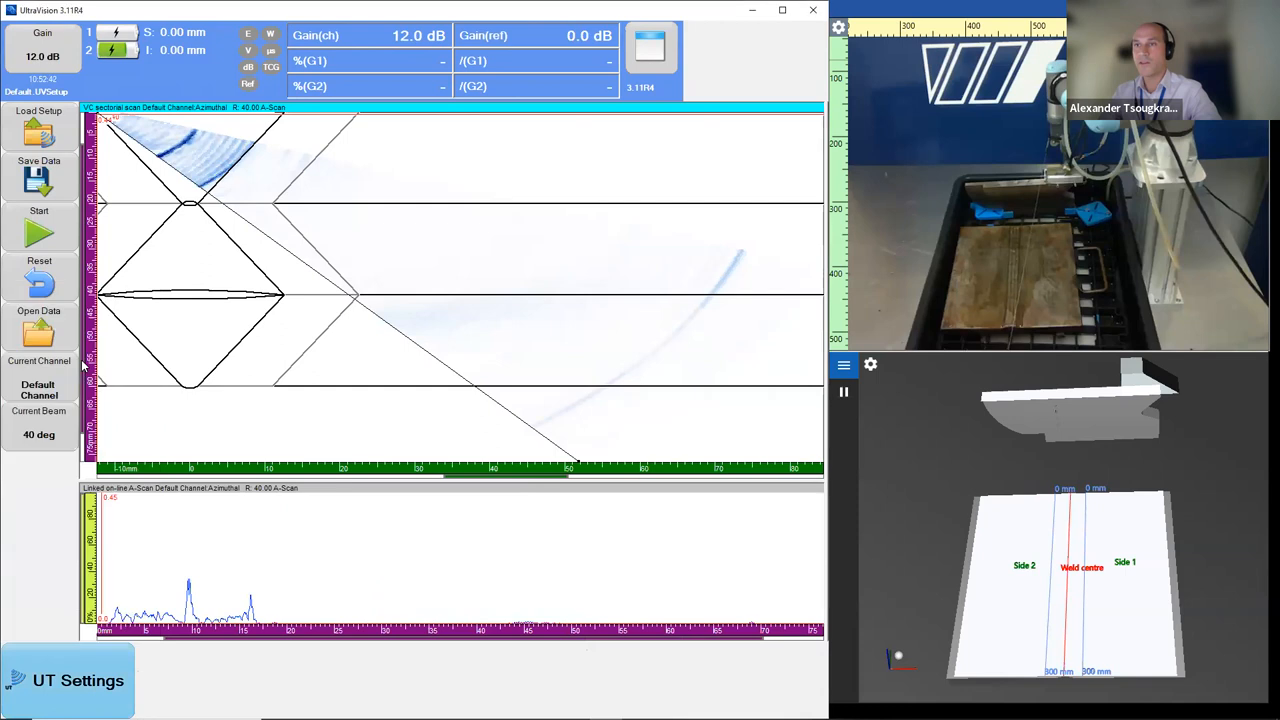
# Select the 5L60-A14 probe from the probe database for the default channel.
pyautogui.click(329, 694)
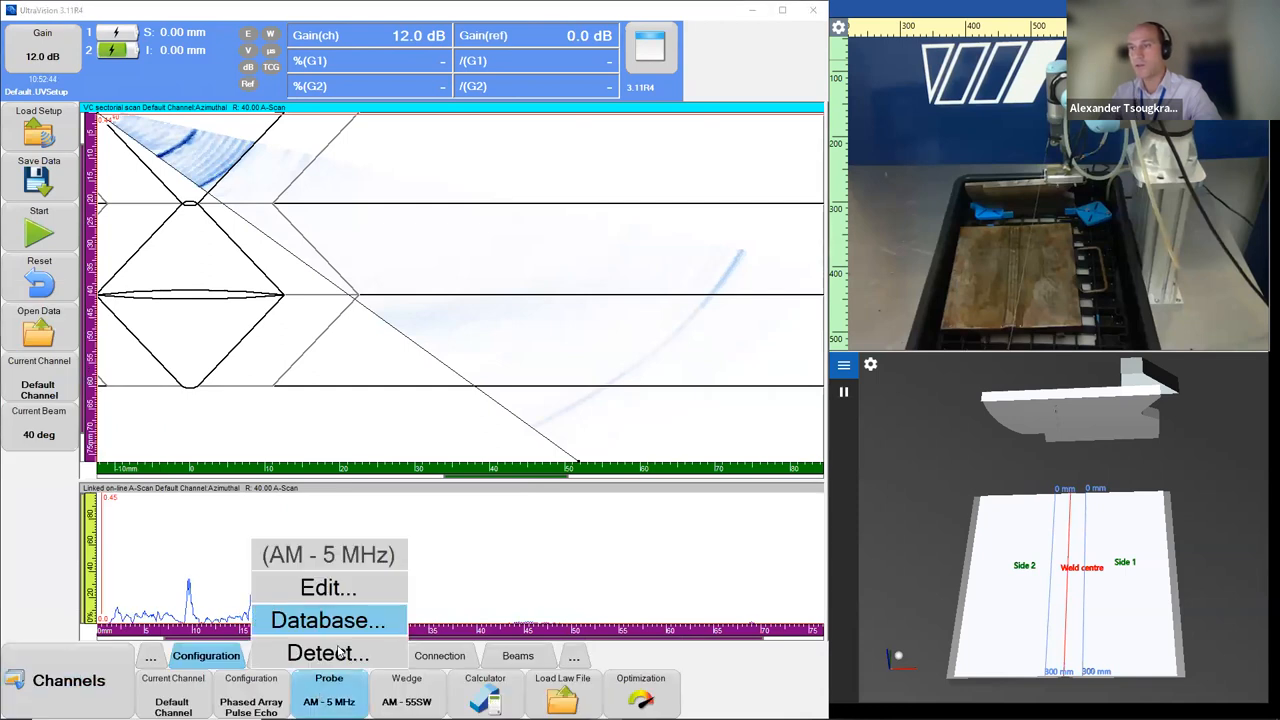
pyautogui.click(327, 620)
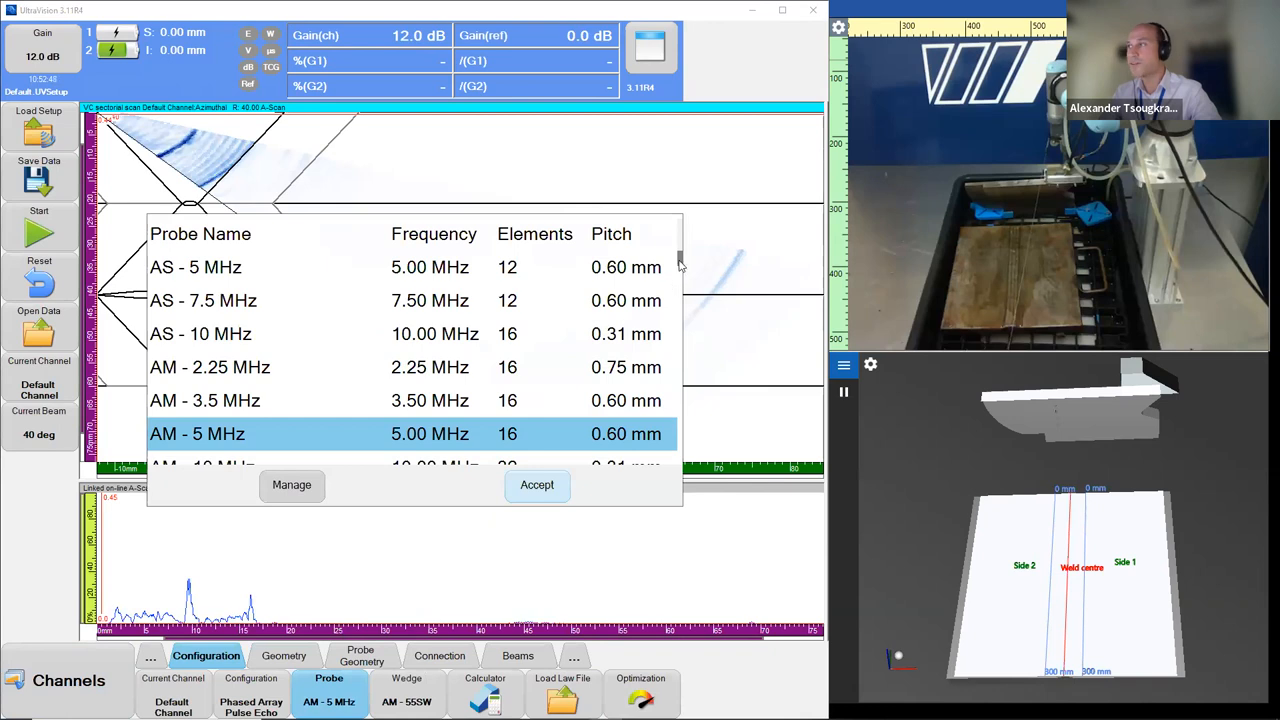
pyautogui.scroll(-3)
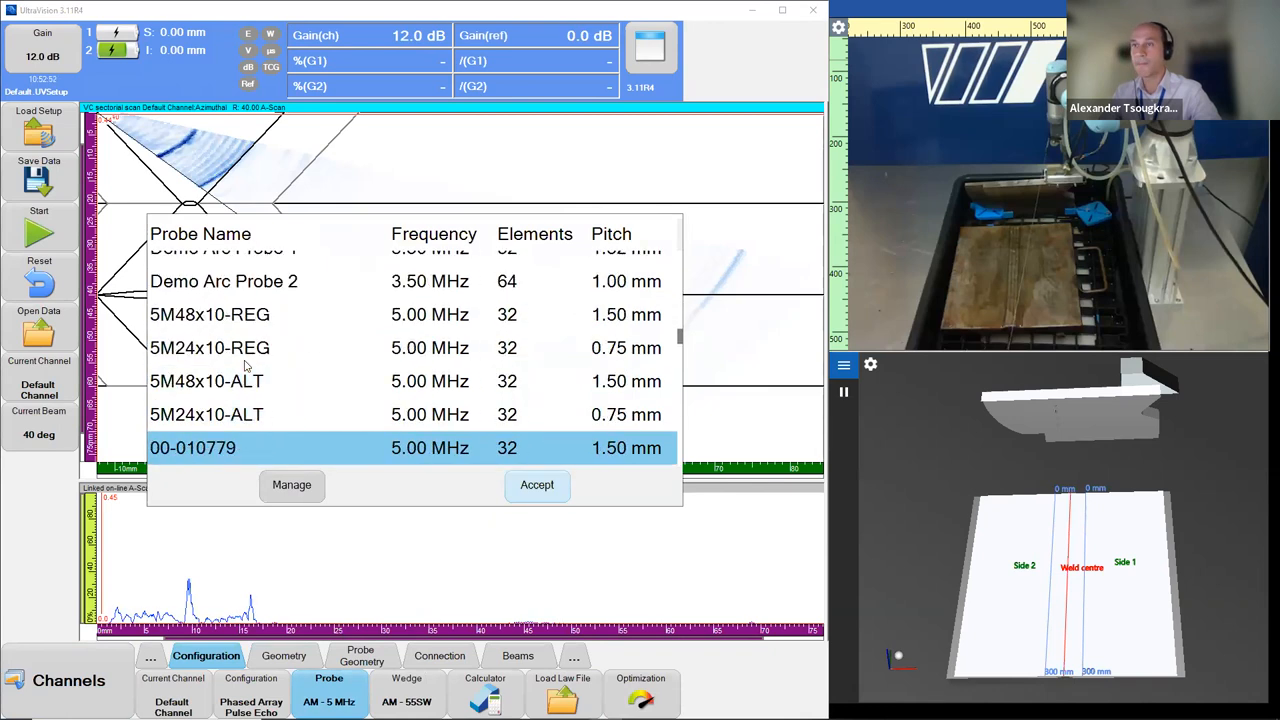
pyautogui.scroll(-3)
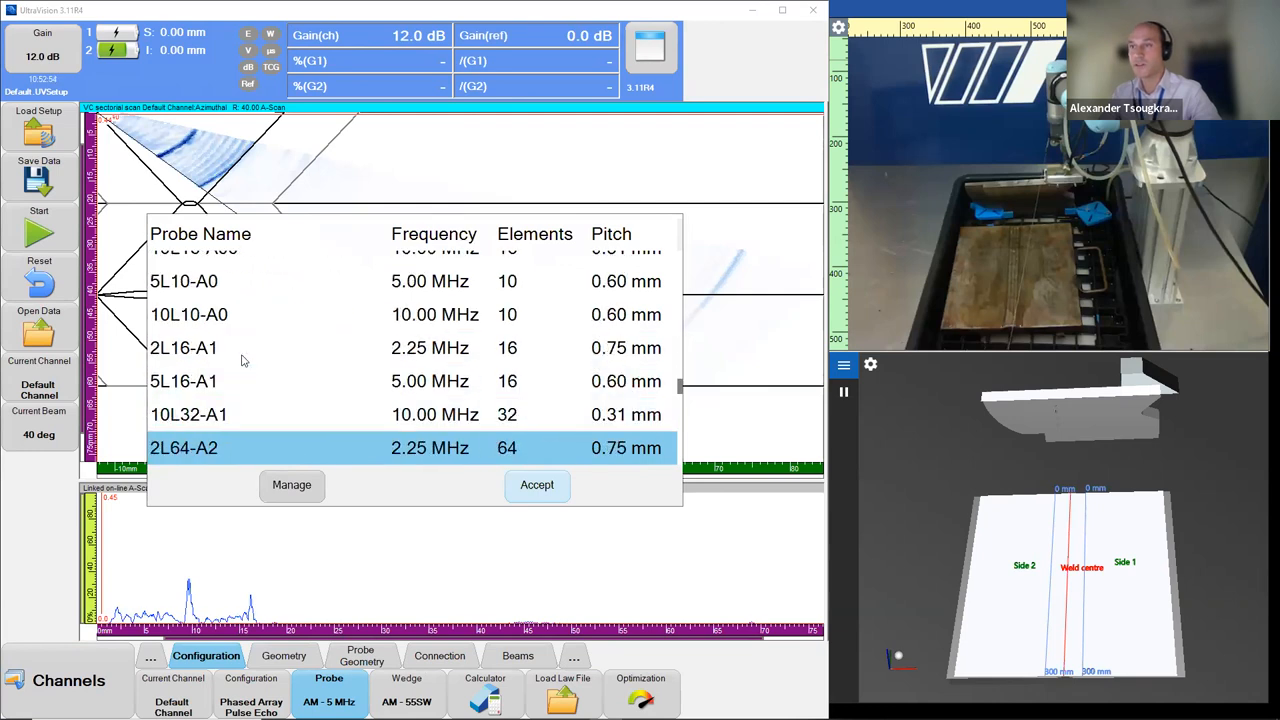
pyautogui.scroll(-3)
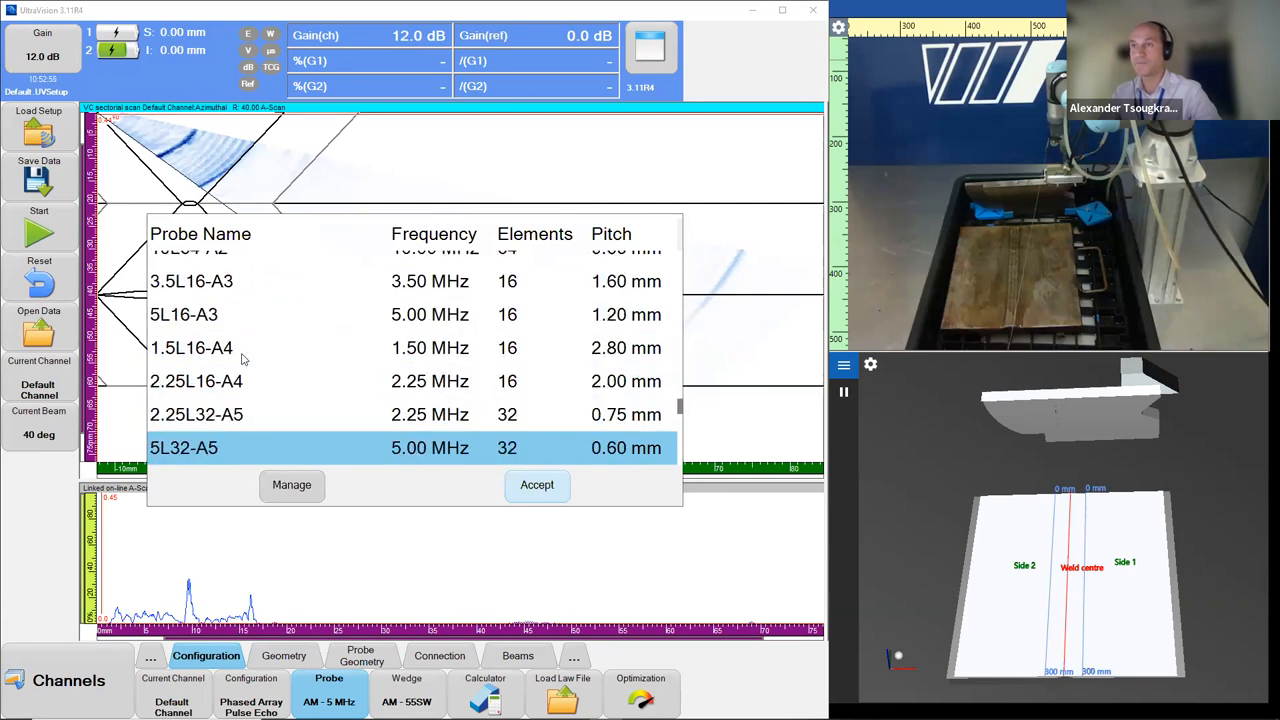
pyautogui.scroll(-3)
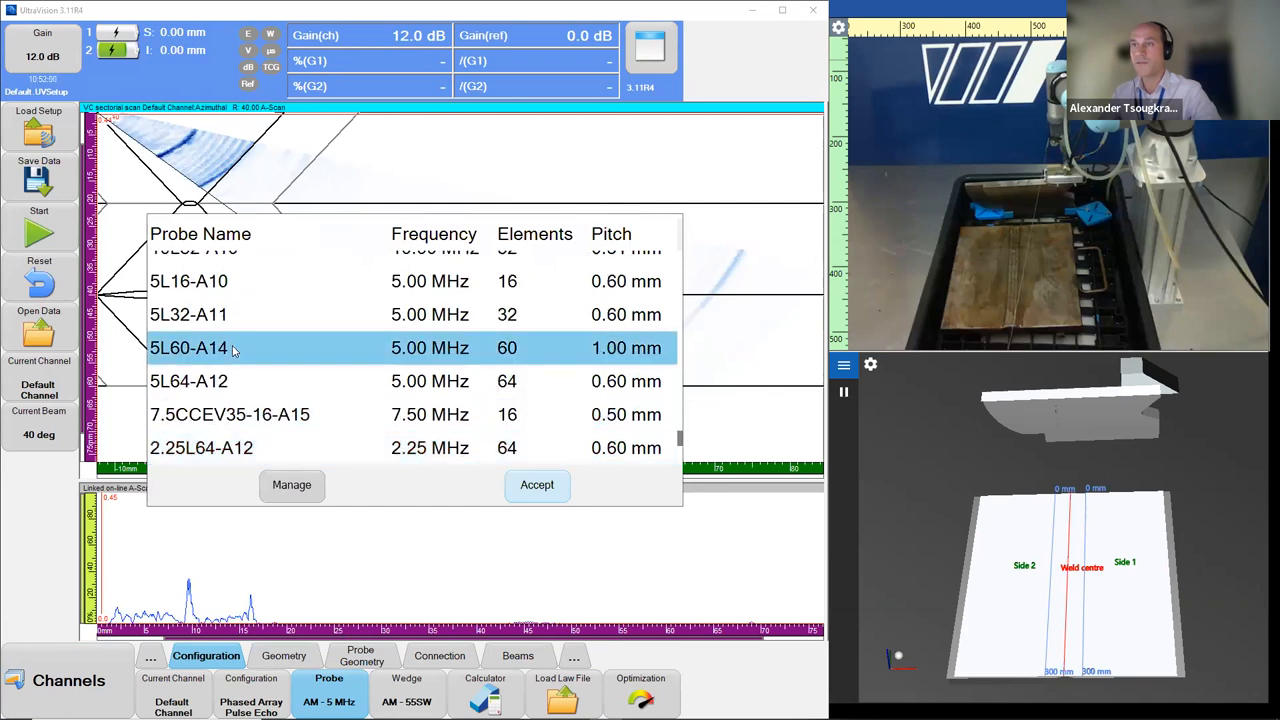
pyautogui.click(537, 485)
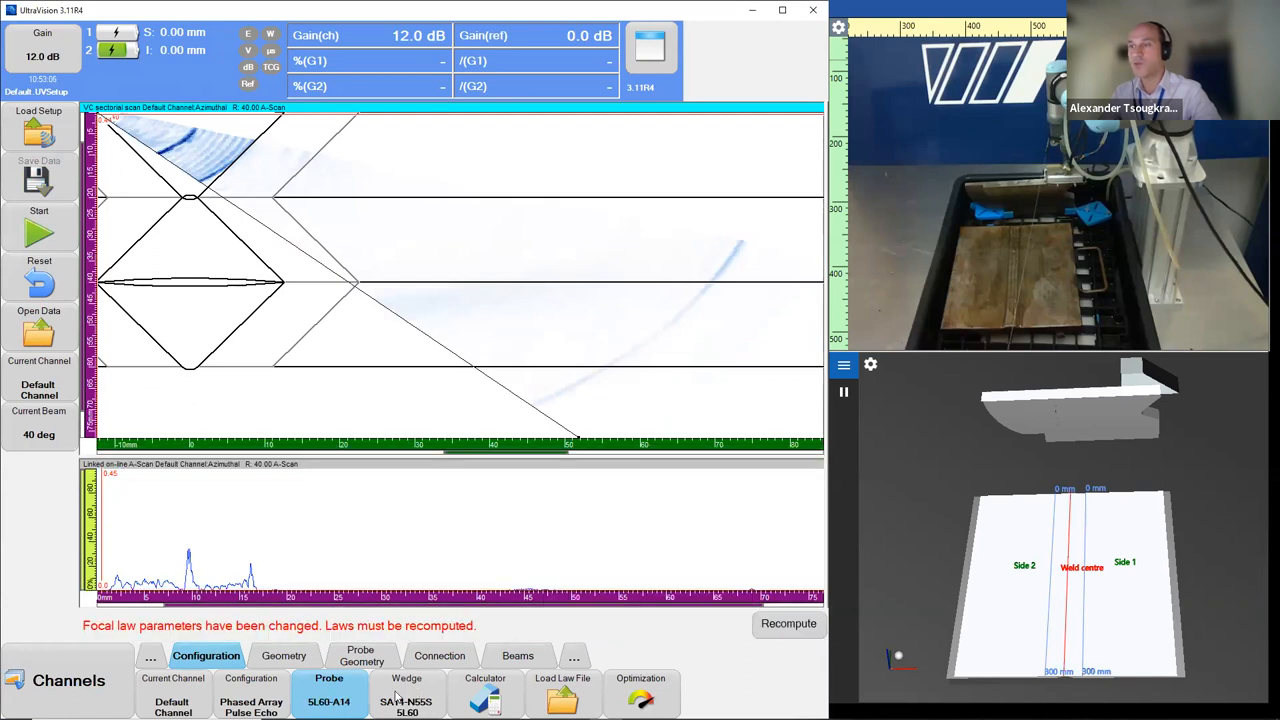
pyautogui.click(485, 685)
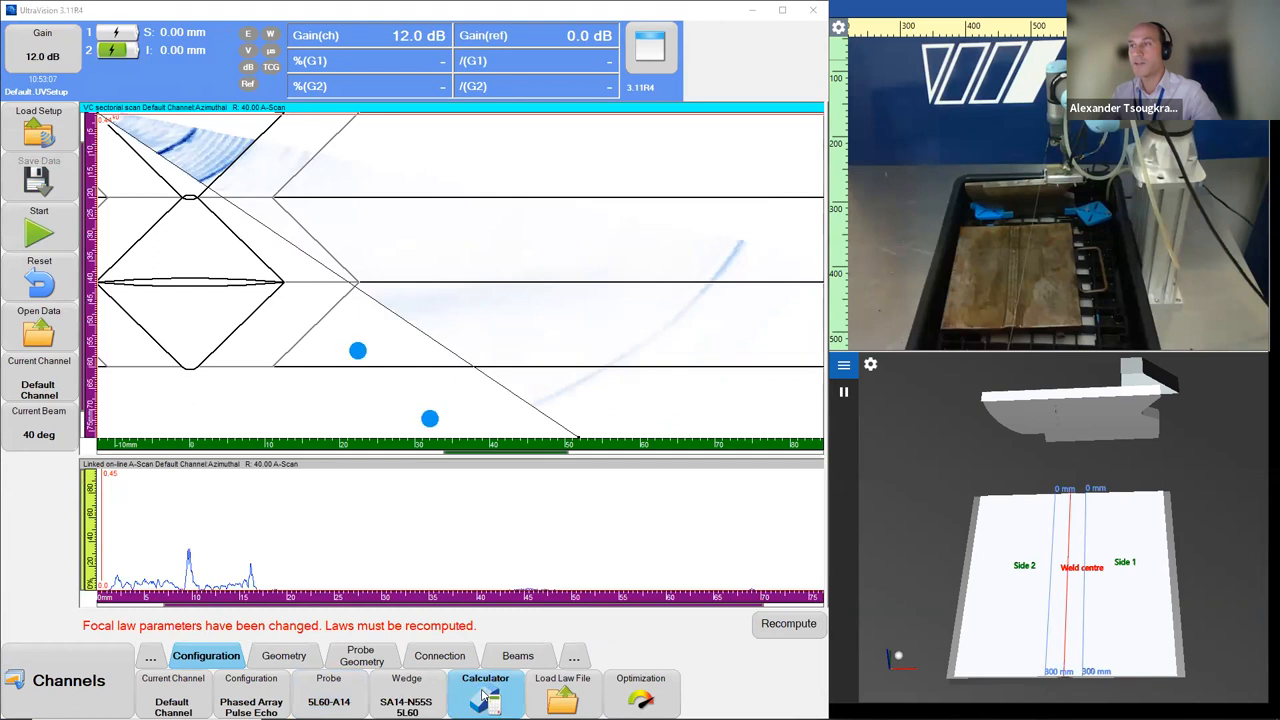
# Recompute focal laws with -25 mm index reference, 16-element aperture starting at element 45.
pyautogui.click(485, 690)
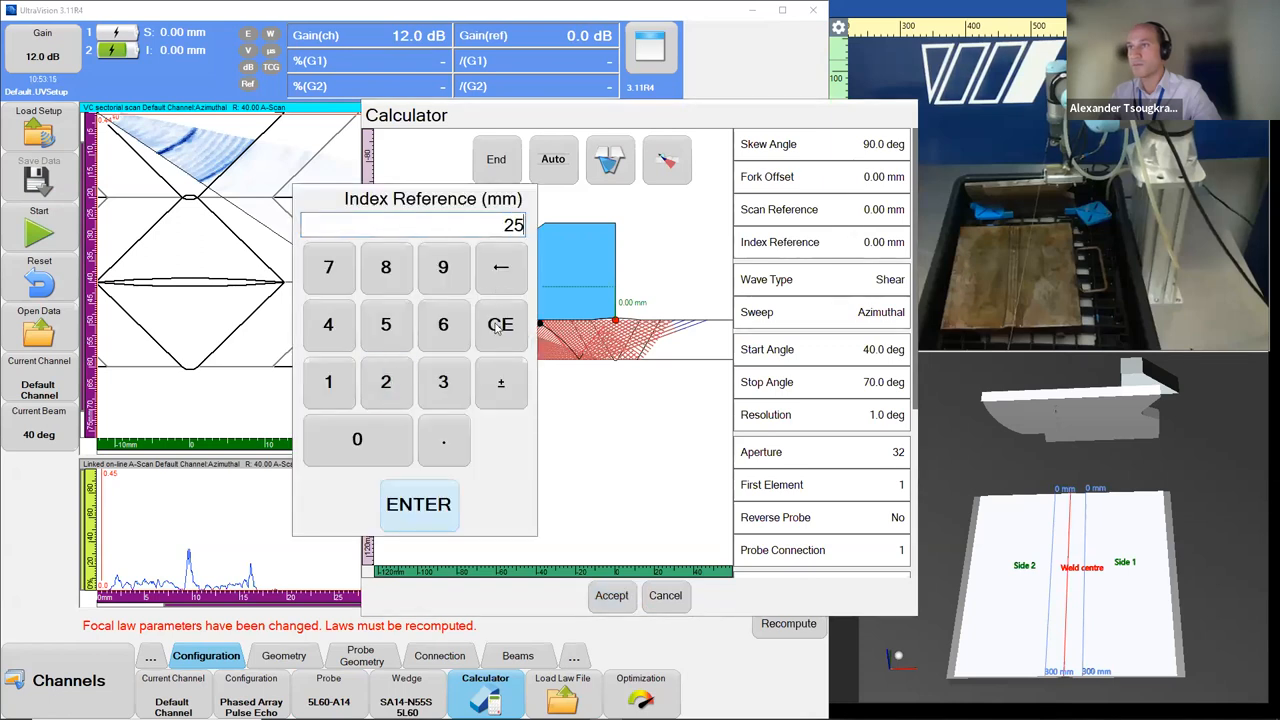
pyautogui.click(418, 504)
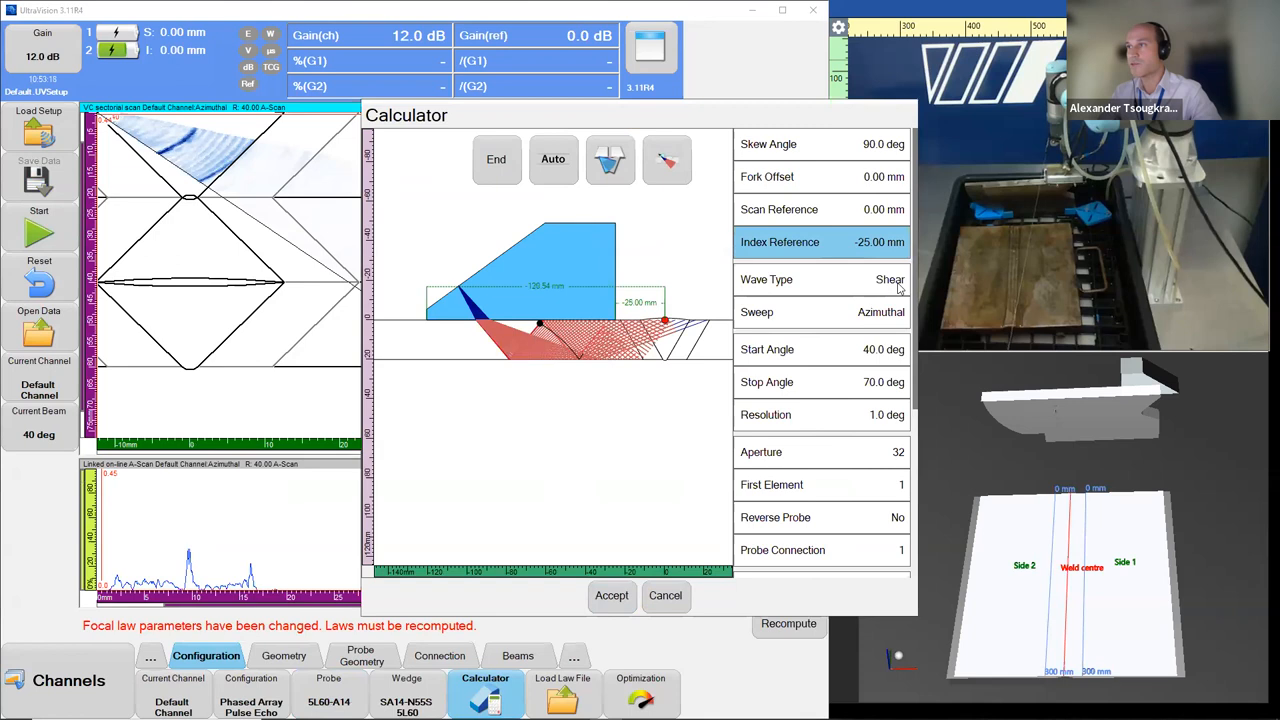
pyautogui.moveTo(846, 428)
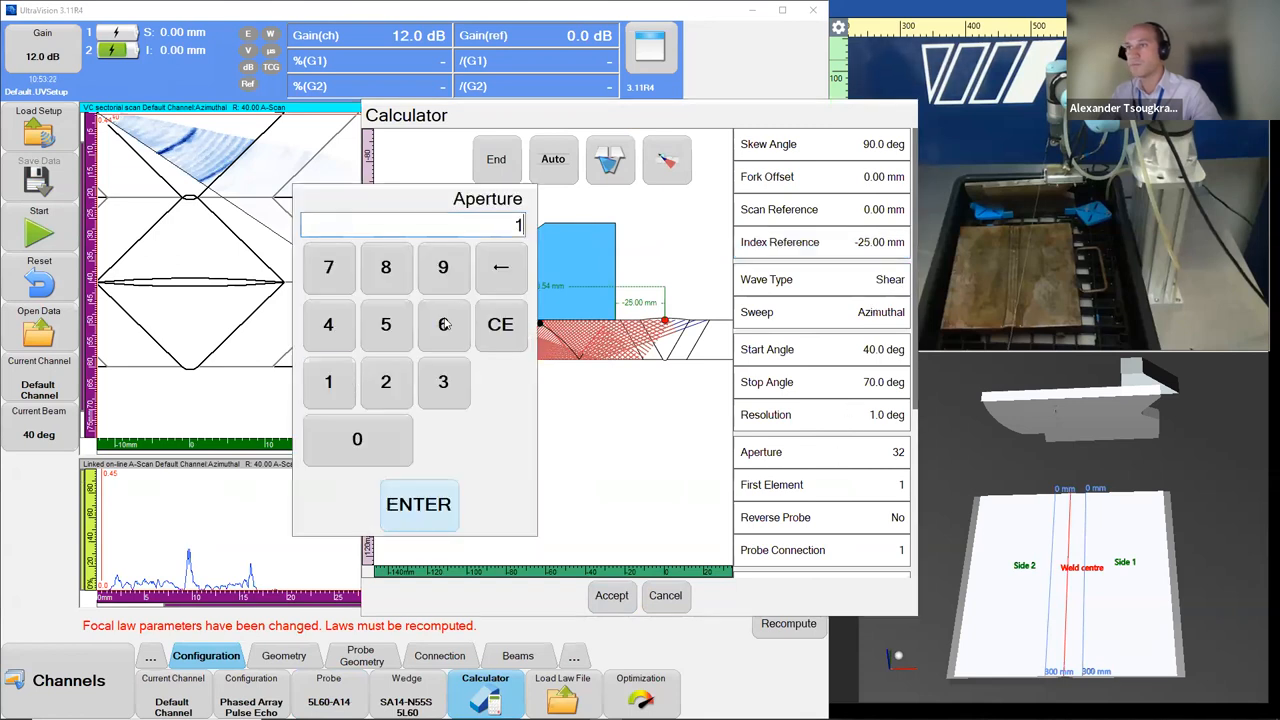
pyautogui.click(418, 504)
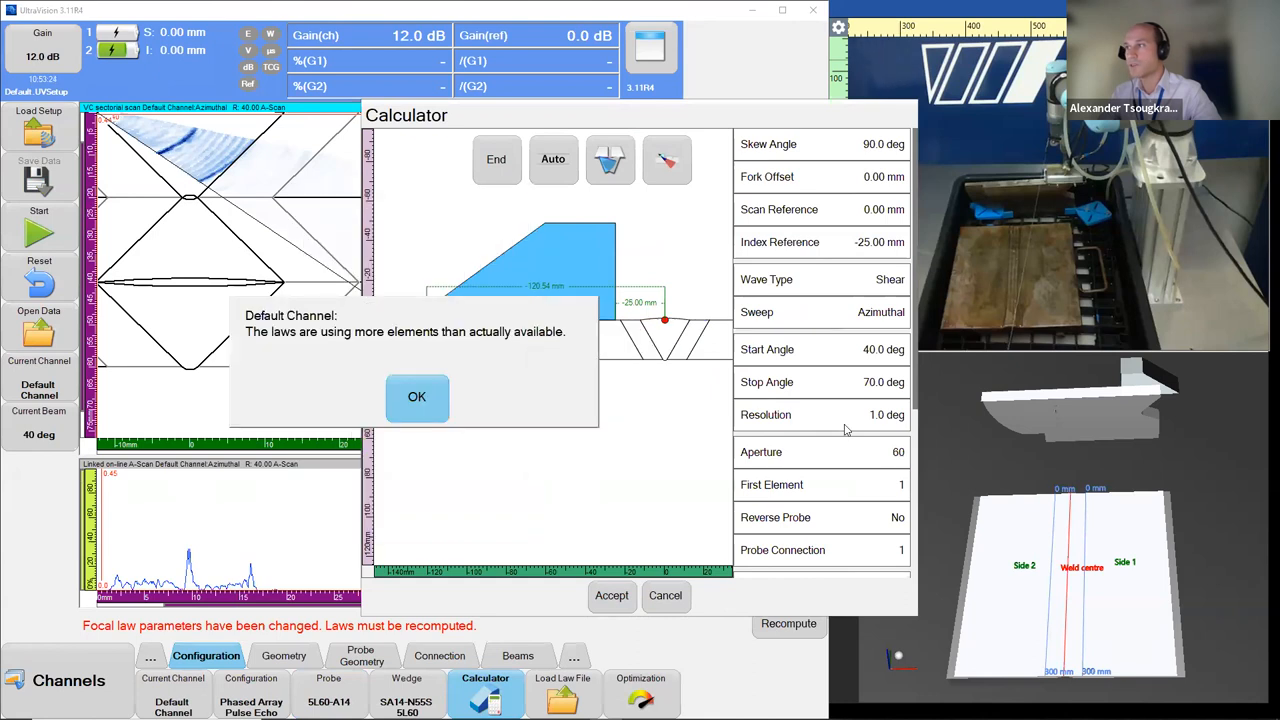
pyautogui.click(416, 397)
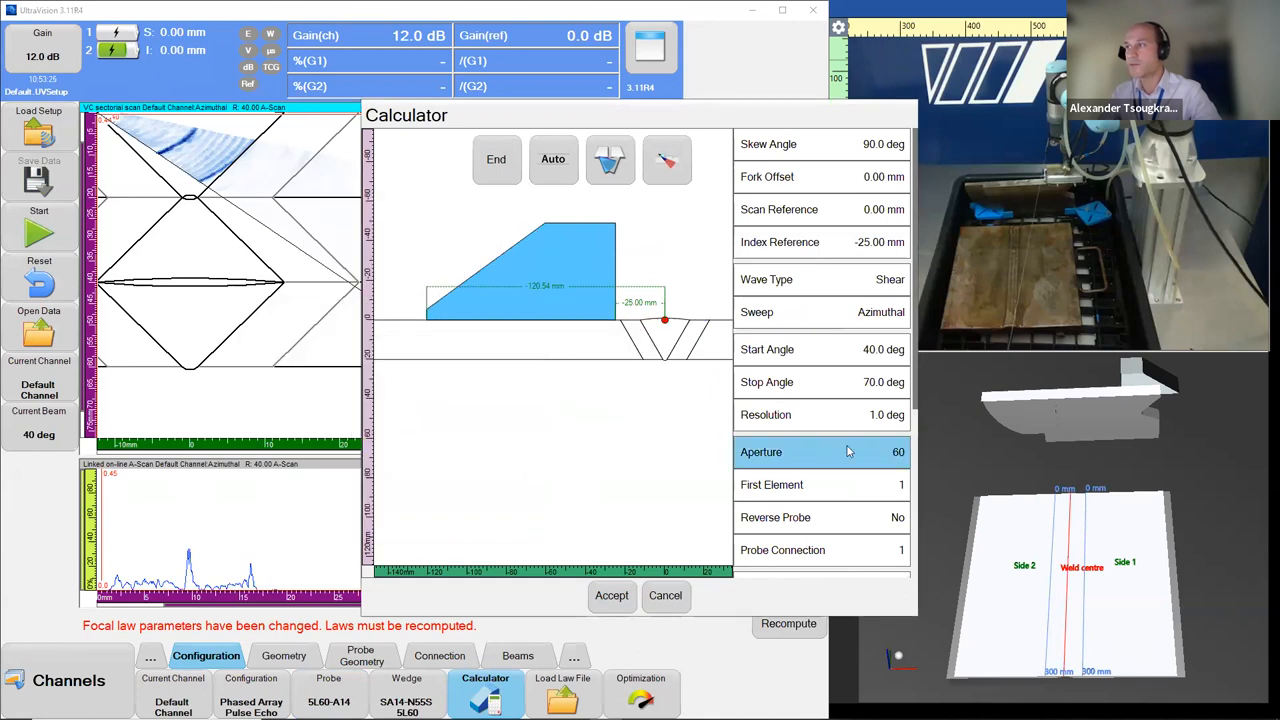
pyautogui.click(822, 452)
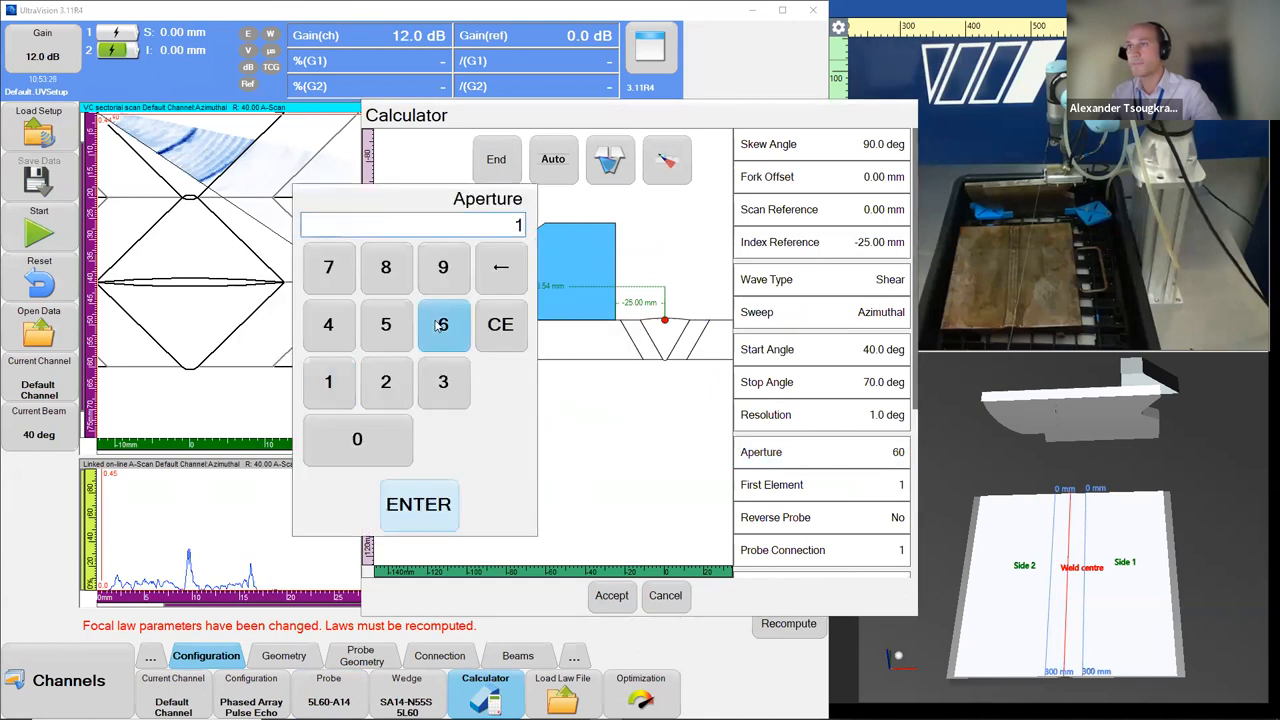
pyautogui.click(418, 504)
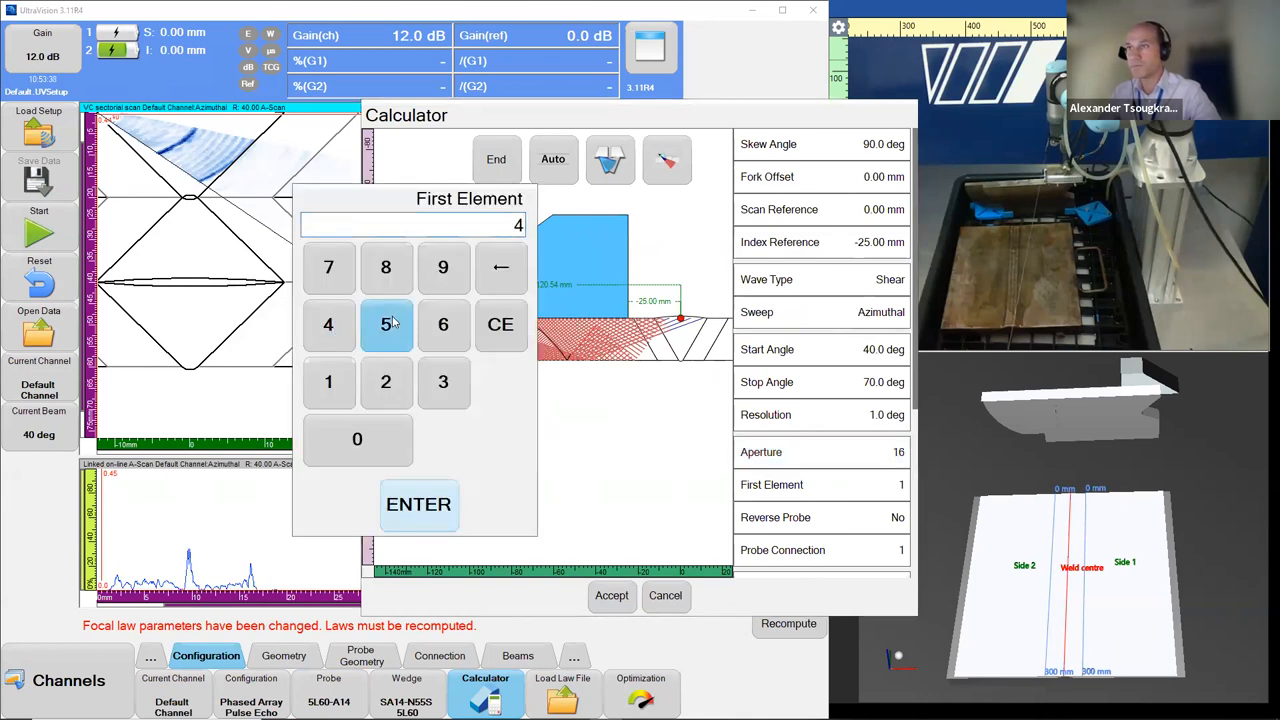
pyautogui.click(418, 504)
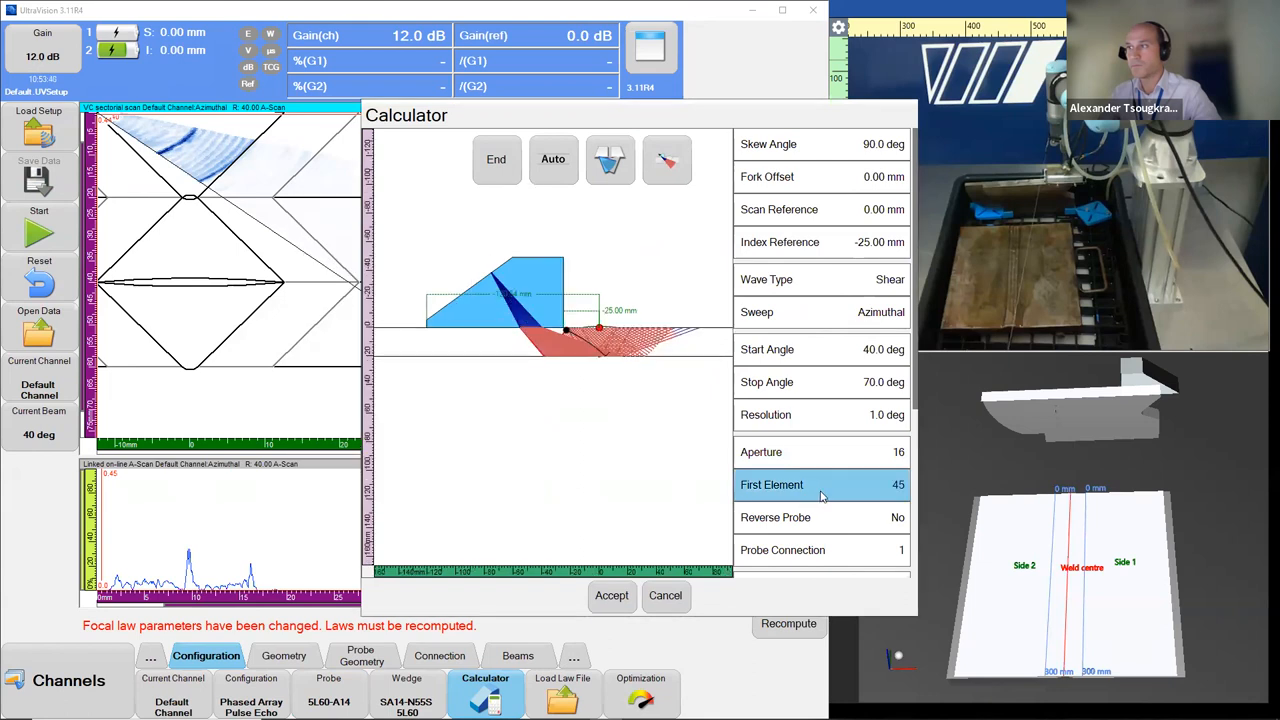
pyautogui.click(553, 159)
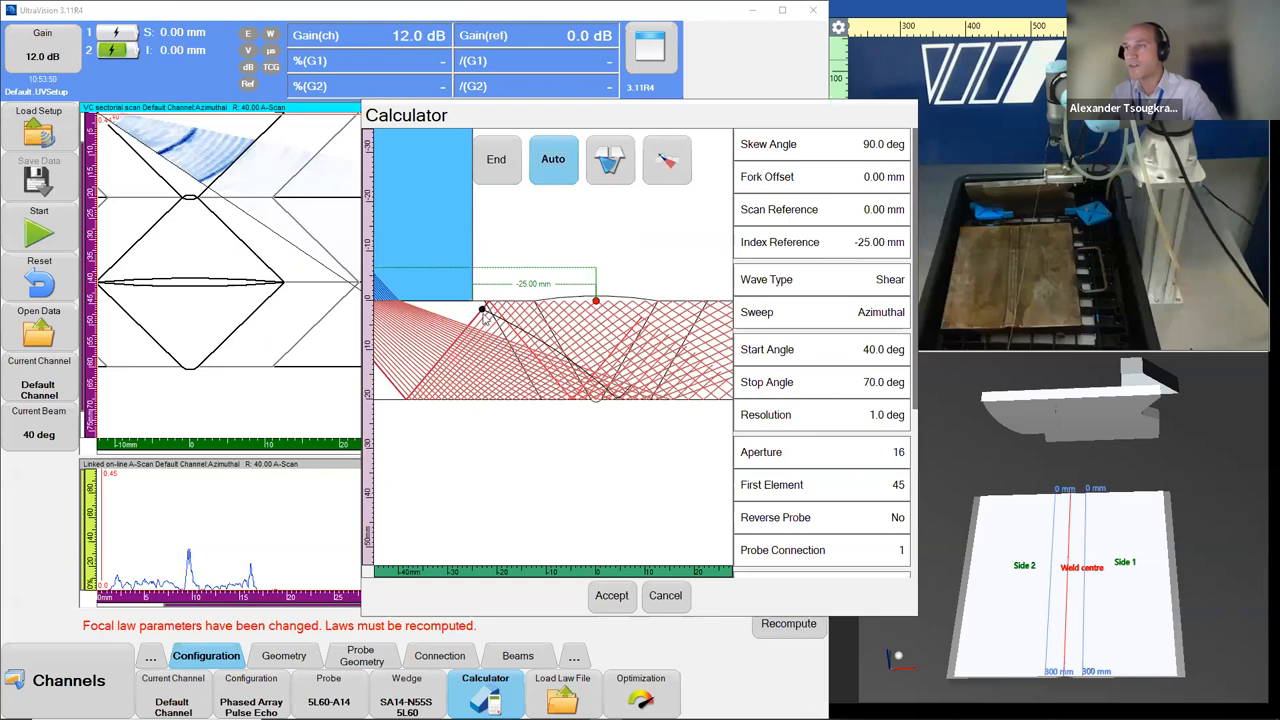
pyautogui.moveTo(560, 358)
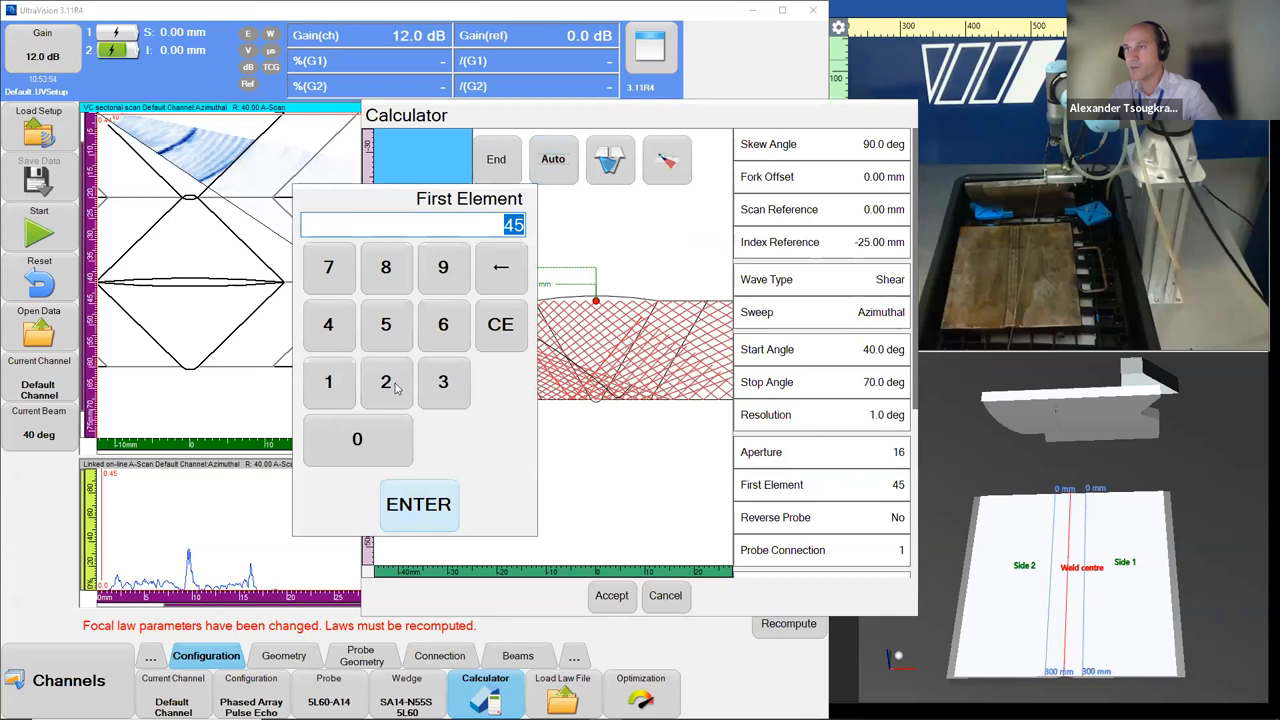
pyautogui.click(418, 504)
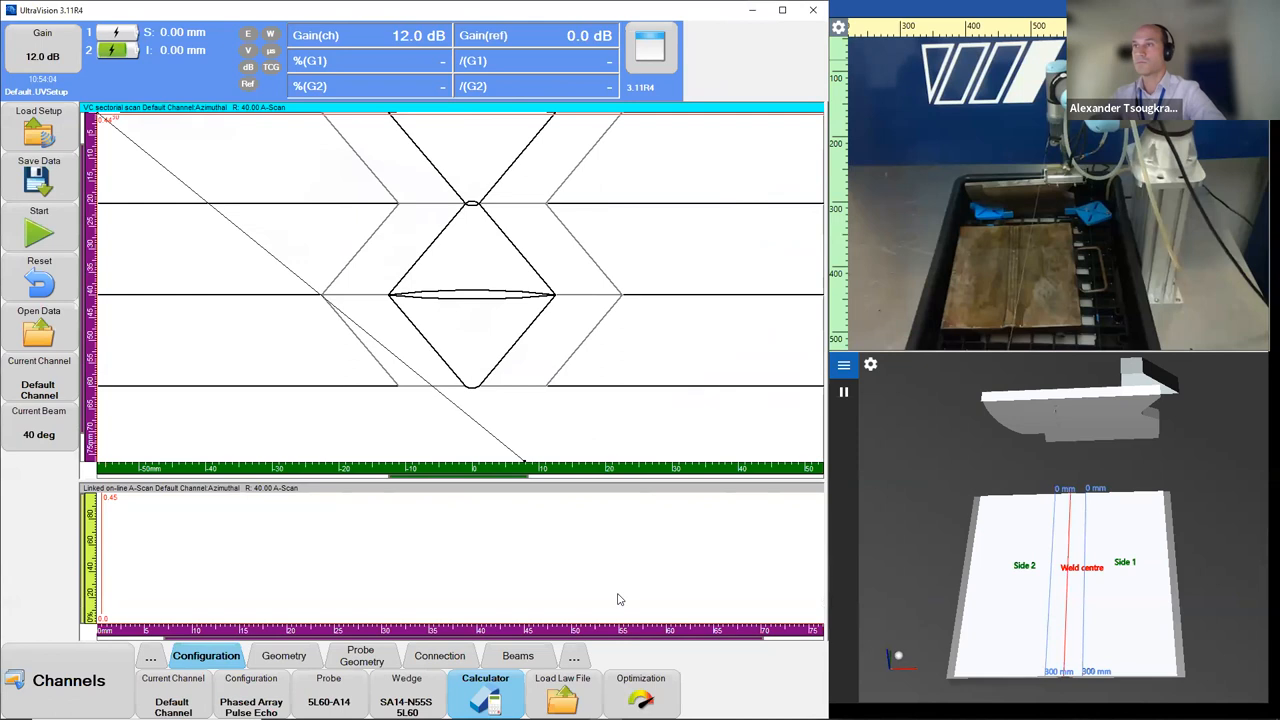
pyautogui.moveTo(575, 579)
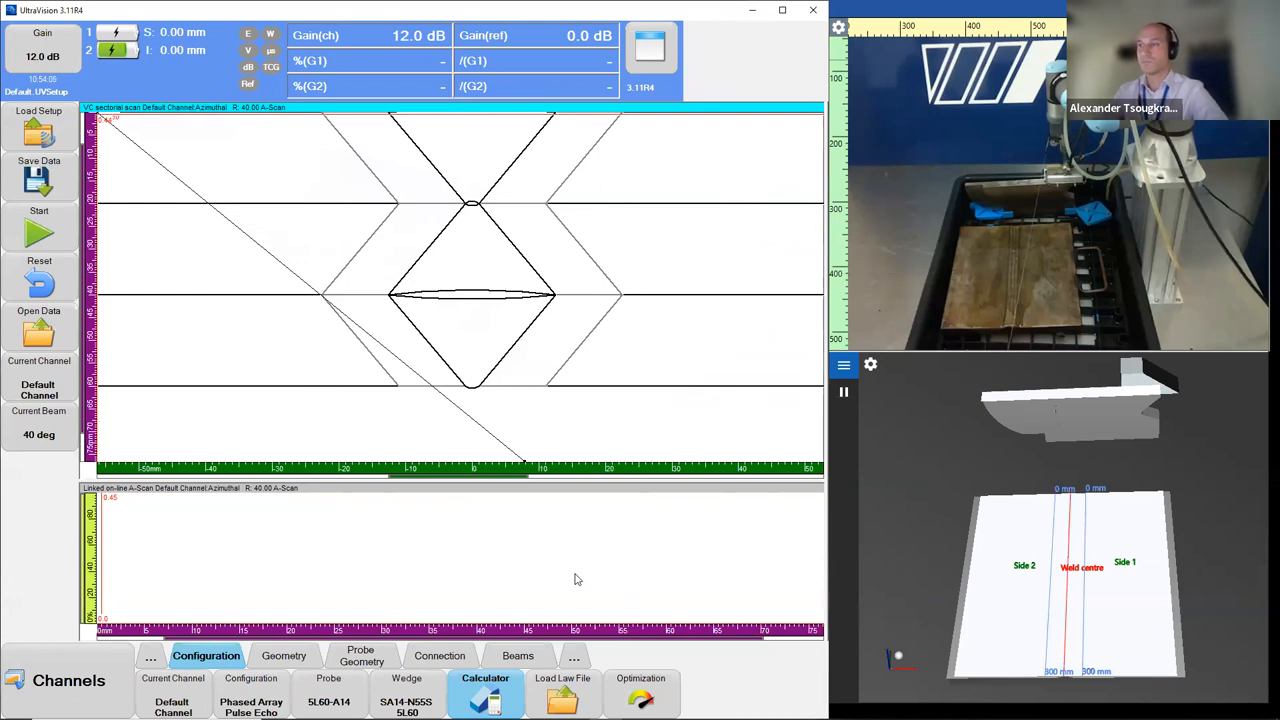
pyautogui.moveTo(156, 537)
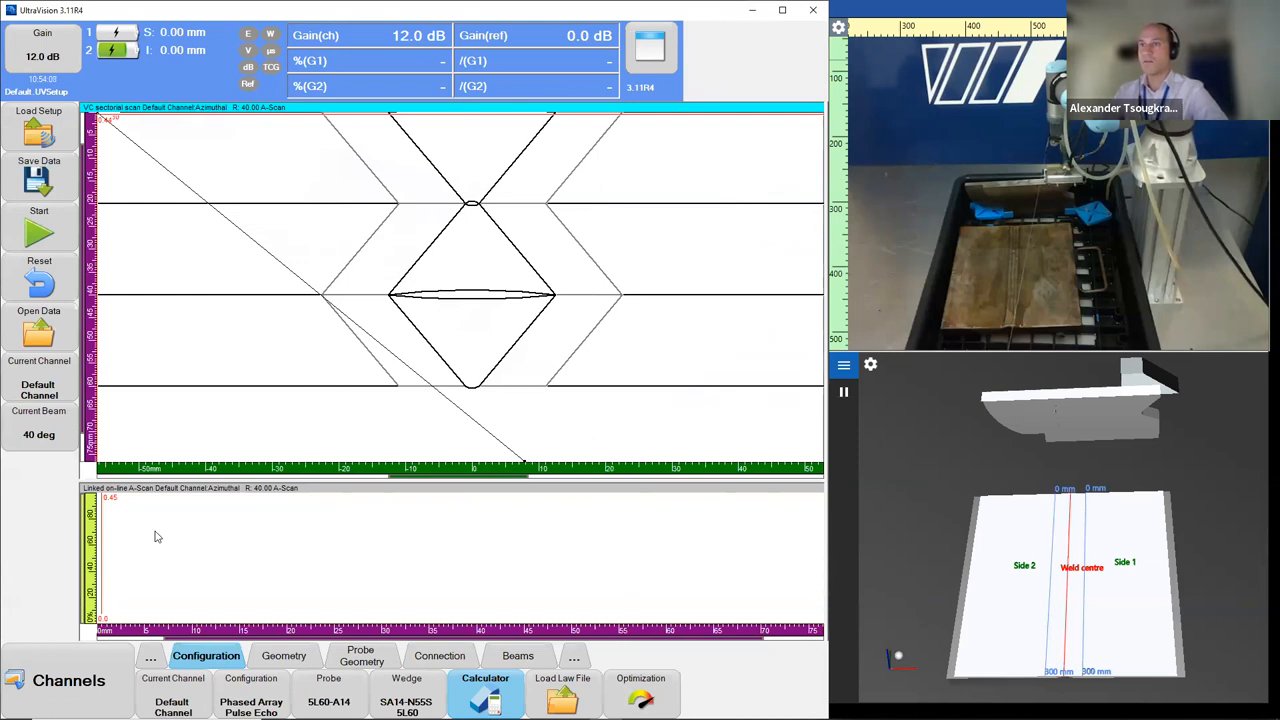
pyautogui.click(68, 680)
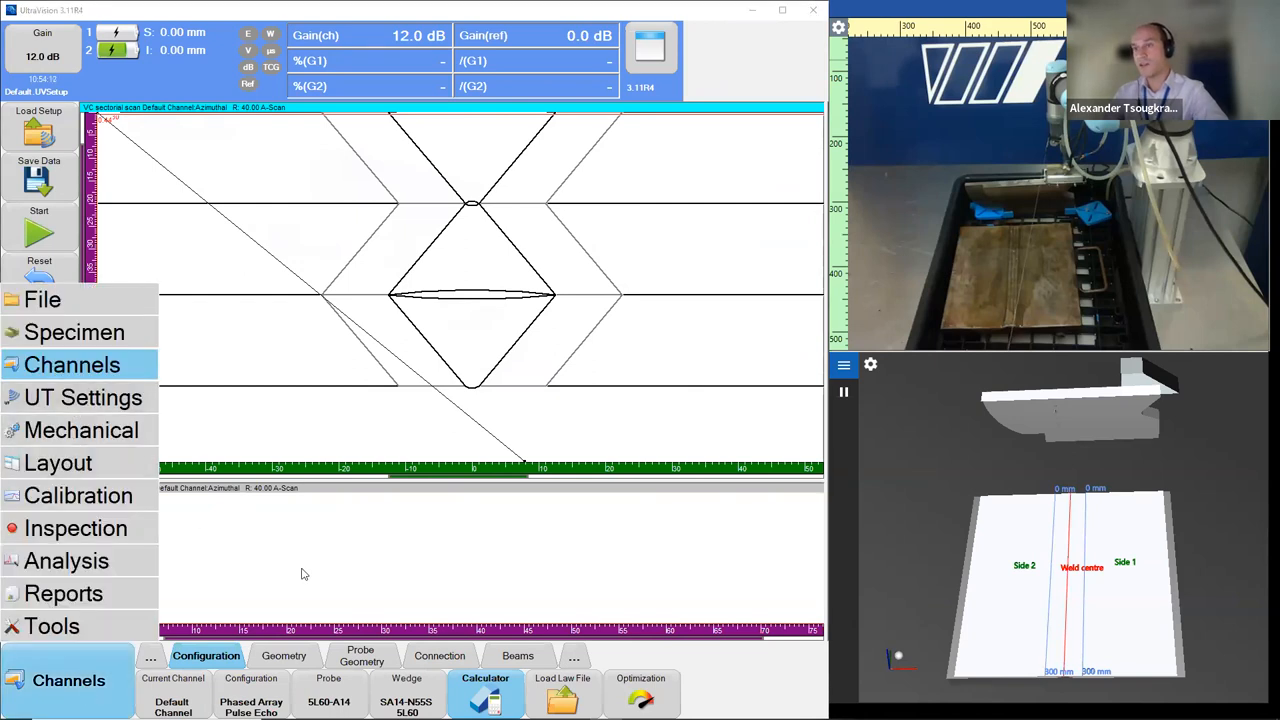
pyautogui.click(238, 366)
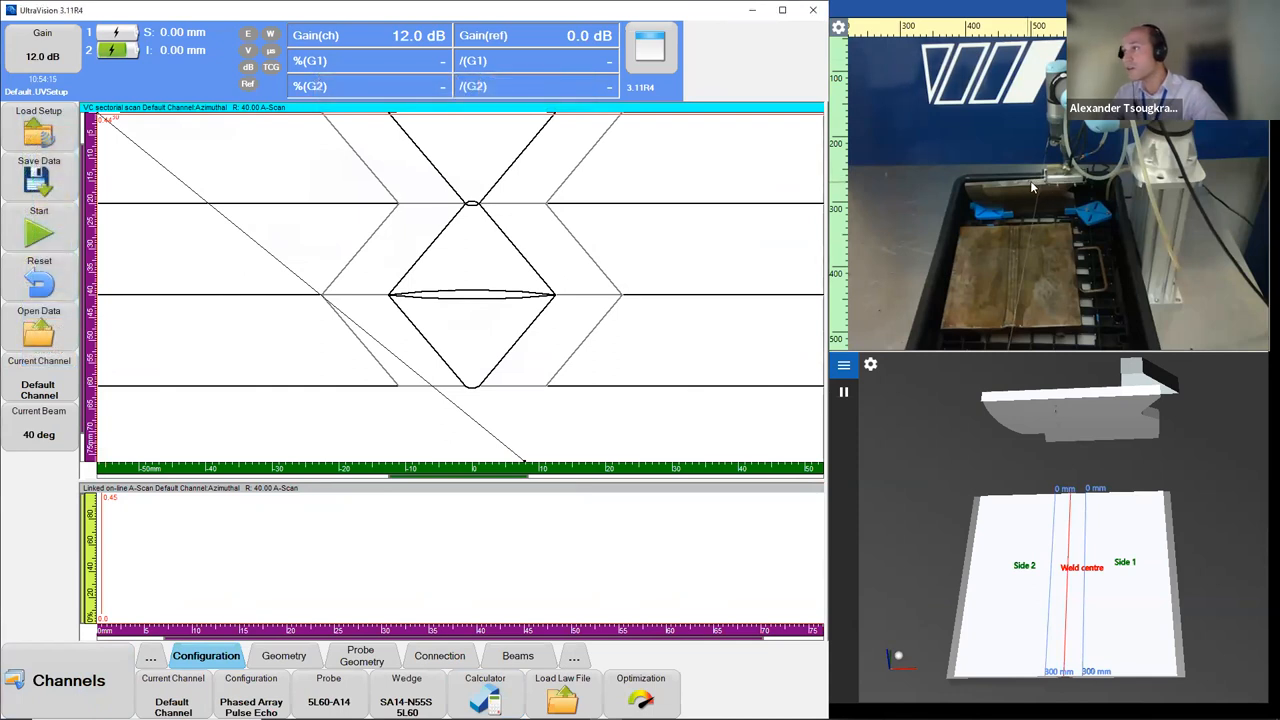
pyautogui.moveTo(1075, 203)
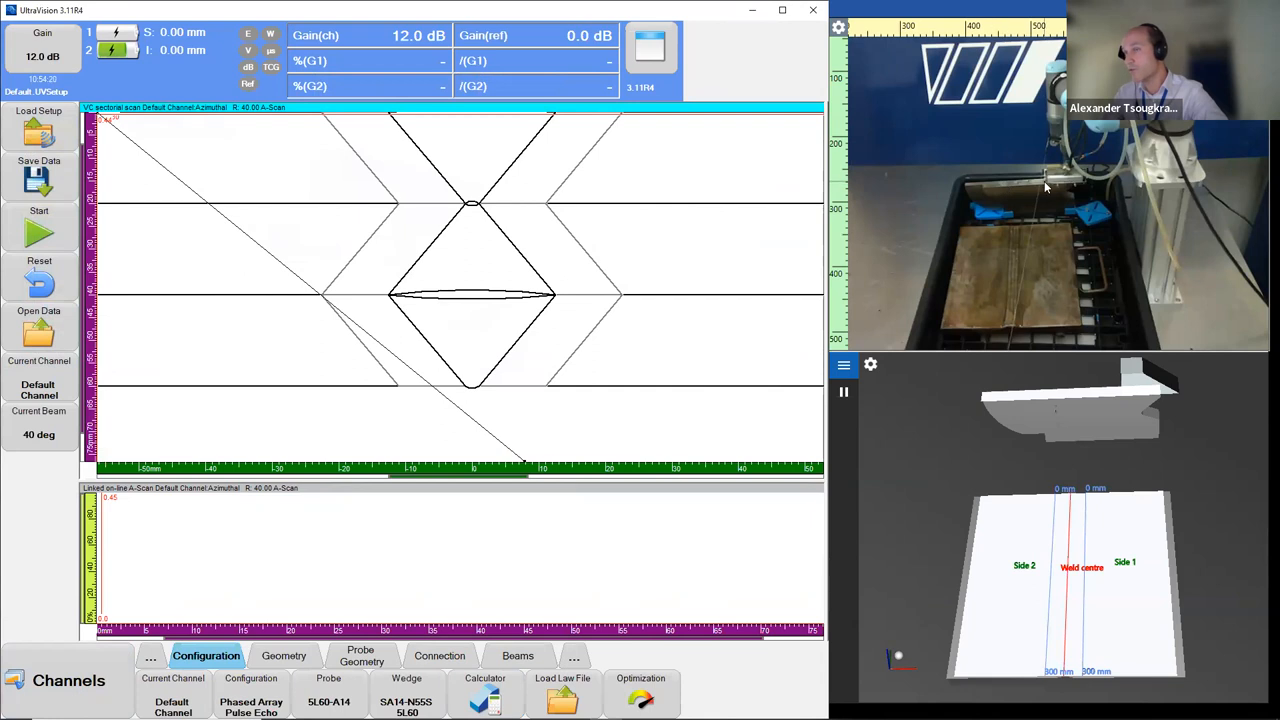
pyautogui.click(68, 680)
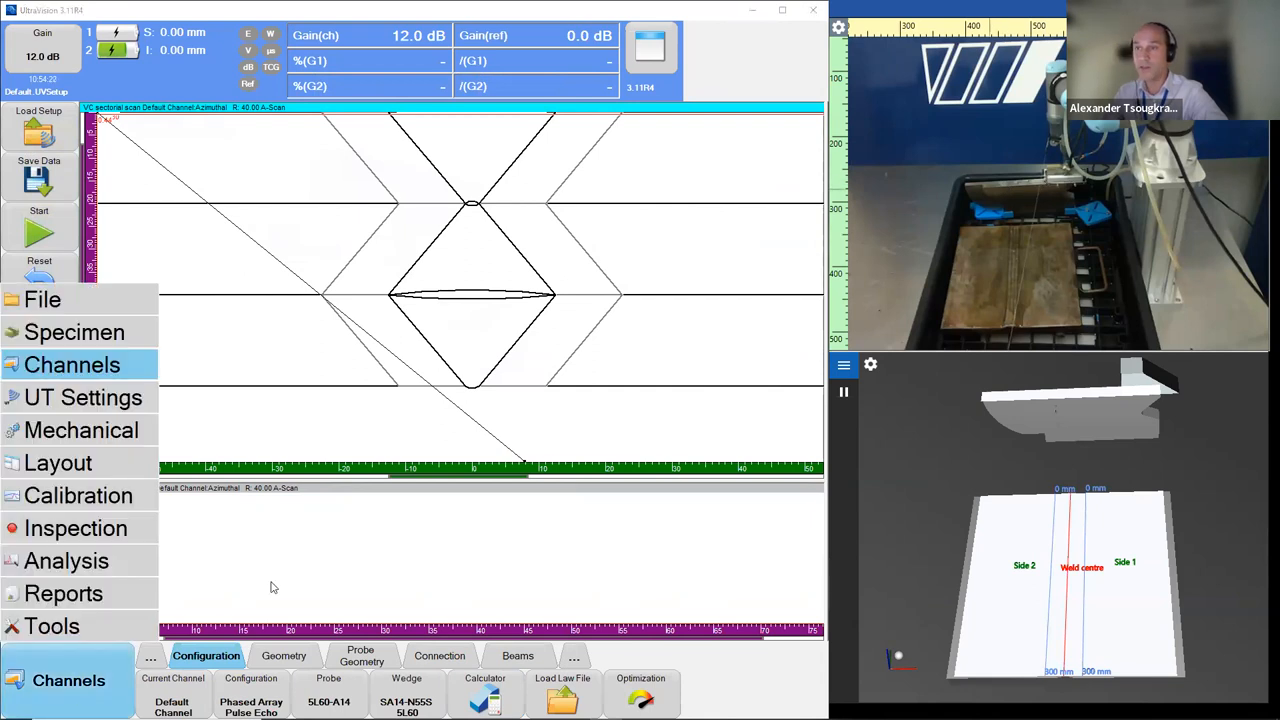
pyautogui.click(68, 680)
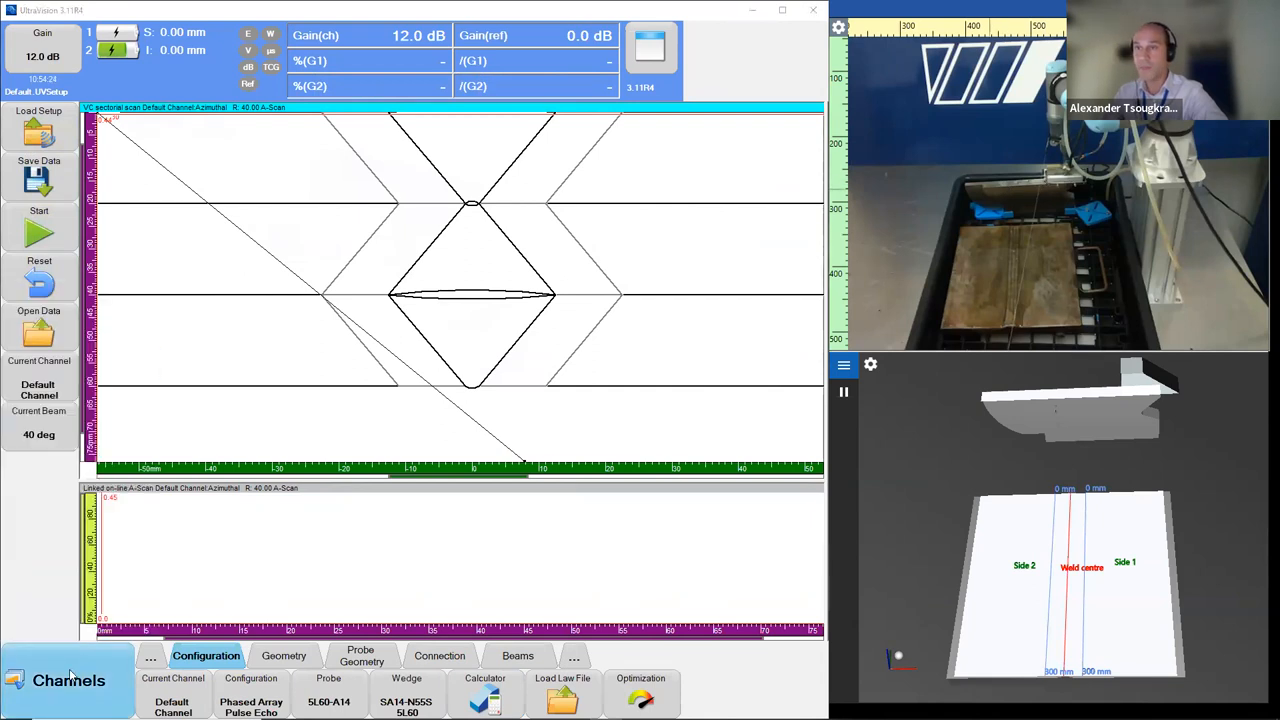
# Open the sound velocity calibration for the 40° law from the Calibration Laws options.
pyautogui.click(68, 680)
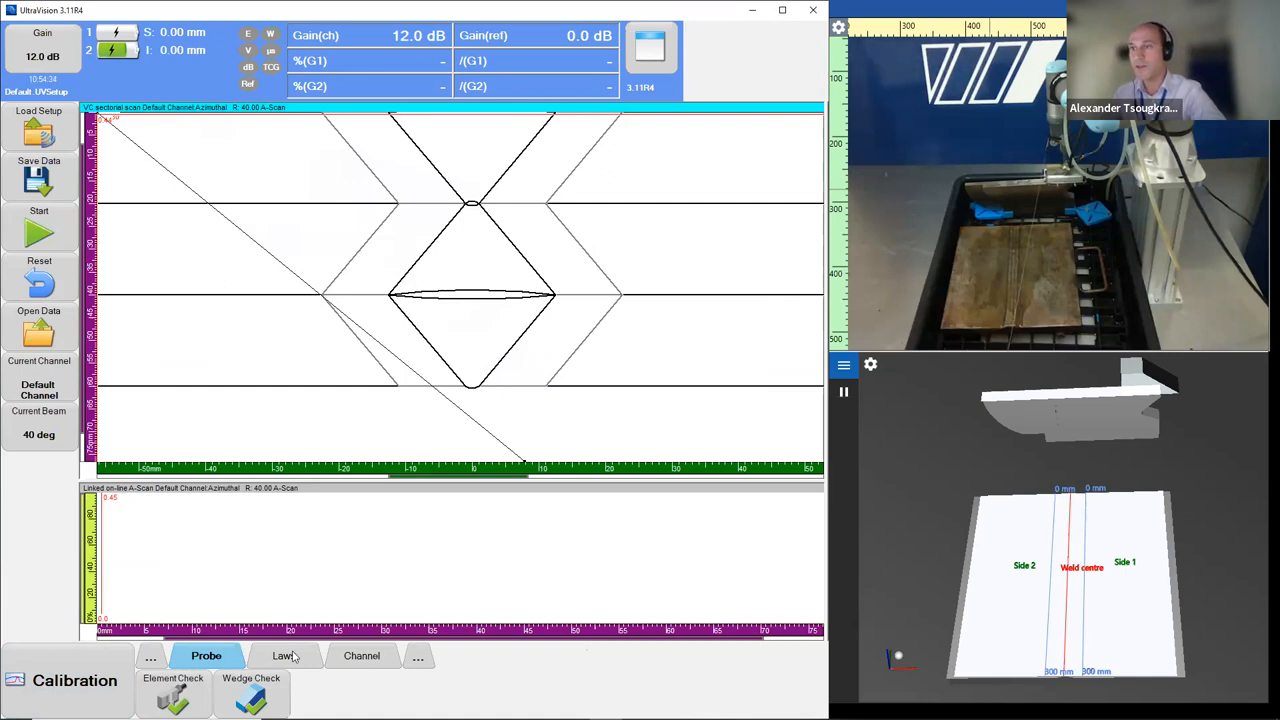
pyautogui.click(284, 655)
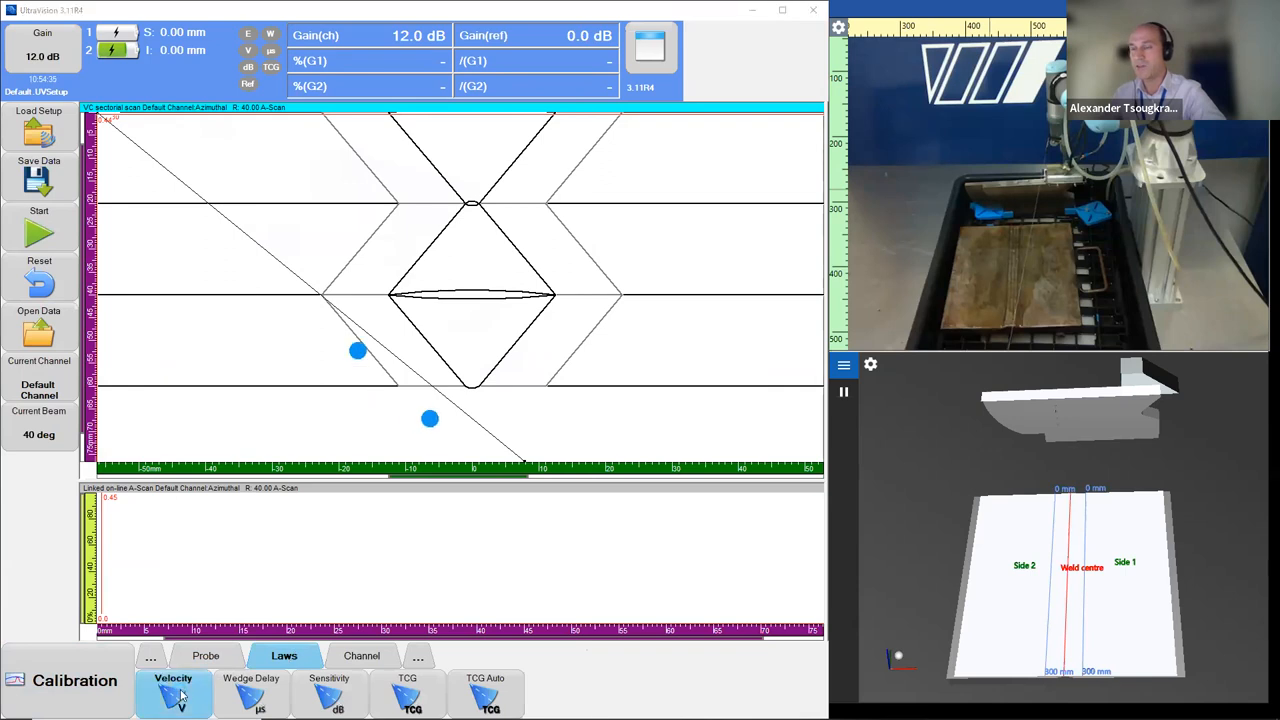
pyautogui.click(173, 694)
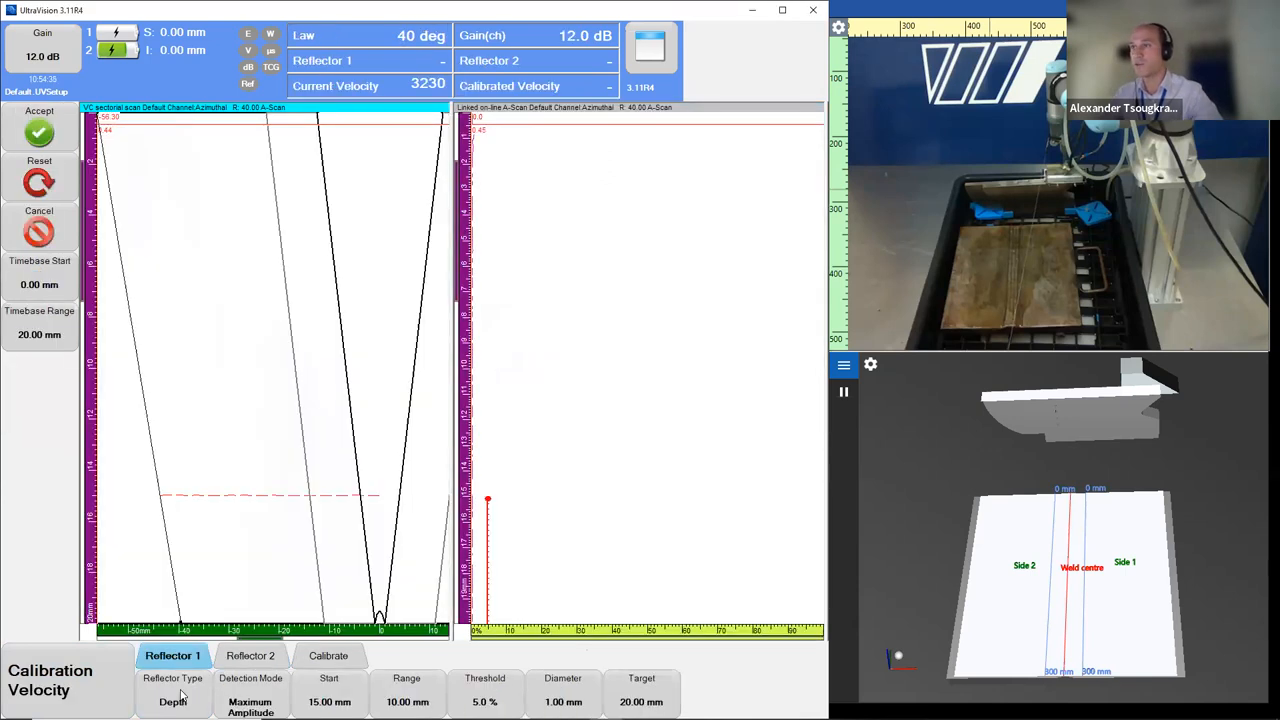
# Set reflector 1 to radius with a 50 mm target, reflector 2 to 100 mm, and lengthen the timebase.
pyautogui.click(173, 701)
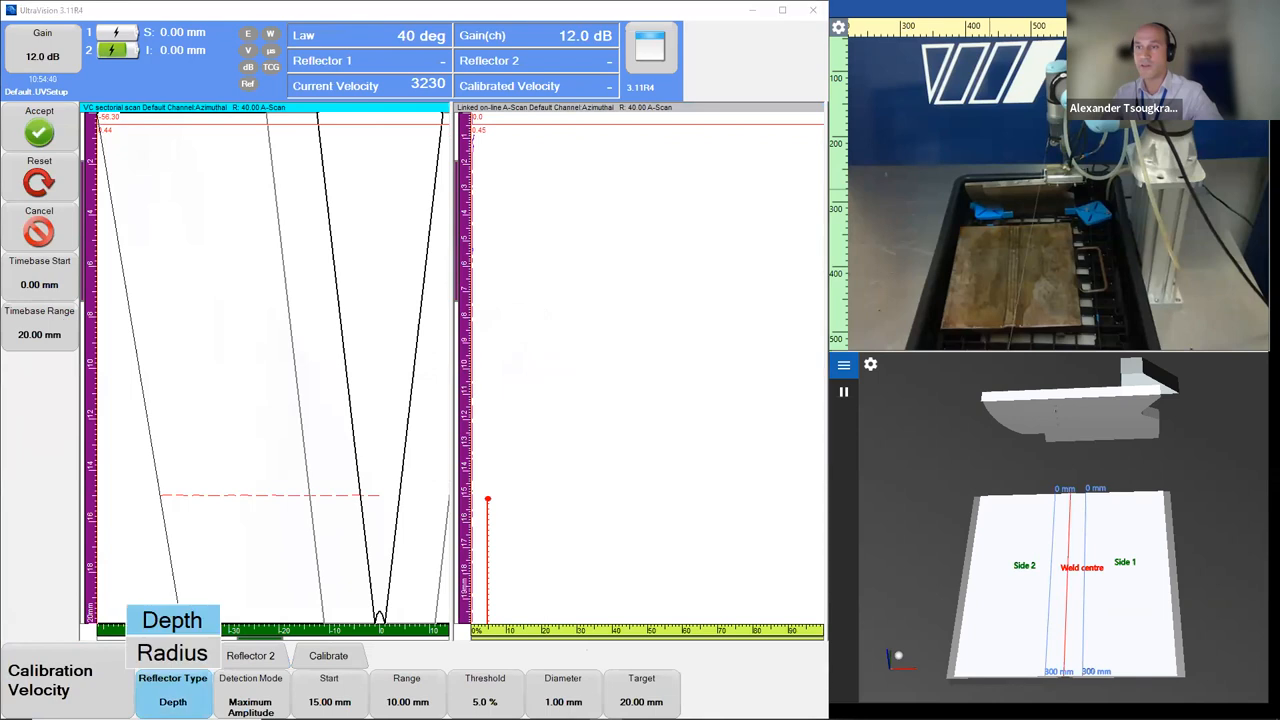
pyautogui.click(173, 655)
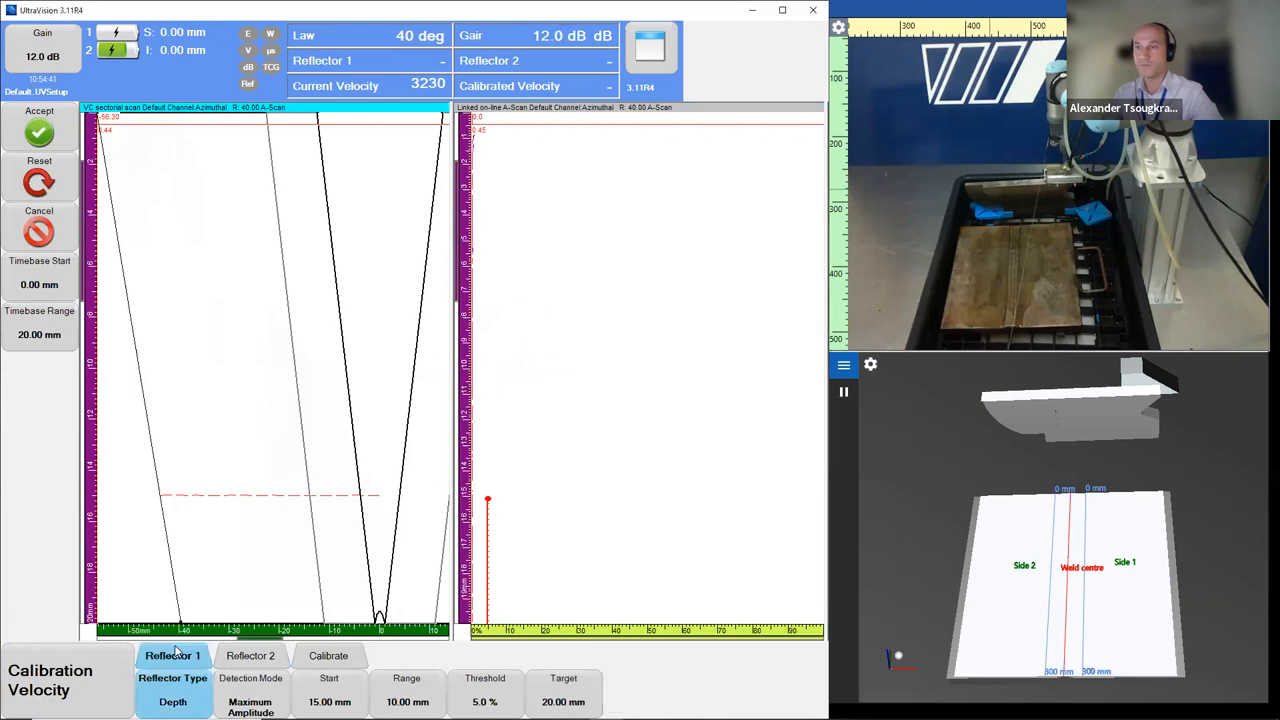
pyautogui.click(173, 701)
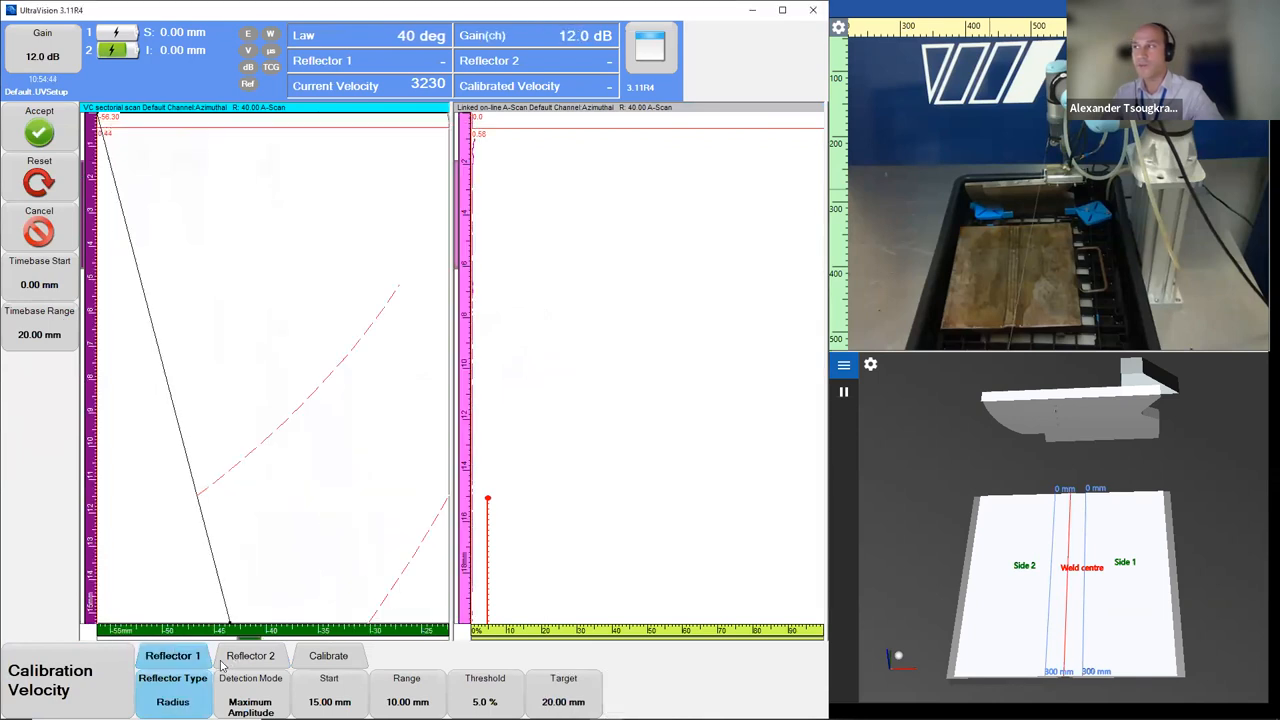
pyautogui.click(563, 690)
pyautogui.write('50')
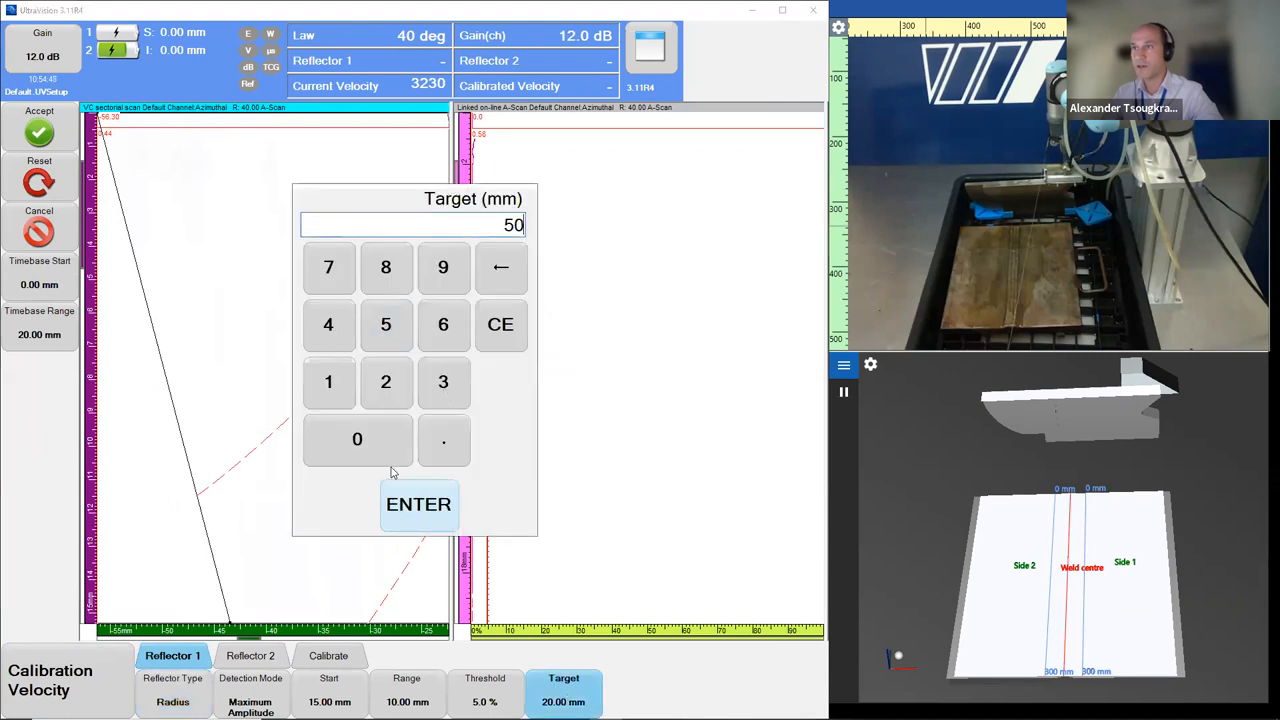
pyautogui.click(418, 504)
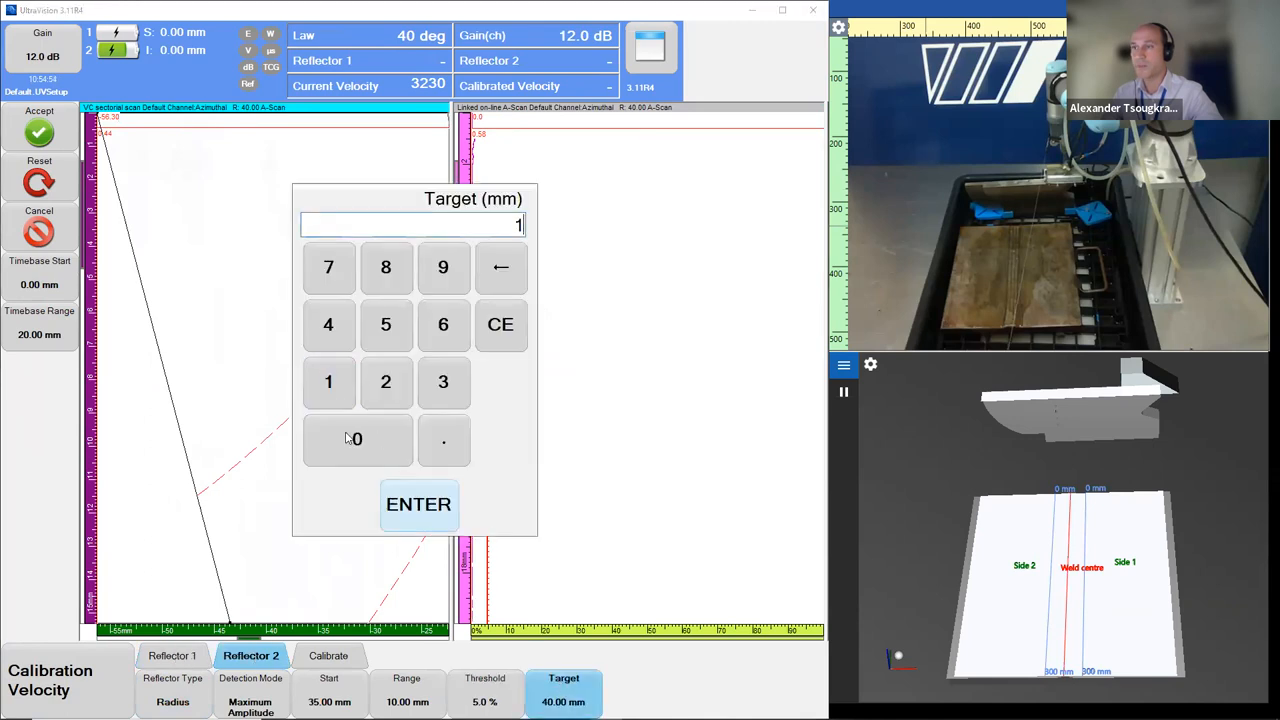
pyautogui.click(418, 504)
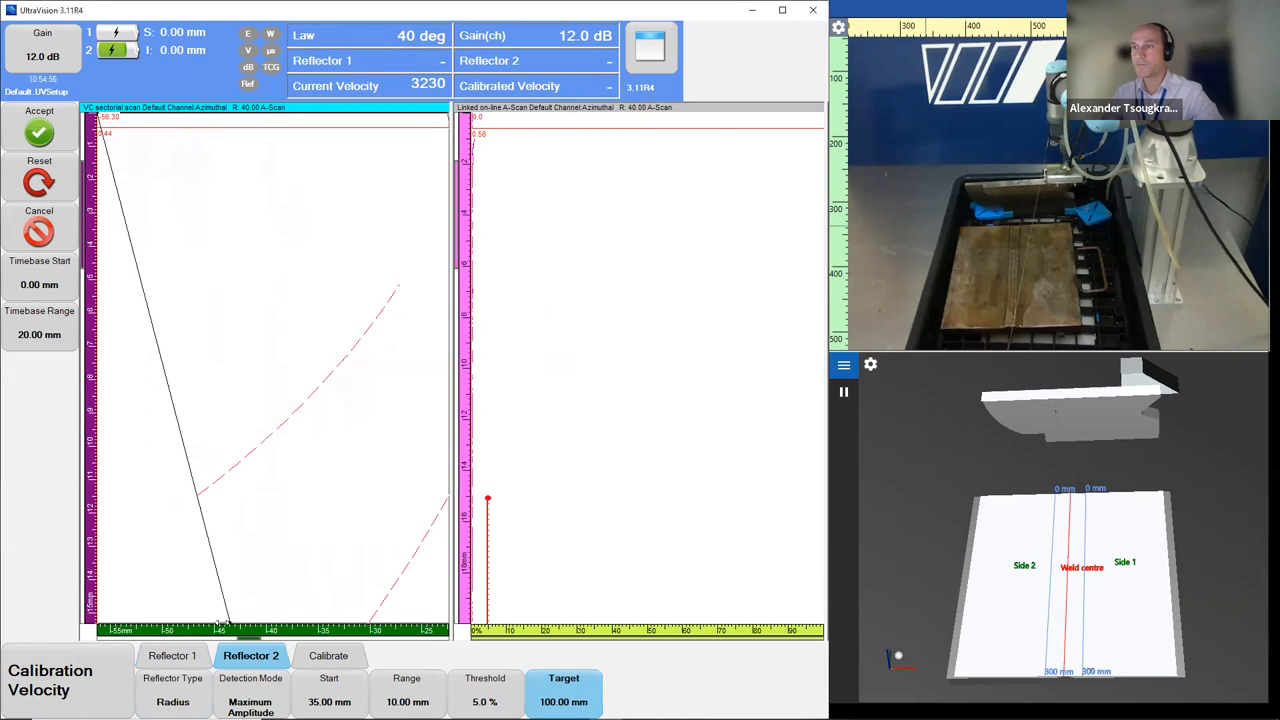
pyautogui.click(40, 318)
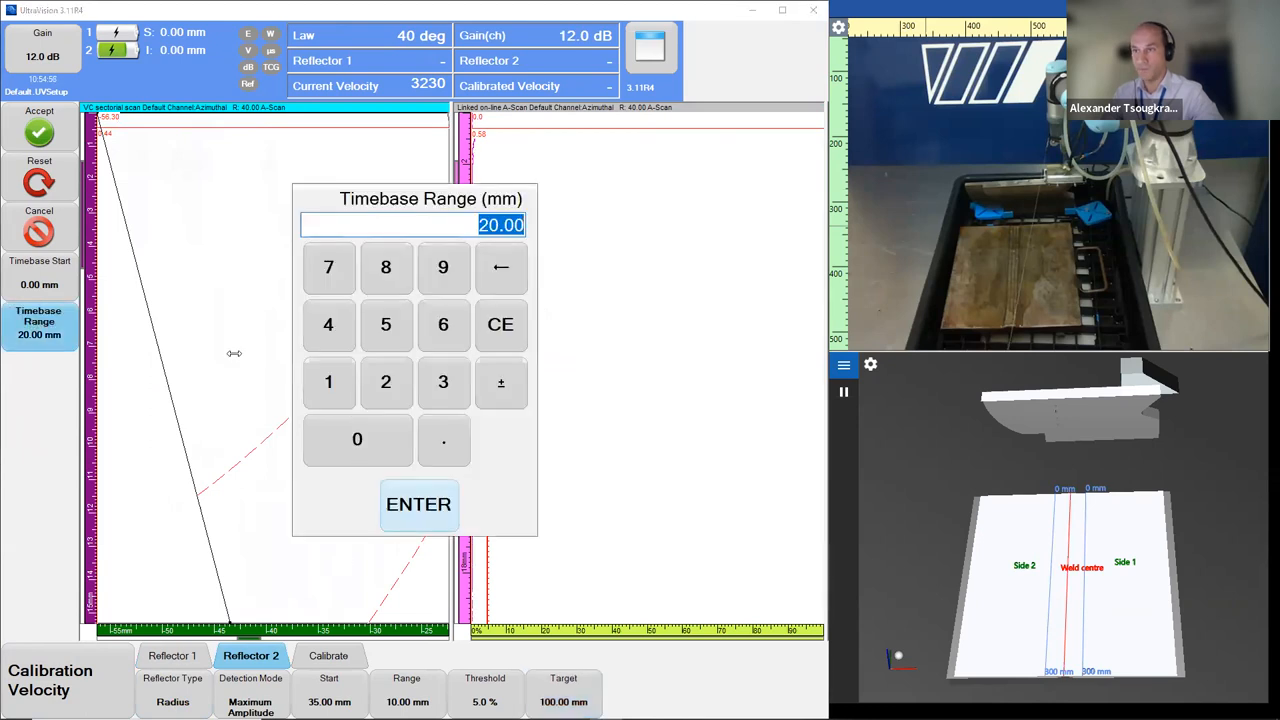
pyautogui.click(418, 504)
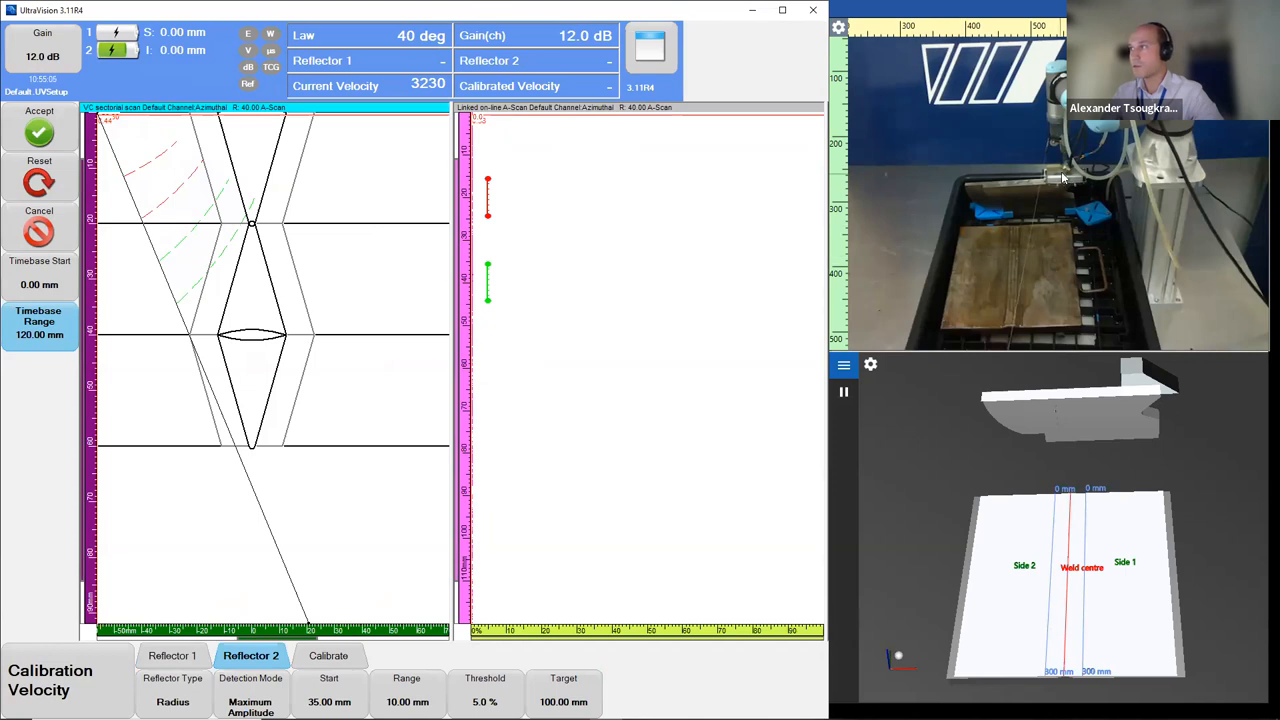
pyautogui.moveTo(1076, 200)
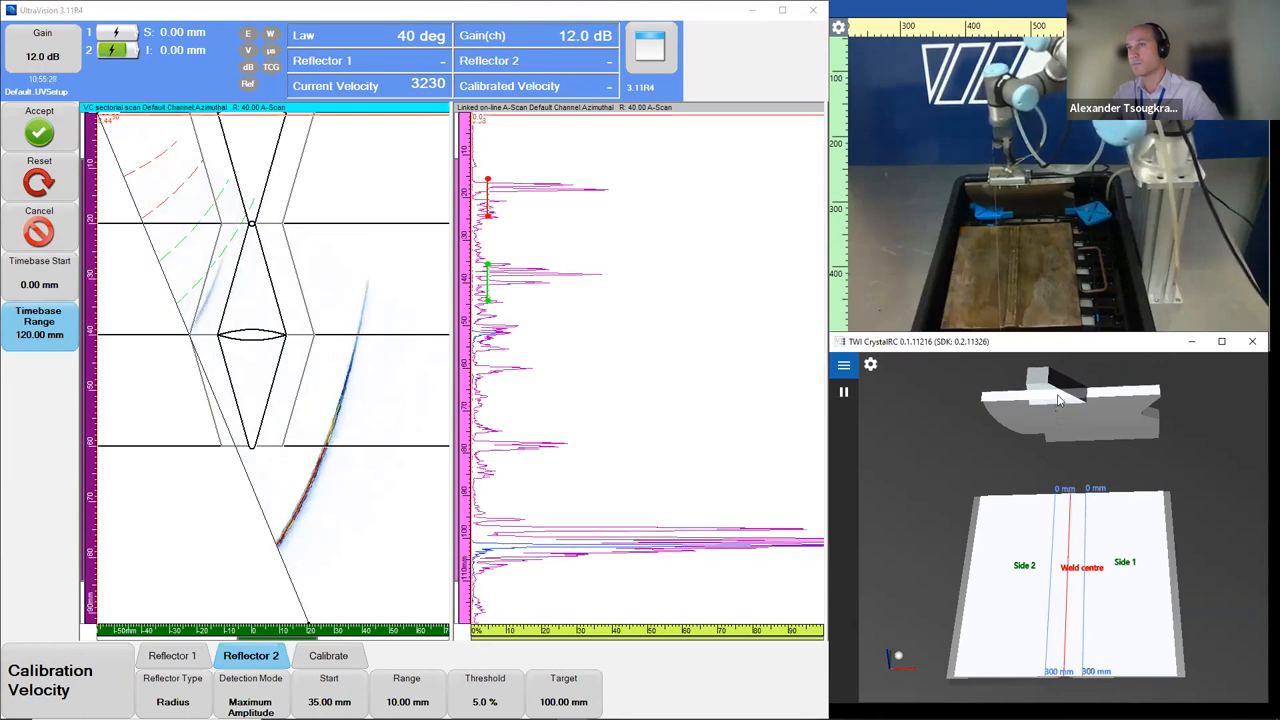
pyautogui.moveTo(943, 385)
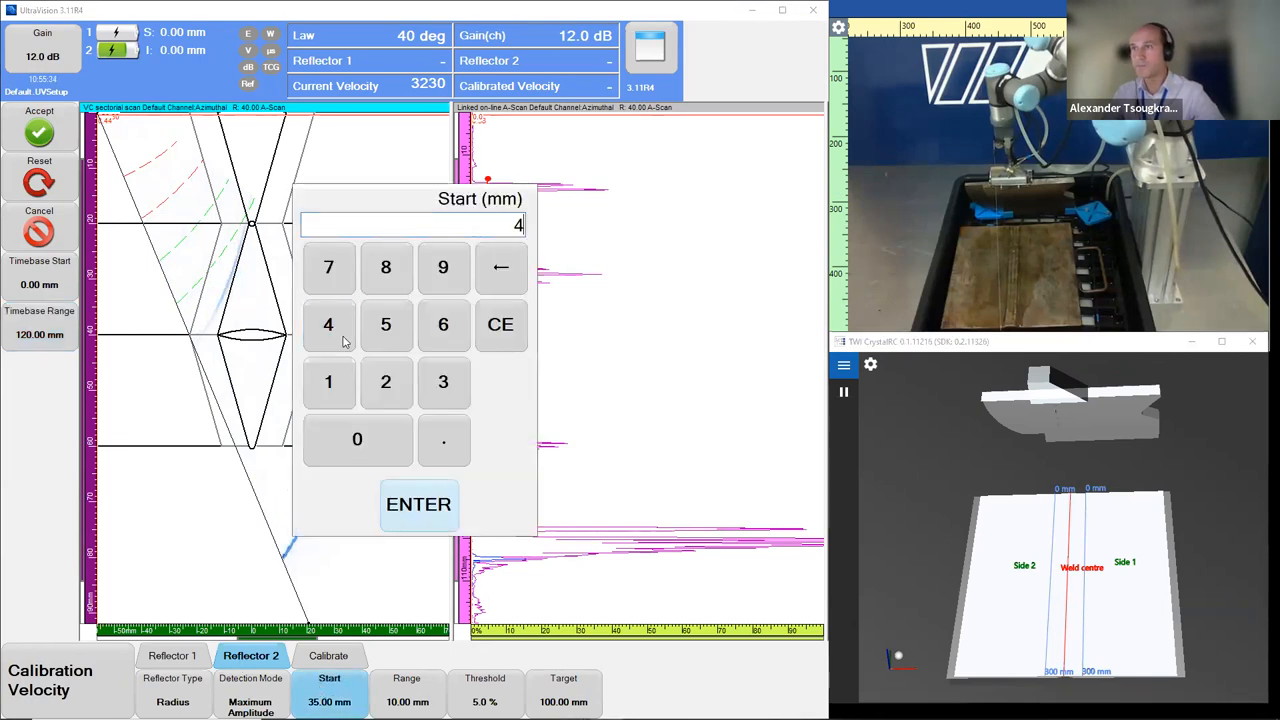
# Set reflector 2's gate to start at 40 mm with a 20 mm range.
pyautogui.click(418, 504)
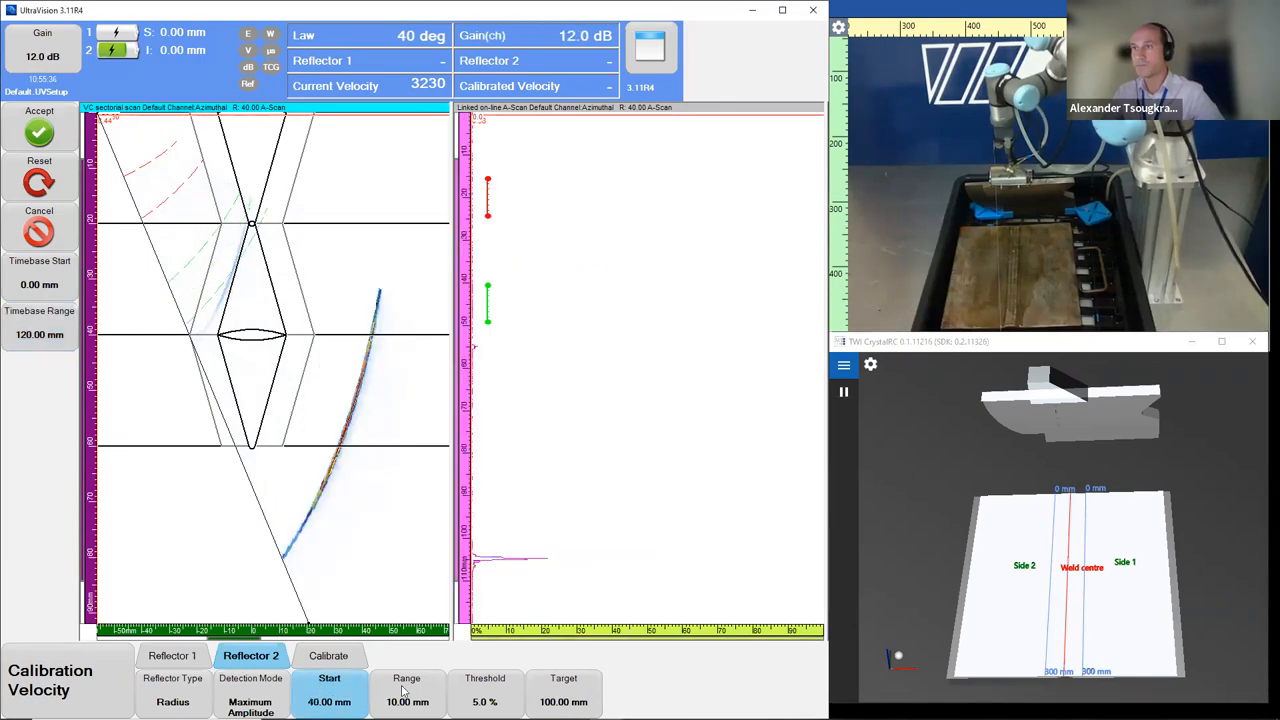
pyautogui.click(406, 694)
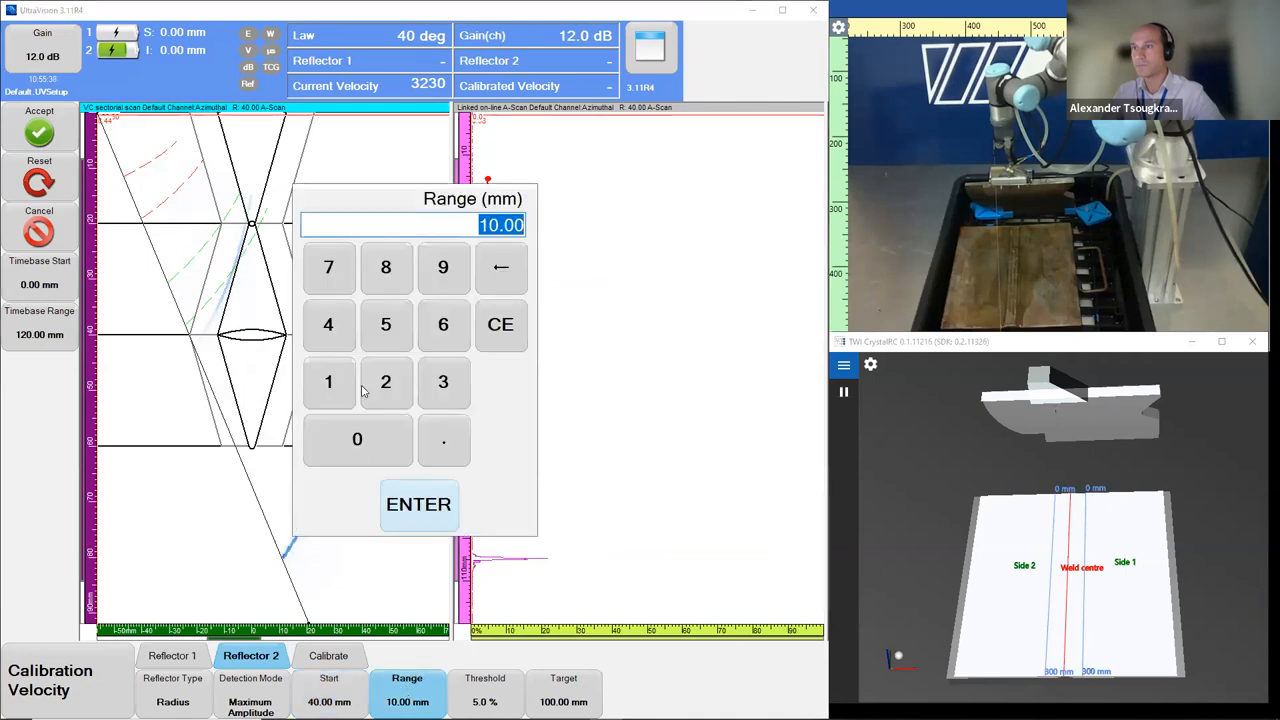
pyautogui.click(418, 504)
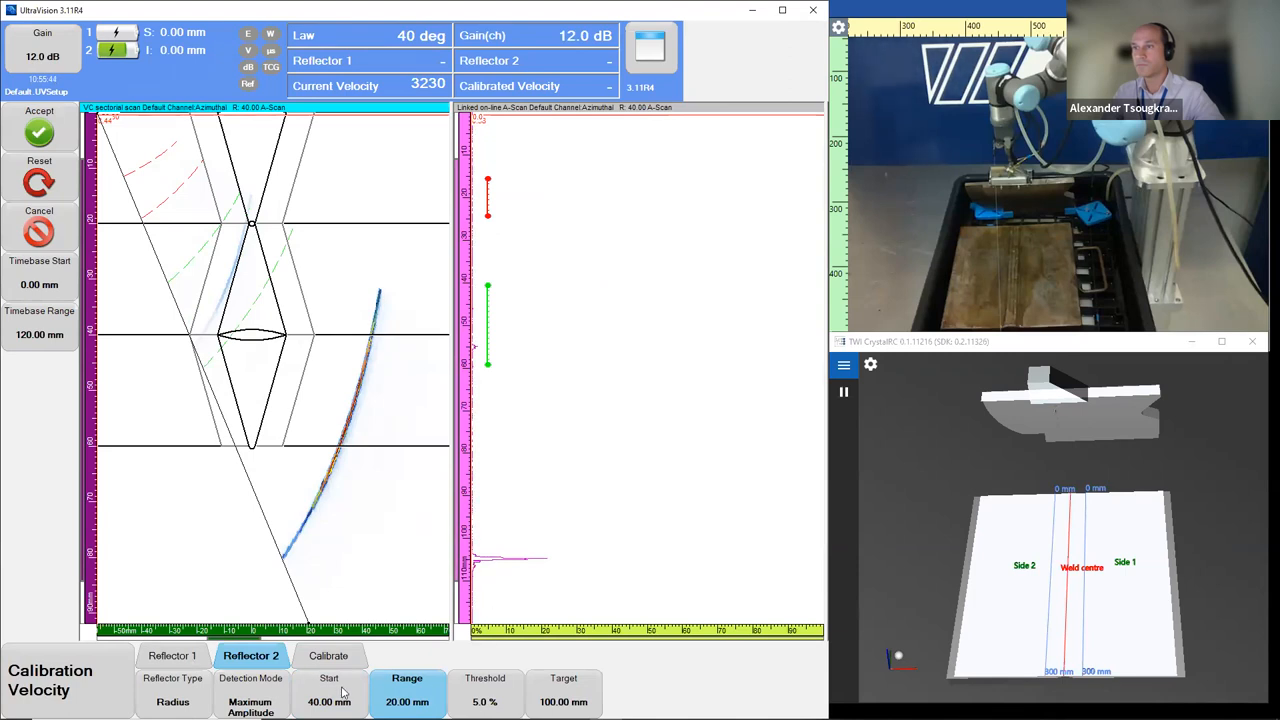
pyautogui.click(329, 690)
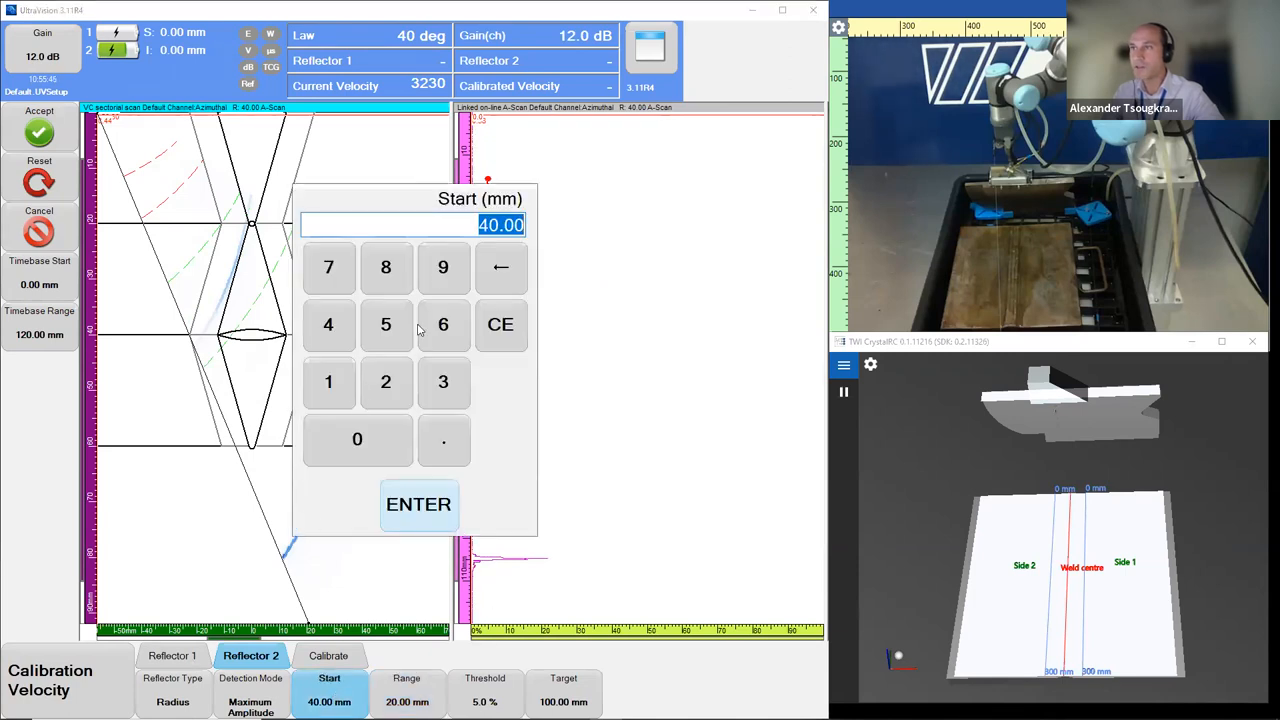
pyautogui.click(418, 504)
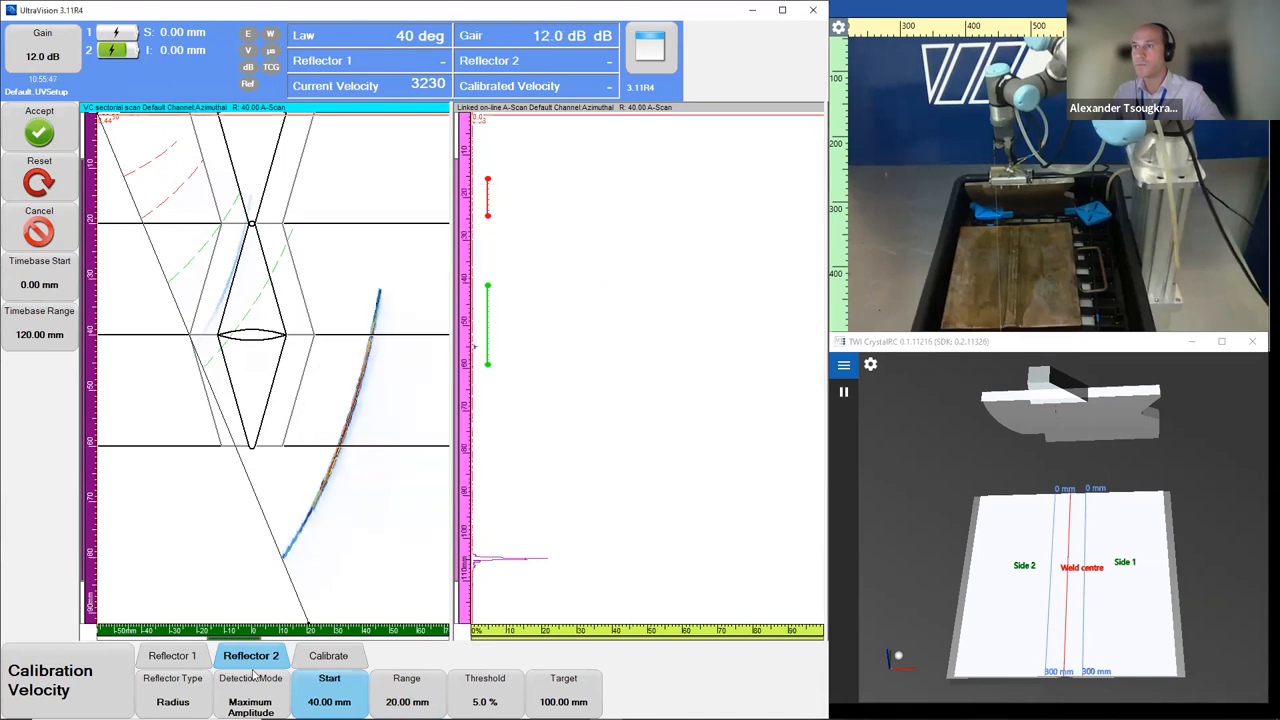
# Set reflector 1's gate to start at 40 mm with a 20 mm range.
pyautogui.click(172, 655)
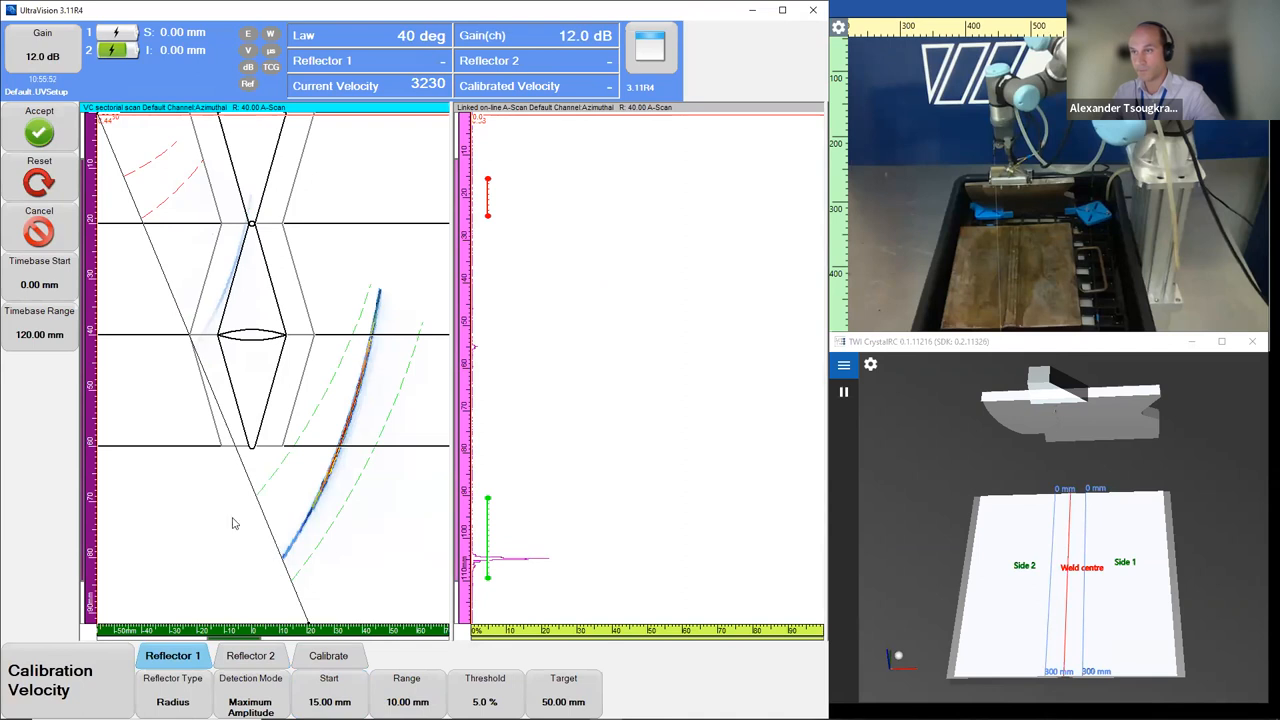
pyautogui.click(329, 690)
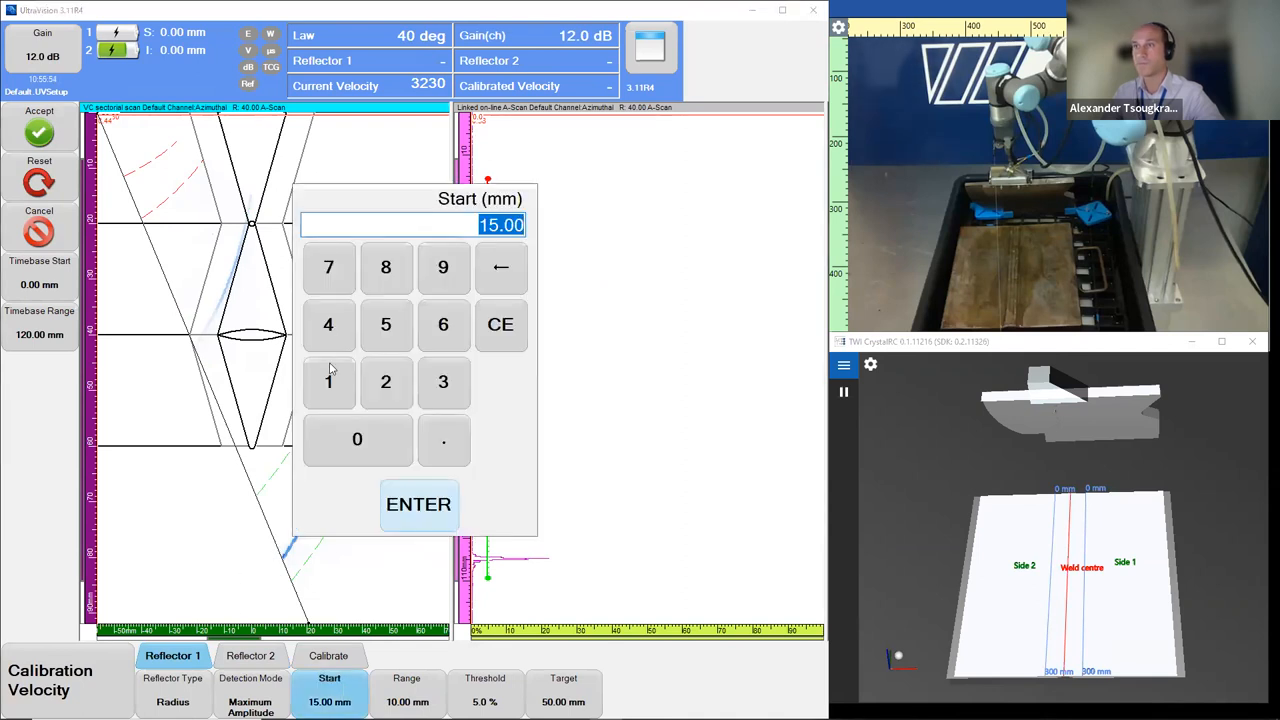
pyautogui.click(418, 504)
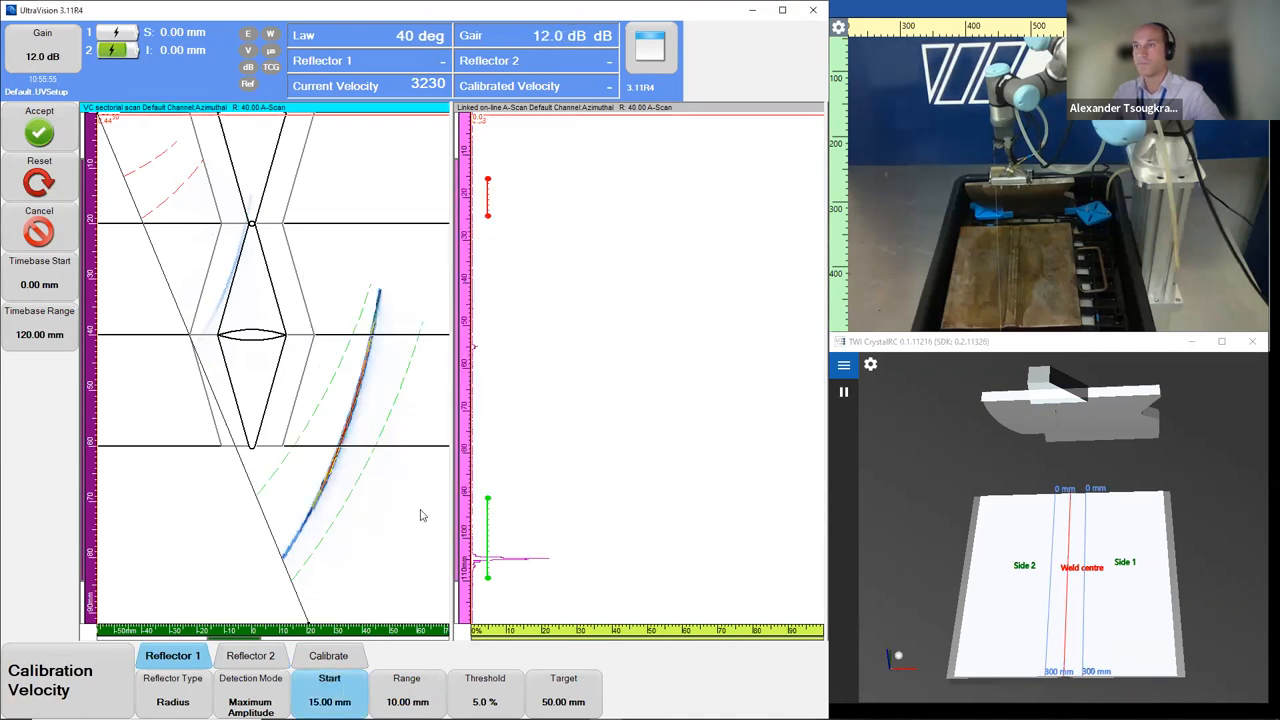
pyautogui.click(406, 693)
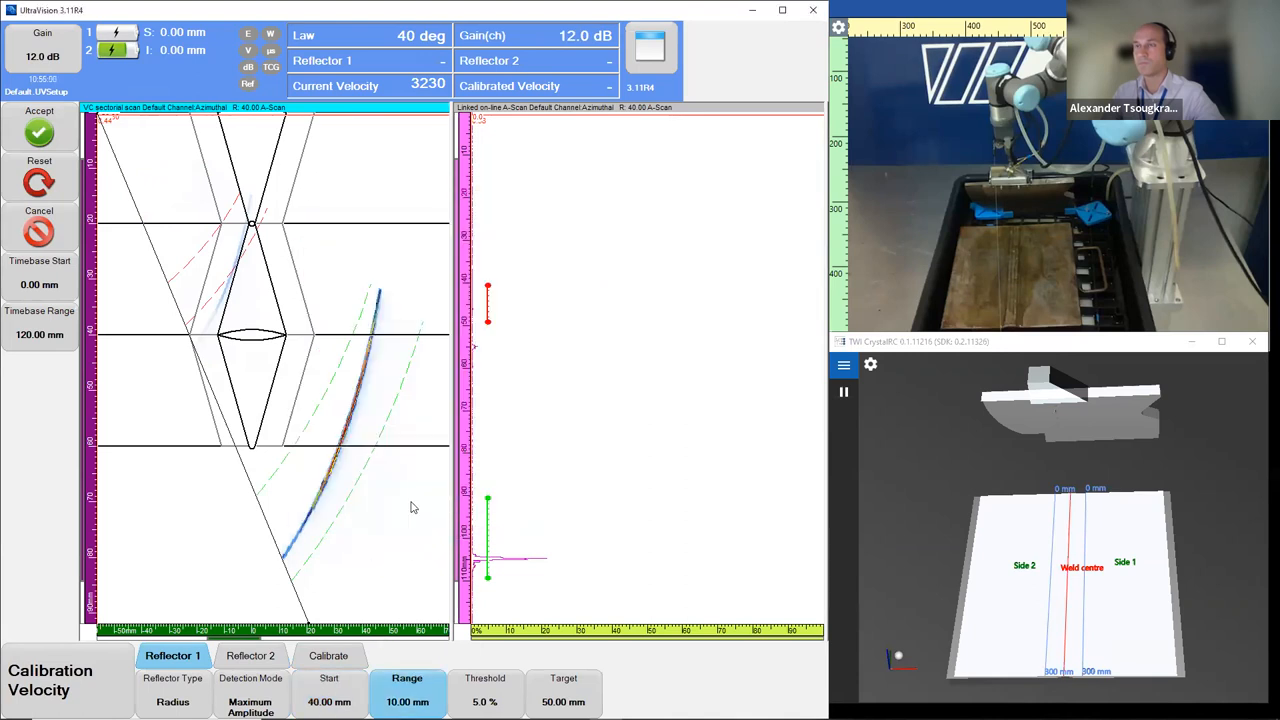
pyautogui.click(406, 701)
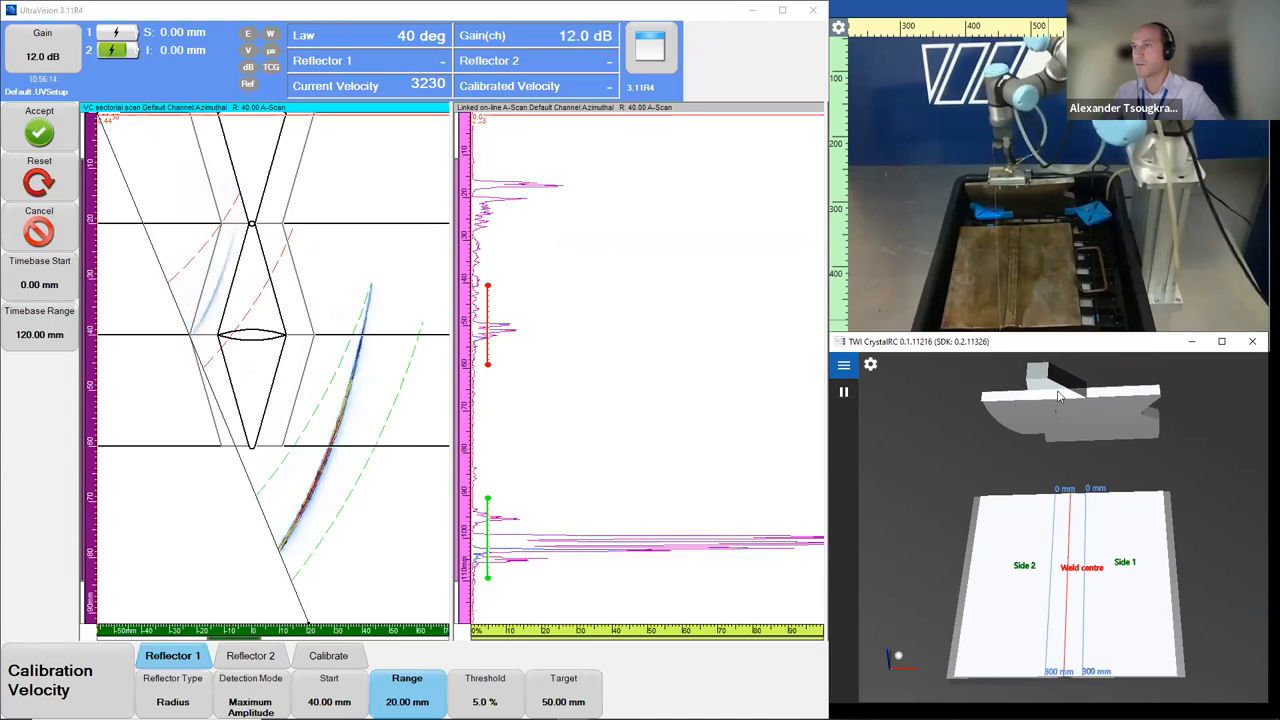
pyautogui.moveTo(743, 513)
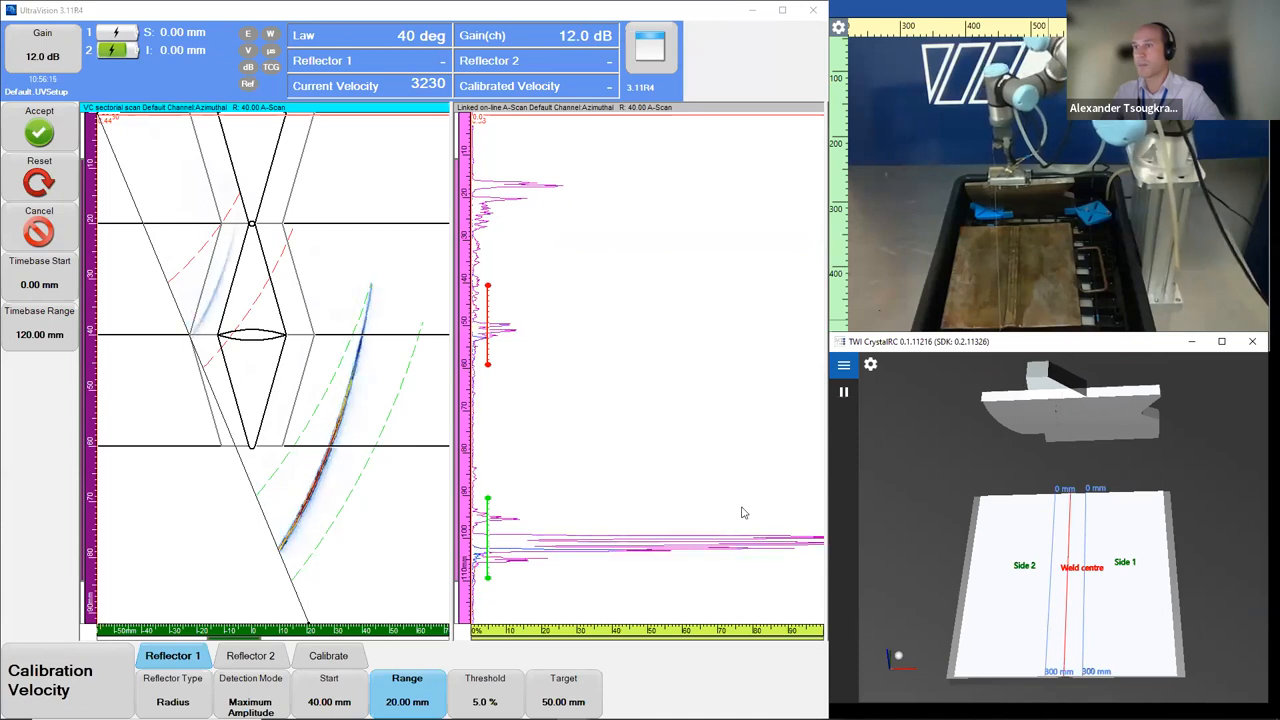
pyautogui.click(328, 655)
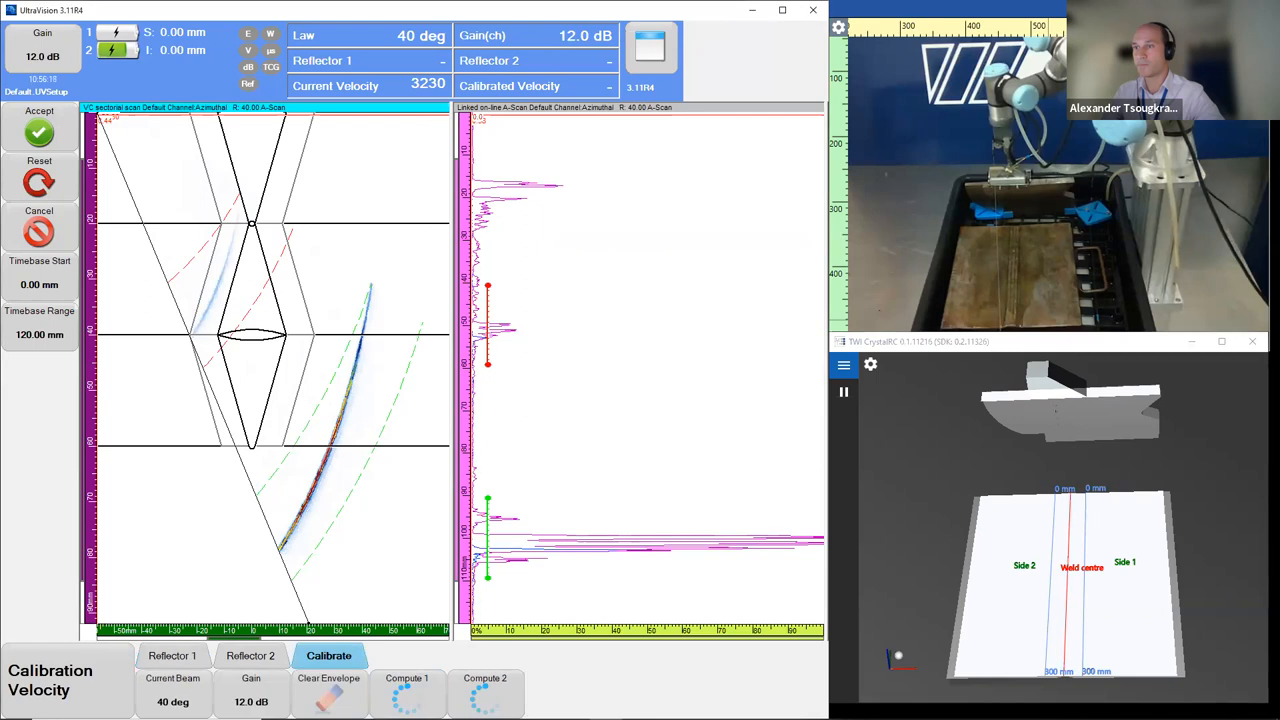
# Raise the gain and compute reflectors at 52.91 and 102.52 mm, giving 3255 m/s velocity.
pyautogui.click(328, 685)
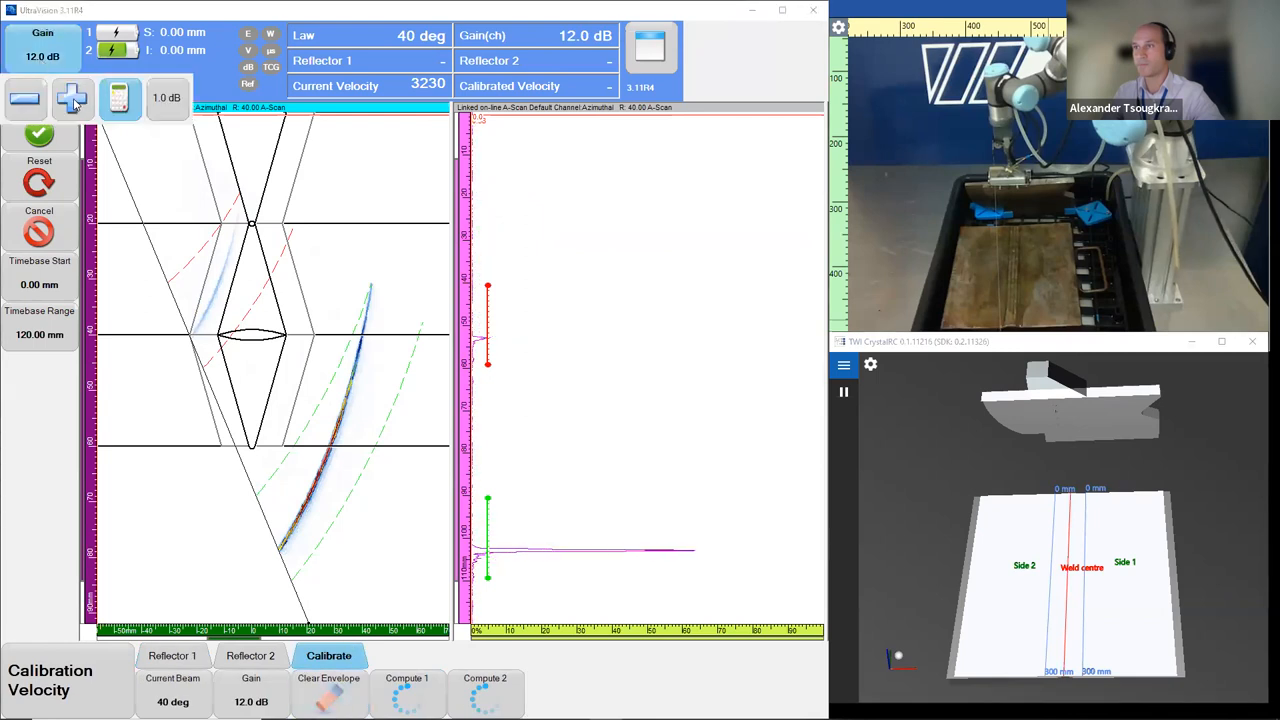
pyautogui.click(72, 98)
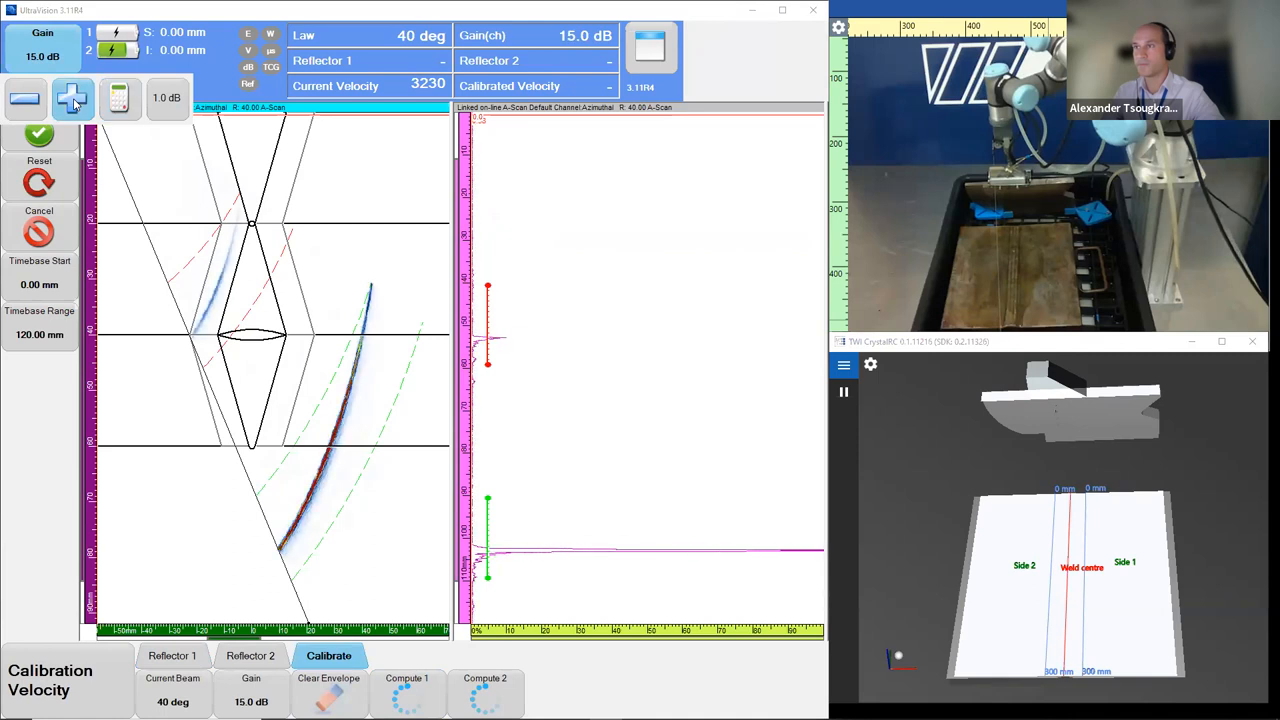
pyautogui.click(72, 98)
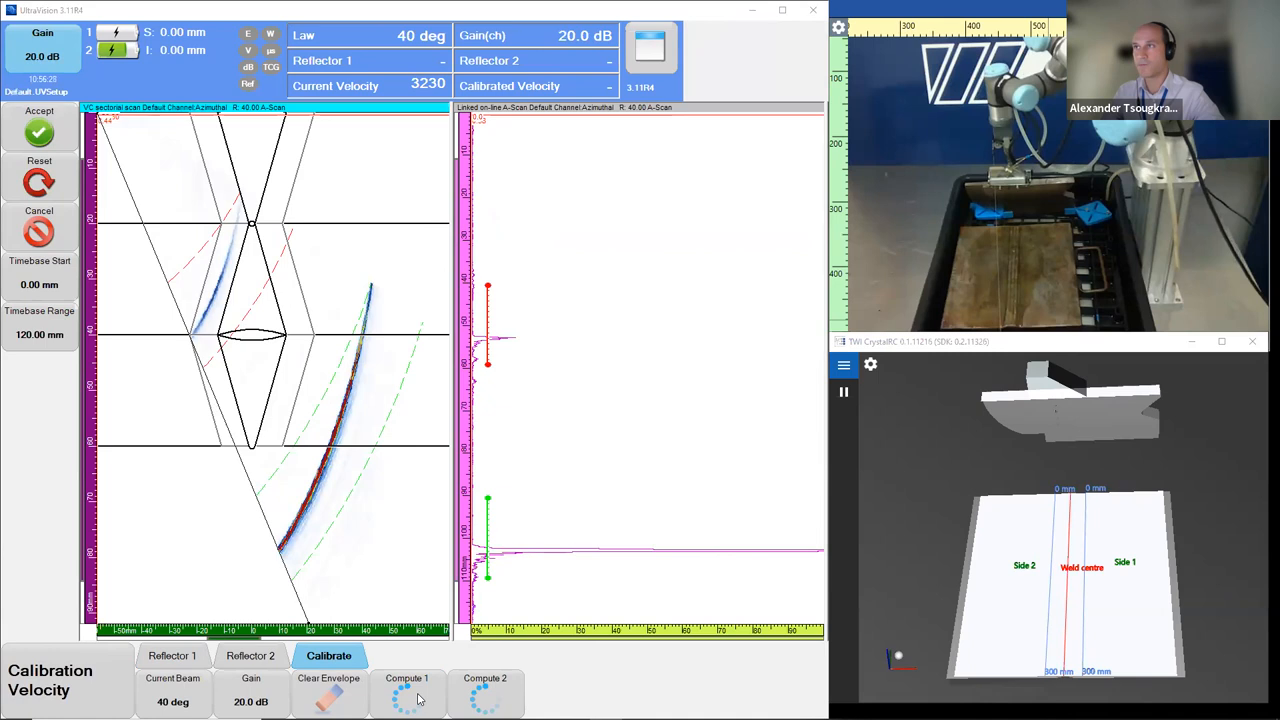
pyautogui.click(407, 692)
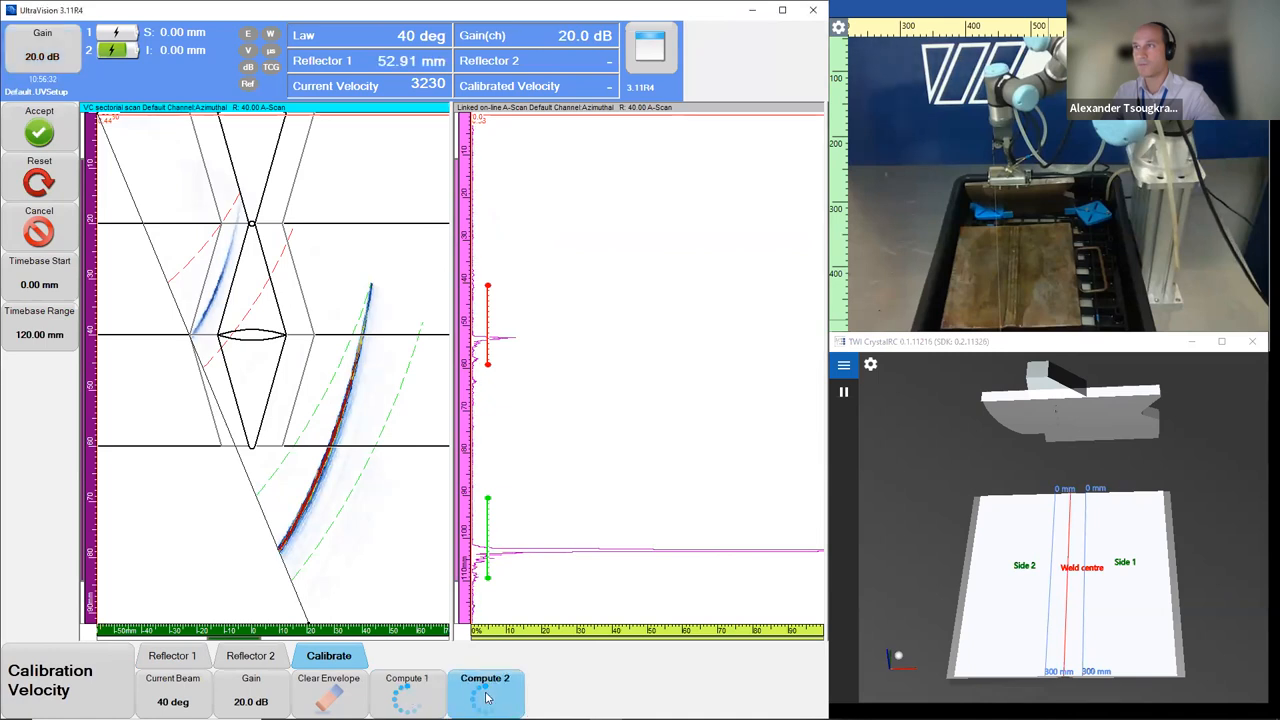
pyautogui.click(485, 690)
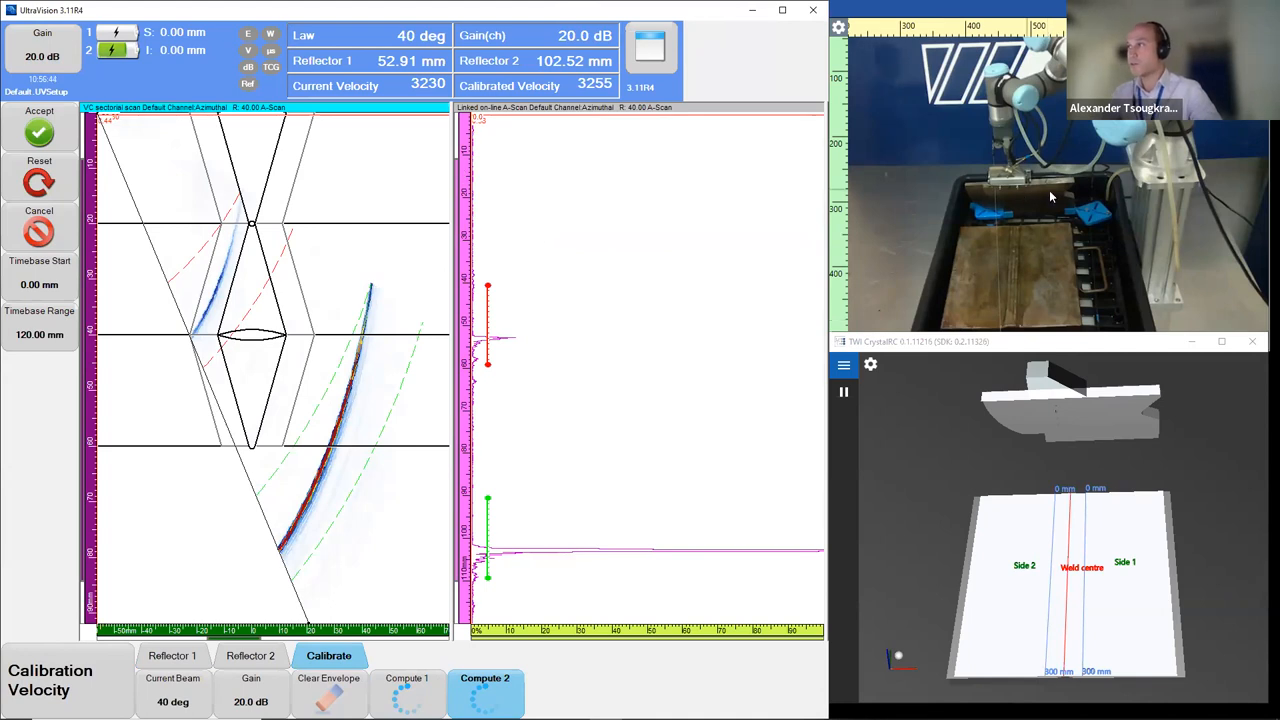
pyautogui.moveTo(200, 460)
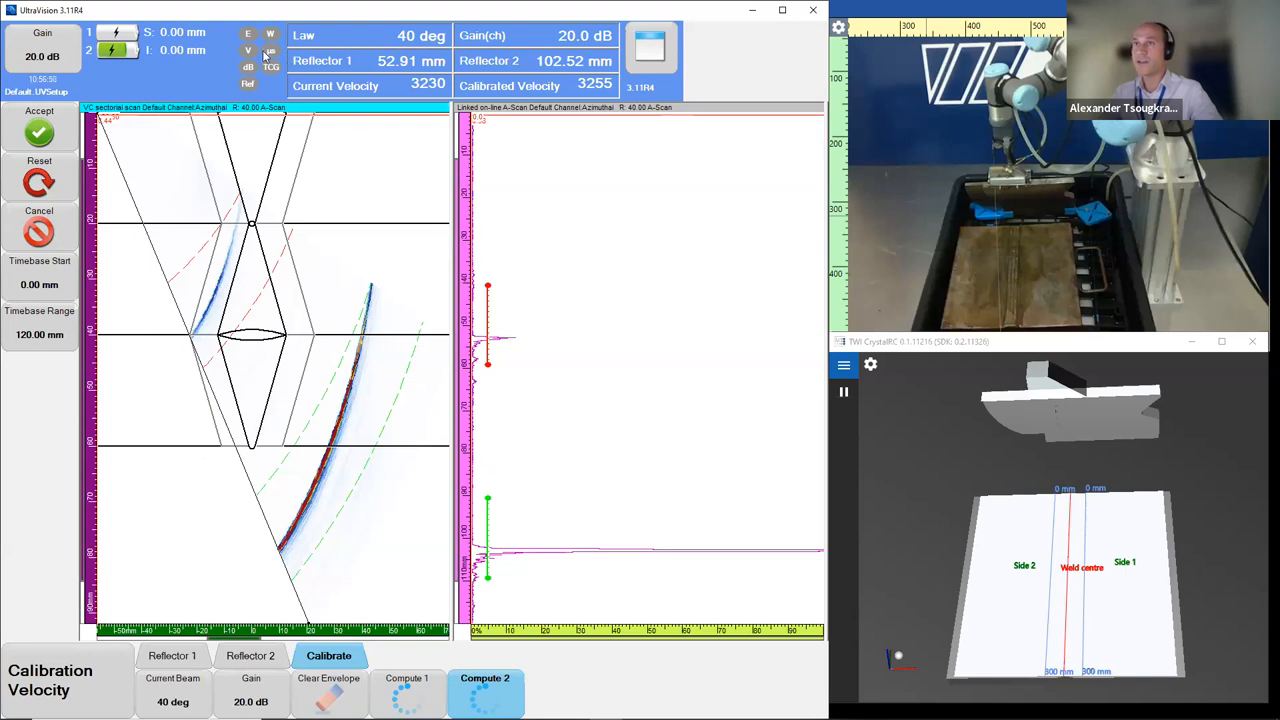
pyautogui.click(39, 118)
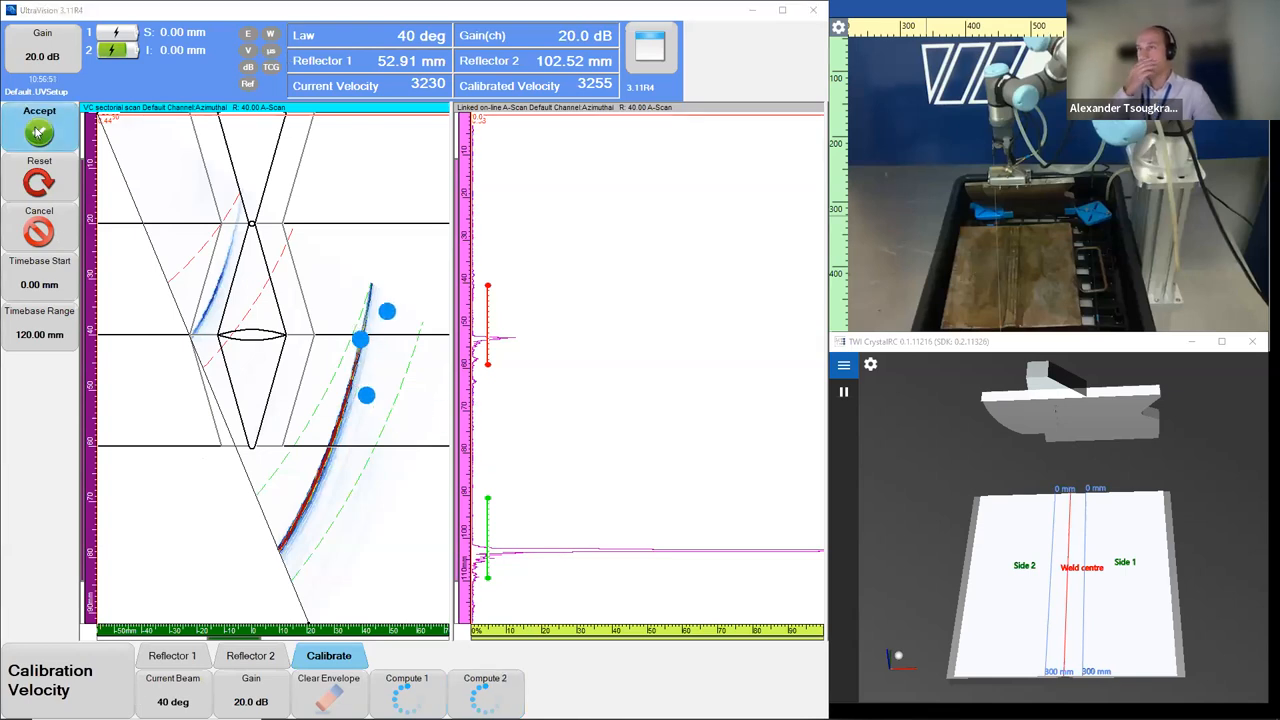
# Accept the 3255 m/s calibrated velocity and bring up the program section list.
pyautogui.click(39, 118)
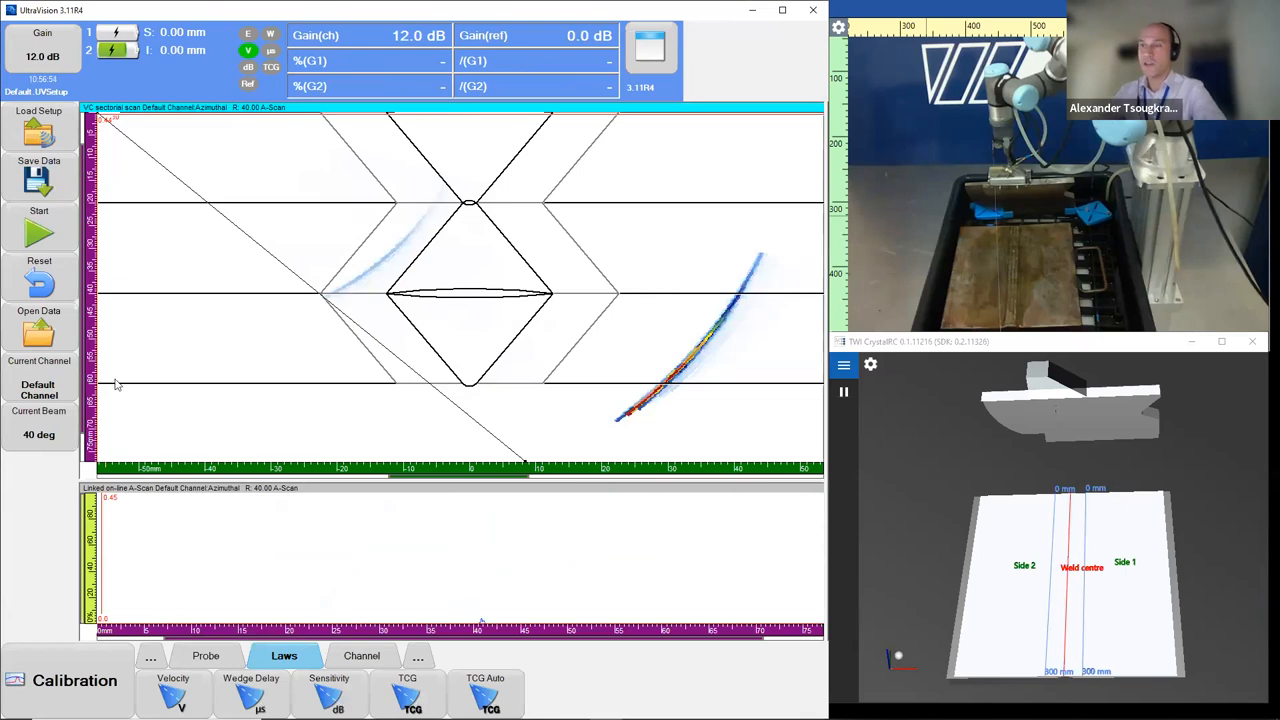
pyautogui.moveTo(235, 690)
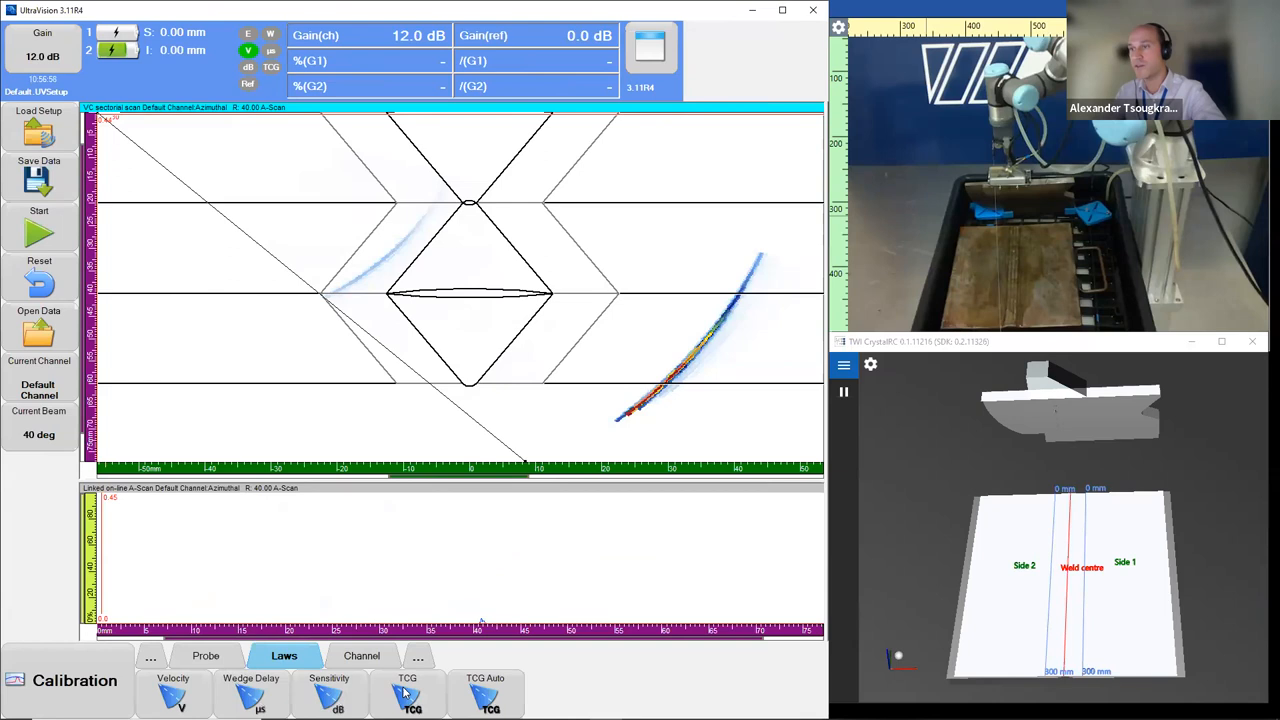
pyautogui.moveTo(1018, 252)
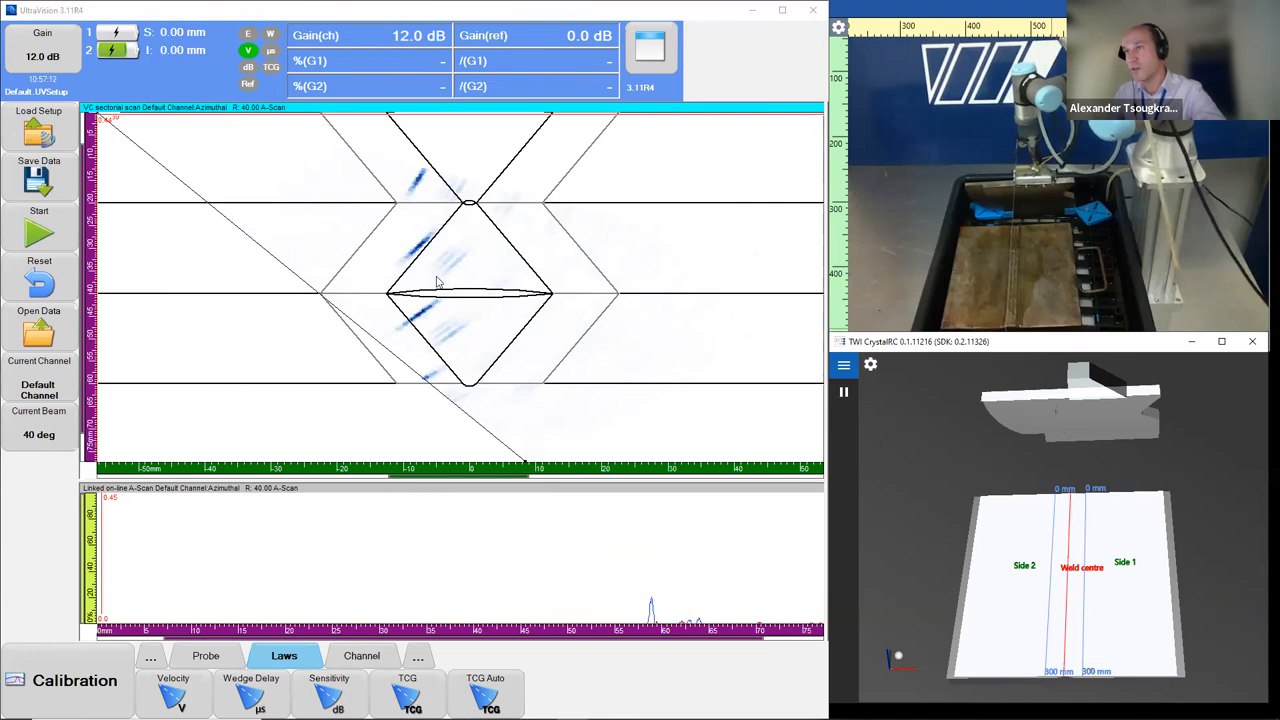
pyautogui.moveTo(368, 505)
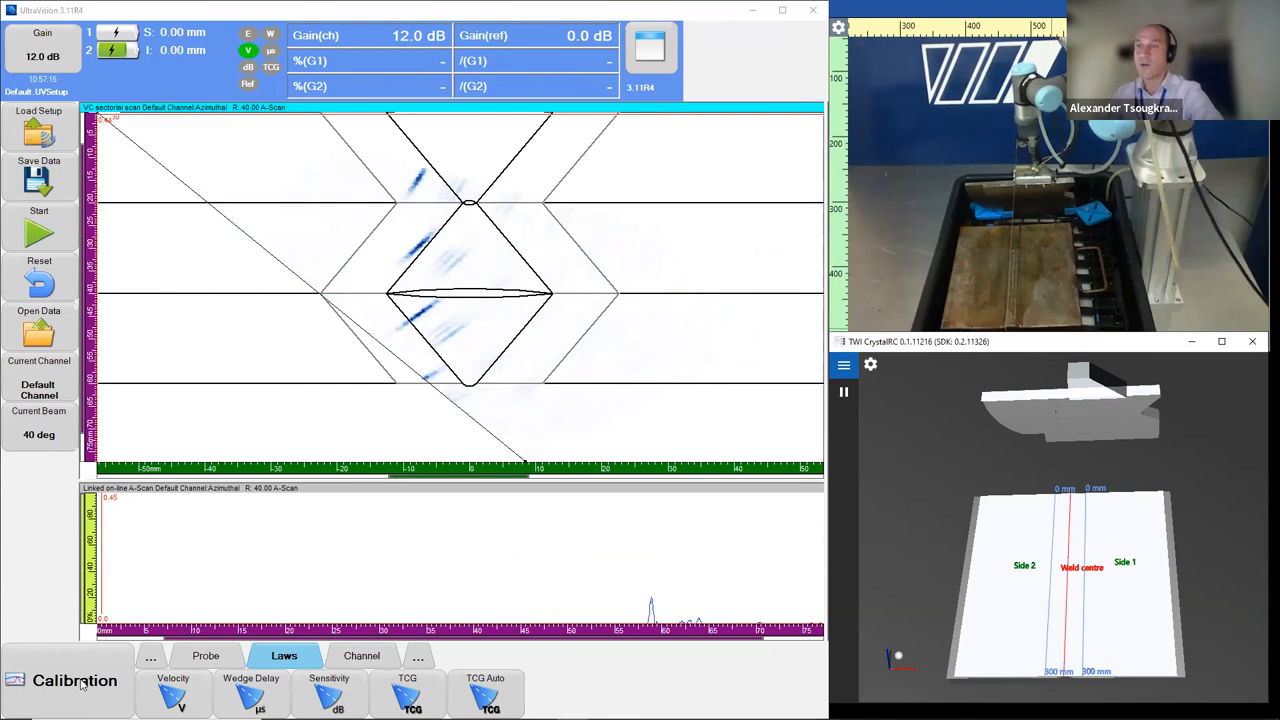
pyautogui.click(75, 680)
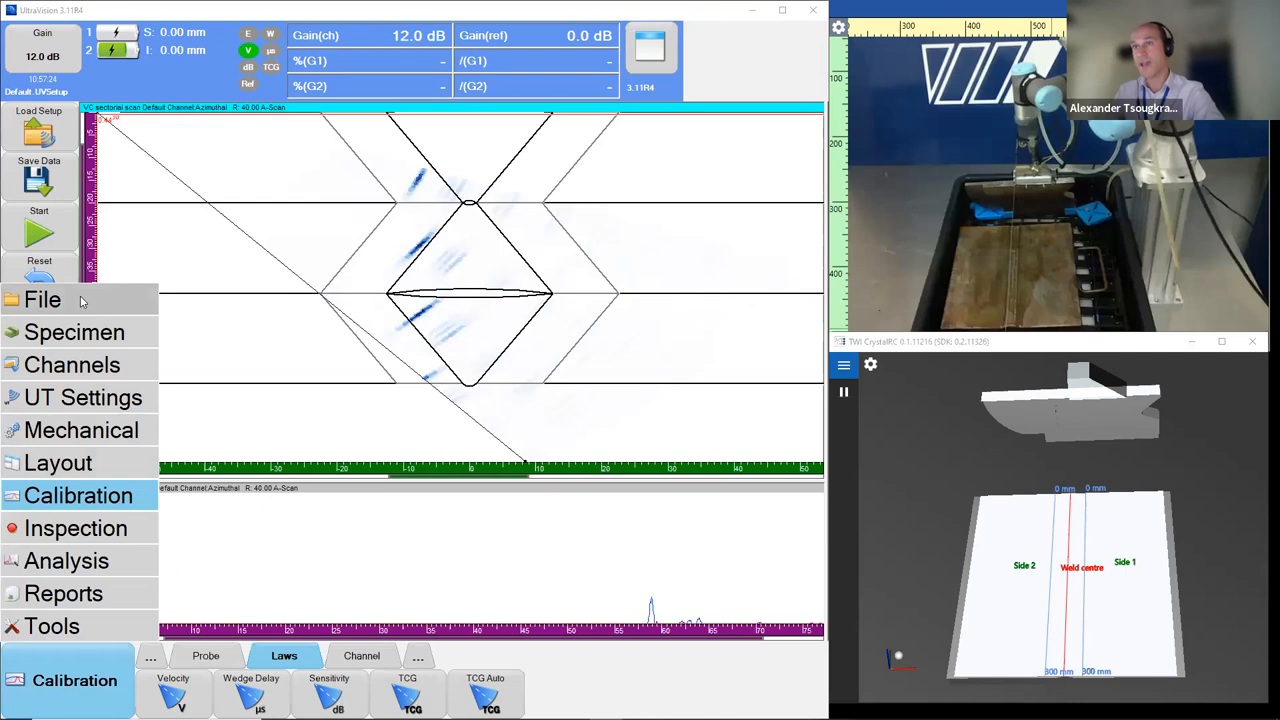
# Load the 'UTTS 65 20mm Sectorial .UVSetup' setup from the File section.
pyautogui.click(42, 299)
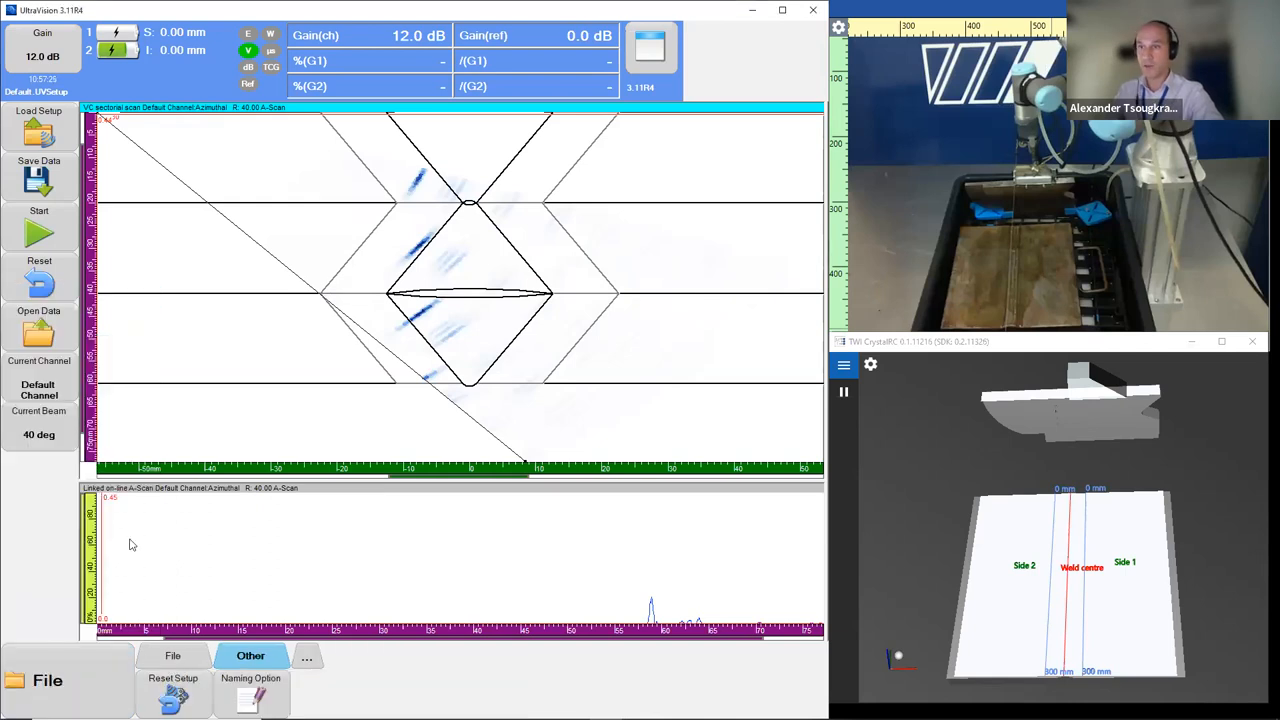
pyautogui.click(173, 655)
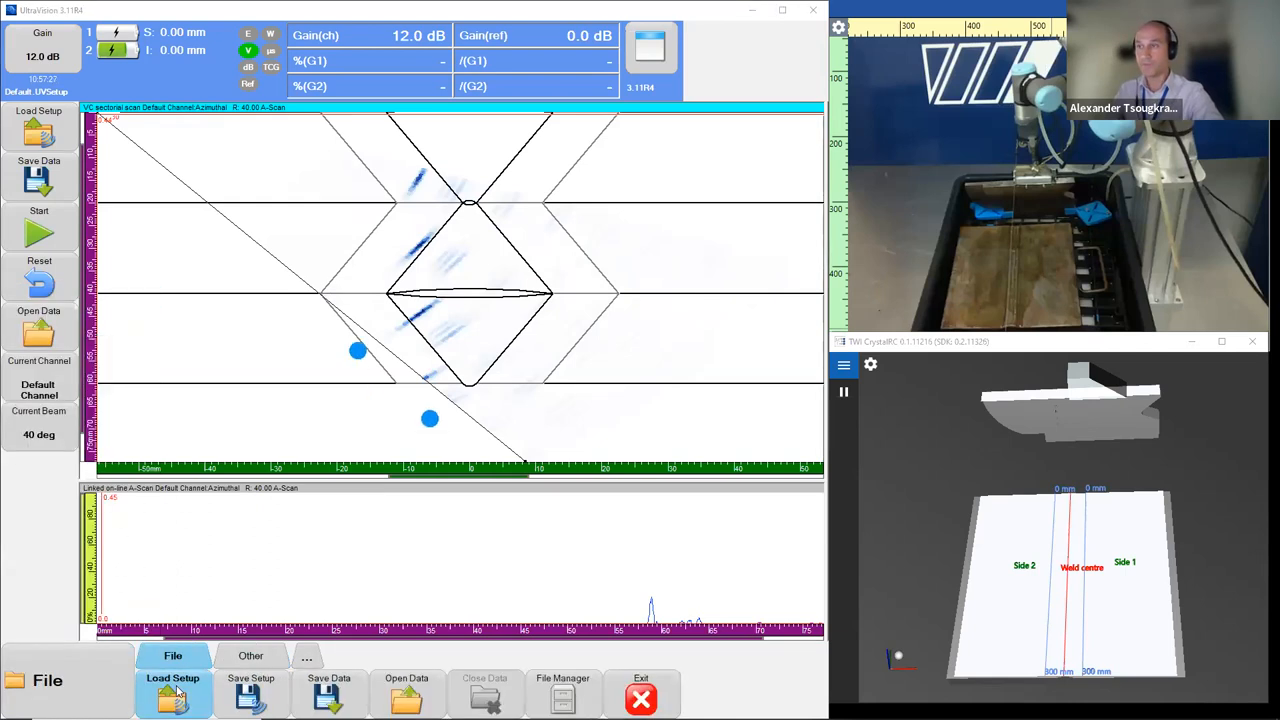
pyautogui.click(173, 690)
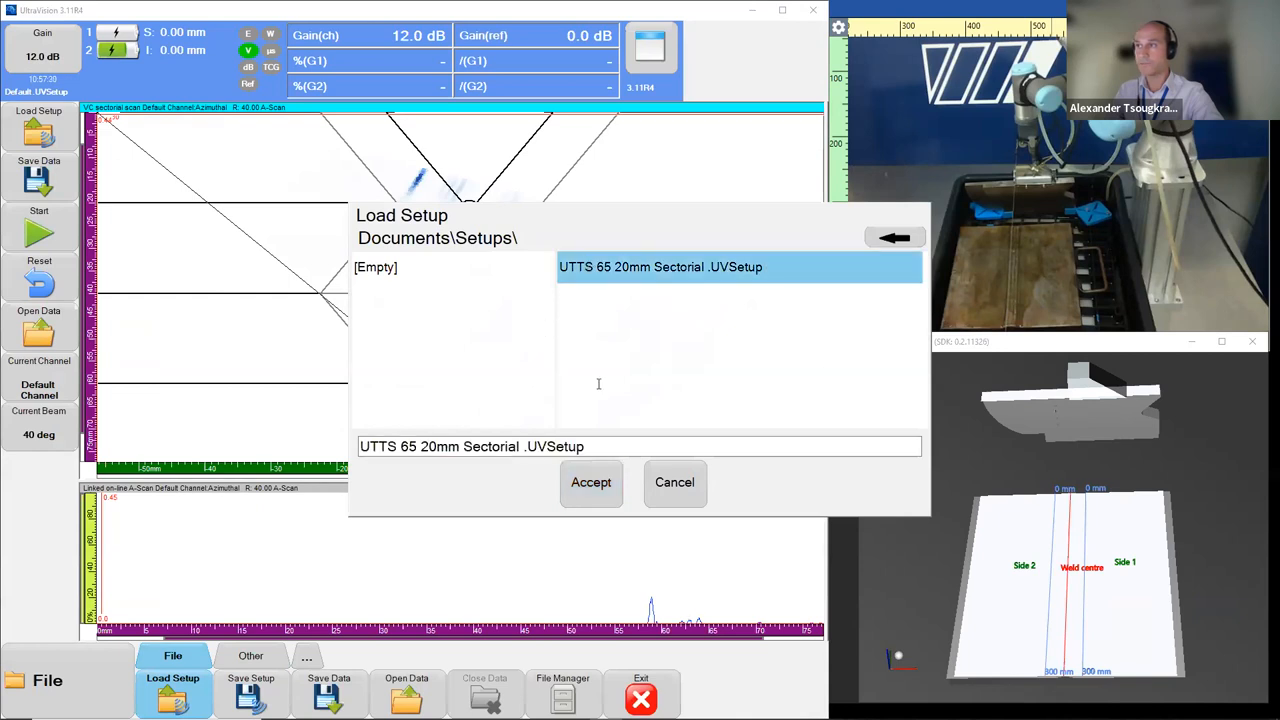
pyautogui.click(590, 482)
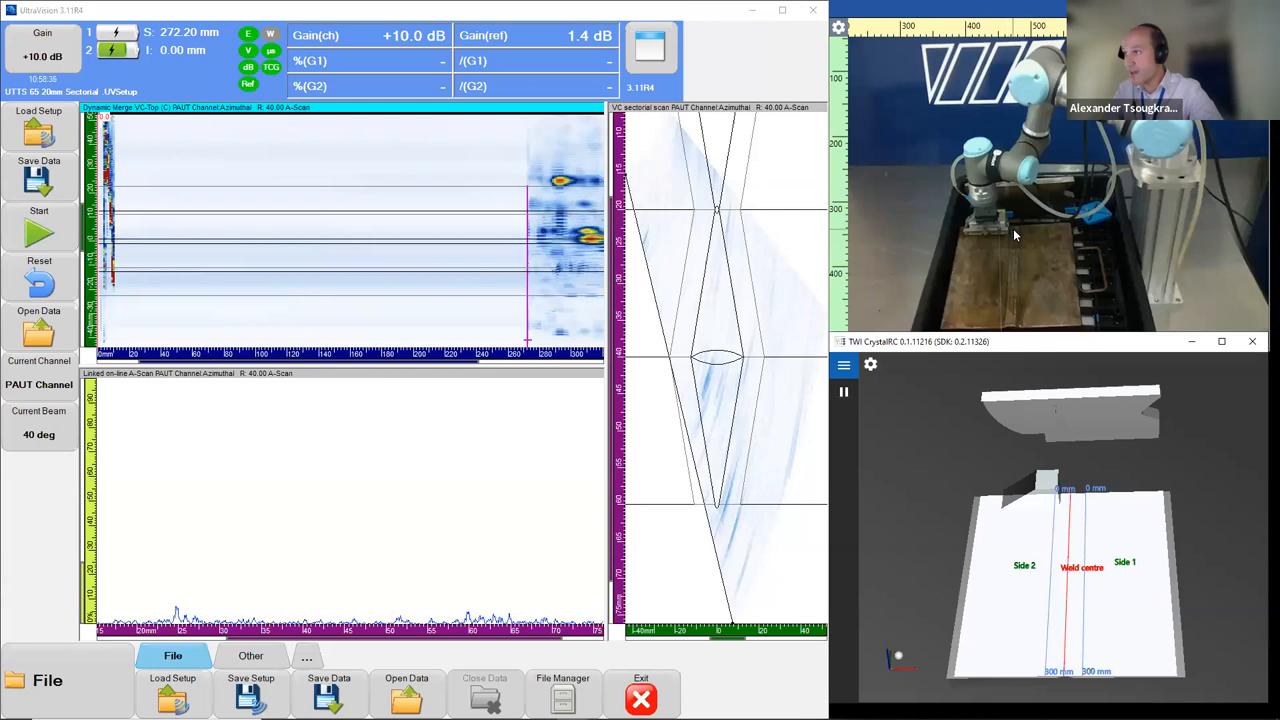
pyautogui.moveTo(305, 308)
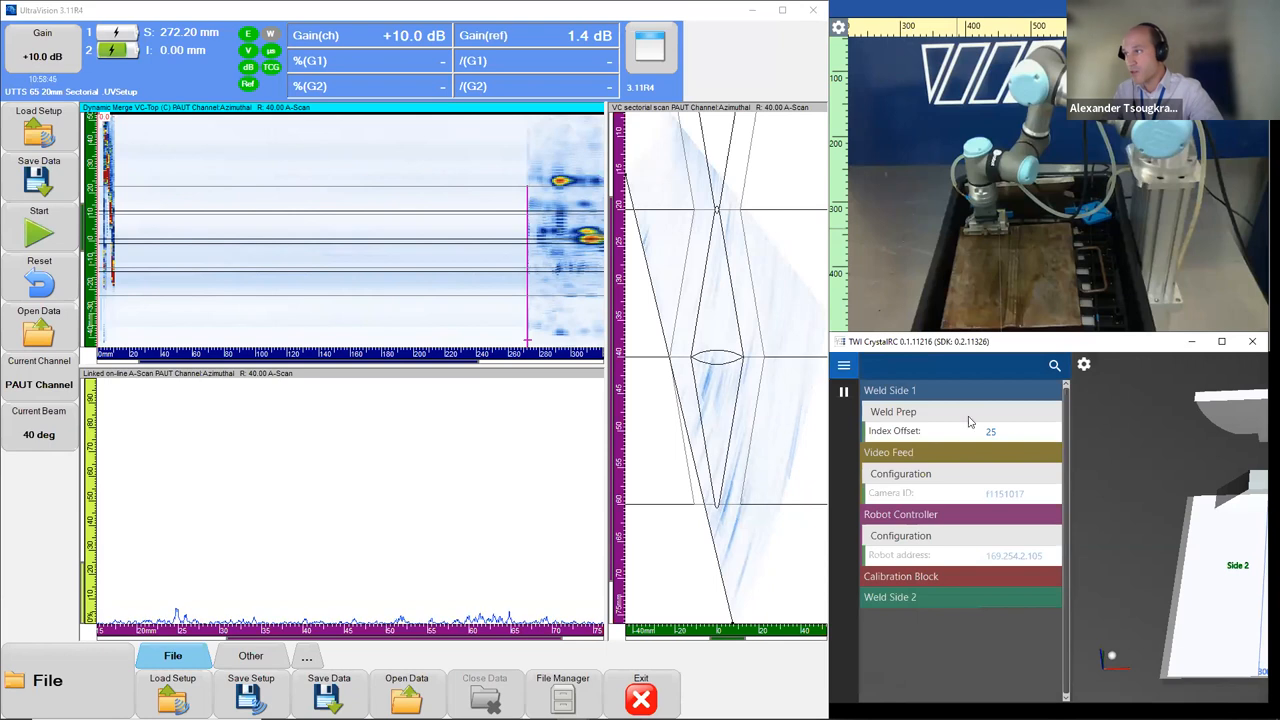
pyautogui.click(1020, 430)
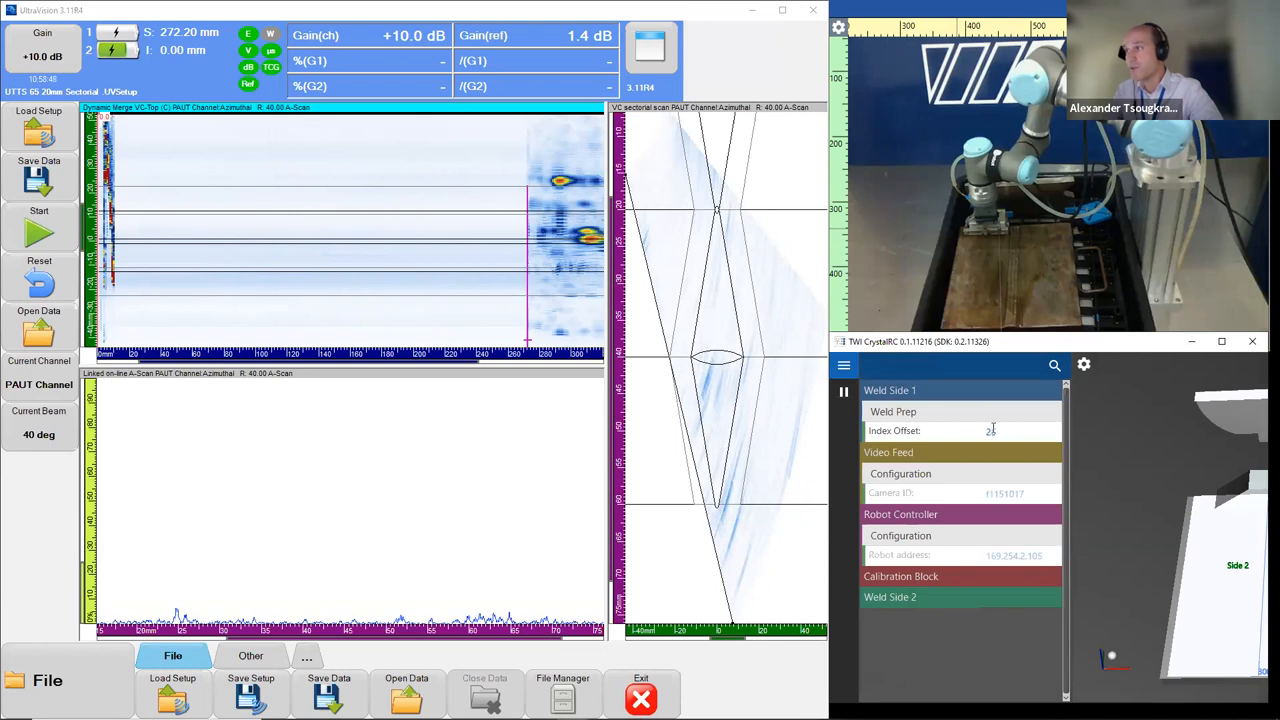
pyautogui.write('25')
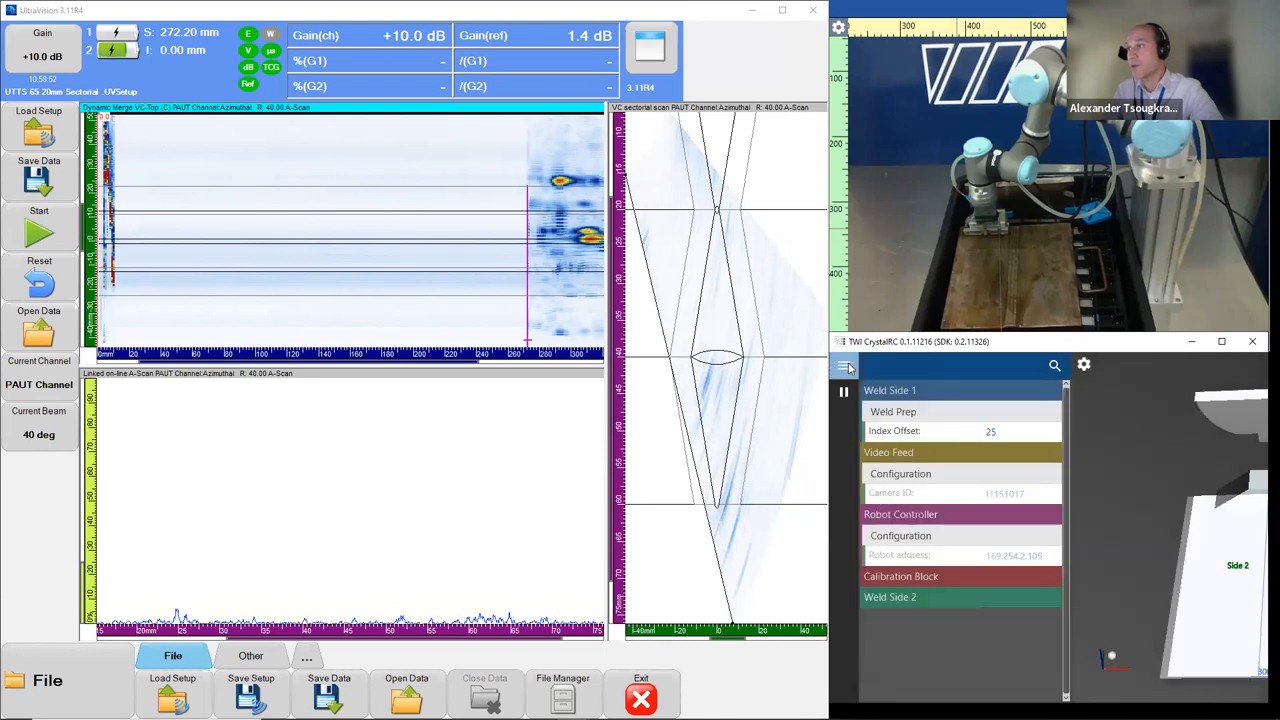
pyautogui.click(844, 364)
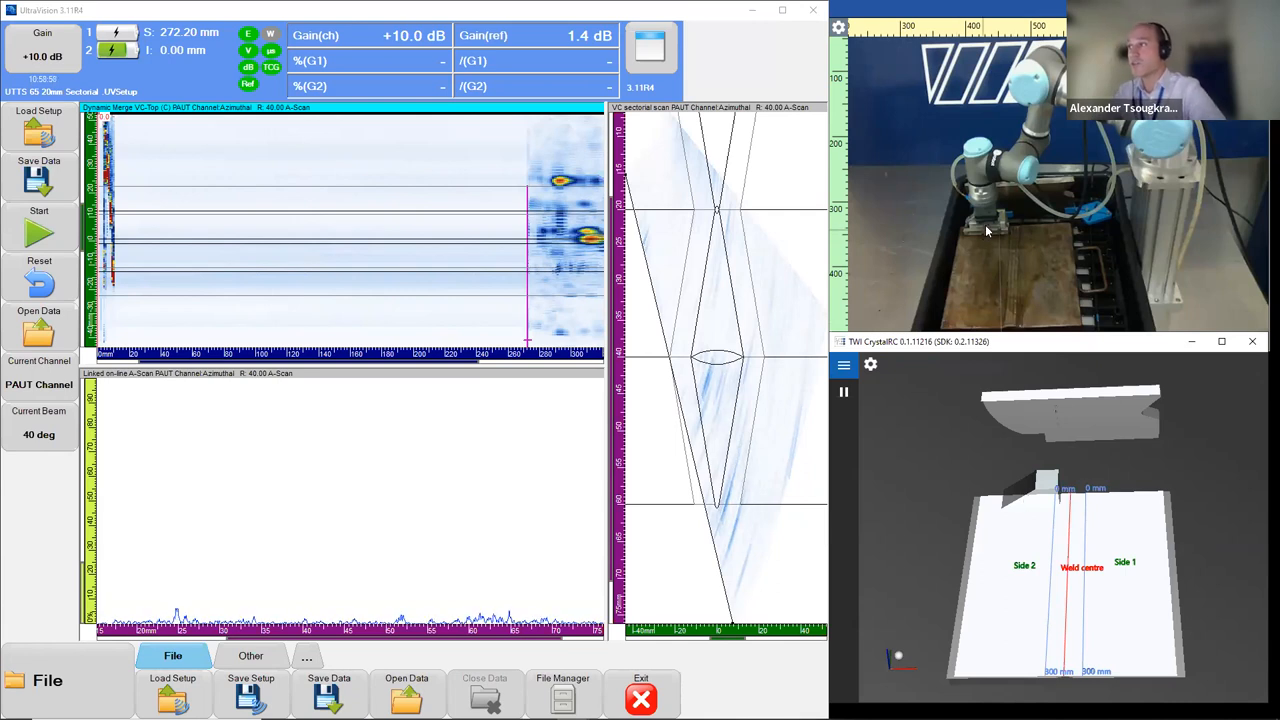
pyautogui.moveTo(985, 261)
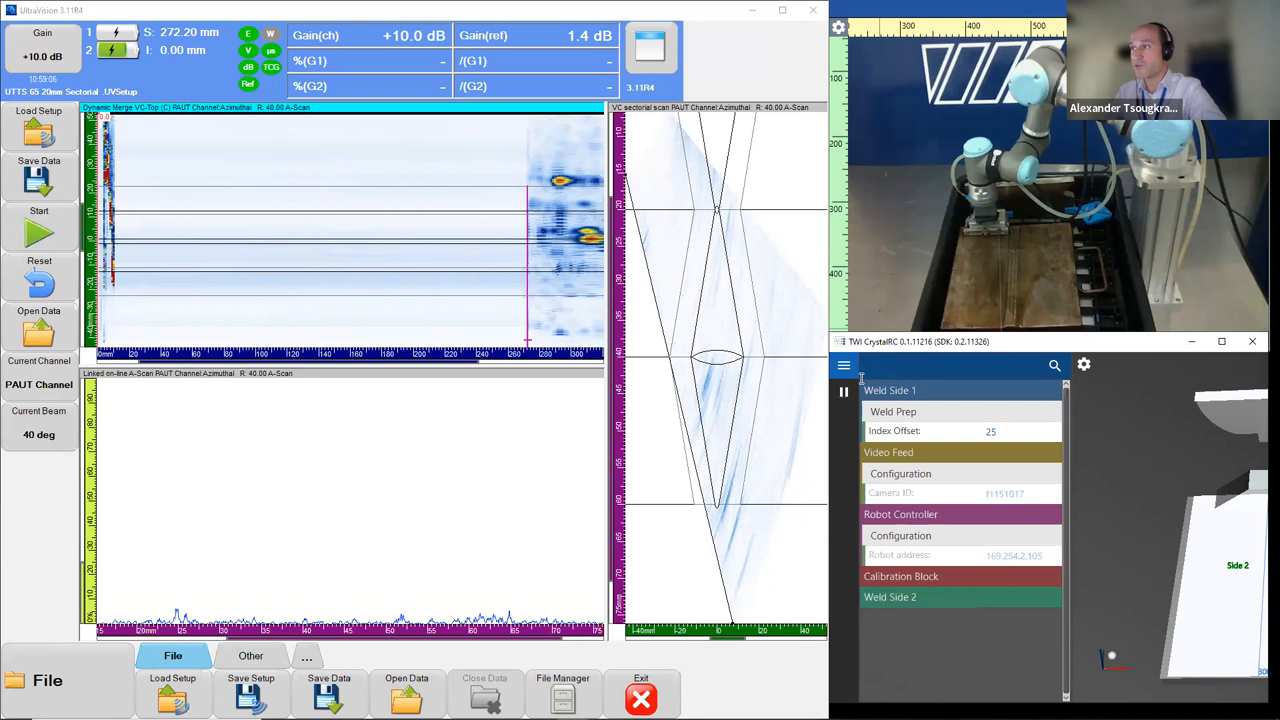
pyautogui.click(844, 364)
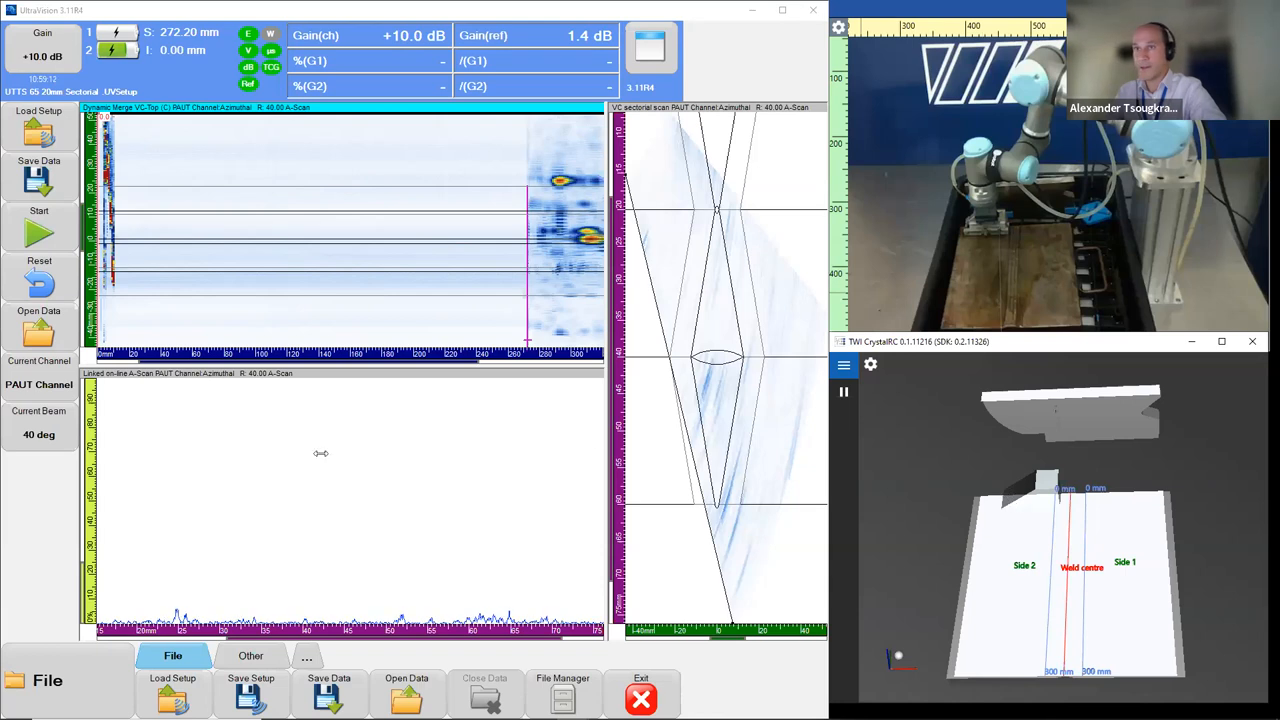
# Switch to the Inspection section and start acquiring the robotic scan of the welded plate.
pyautogui.click(172, 688)
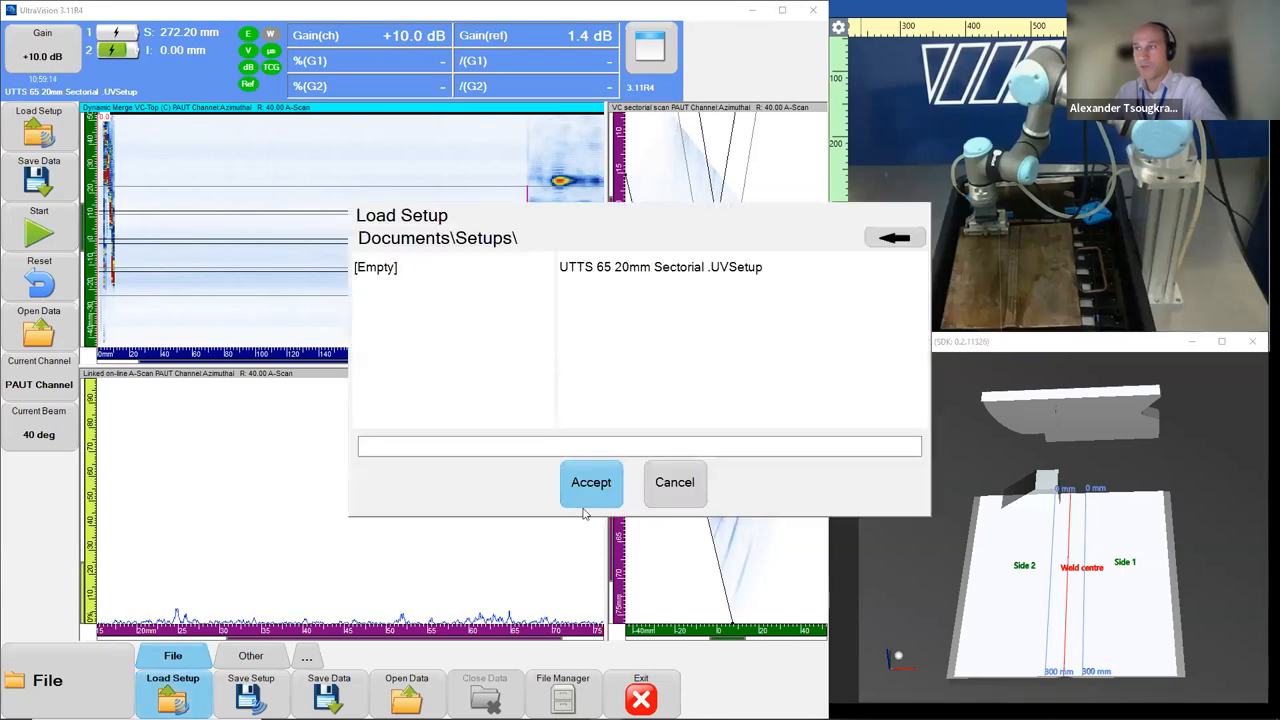
pyautogui.click(590, 482)
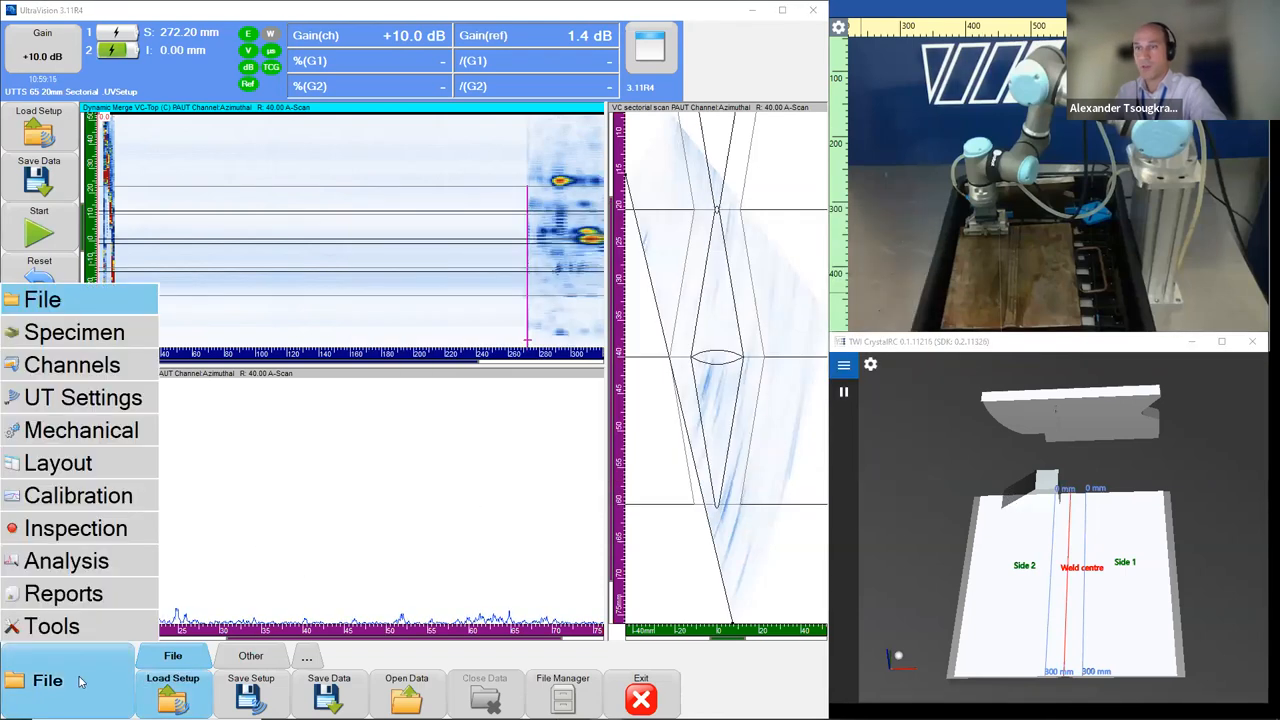
pyautogui.click(75, 528)
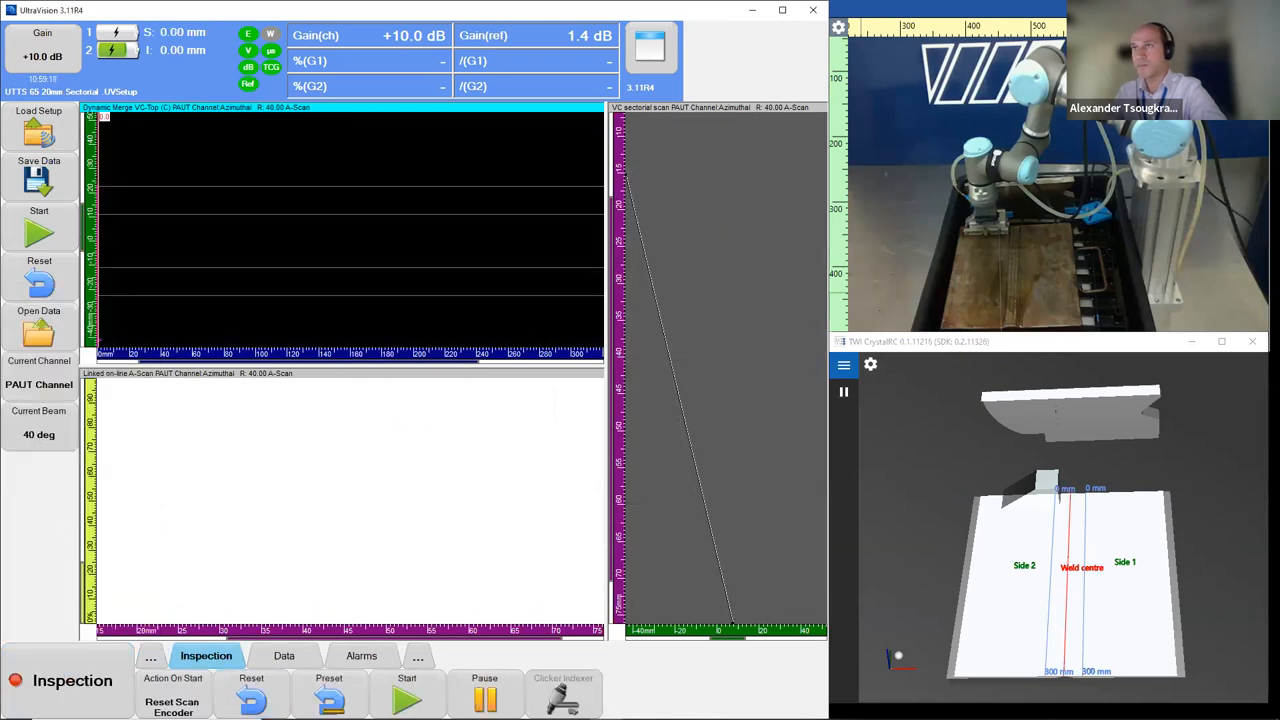
pyautogui.click(406, 697)
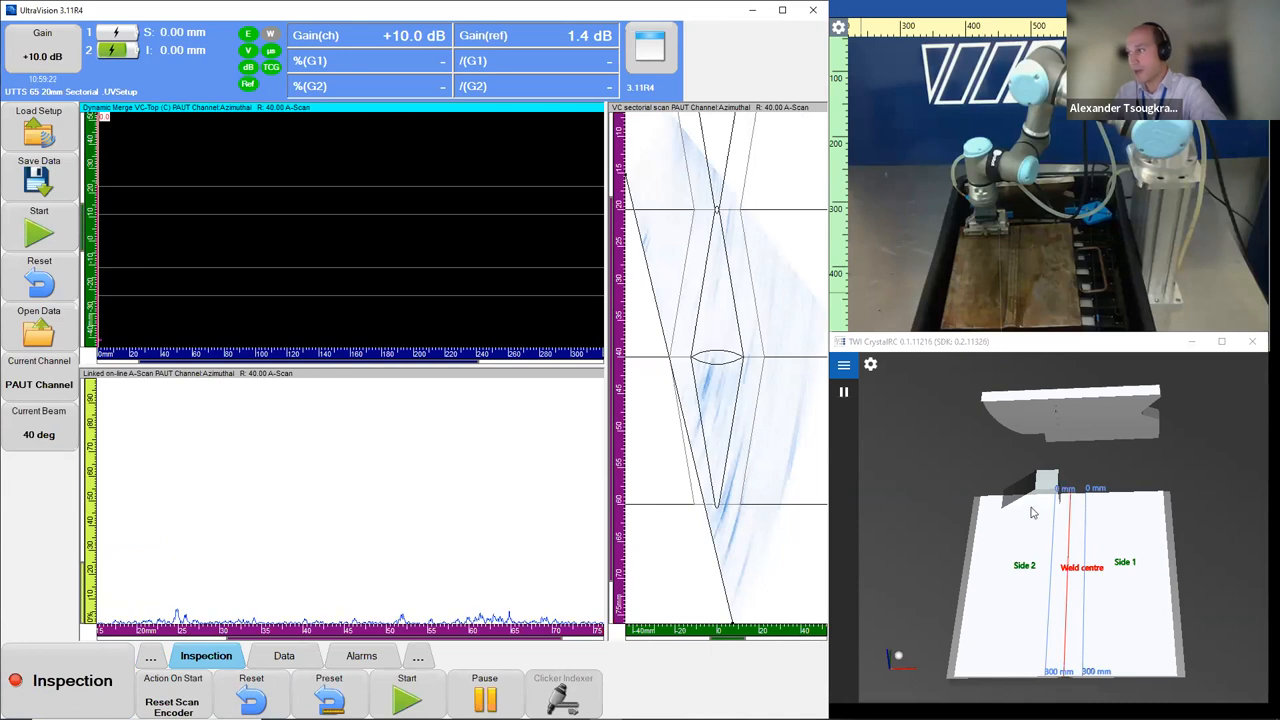
pyautogui.click(407, 695)
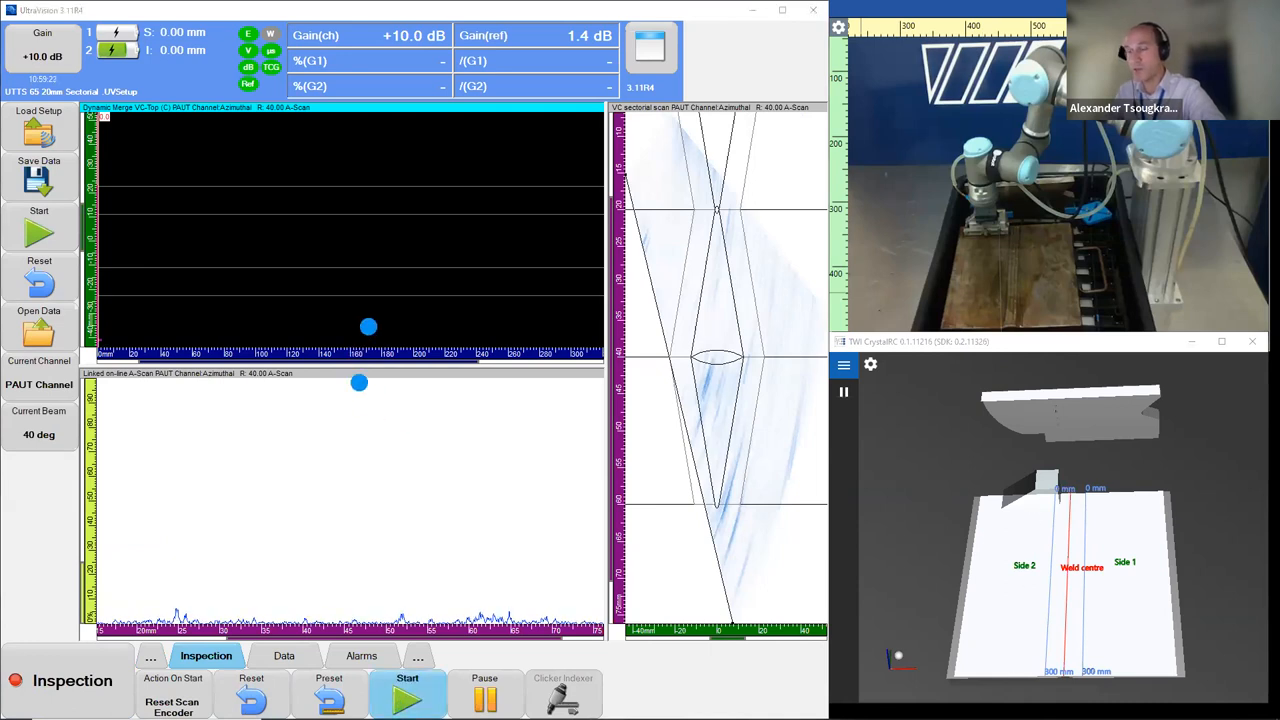
pyautogui.click(407, 695)
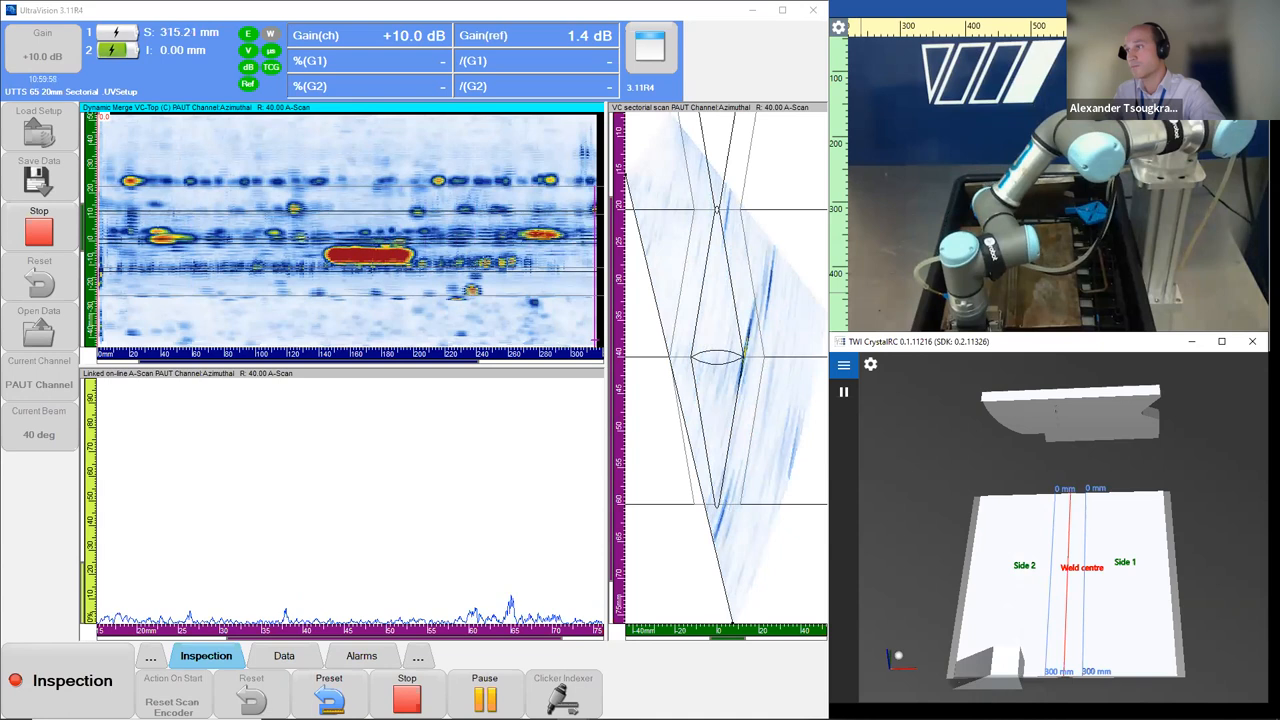
# Stop the acquisition and save the scan data as 'Welded plate 90 skew'.
pyautogui.click(407, 692)
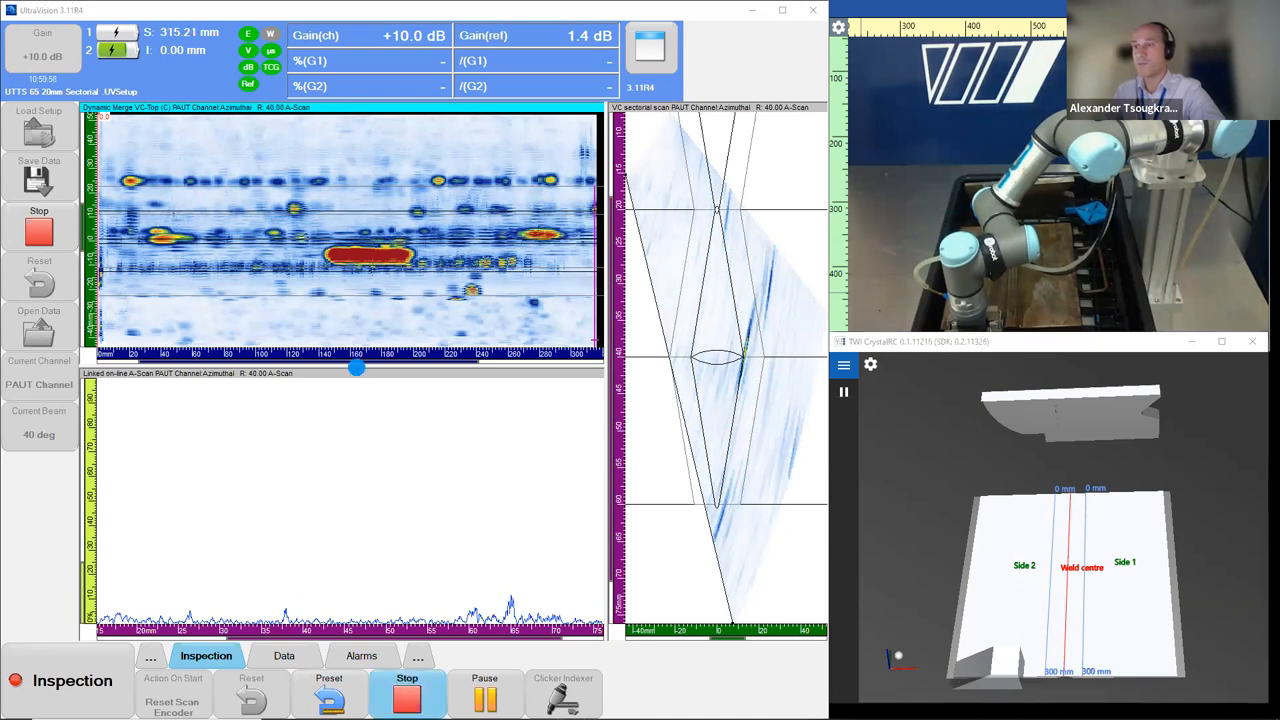
pyautogui.click(38, 170)
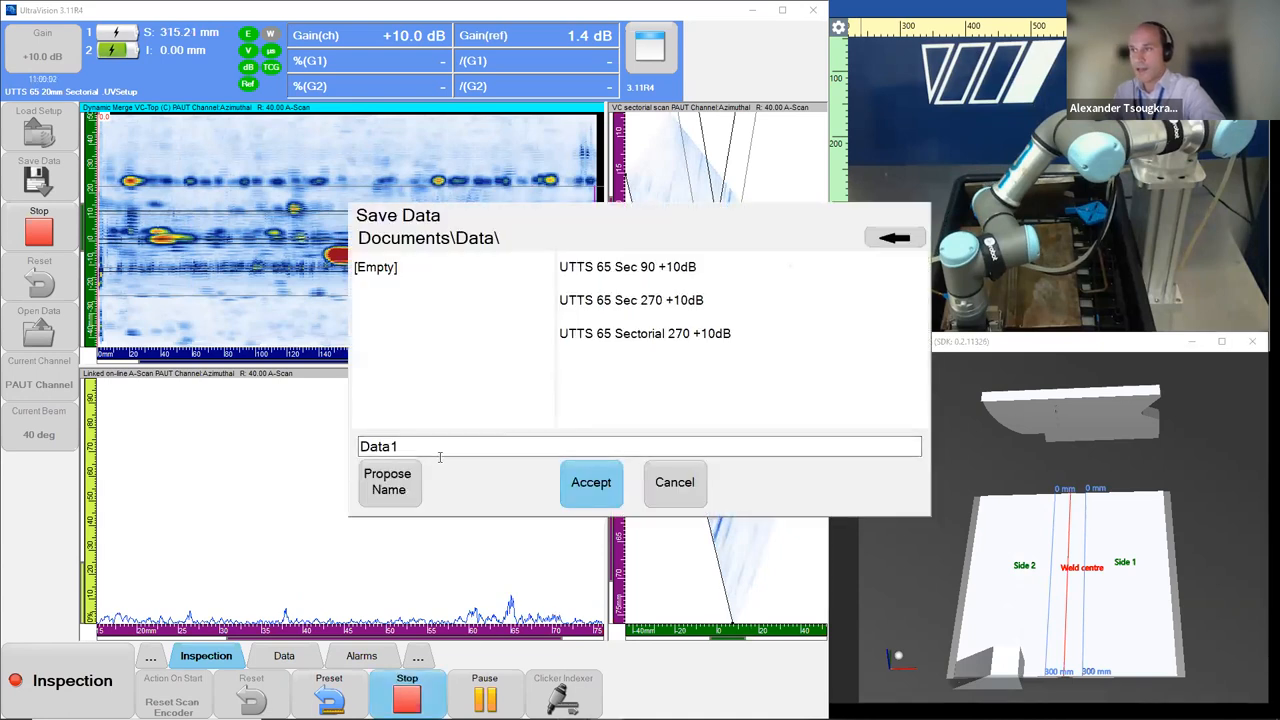
pyautogui.tripleClick(640, 446)
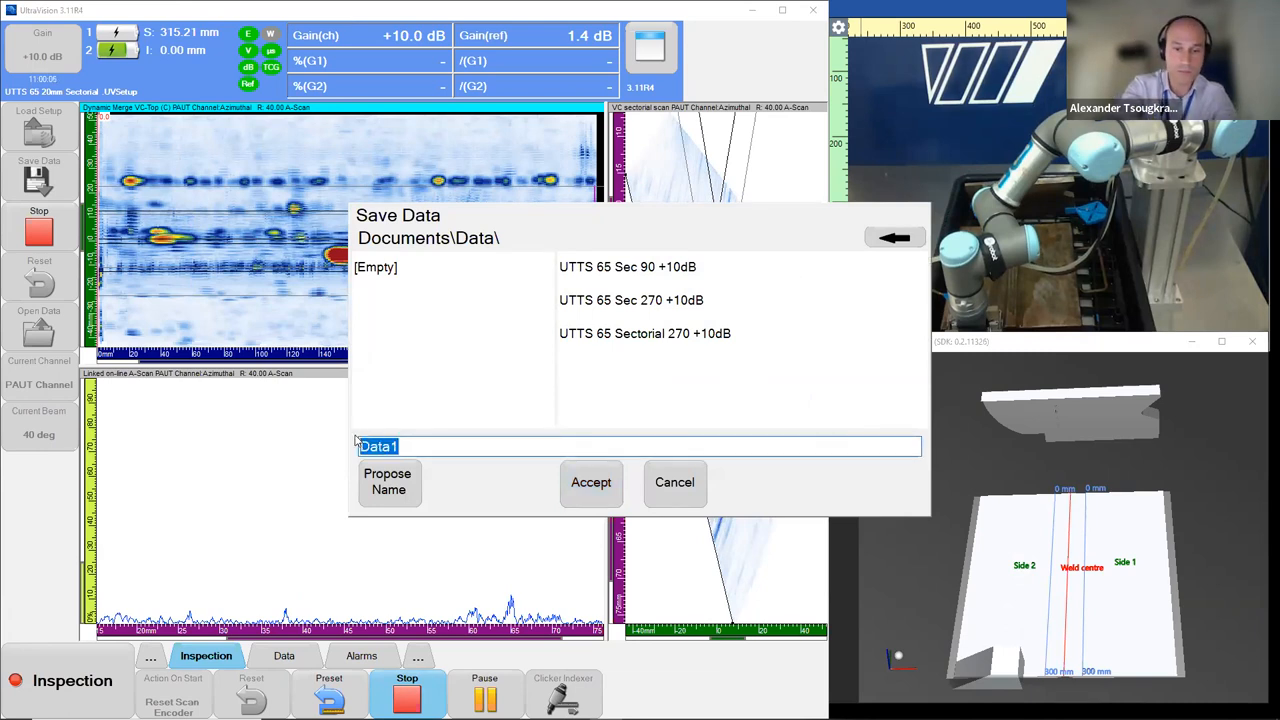
pyautogui.write('We')
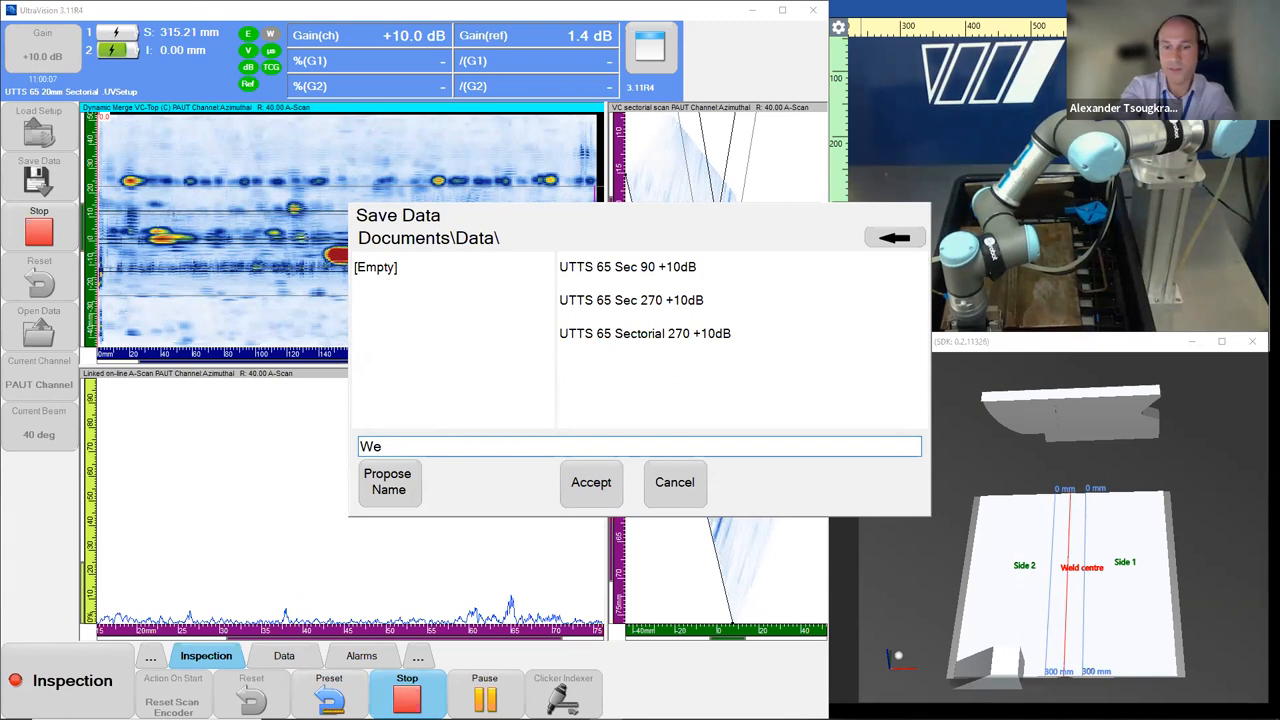
pyautogui.write('lded')
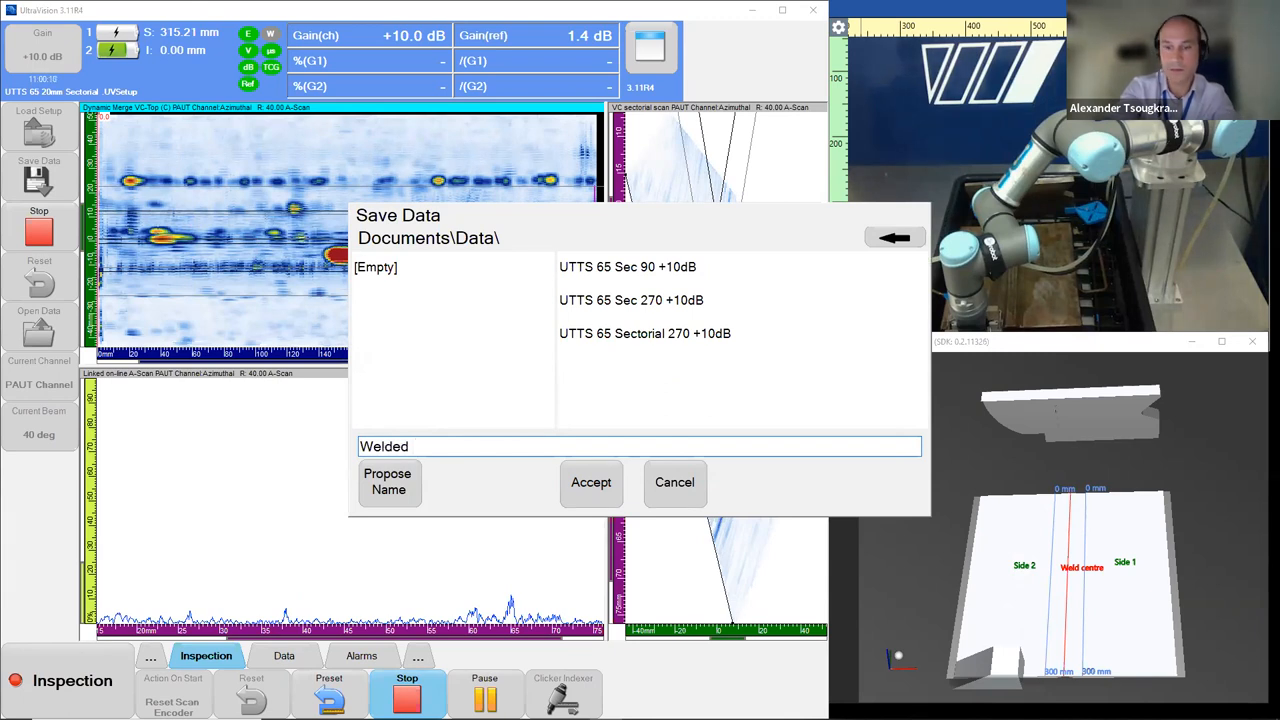
pyautogui.write('plate')
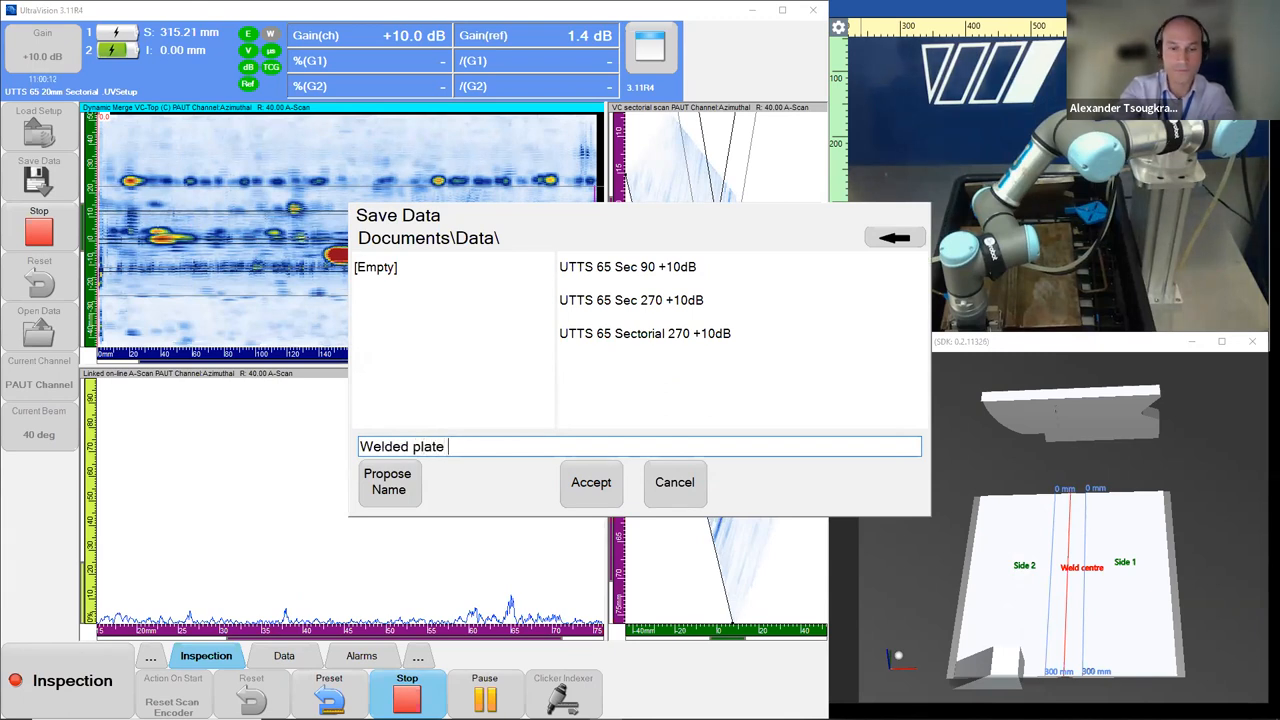
pyautogui.write('90 skew')
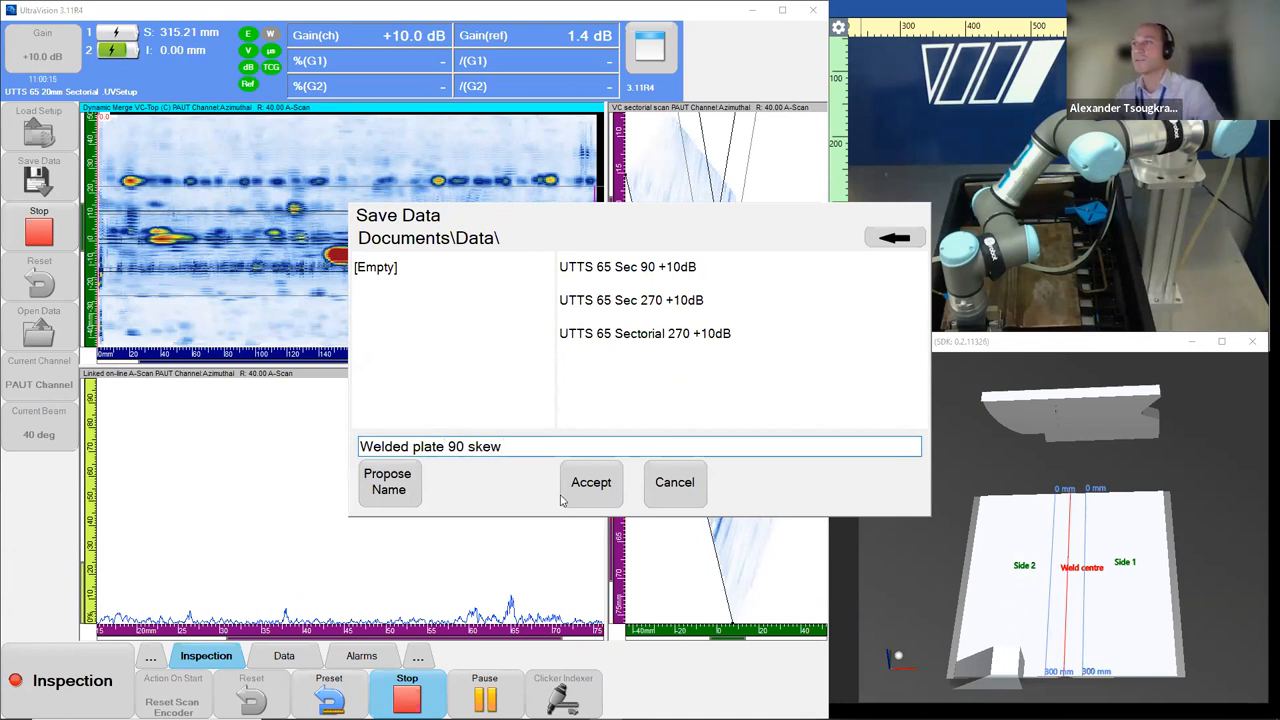
pyautogui.click(590, 482)
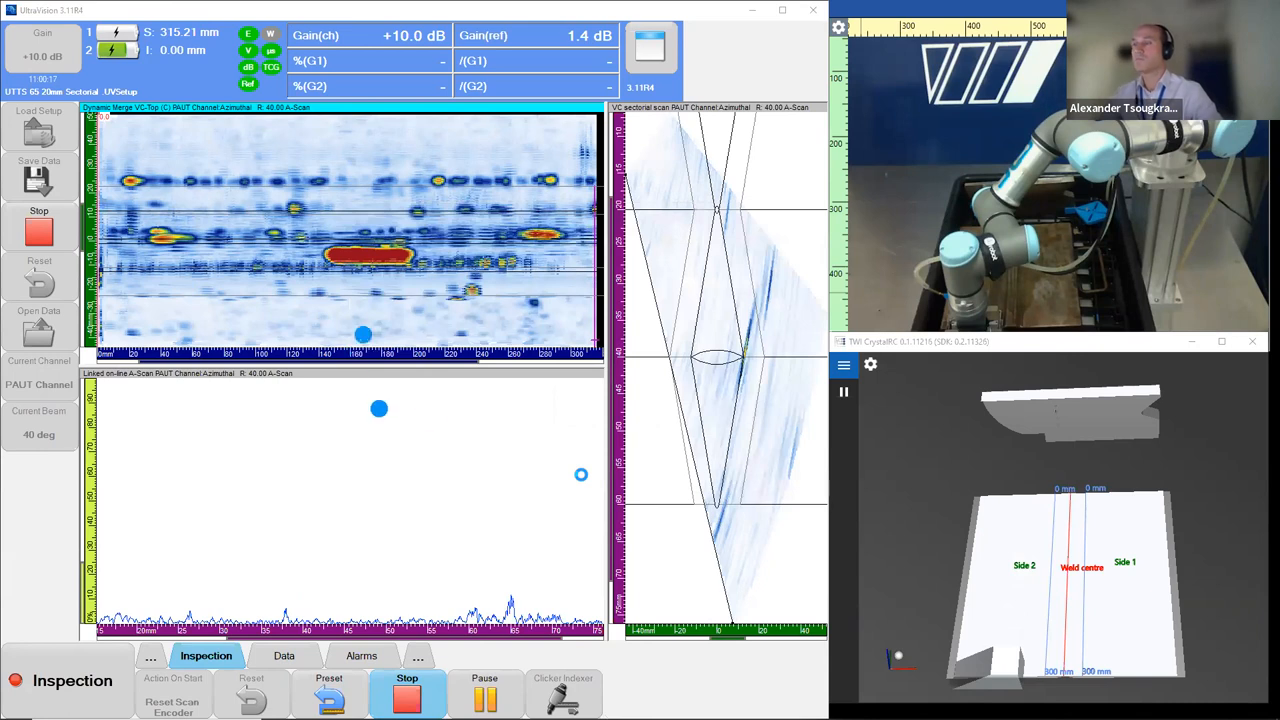
# Stop the acquisition and show the channel configuration with the 5L60-A14 probe and SA14-N55S wedge.
pyautogui.click(407, 693)
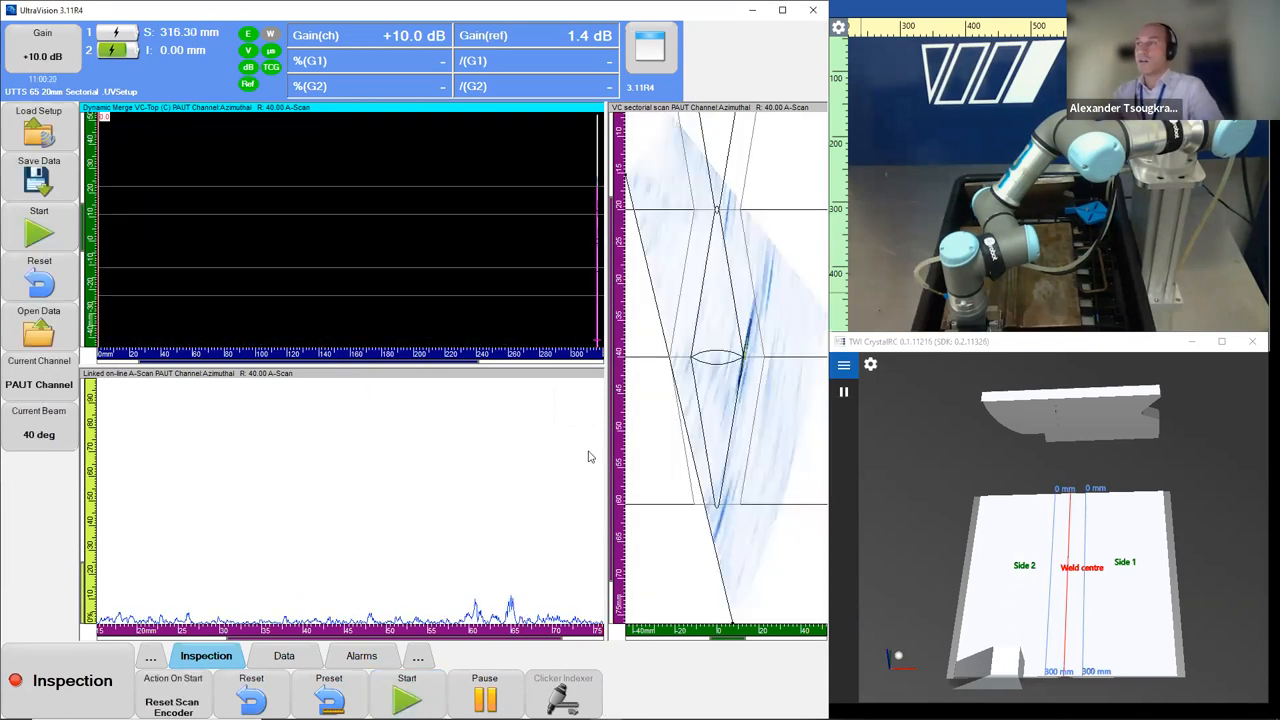
pyautogui.moveTo(1050, 348)
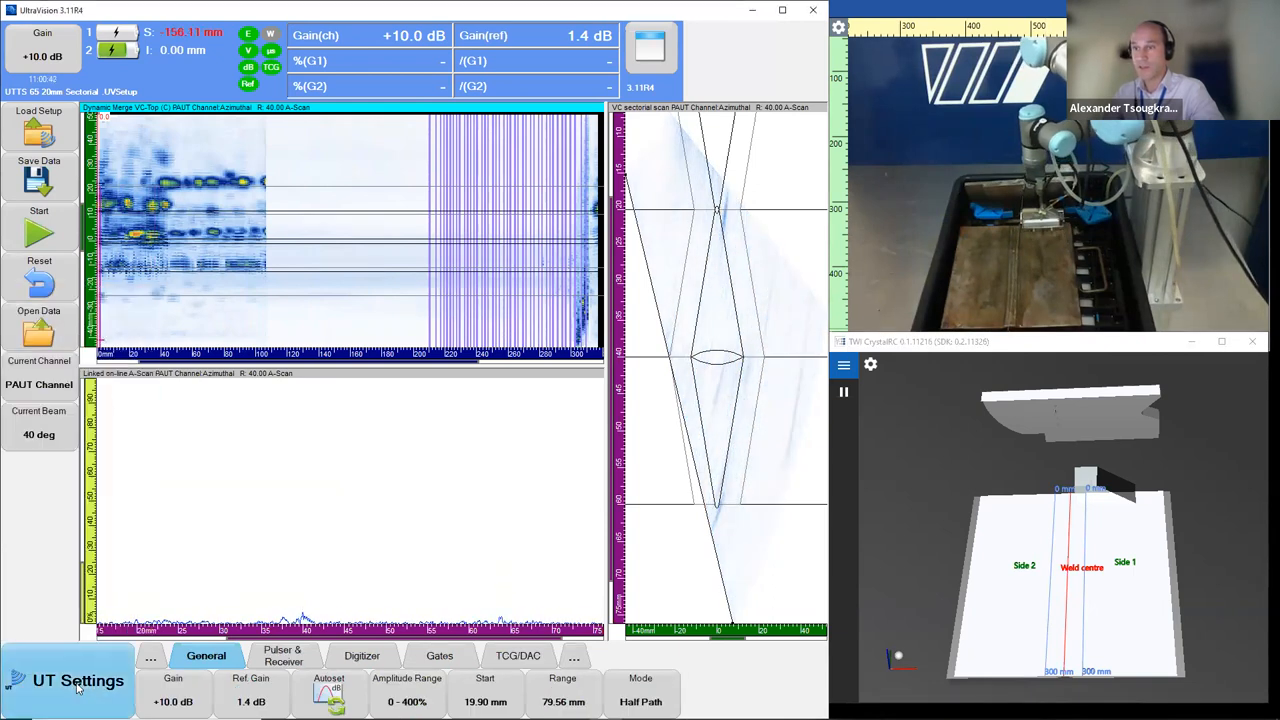
pyautogui.click(78, 680)
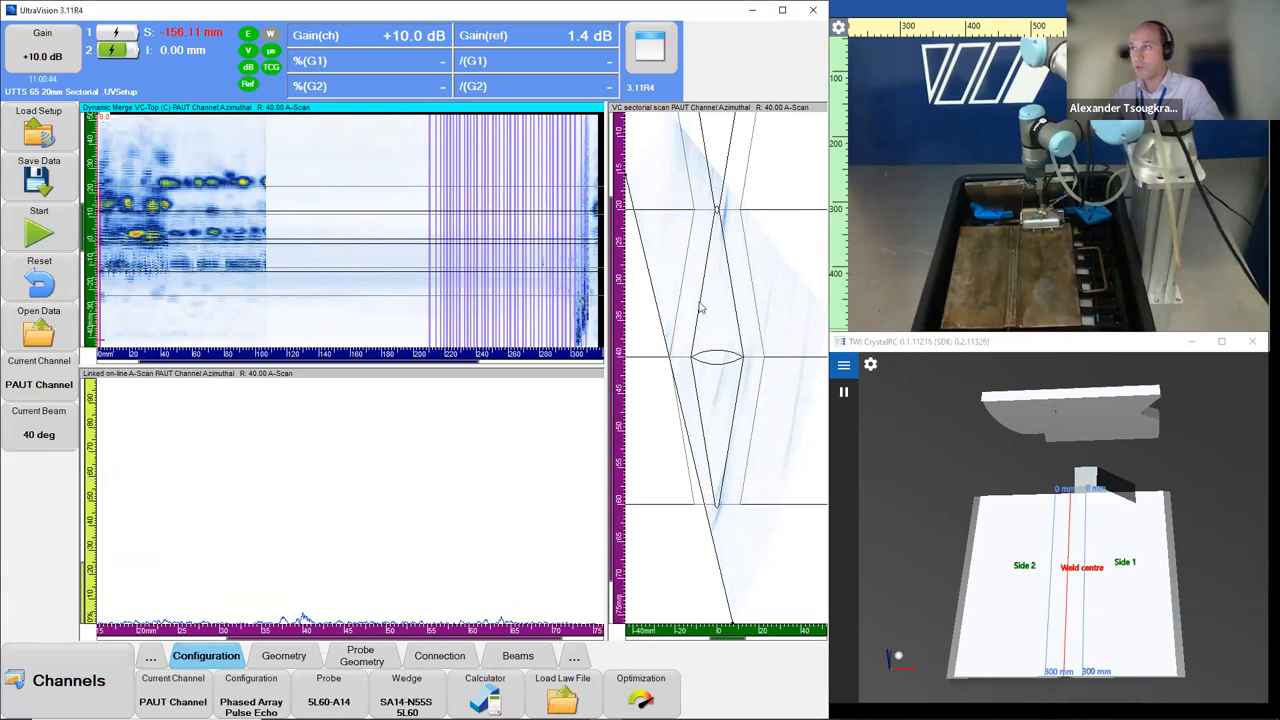
pyautogui.moveTo(253, 652)
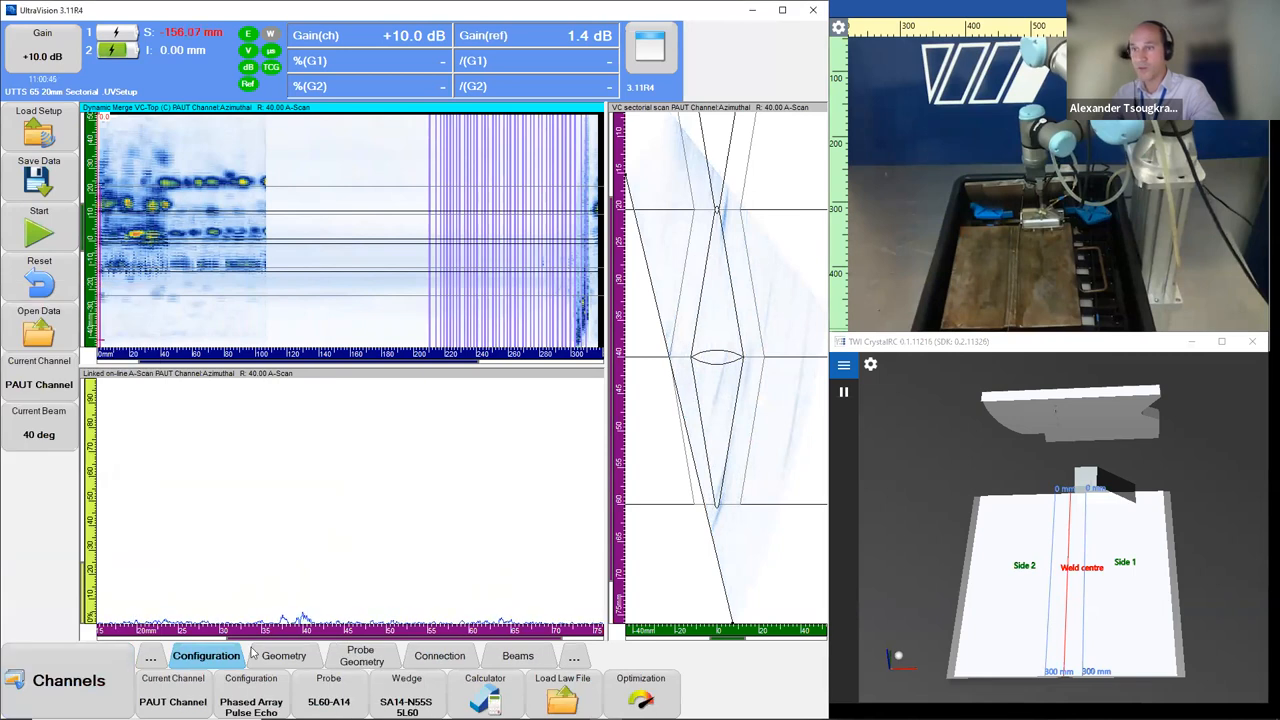
# Set Probe Skew to 270.0 deg in Probe Geometry, then return to Inspection.
pyautogui.click(360, 655)
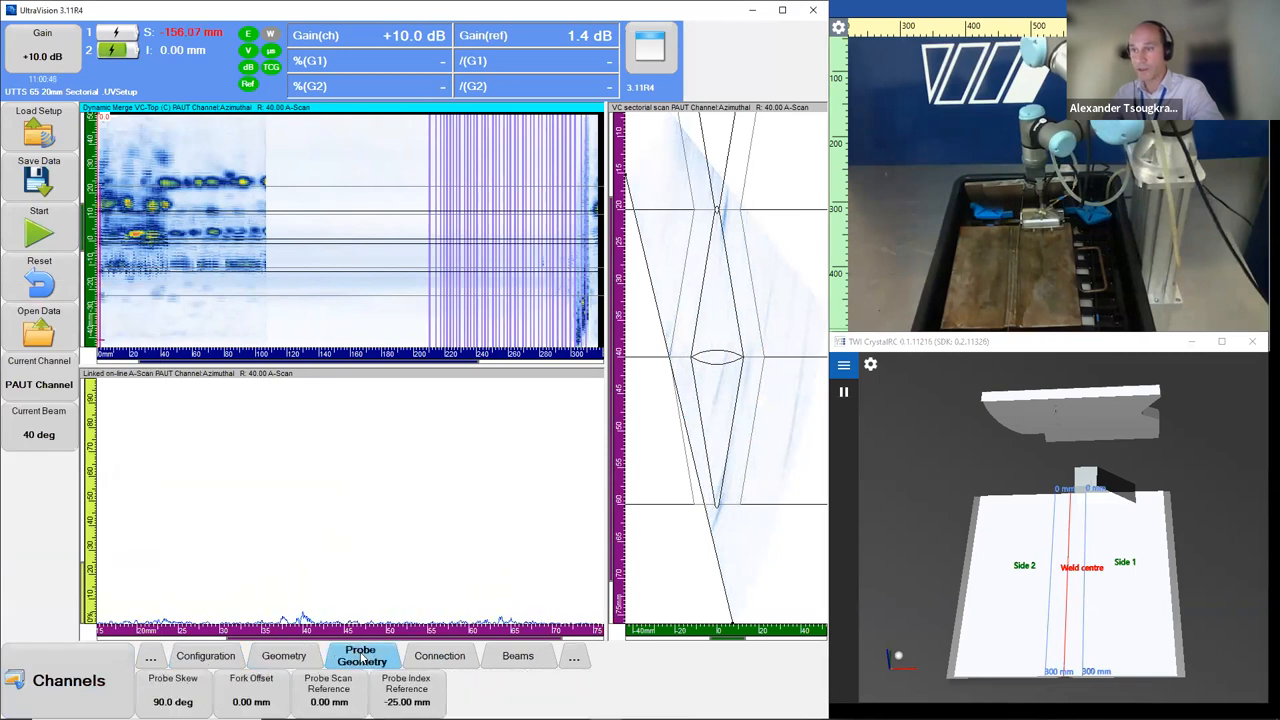
pyautogui.click(173, 695)
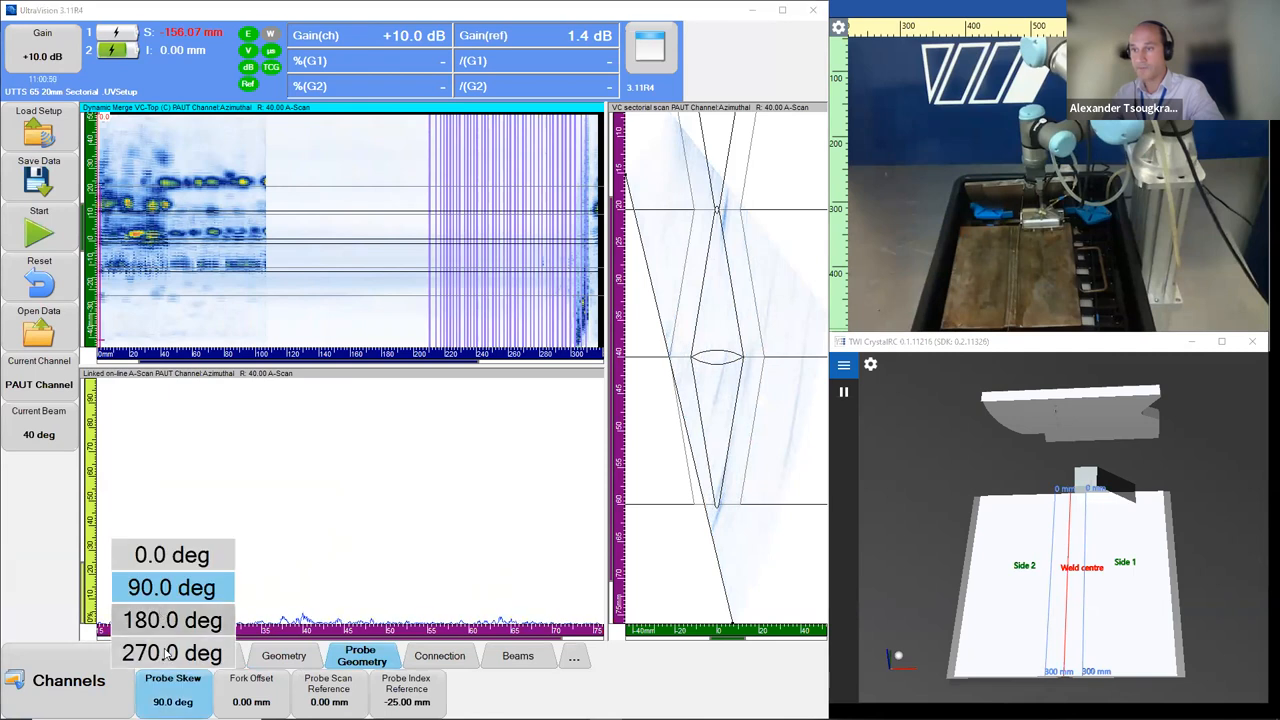
pyautogui.click(171, 652)
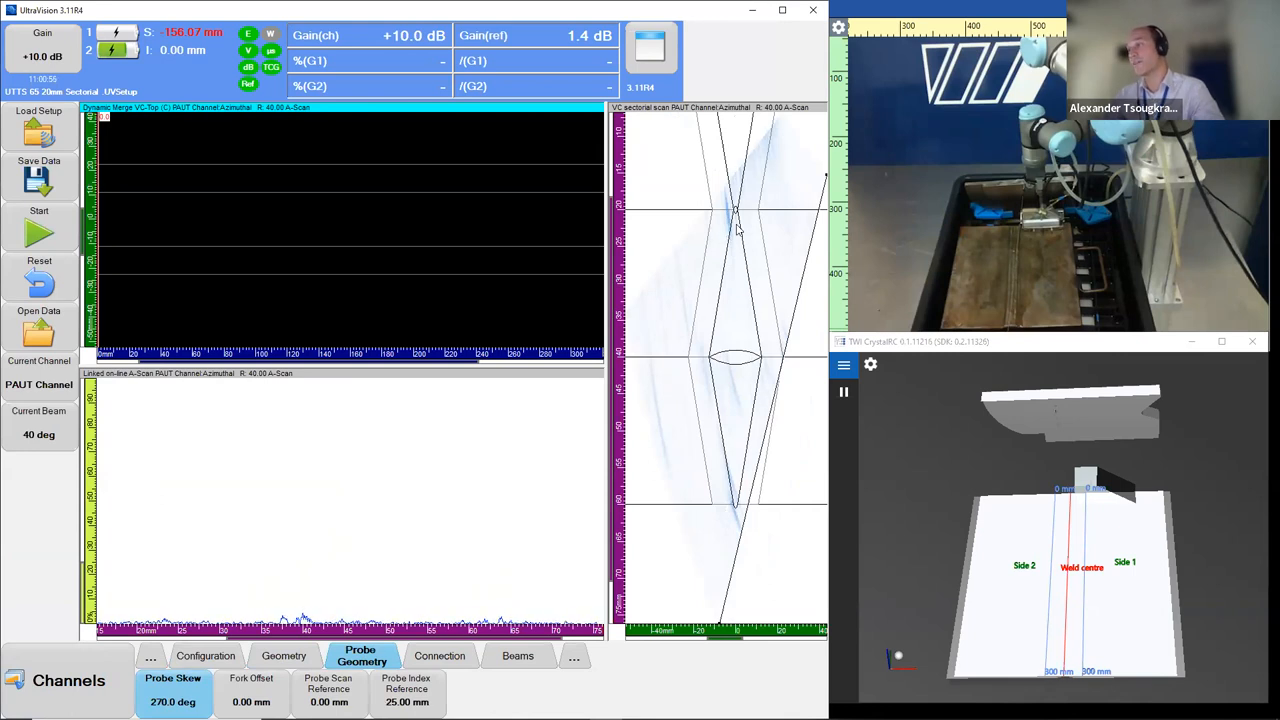
pyautogui.moveTo(1048, 440)
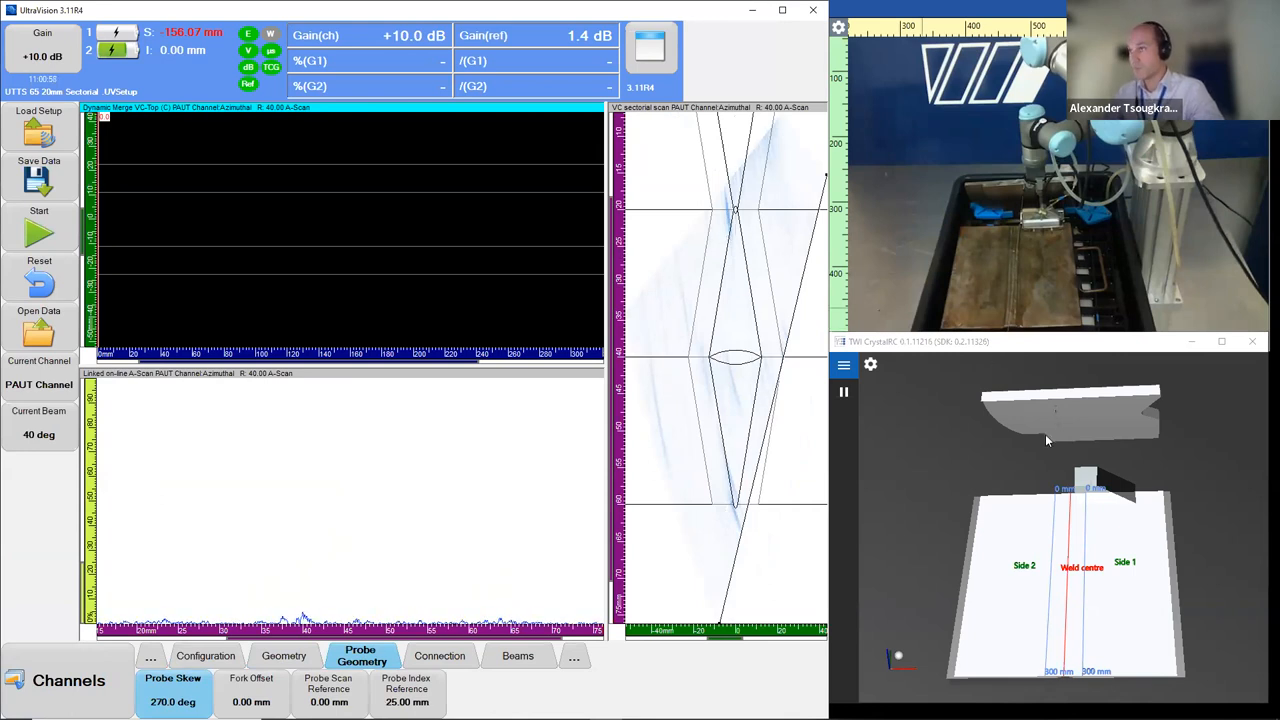
pyautogui.click(68, 680)
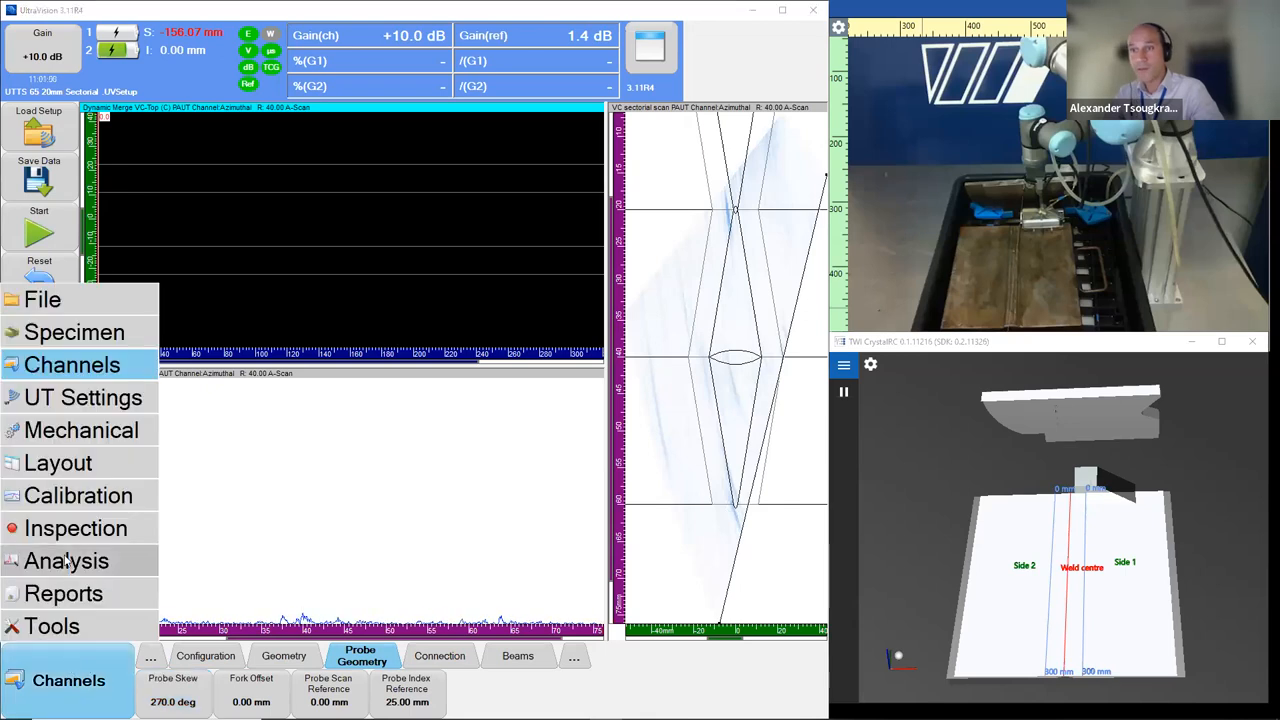
pyautogui.click(75, 528)
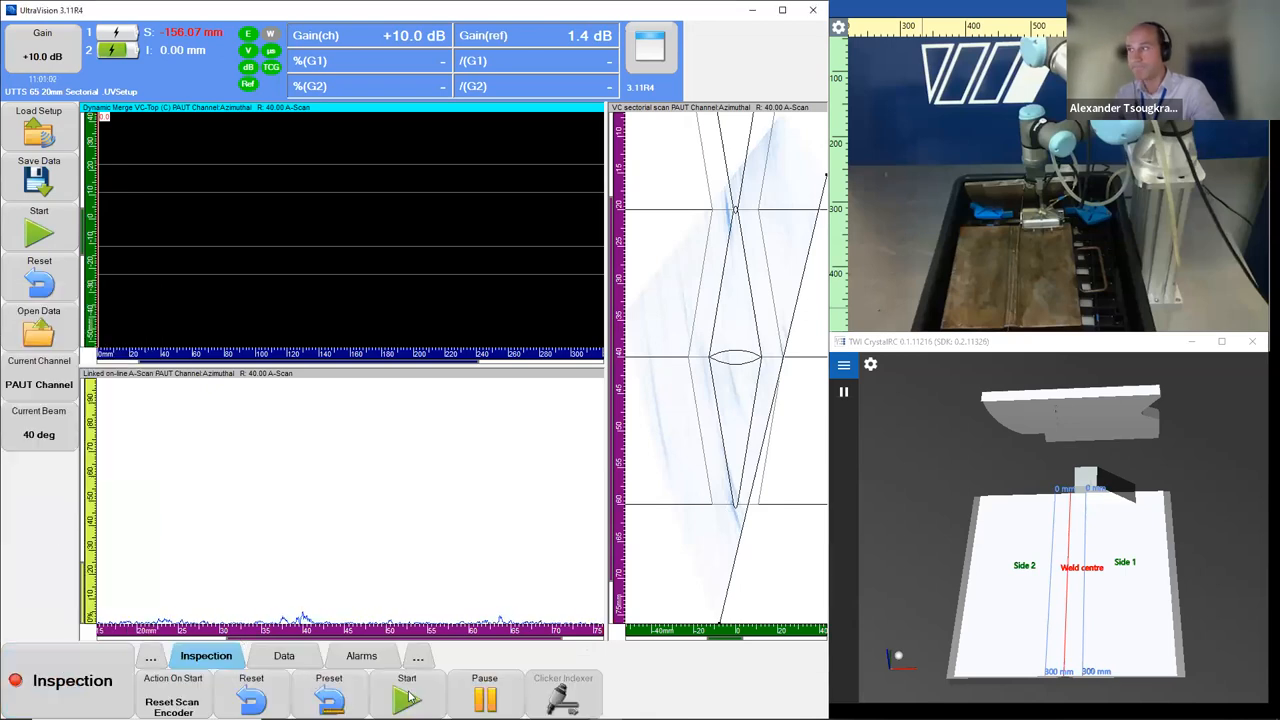
# Start the 270° skew acquisition and let the robot scan the weld.
pyautogui.click(407, 695)
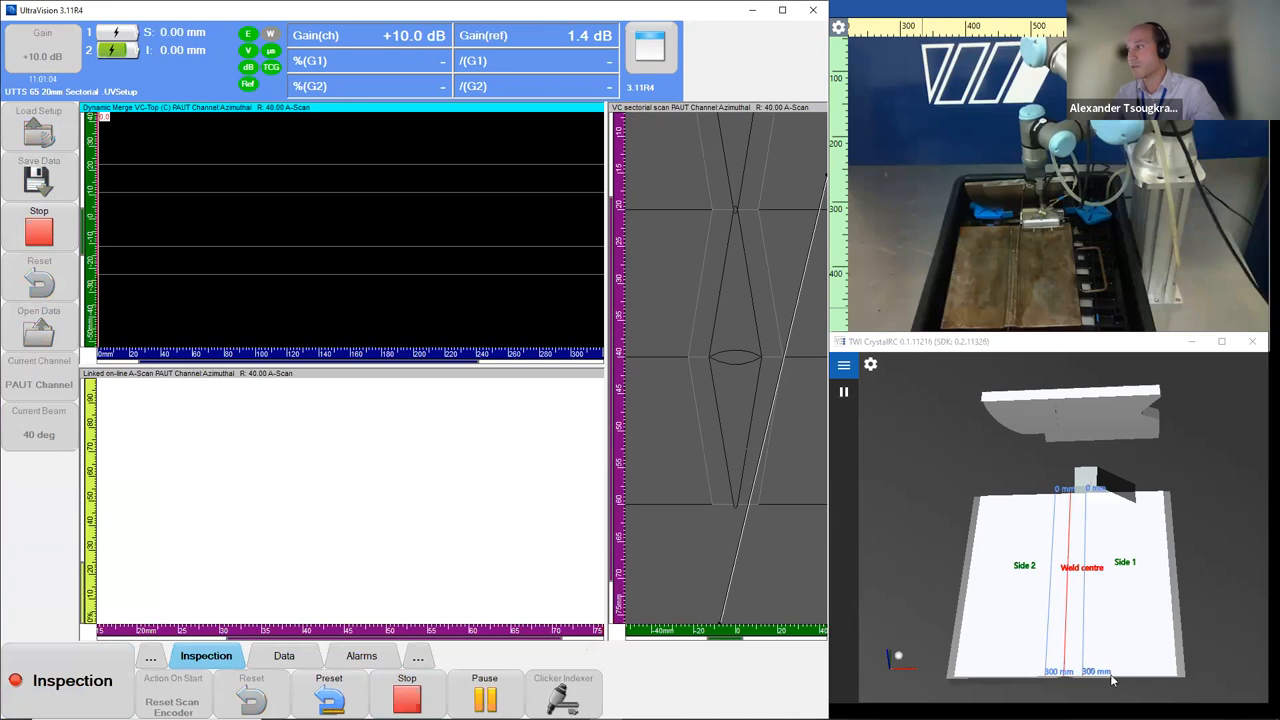
pyautogui.moveTo(1017, 557)
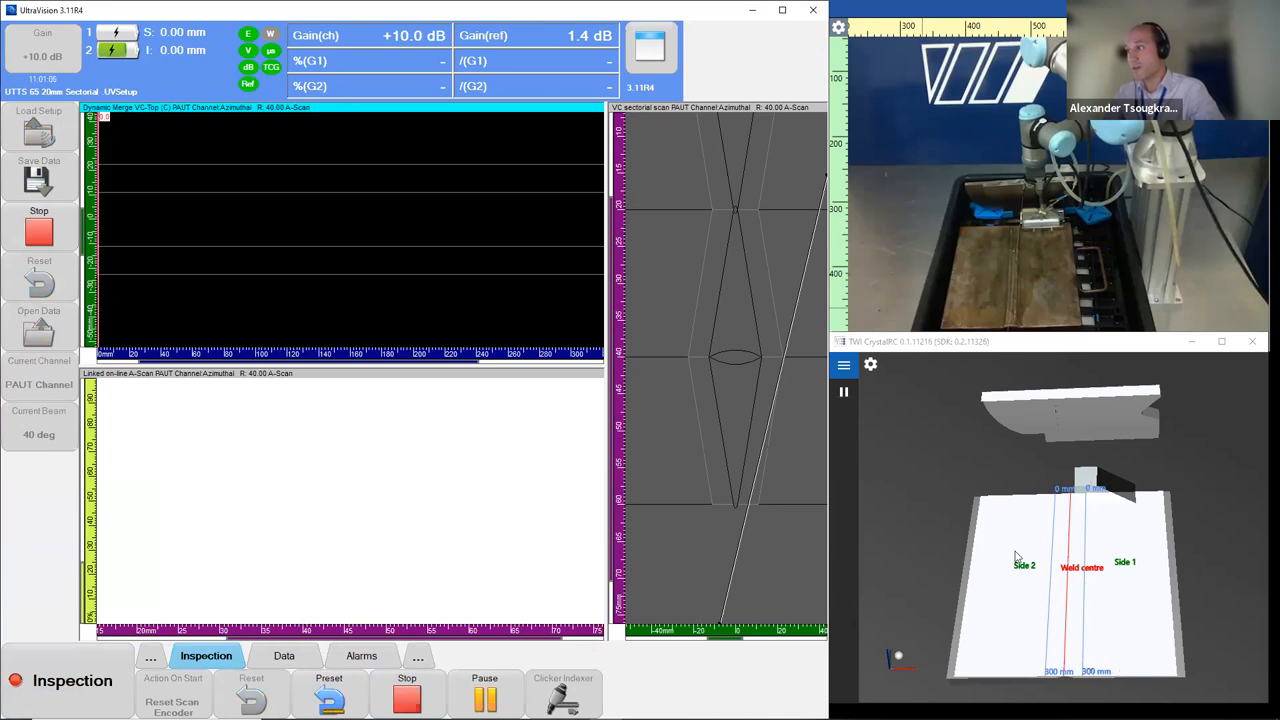
pyautogui.moveTo(1024, 506)
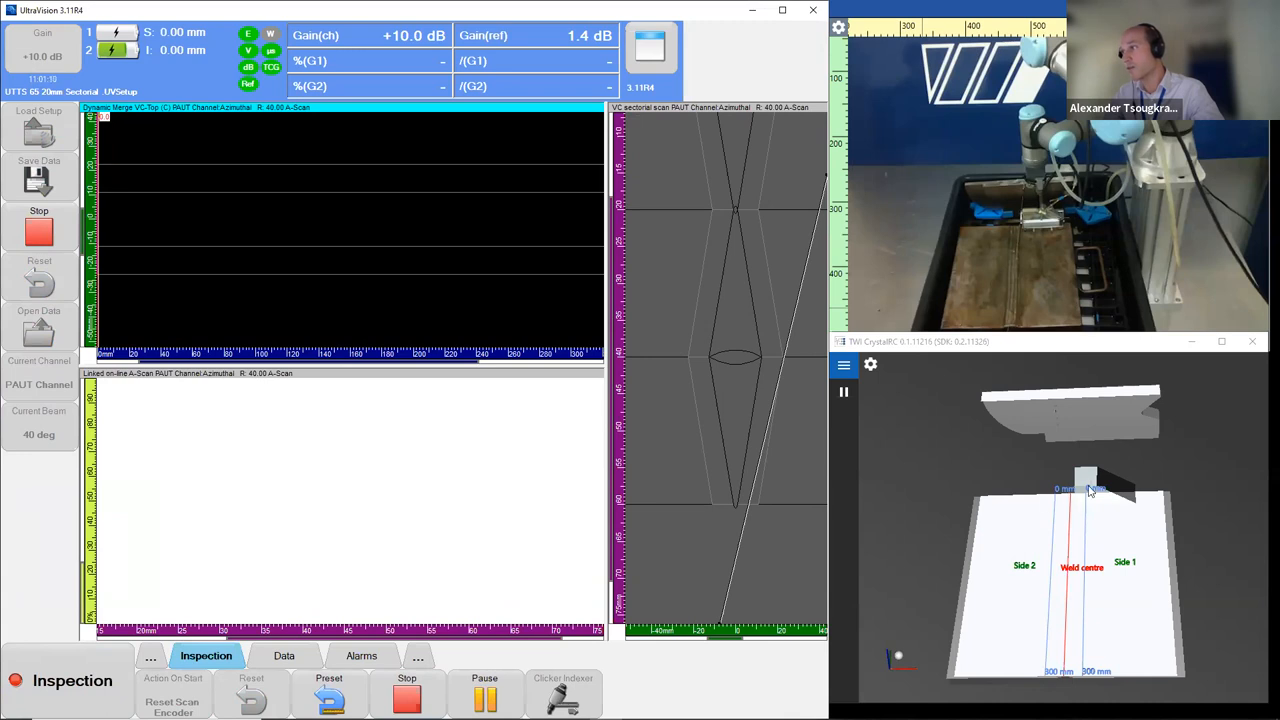
pyautogui.moveTo(1024, 531)
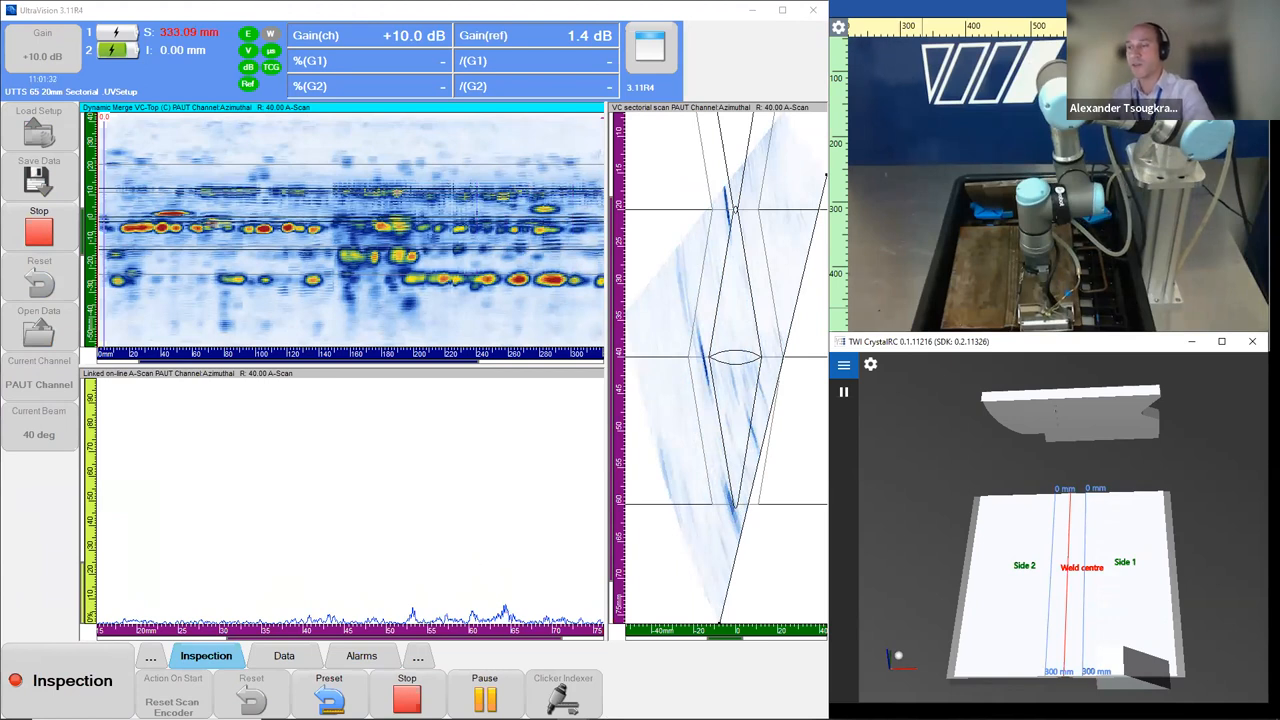
# Save the acquired data as 'Welded plate 270 skew' in the Data folder.
pyautogui.click(38, 170)
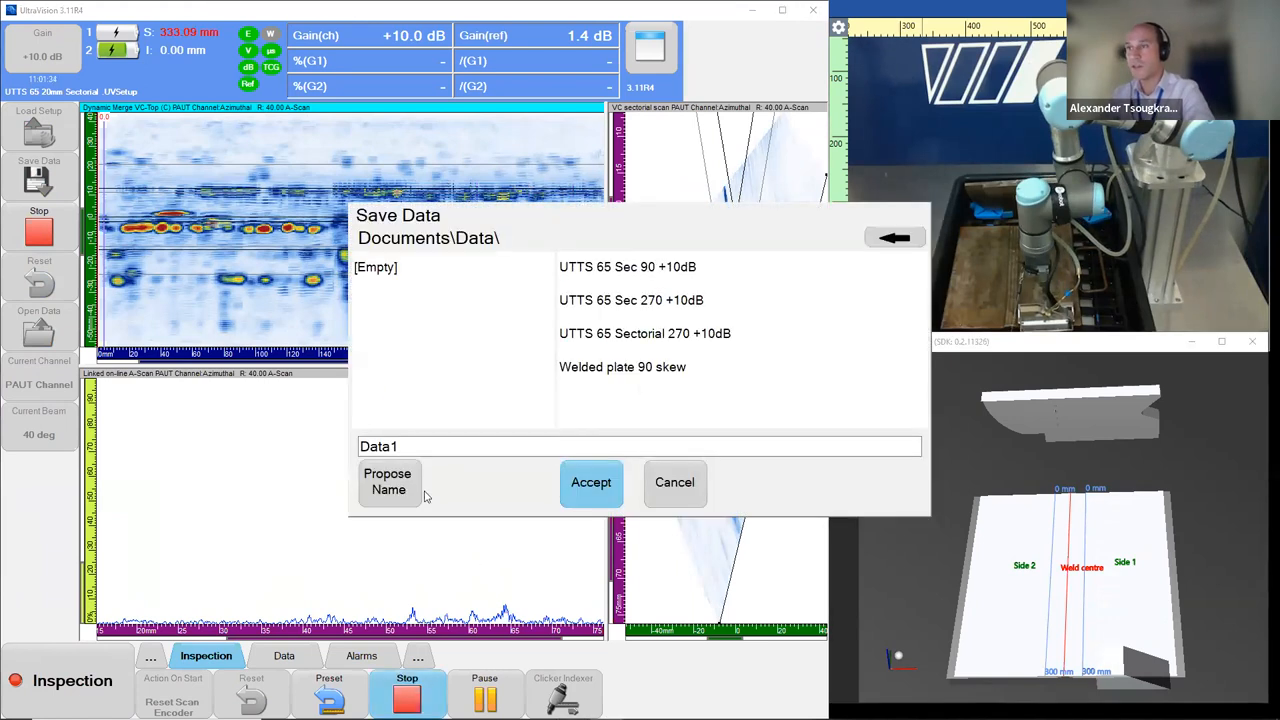
pyautogui.click(622, 367)
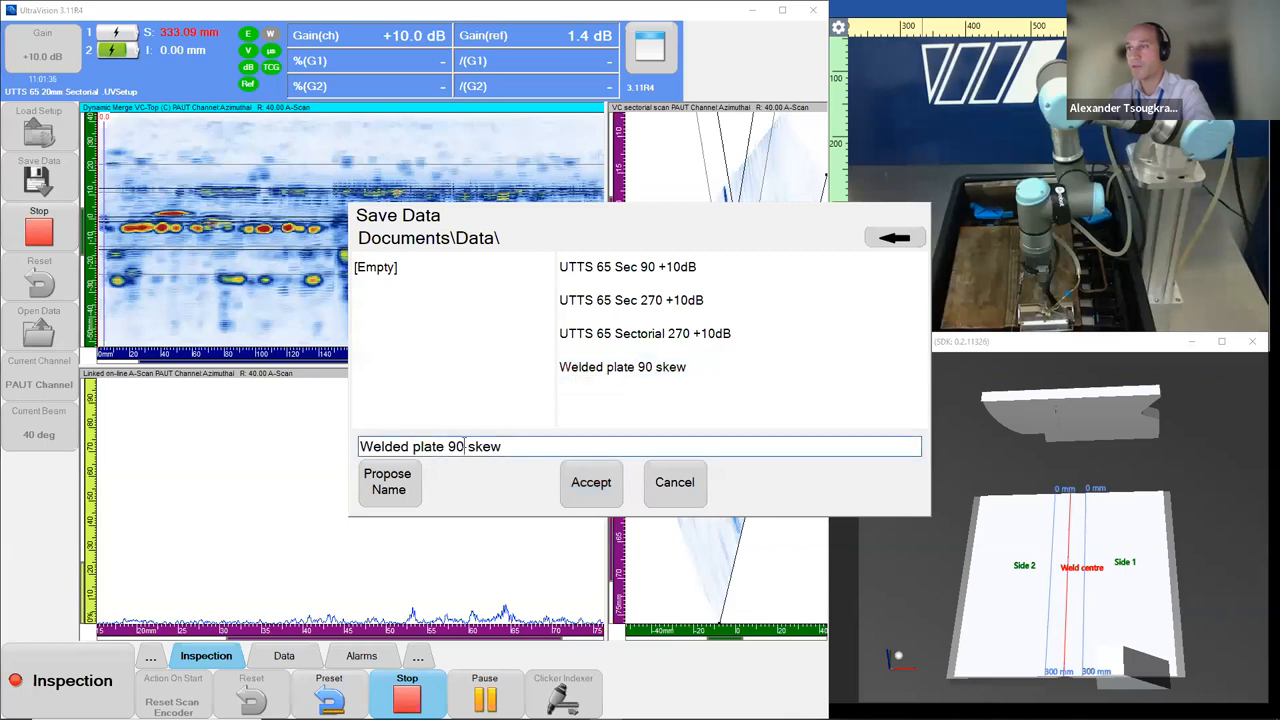
pyautogui.doubleClick(455, 446)
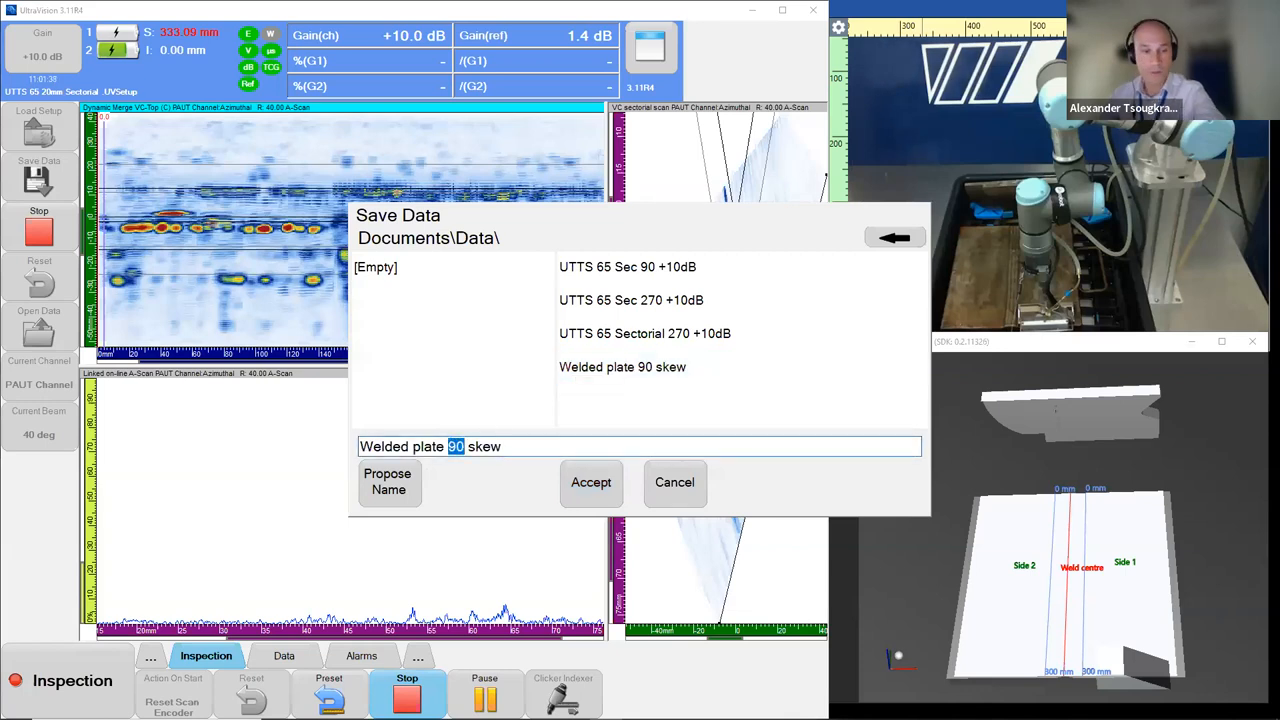
pyautogui.write('270')
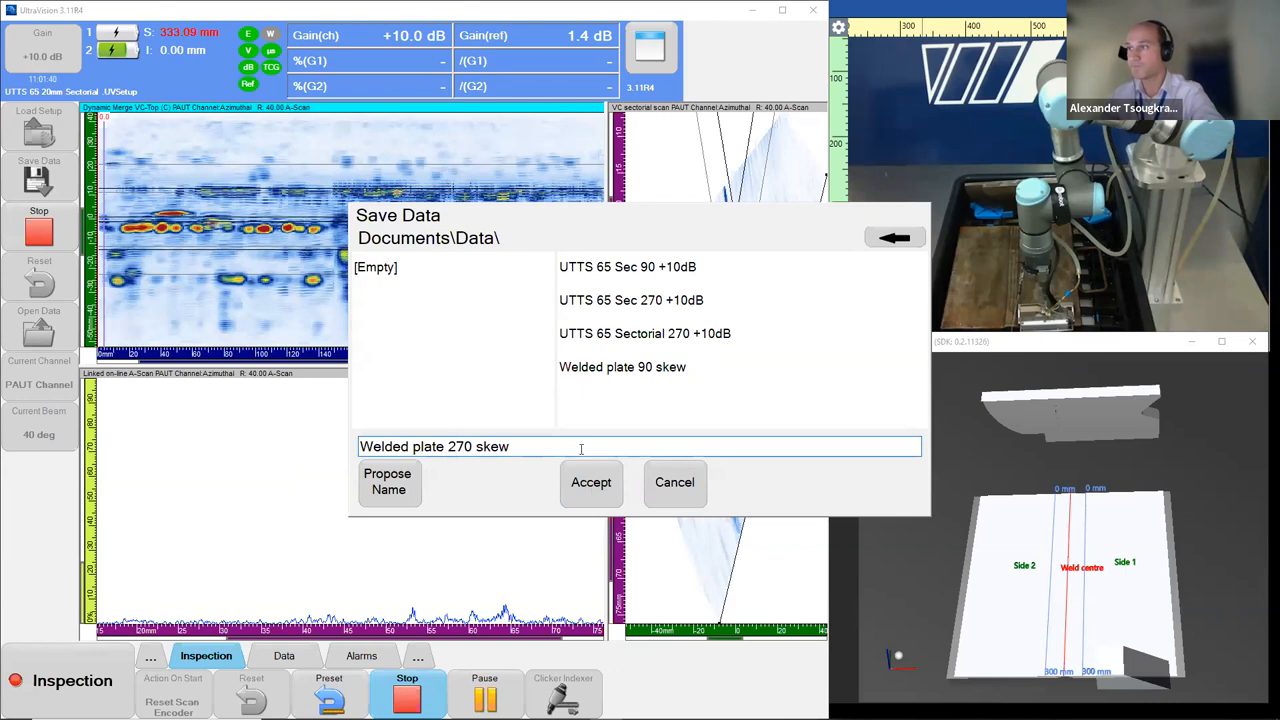
pyautogui.click(590, 482)
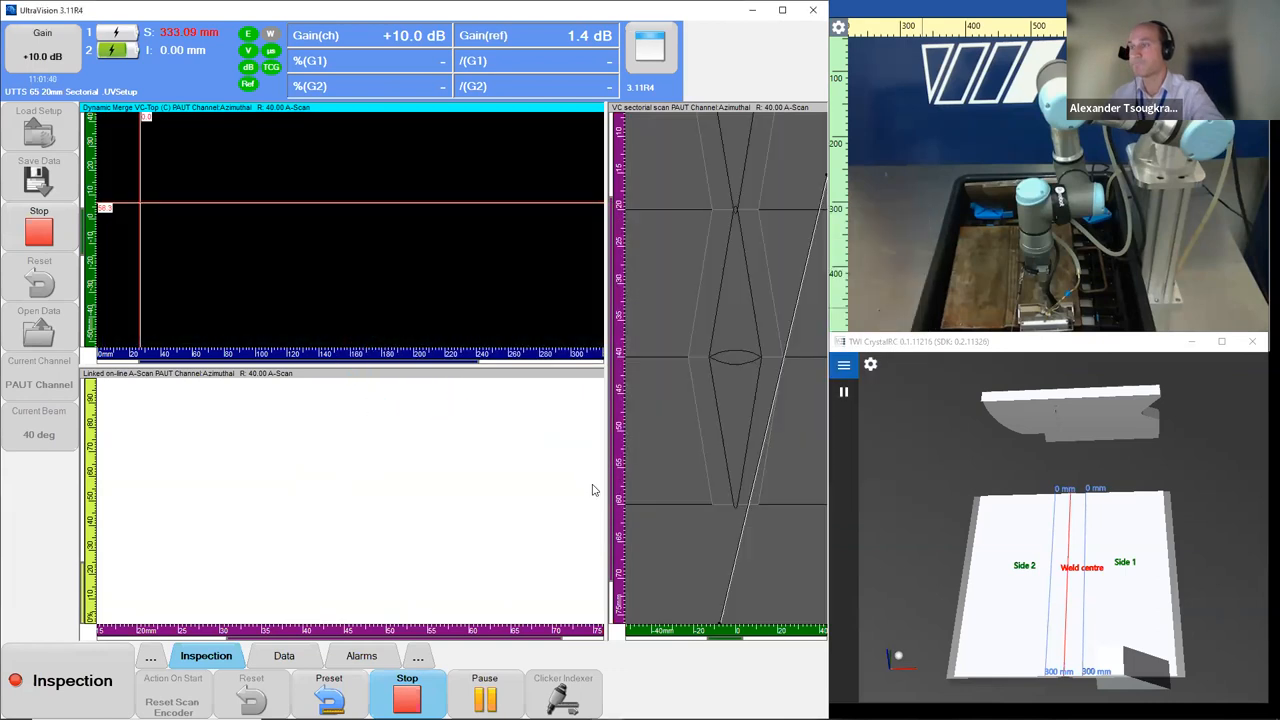
pyautogui.click(407, 690)
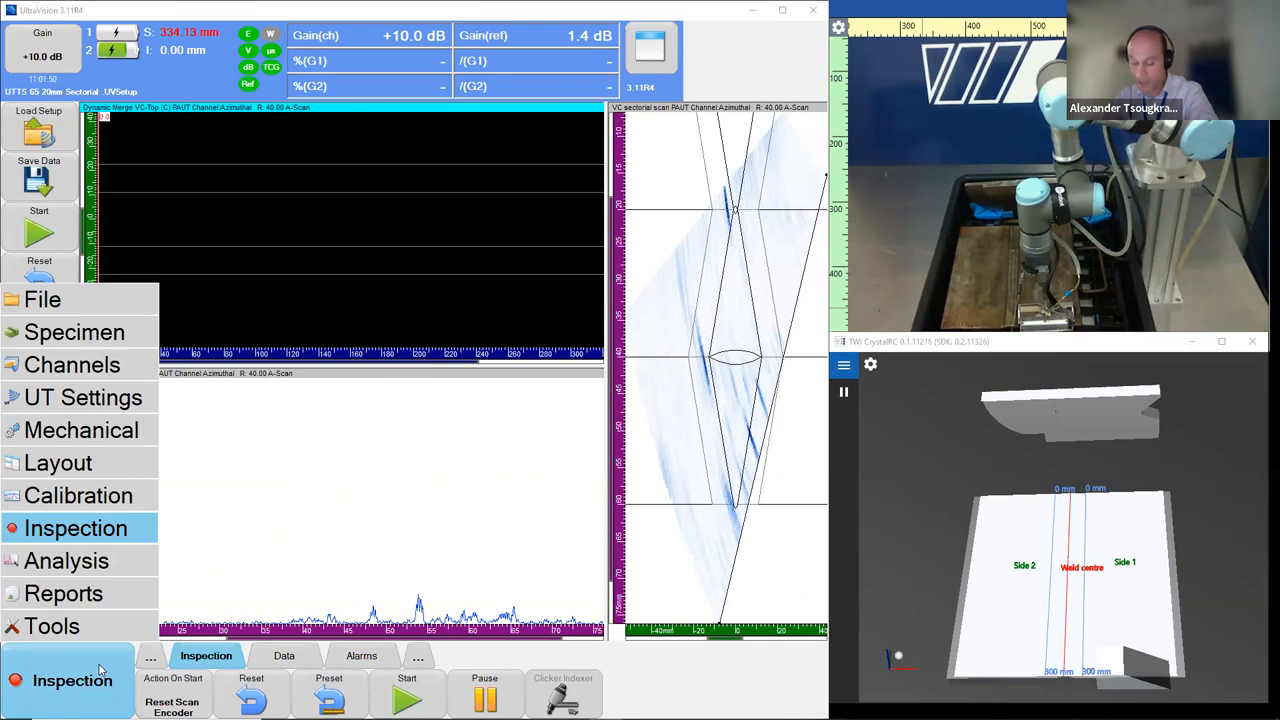
pyautogui.moveTo(74, 331)
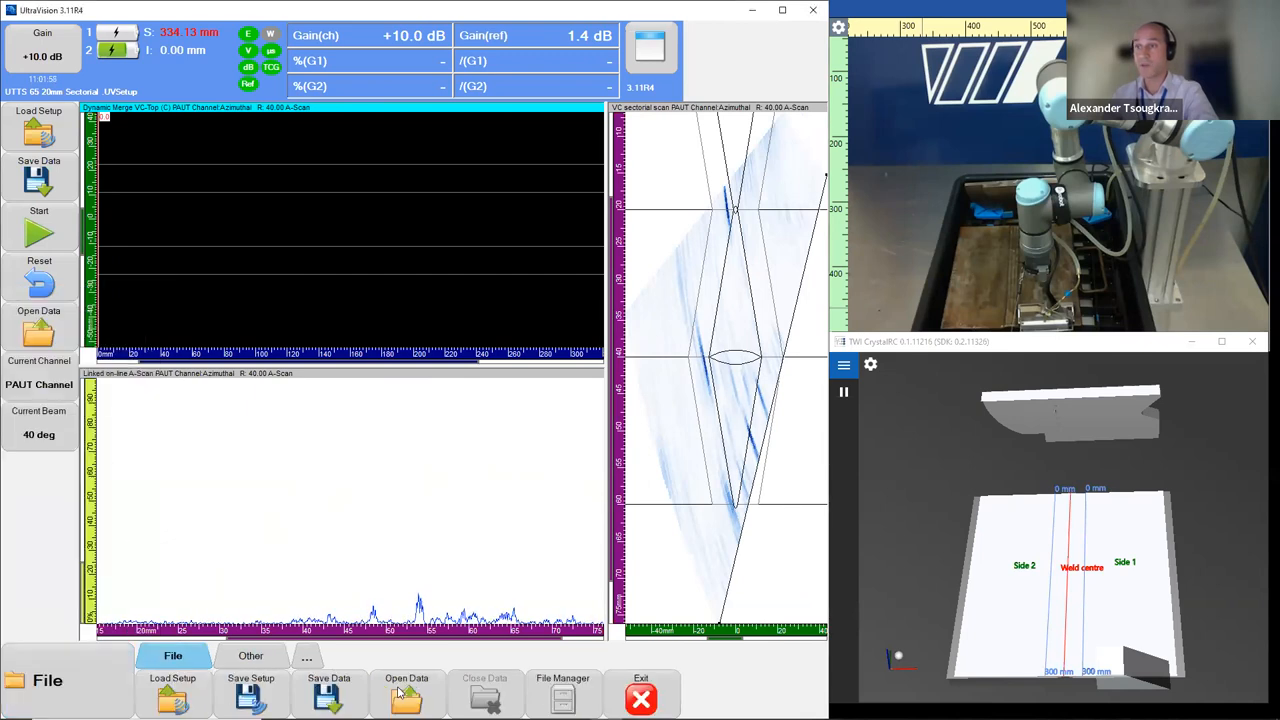
# Open the 'Welded plate 90 skew' data file and let it load.
pyautogui.click(406, 693)
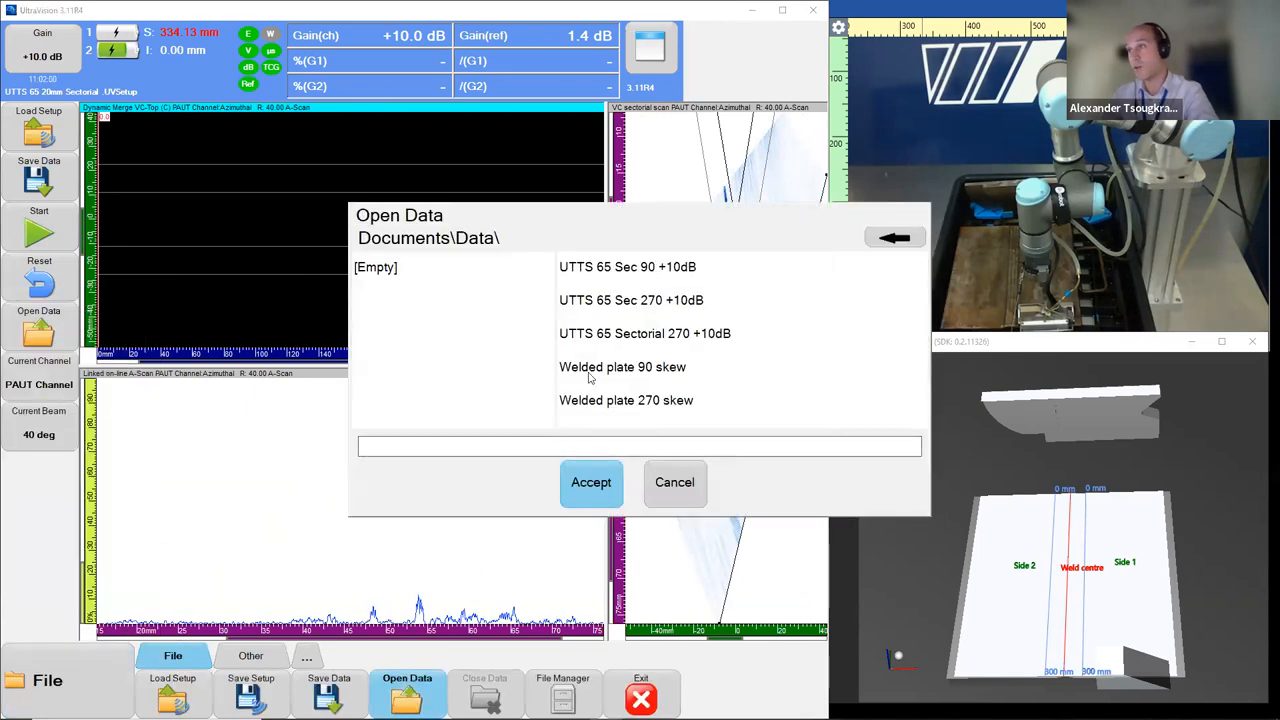
pyautogui.click(622, 366)
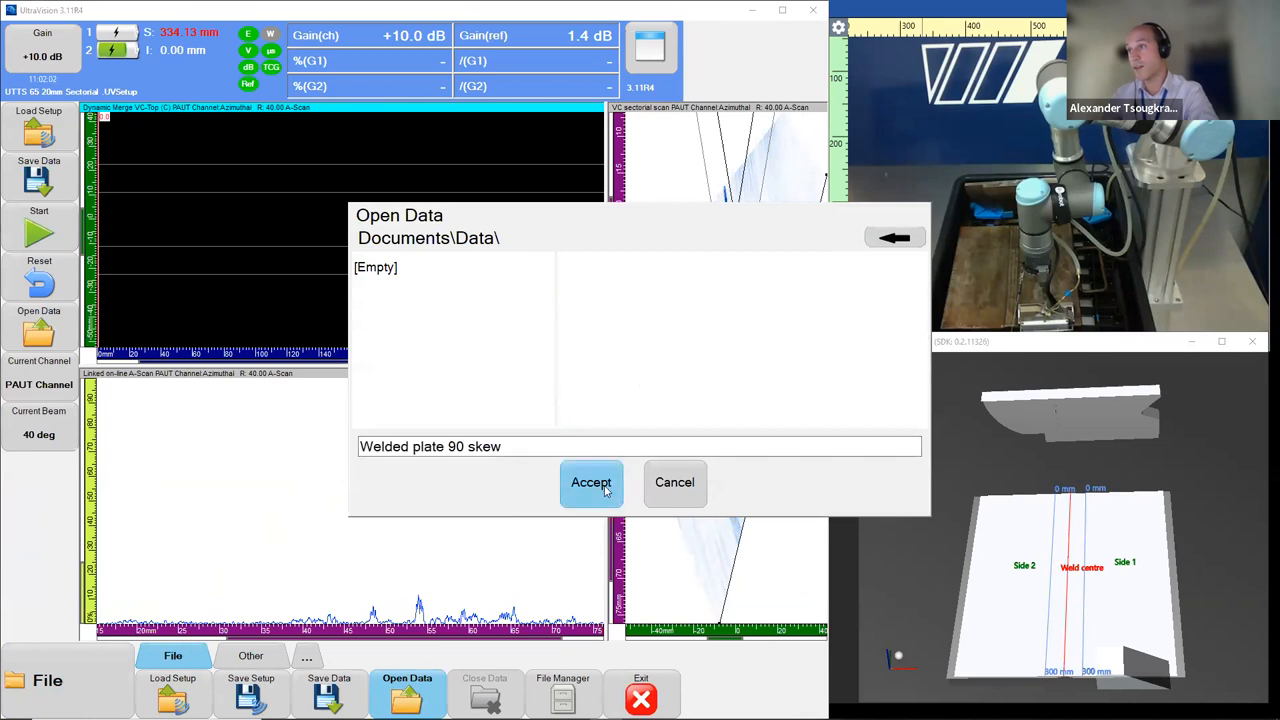
pyautogui.click(590, 482)
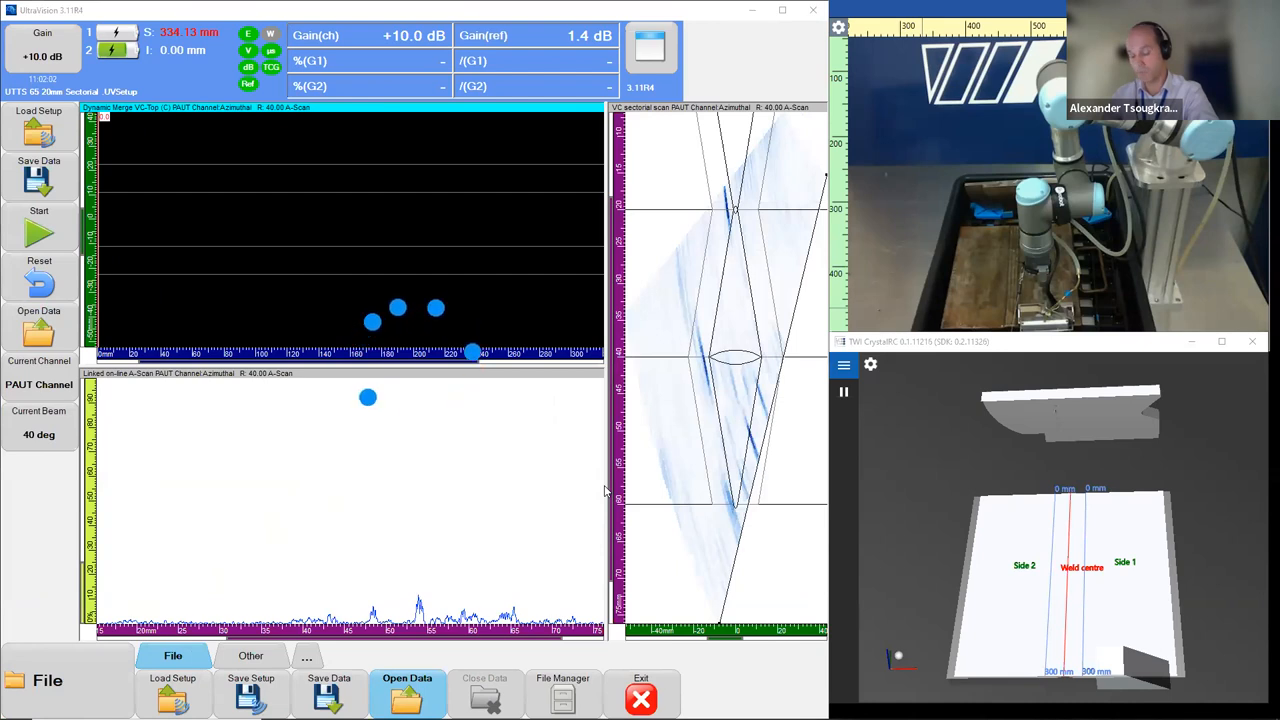
pyautogui.click(407, 690)
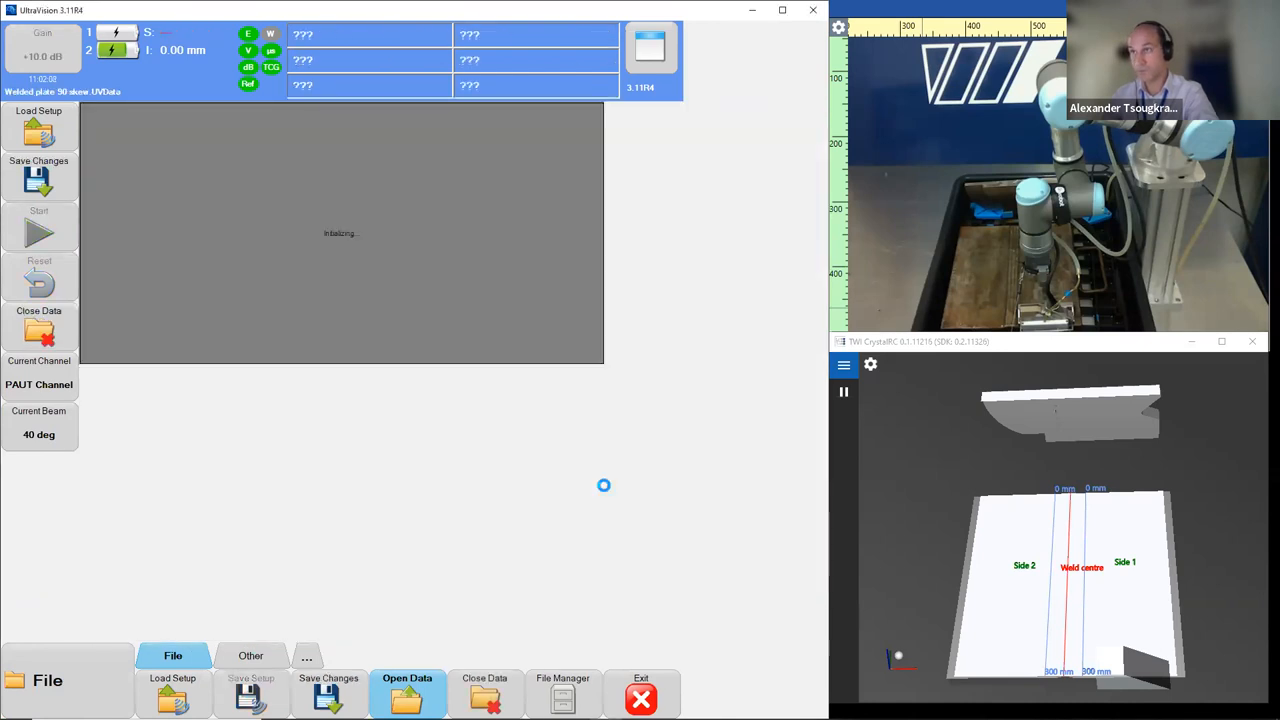
pyautogui.click(406, 690)
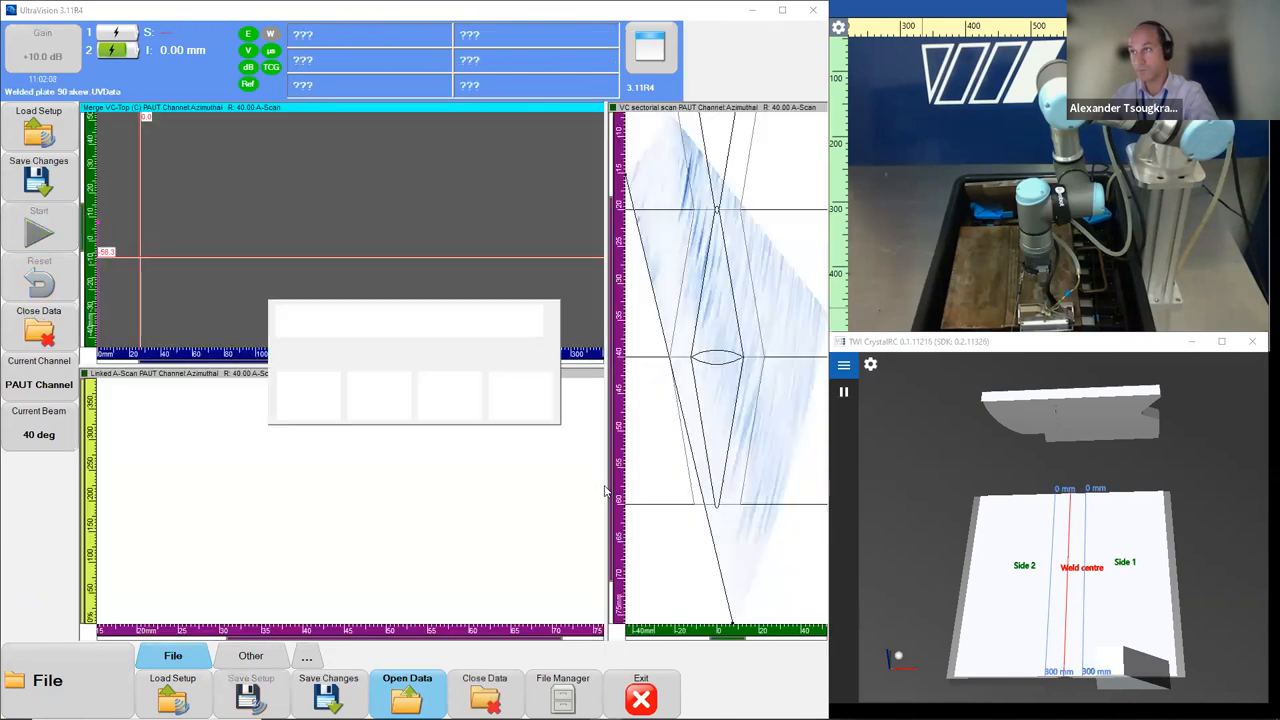
pyautogui.click(406, 693)
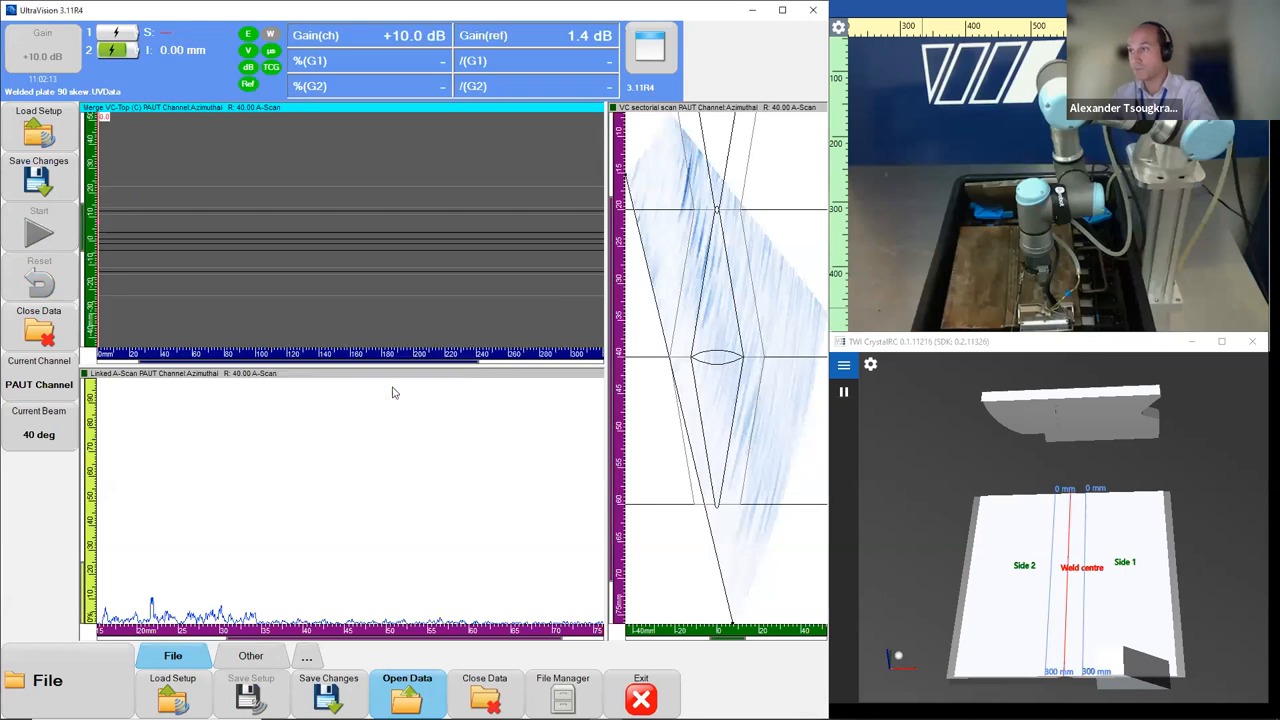
pyautogui.click(407, 693)
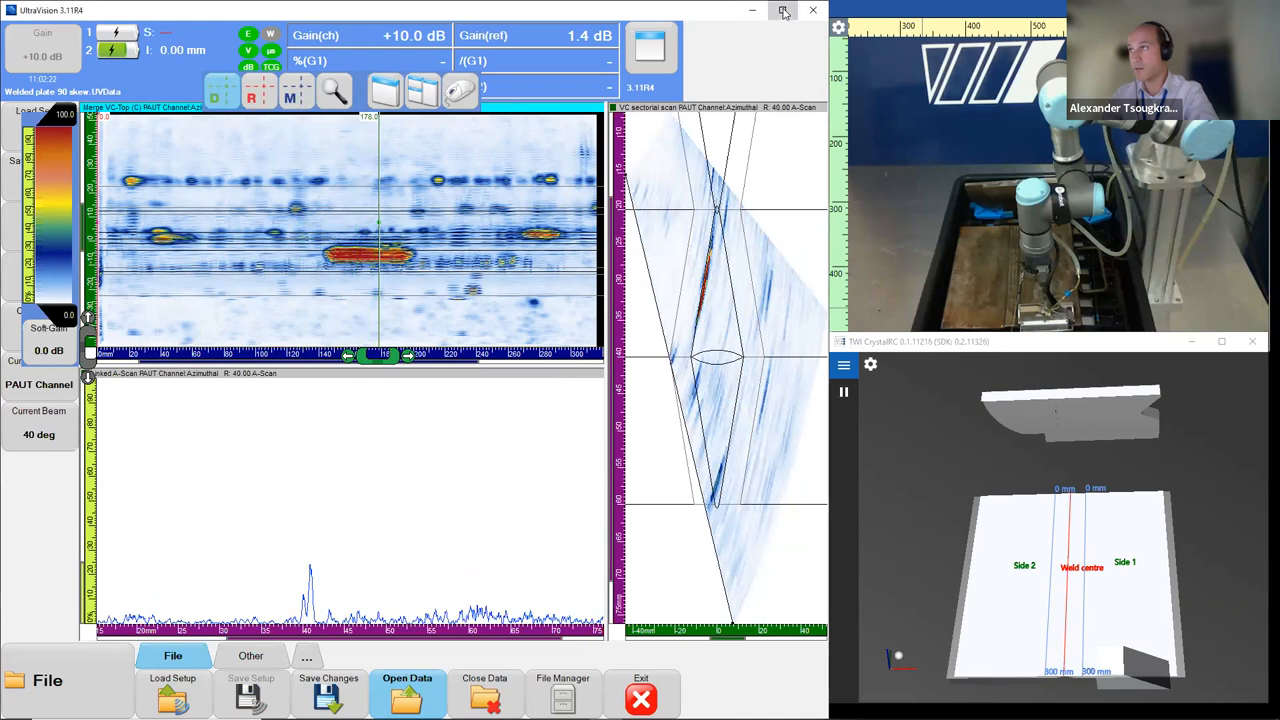
# Maximize the UltraVision window to enlarge the reopened 90 skew scan.
pyautogui.click(783, 10)
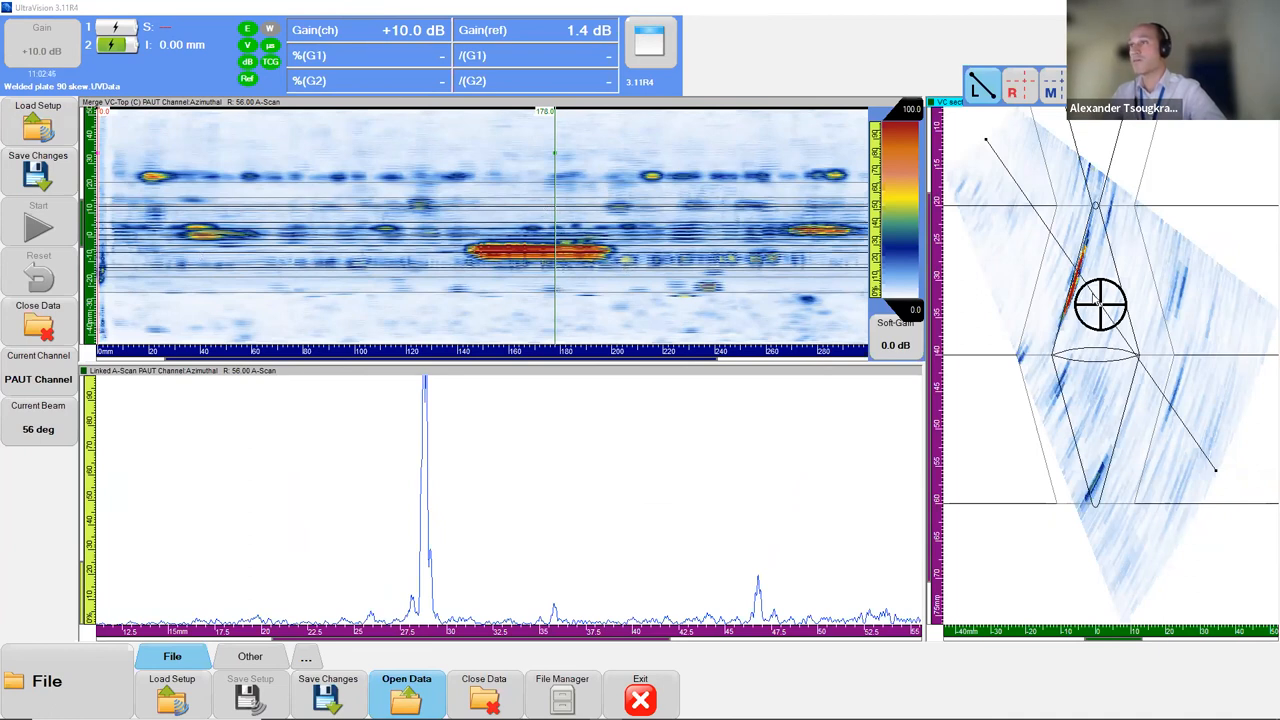
pyautogui.moveTo(583, 440)
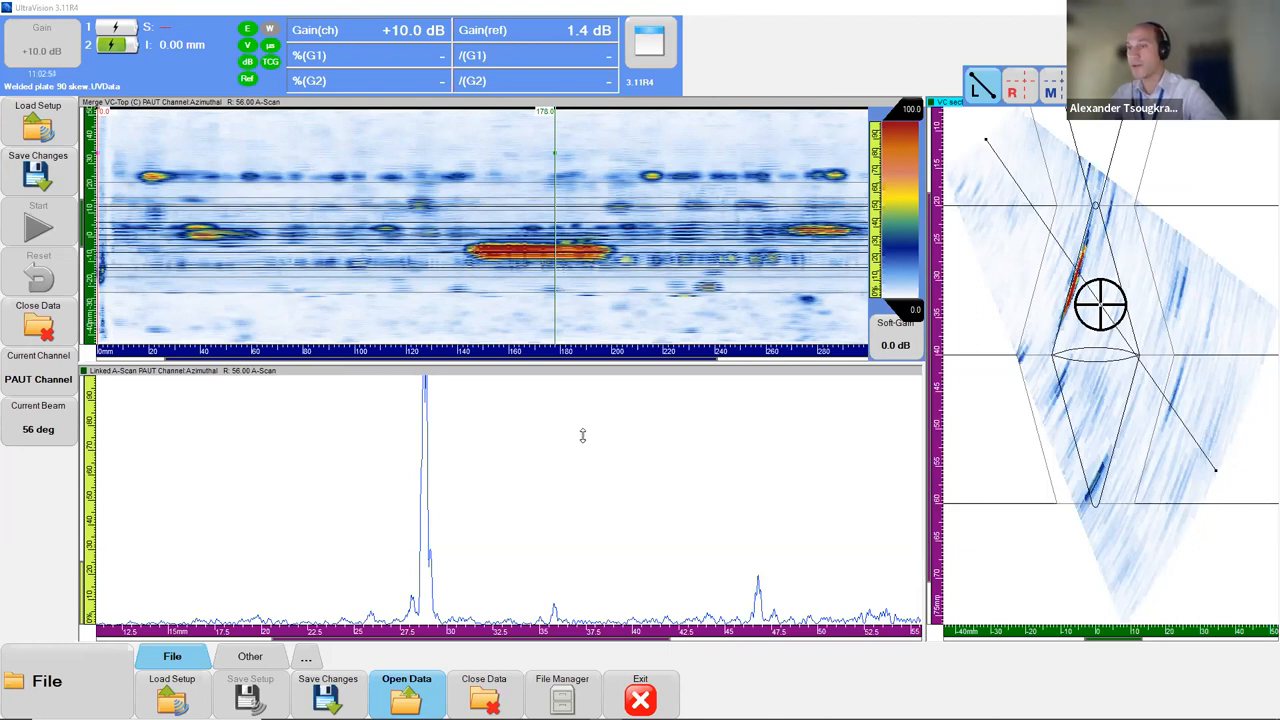
pyautogui.moveTo(583, 437)
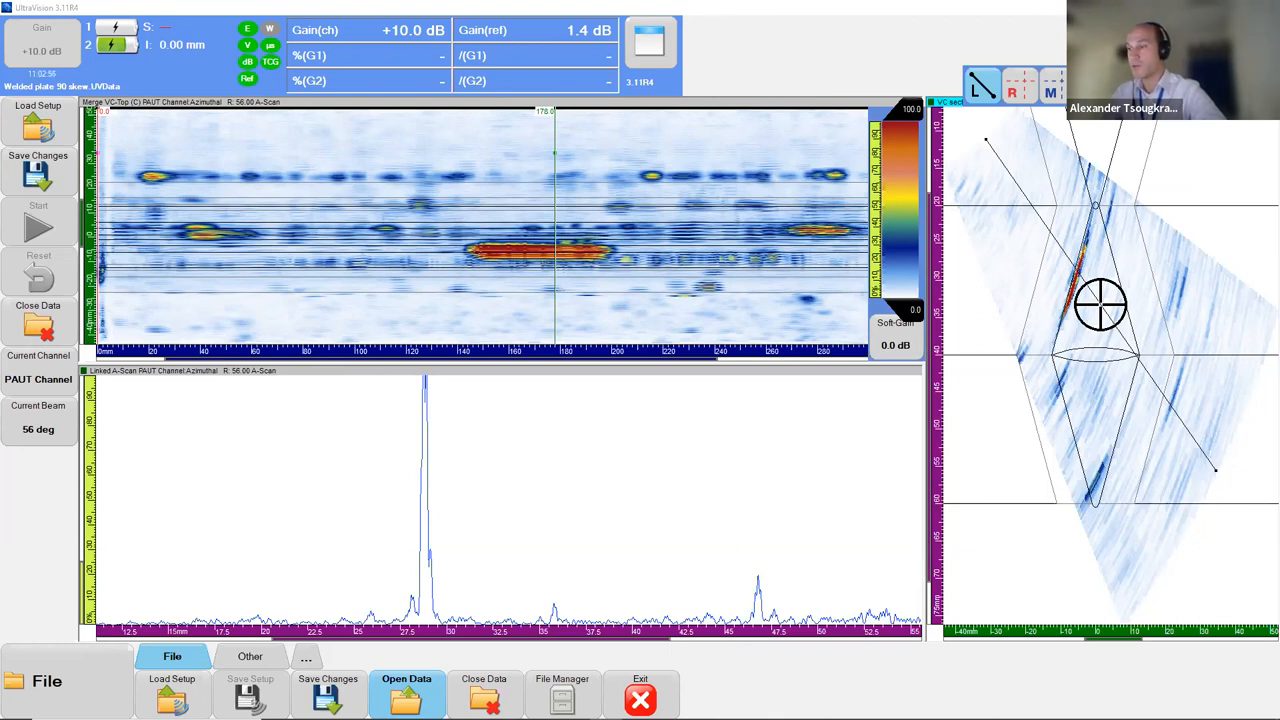